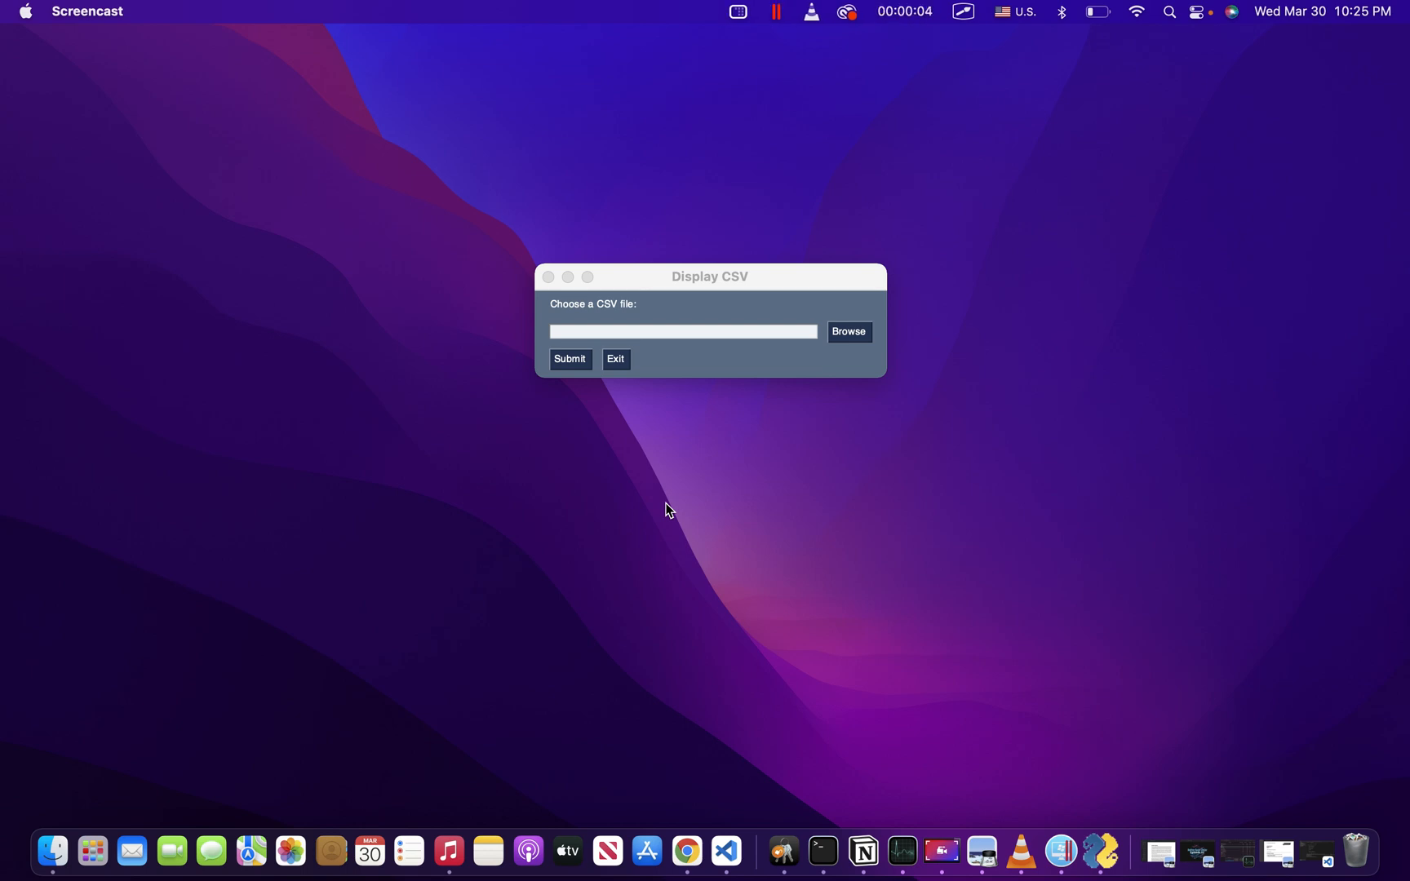
{"action": "mouse_move", "coordinate": [680, 484]}
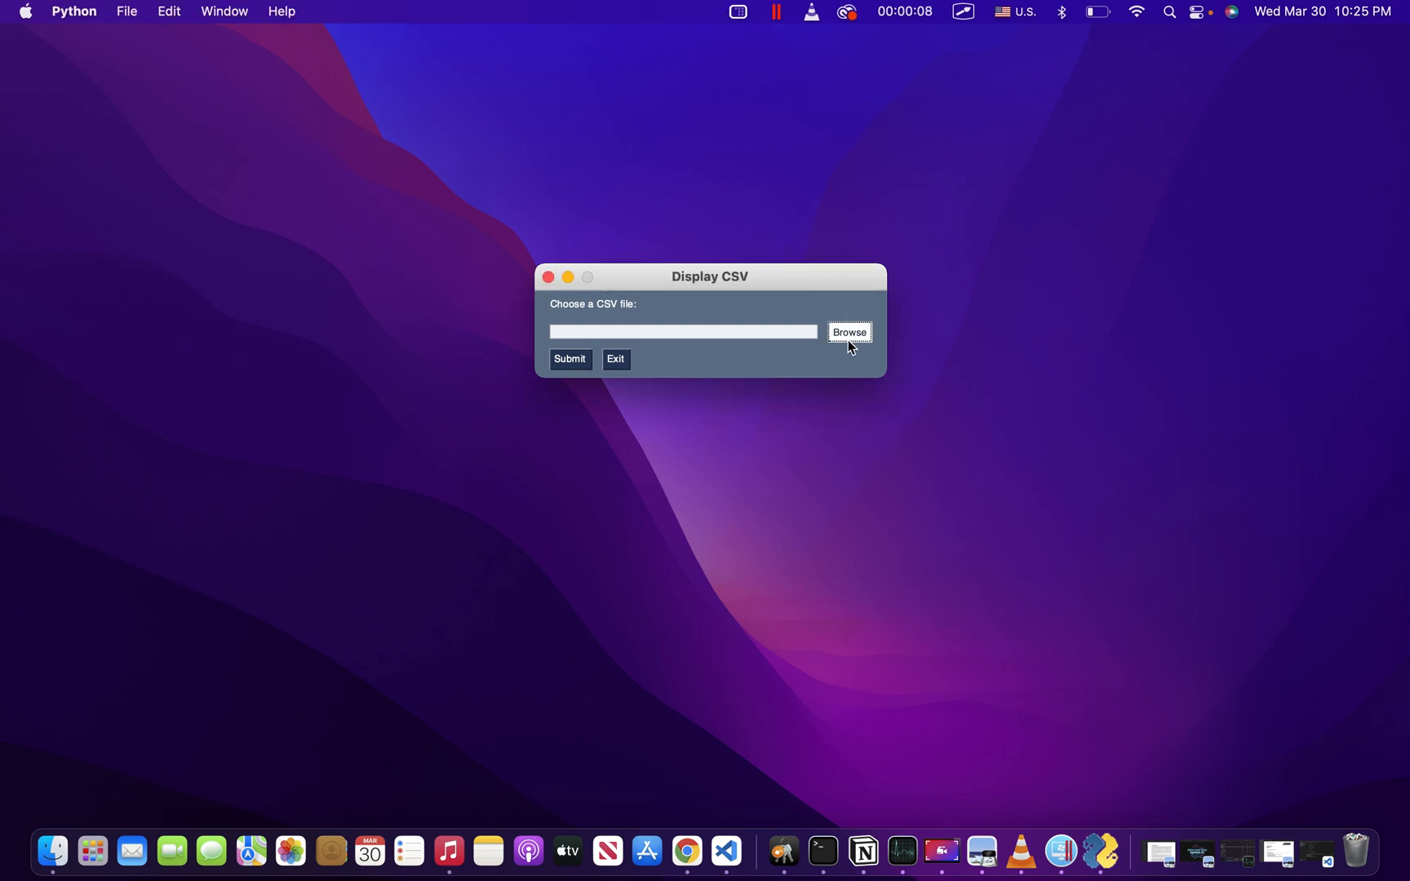
Browse to and choose test_csv.csv as the file path in the Display CSV window.
{"action": "left_click", "coordinate": [849, 333]}
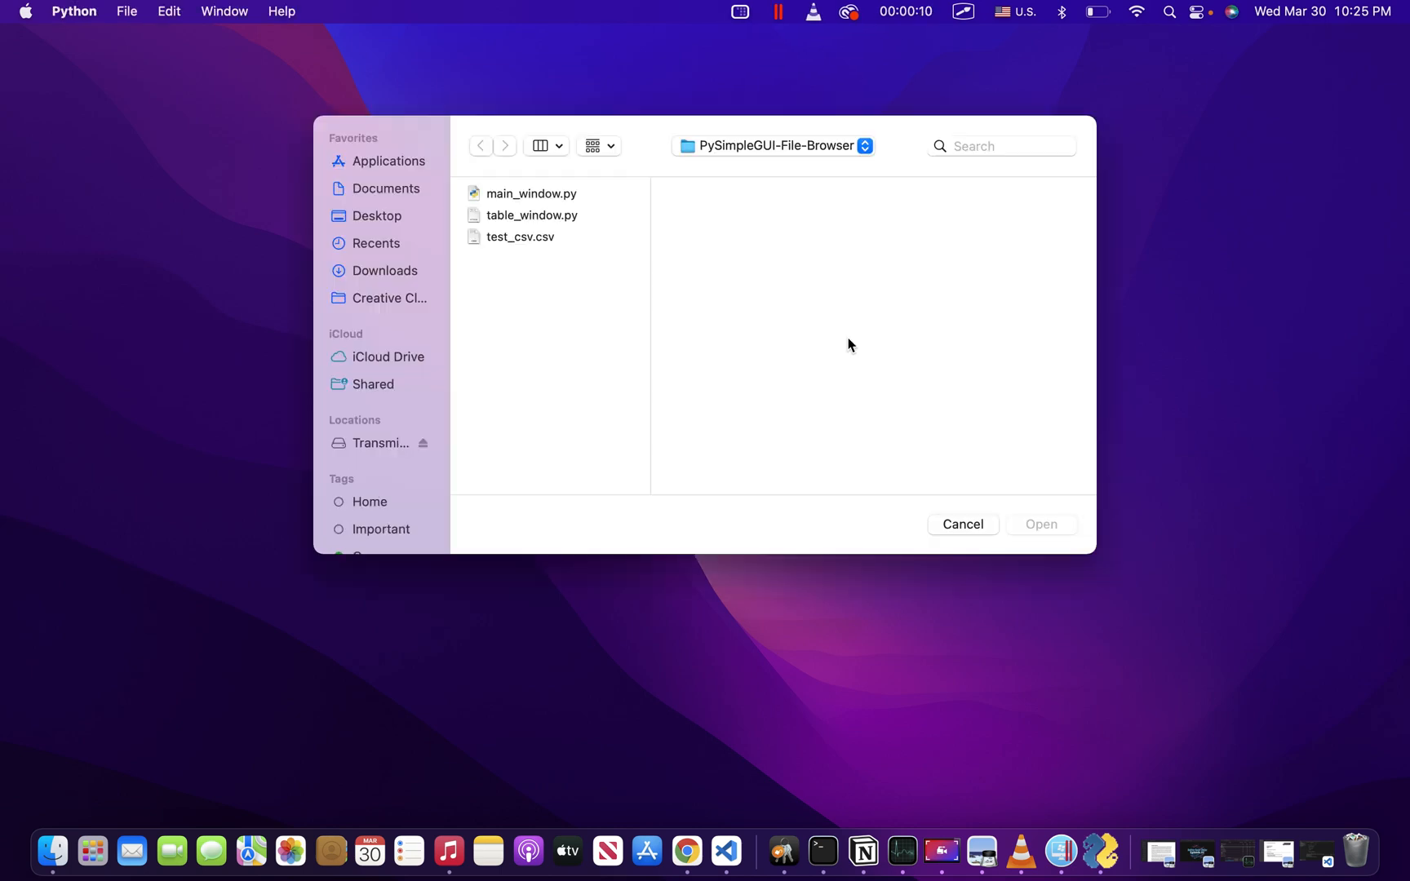
{"action": "mouse_move", "coordinate": [551, 312]}
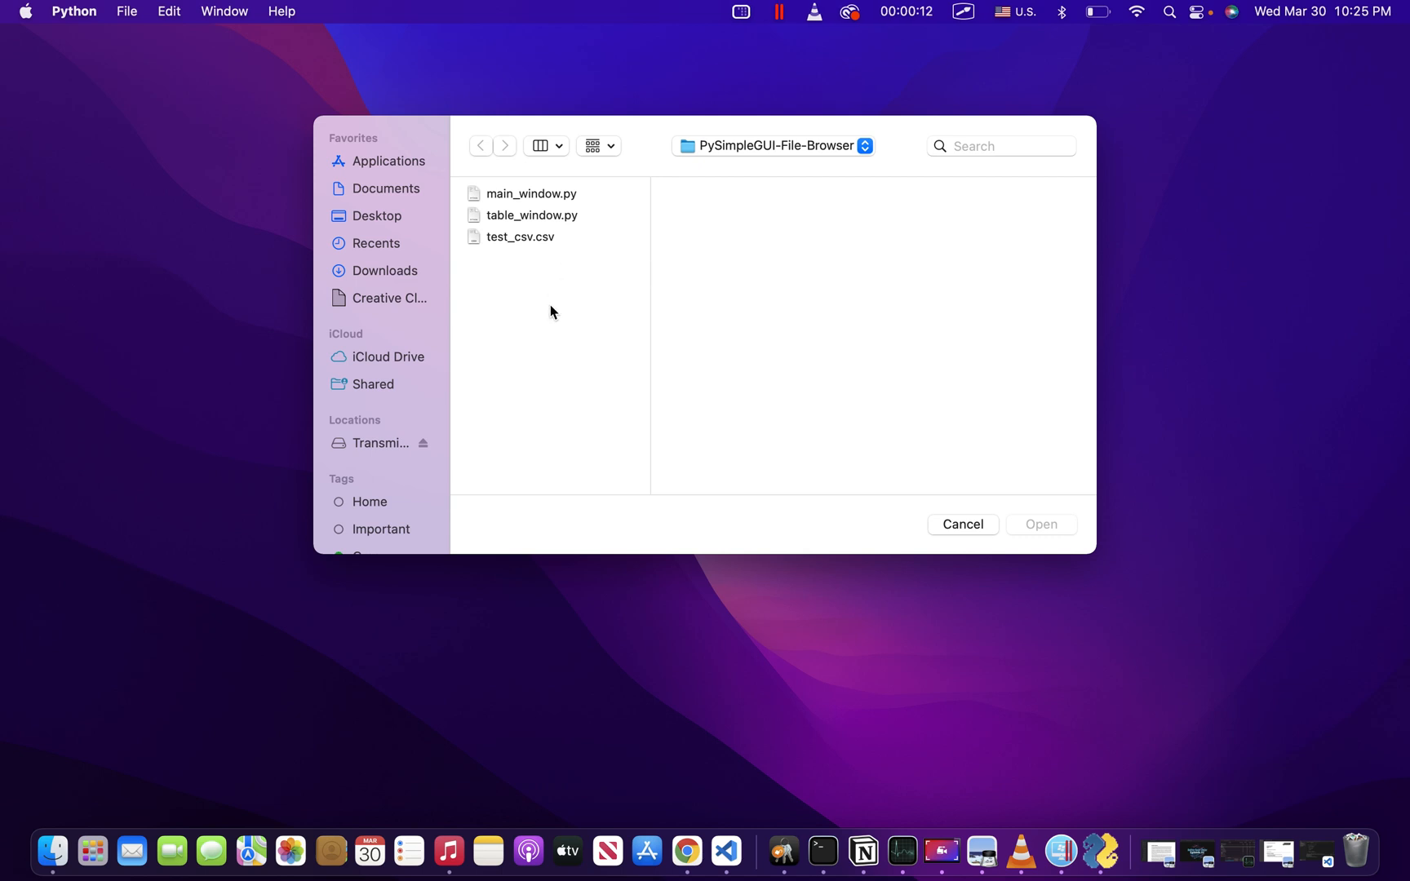
{"action": "mouse_move", "coordinate": [585, 255]}
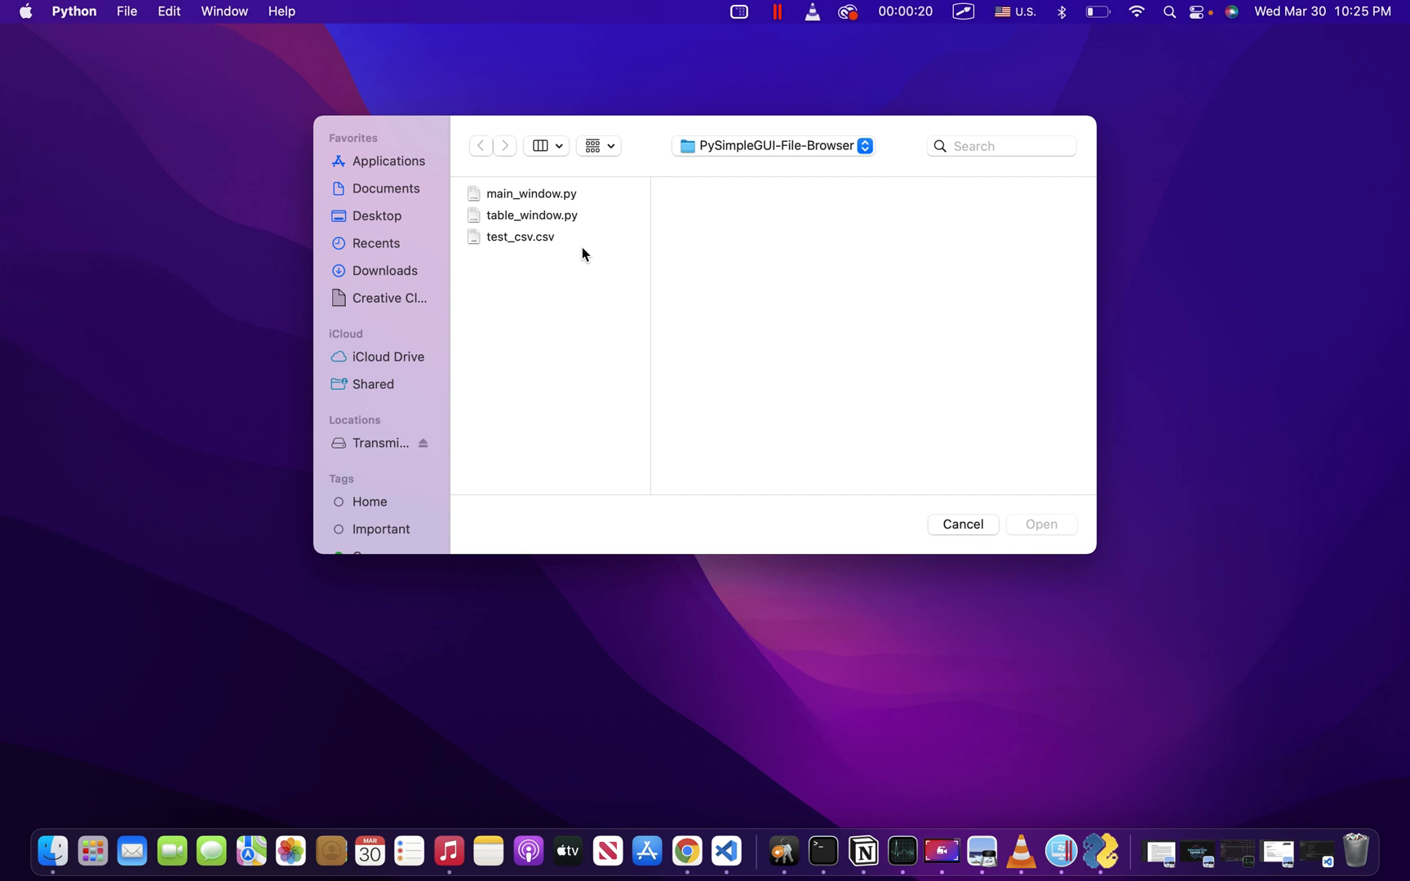
{"action": "left_click", "coordinate": [521, 237]}
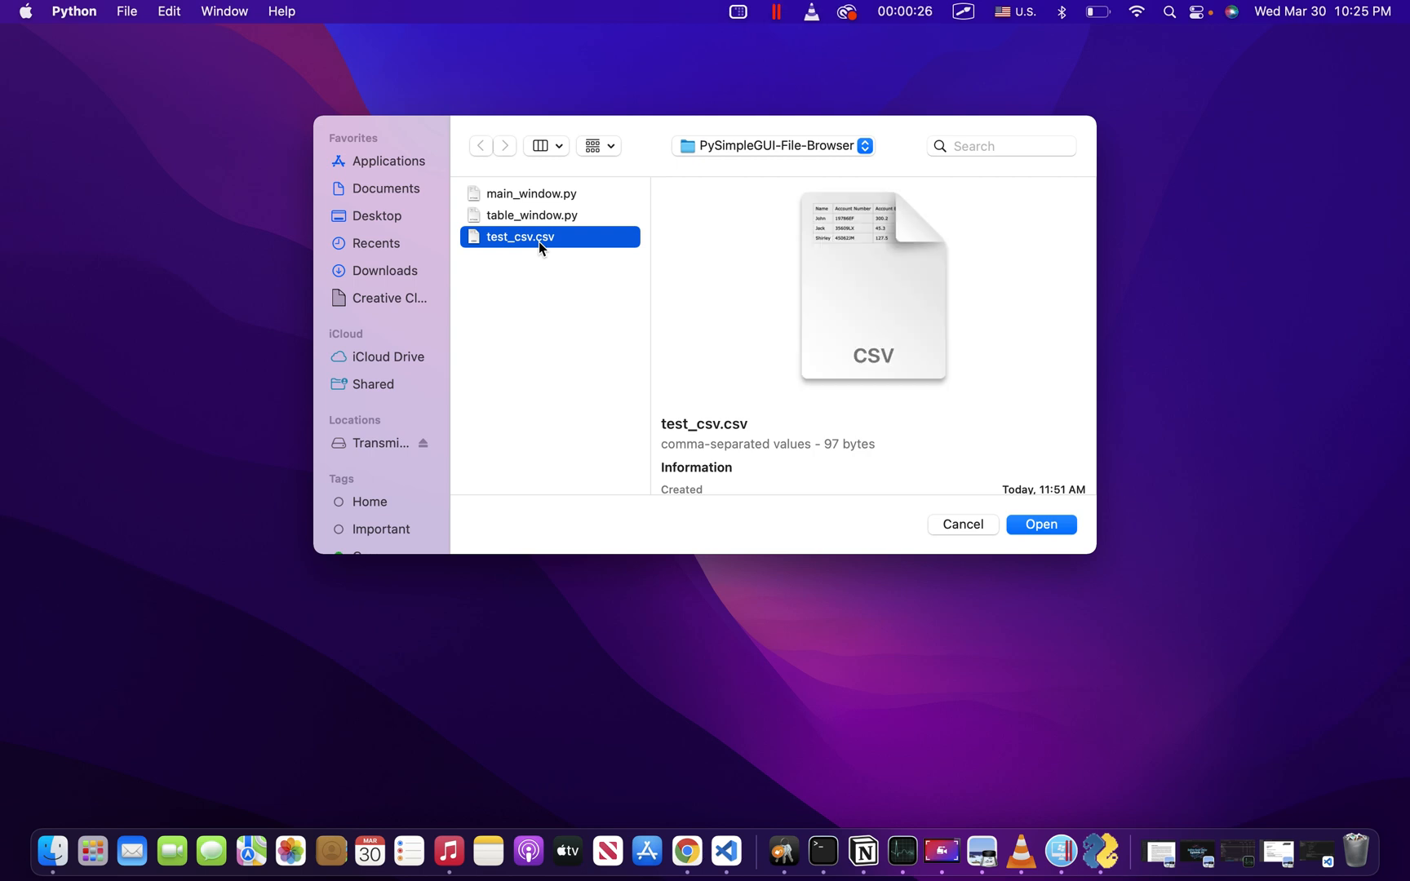
{"action": "left_click", "coordinate": [1041, 526]}
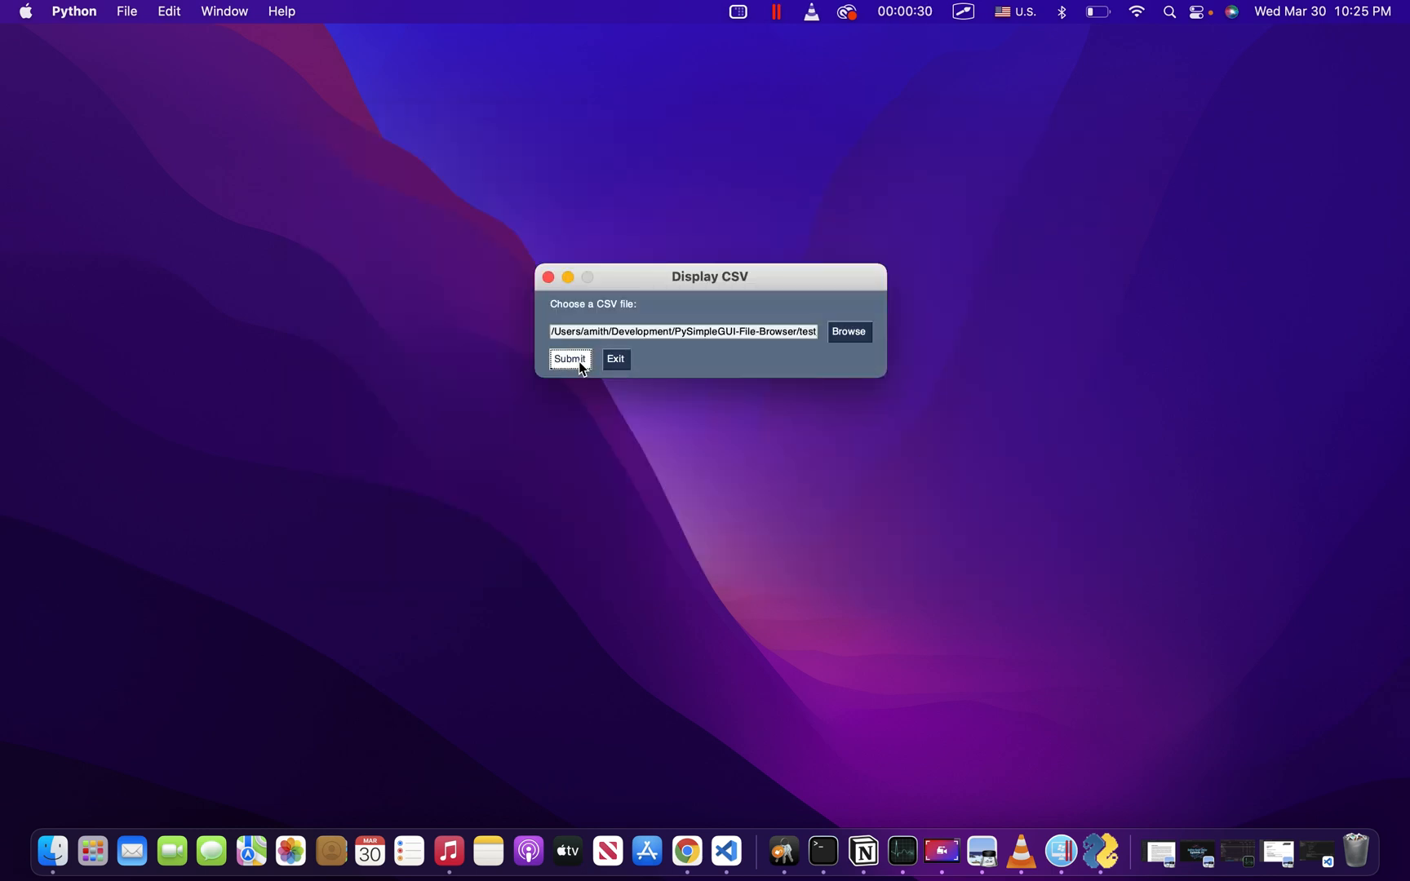
{"action": "mouse_move", "coordinate": [1229, 855]}
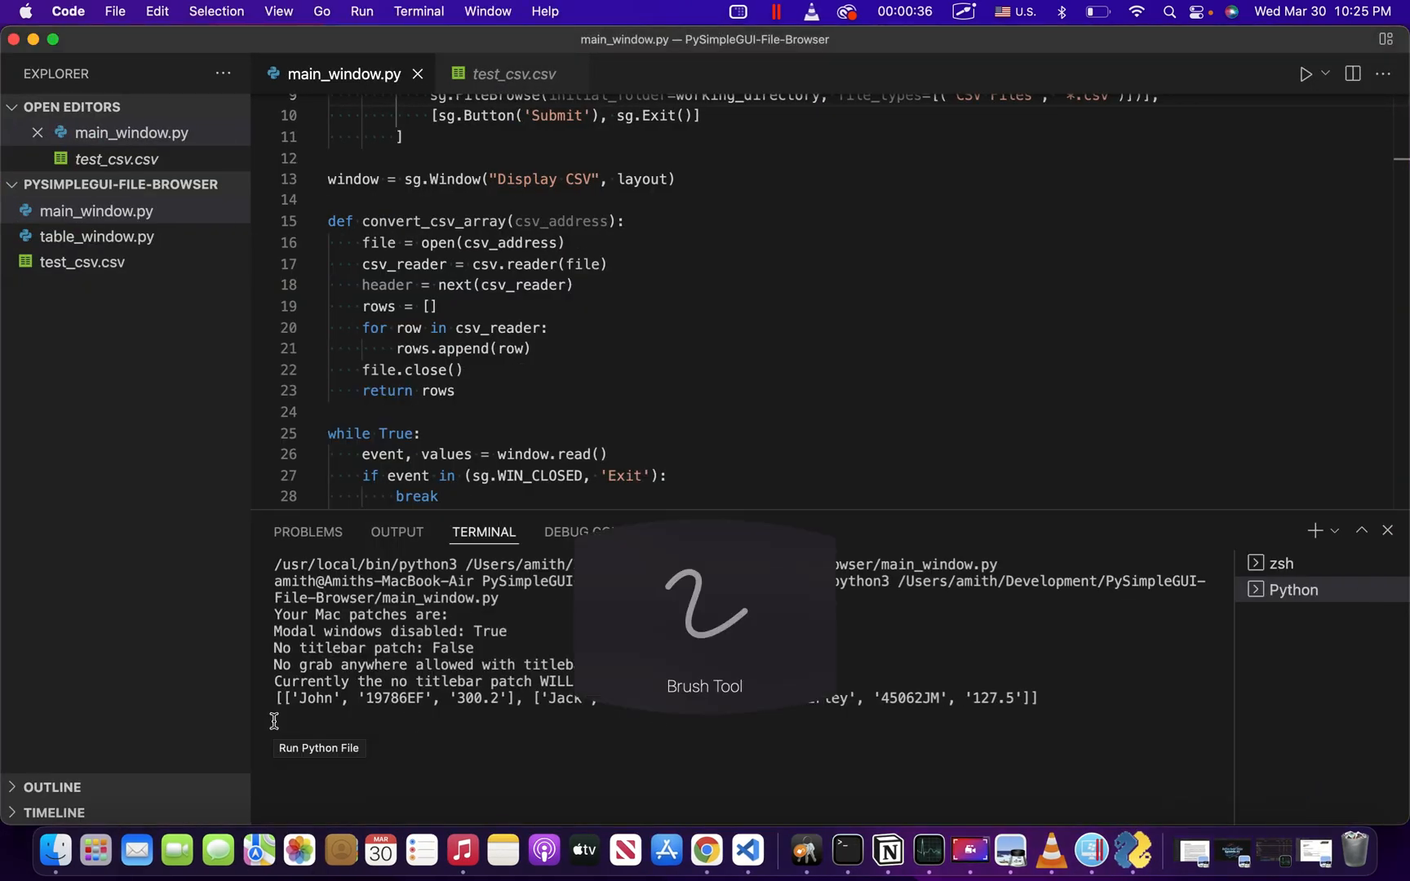
Bring up the fresh project folder containing only test_csv.csv in VS Code.
{"action": "left_click_drag", "start_coordinate": [274, 717], "coordinate": [1056, 702]}
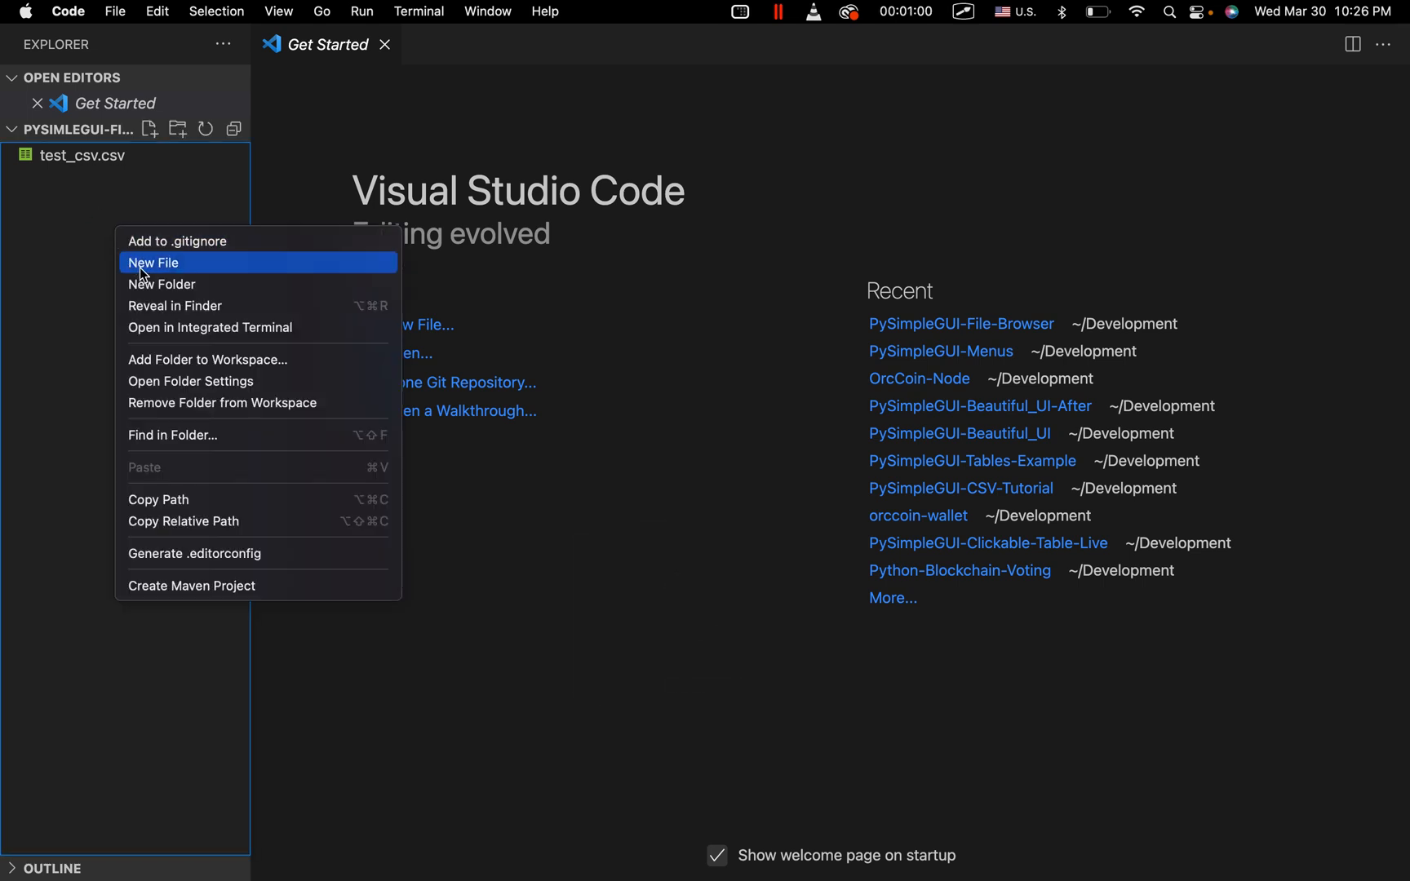
Create a new file named main_window.py in the project folder.
{"action": "left_click", "coordinate": [152, 263]}
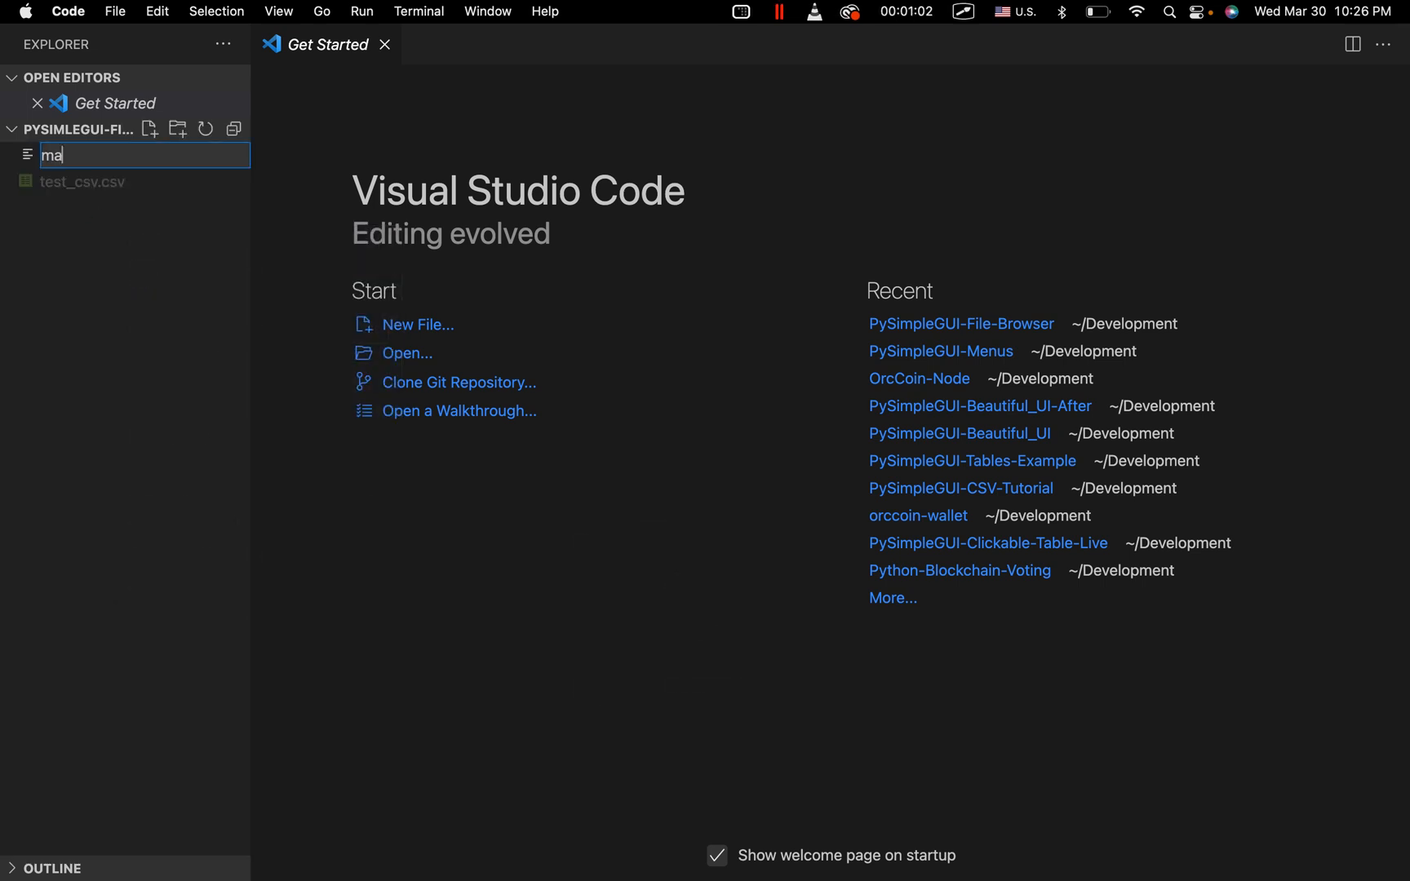
{"action": "type", "text": "in_window"}
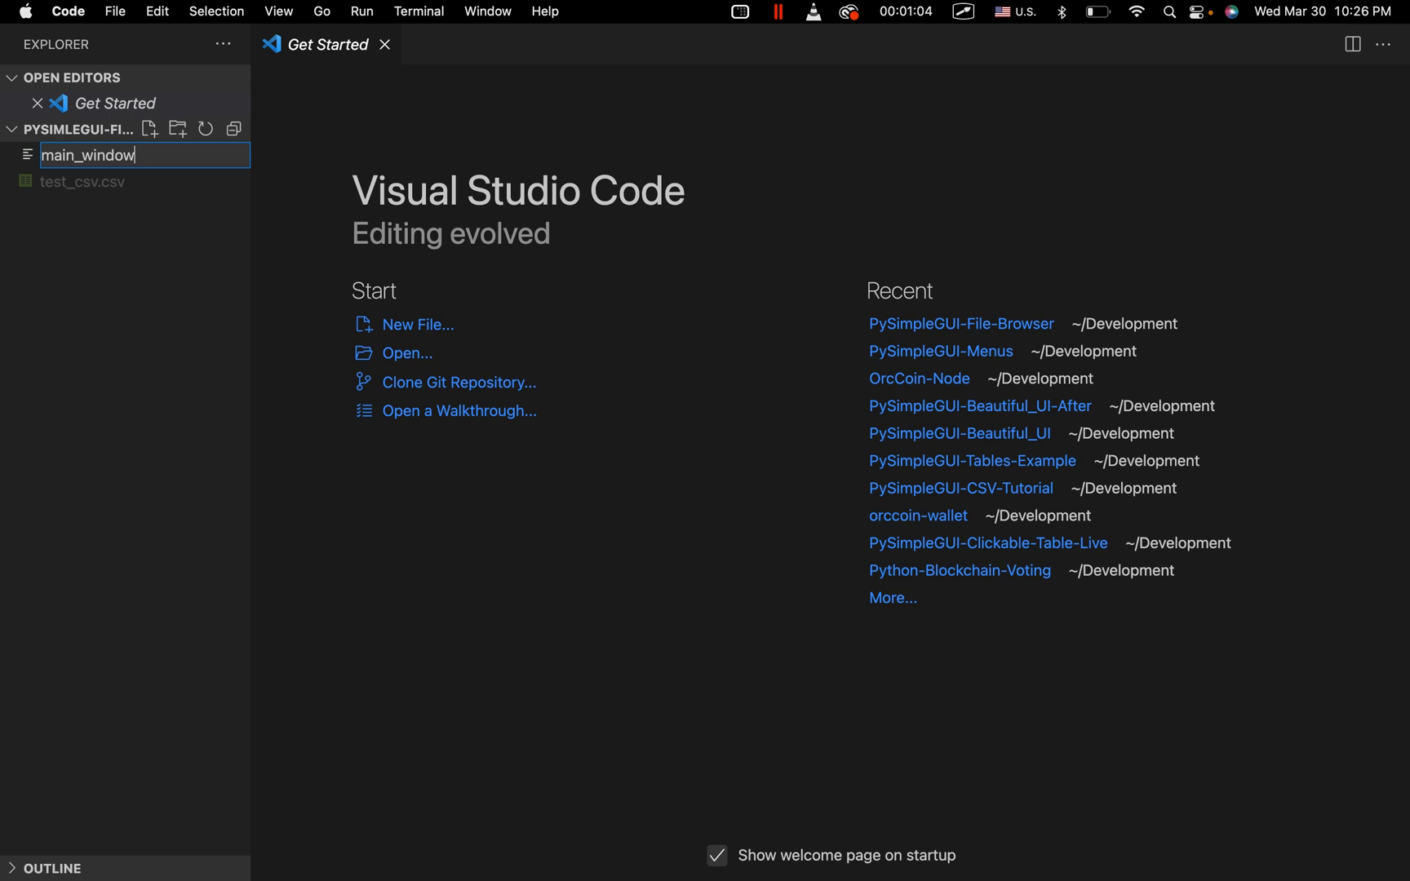
{"action": "key", "text": "Enter"}
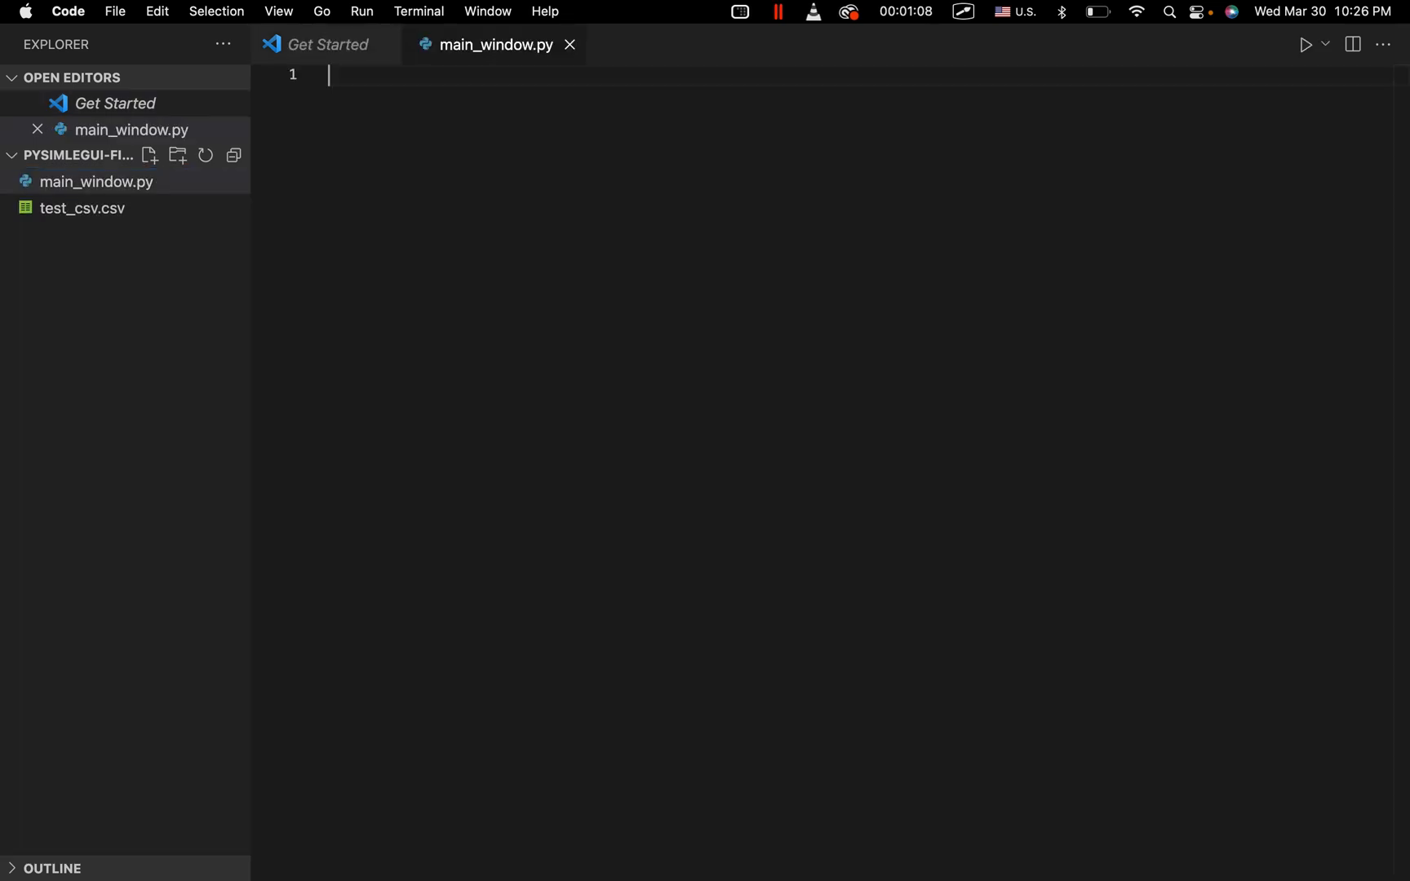
Write the imports: PySimpleGUI as sg, then csv and os.
{"action": "type", "text": "import P"}
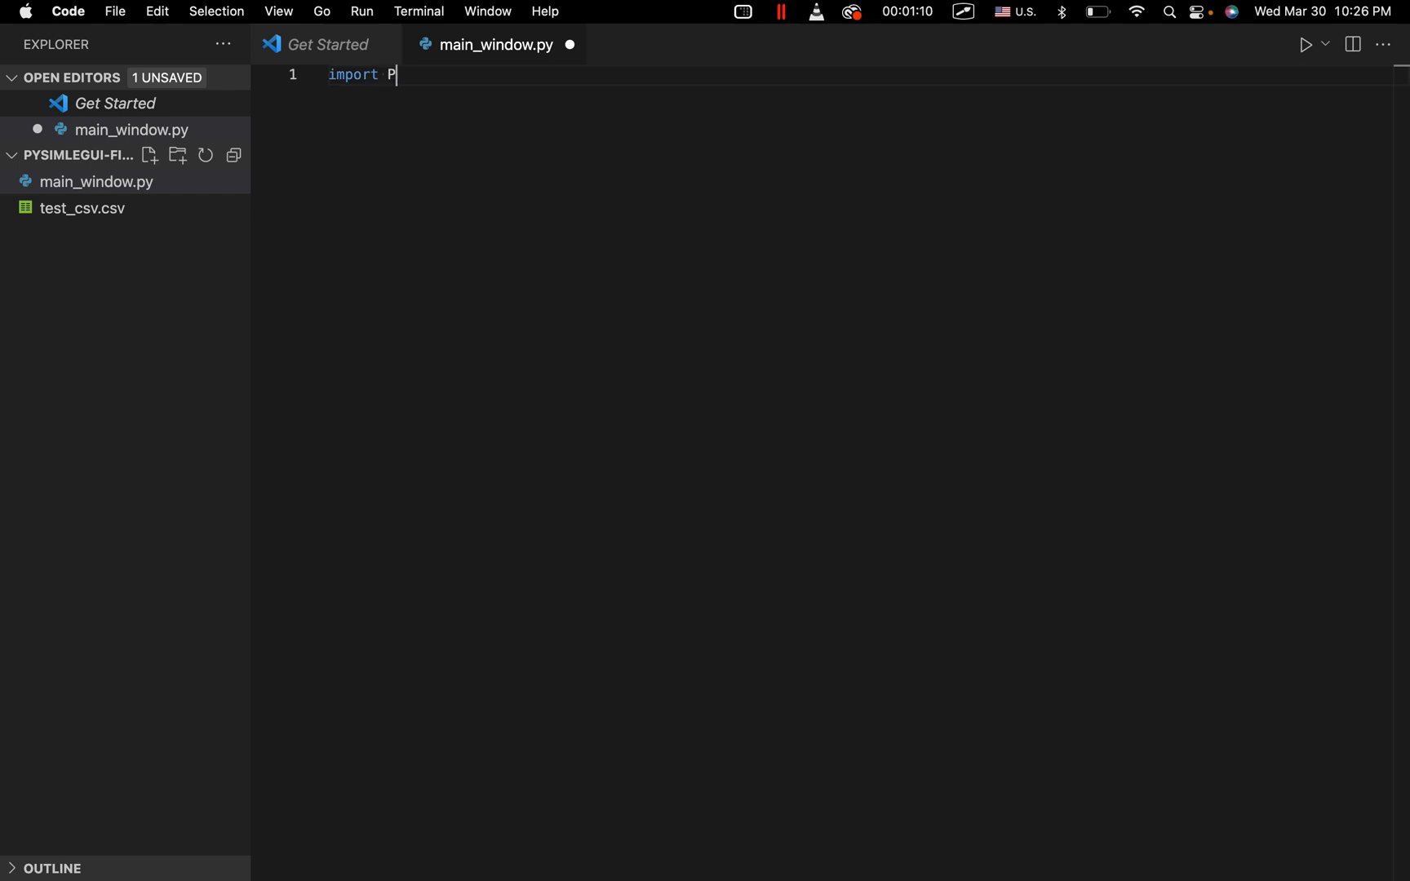
{"action": "type", "text": "ySimple"}
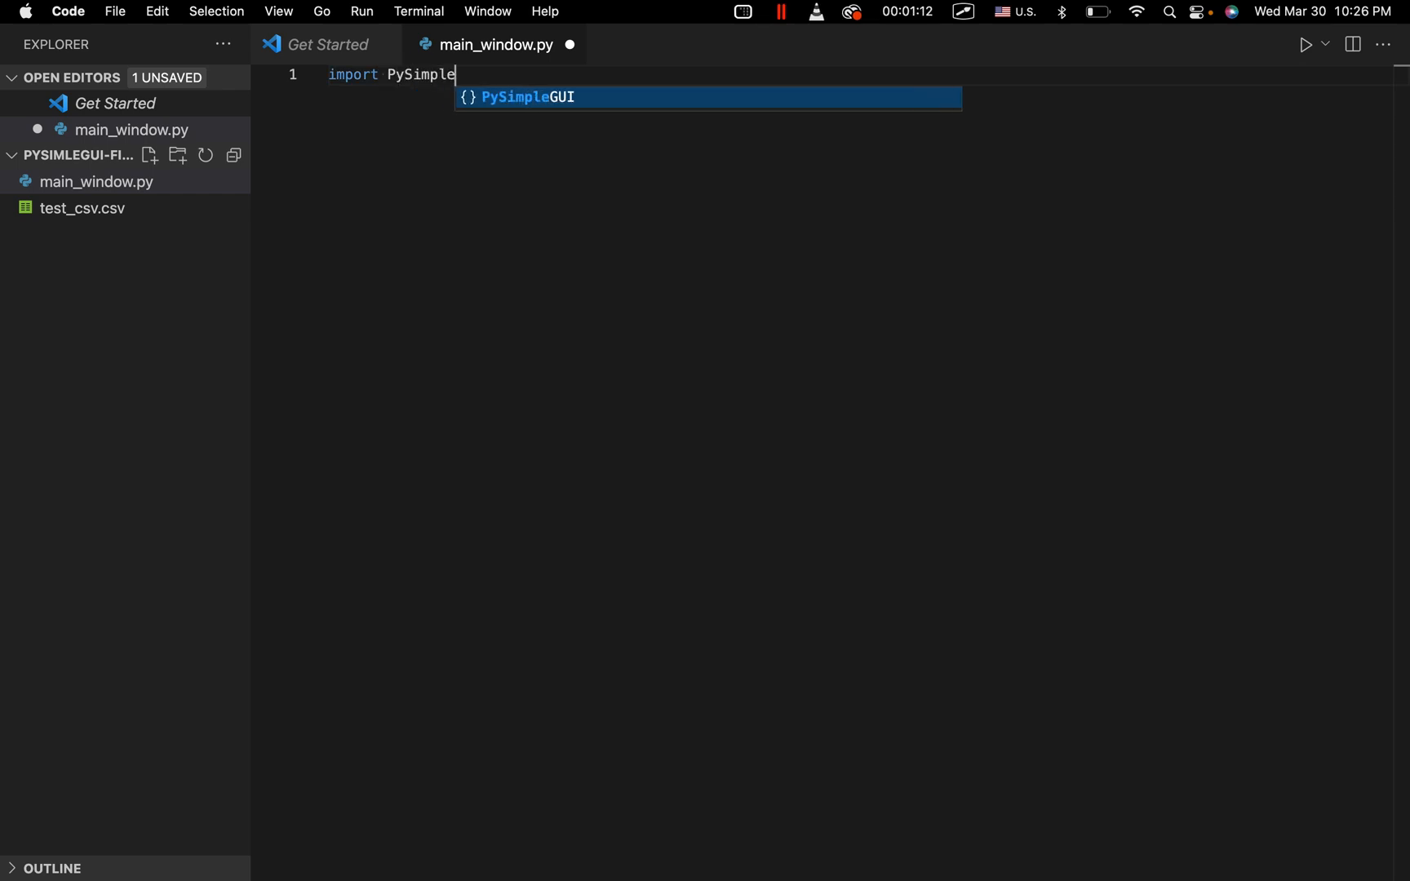
{"action": "type", "text": "G"}
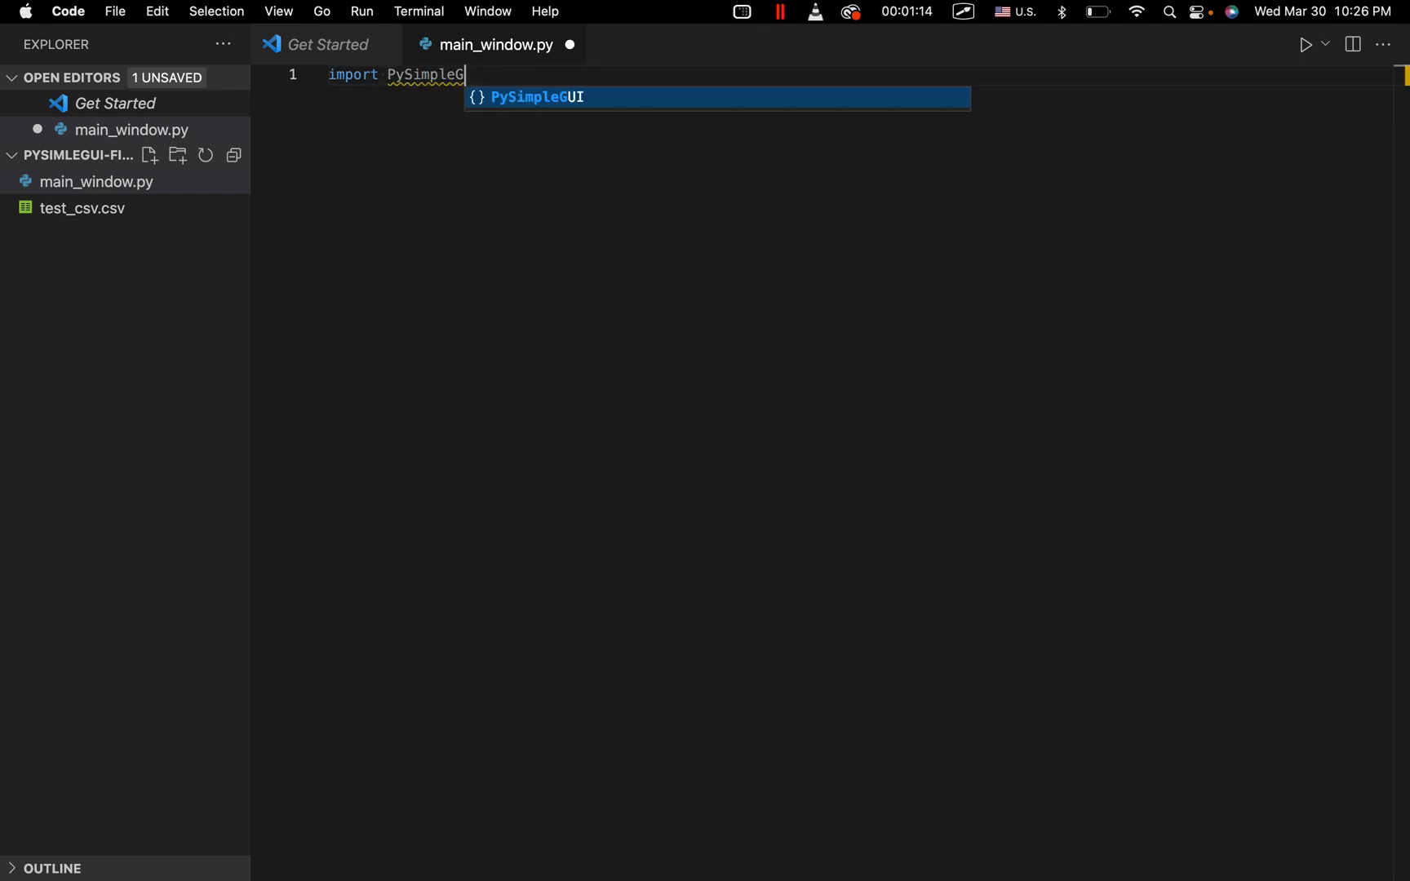
{"action": "type", "text": "UI as sg"}
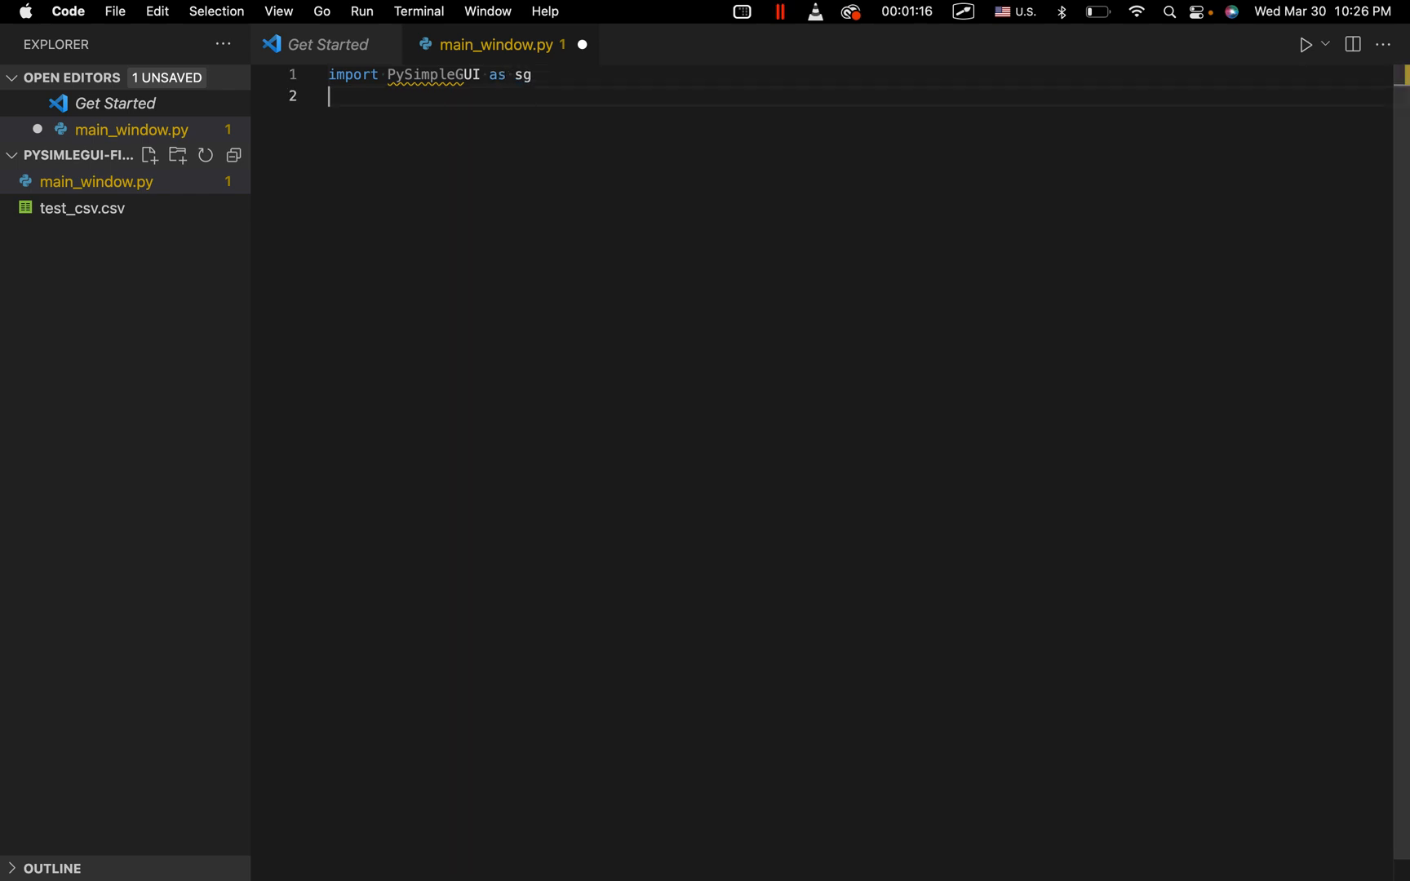
{"action": "type", "text": "import csv, os"}
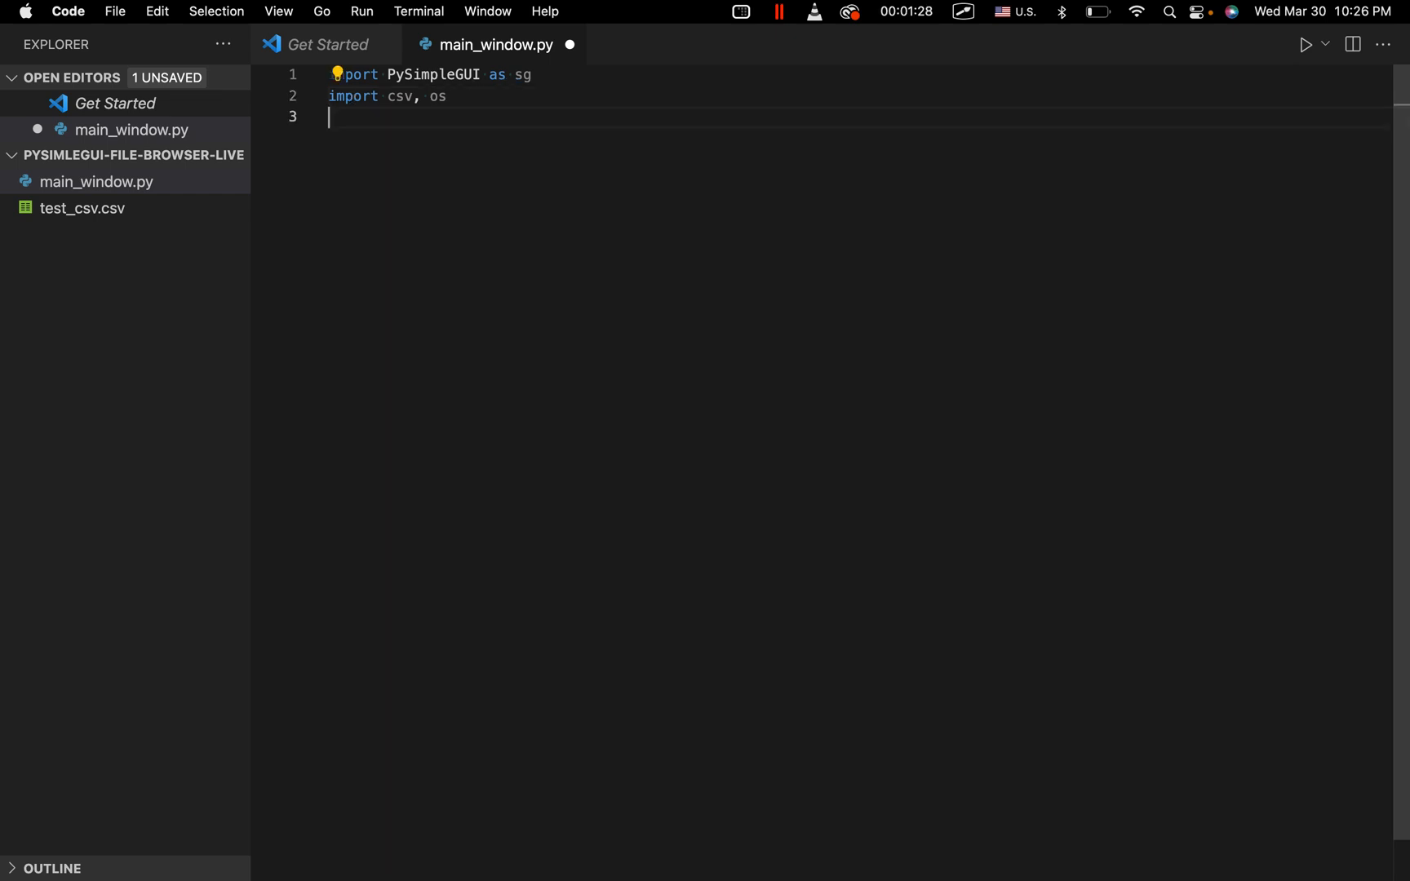
Write layout = [ [sg.Text("Chosse a CSV file:")] ] as the layout's first row.
{"action": "type", "text": "layout ="}
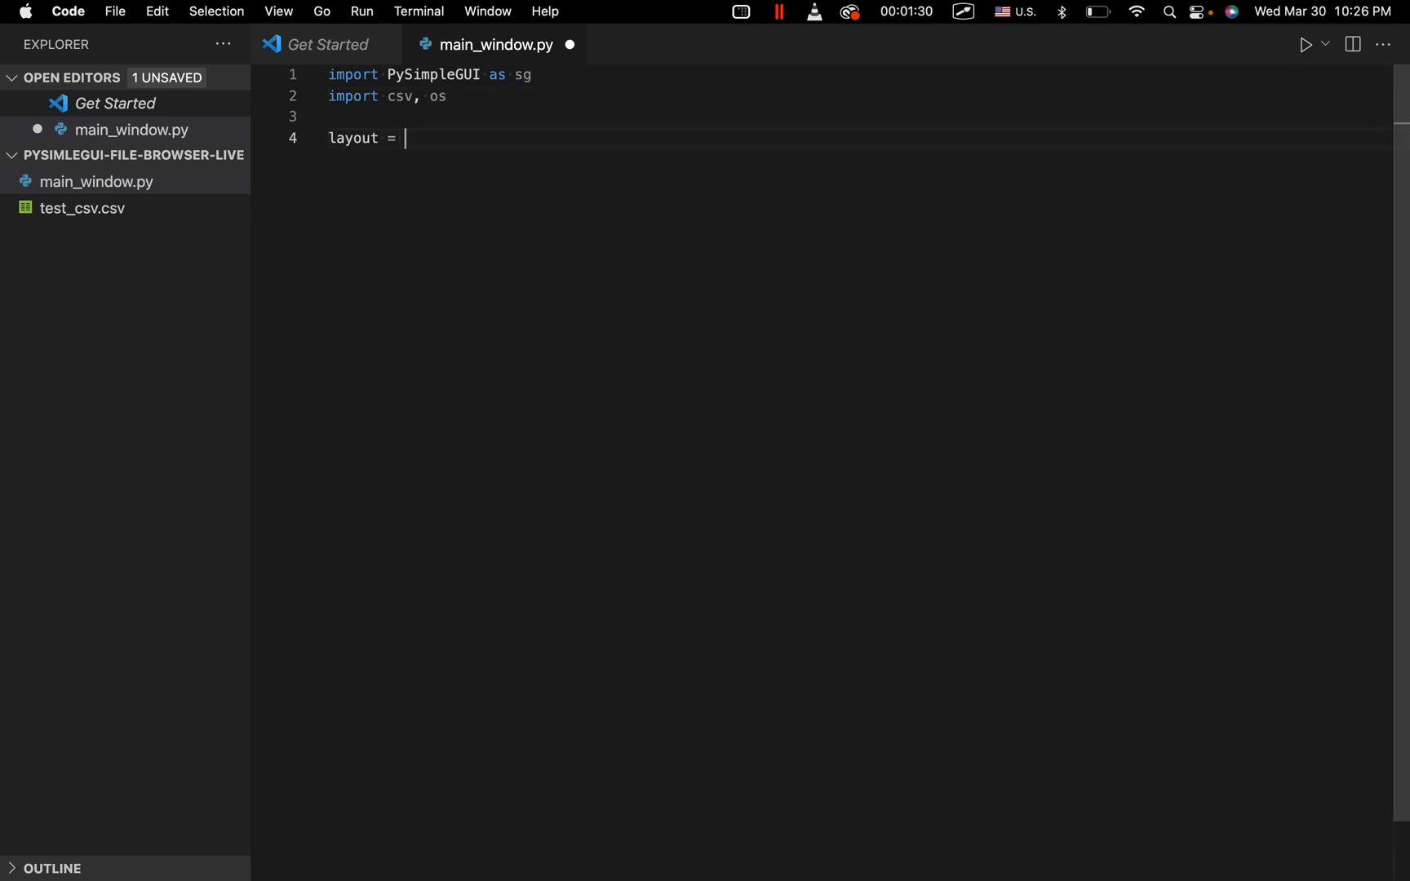
{"action": "type", "text": "[]"}
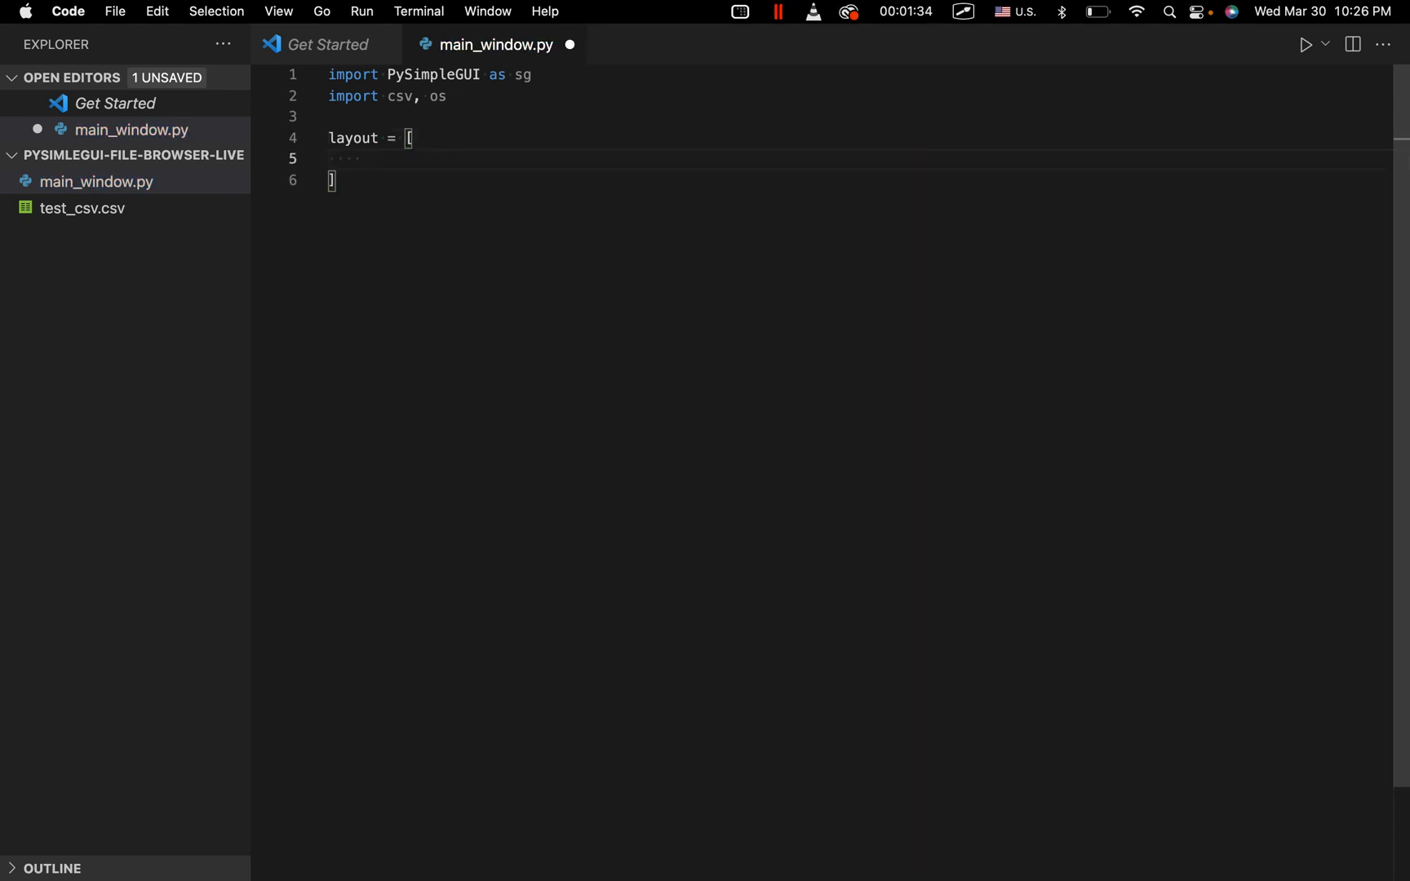
{"action": "mouse_move", "coordinate": [515, 96]}
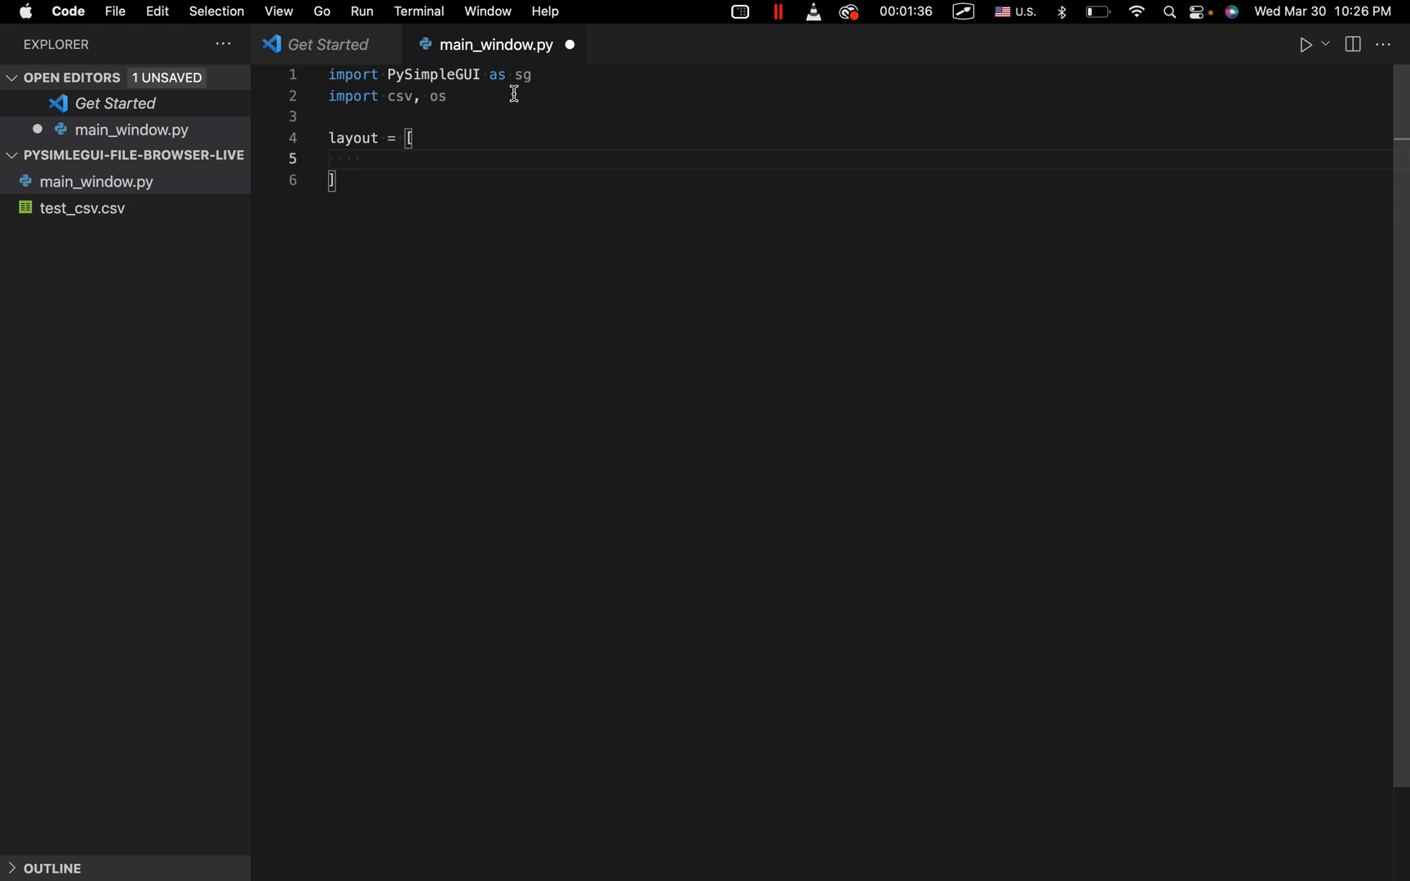
{"action": "type", "text": "[]"}
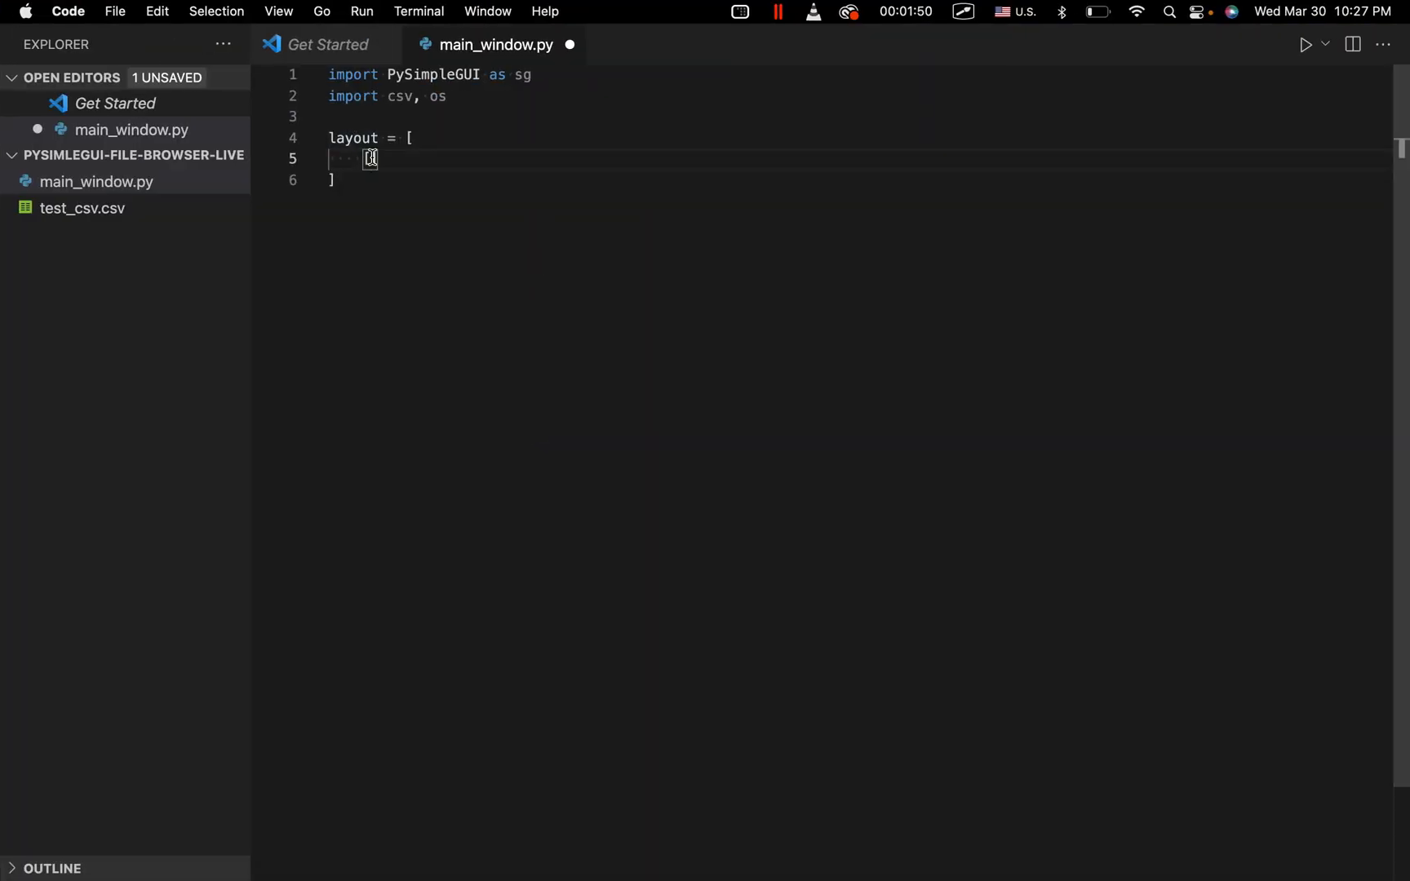
{"action": "type", "text": "[sg."}
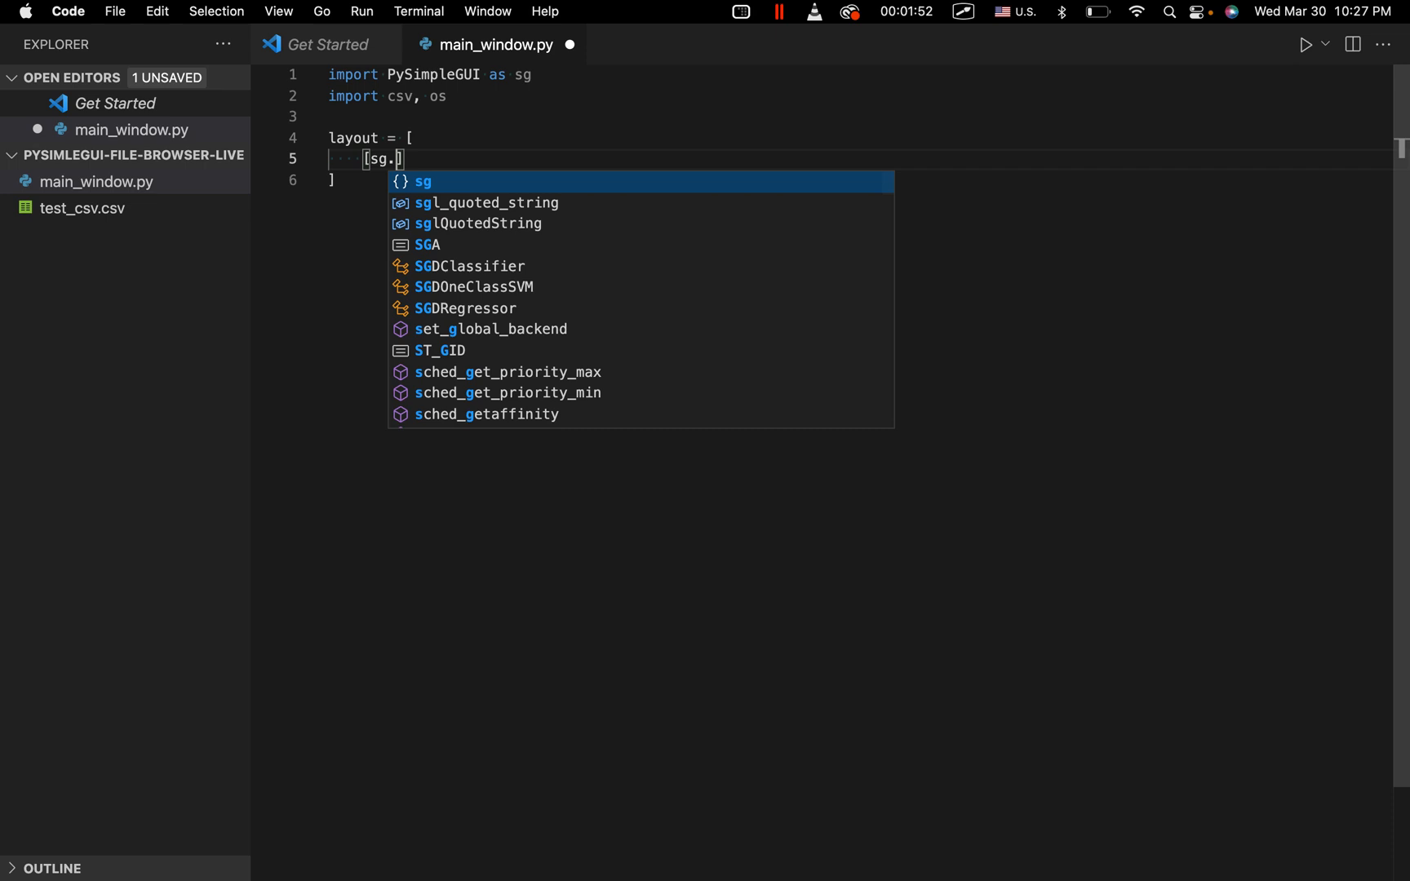
{"action": "type", "text": "Text(\"Chos\""}
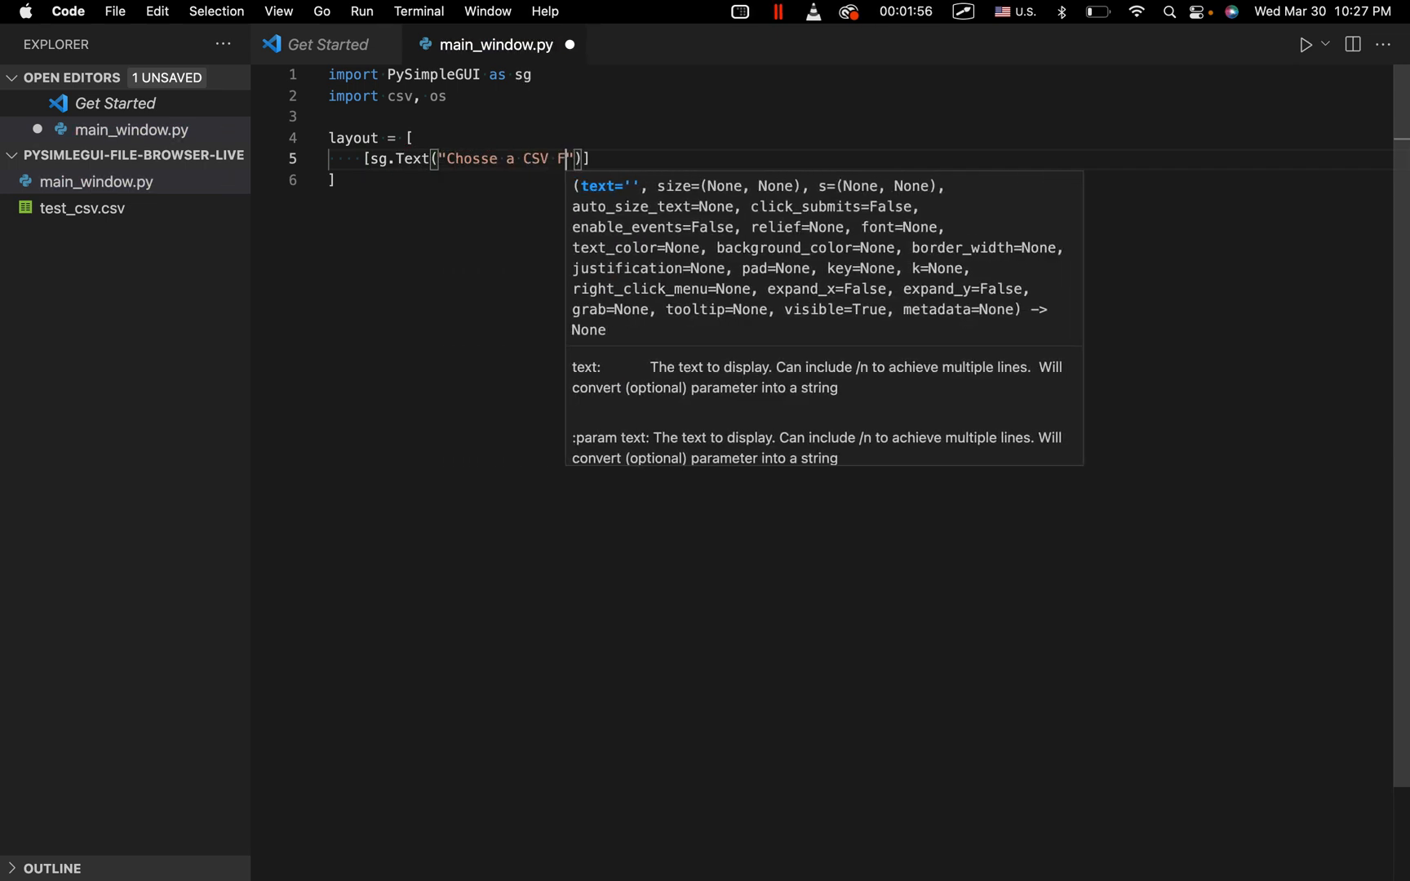
{"action": "type", "text": "ile"}
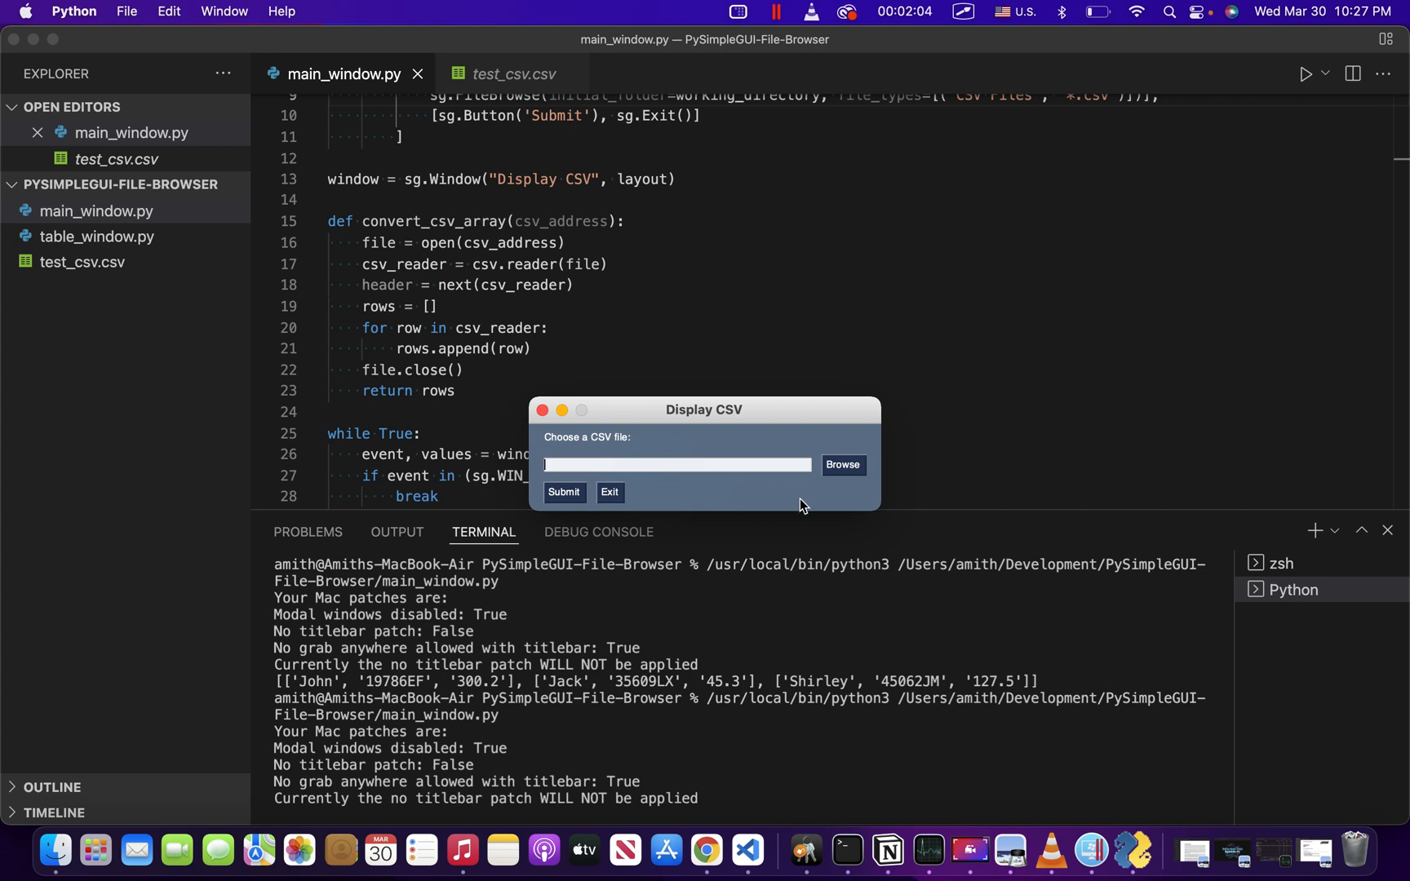
{"action": "mouse_move", "coordinate": [757, 482]}
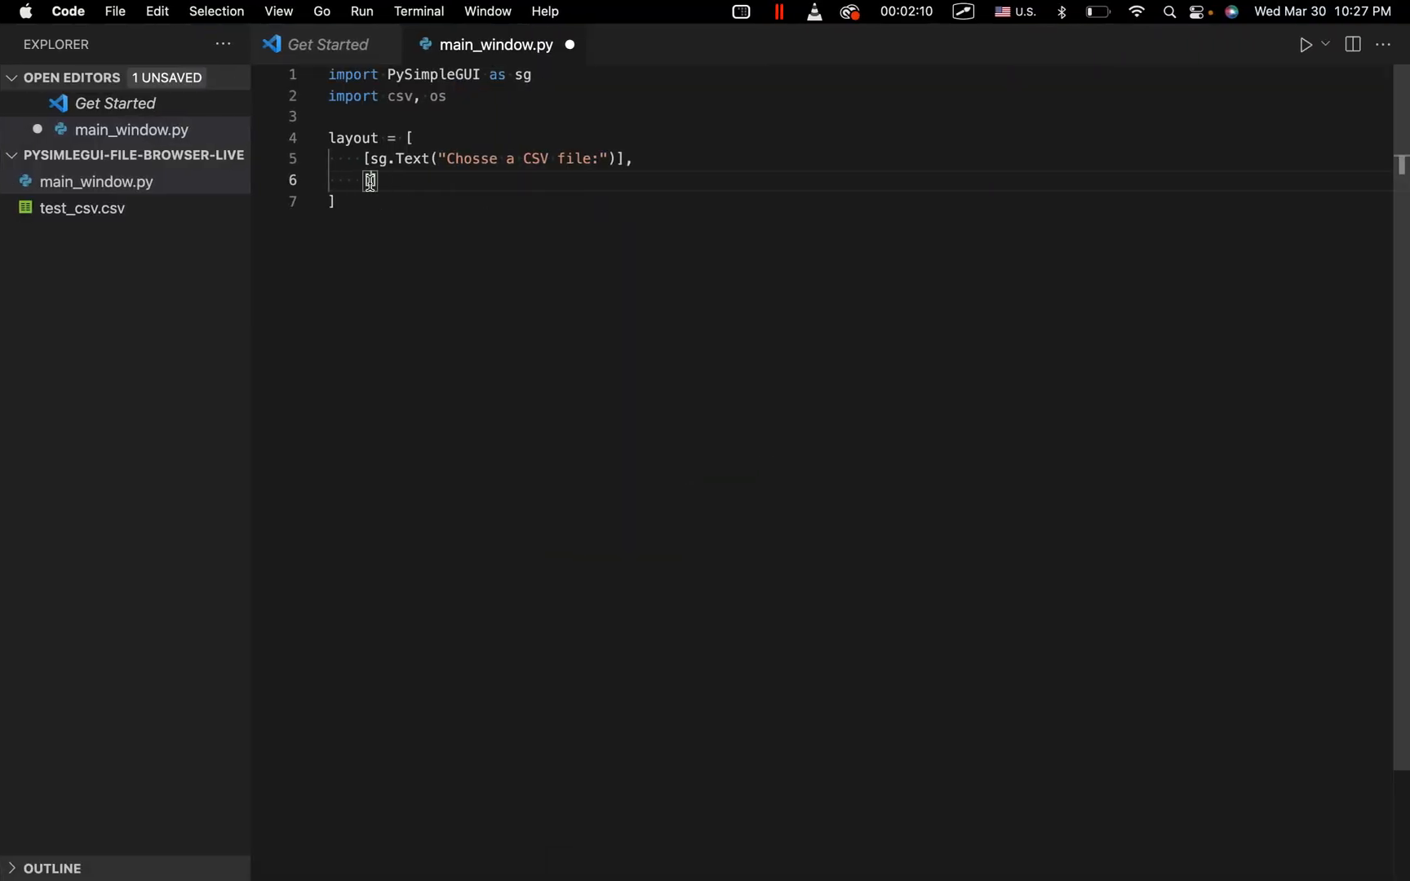
Add a second layout row with sg.InputText(key="-FILE_PATH-").
{"action": "type", "text": "[sg."}
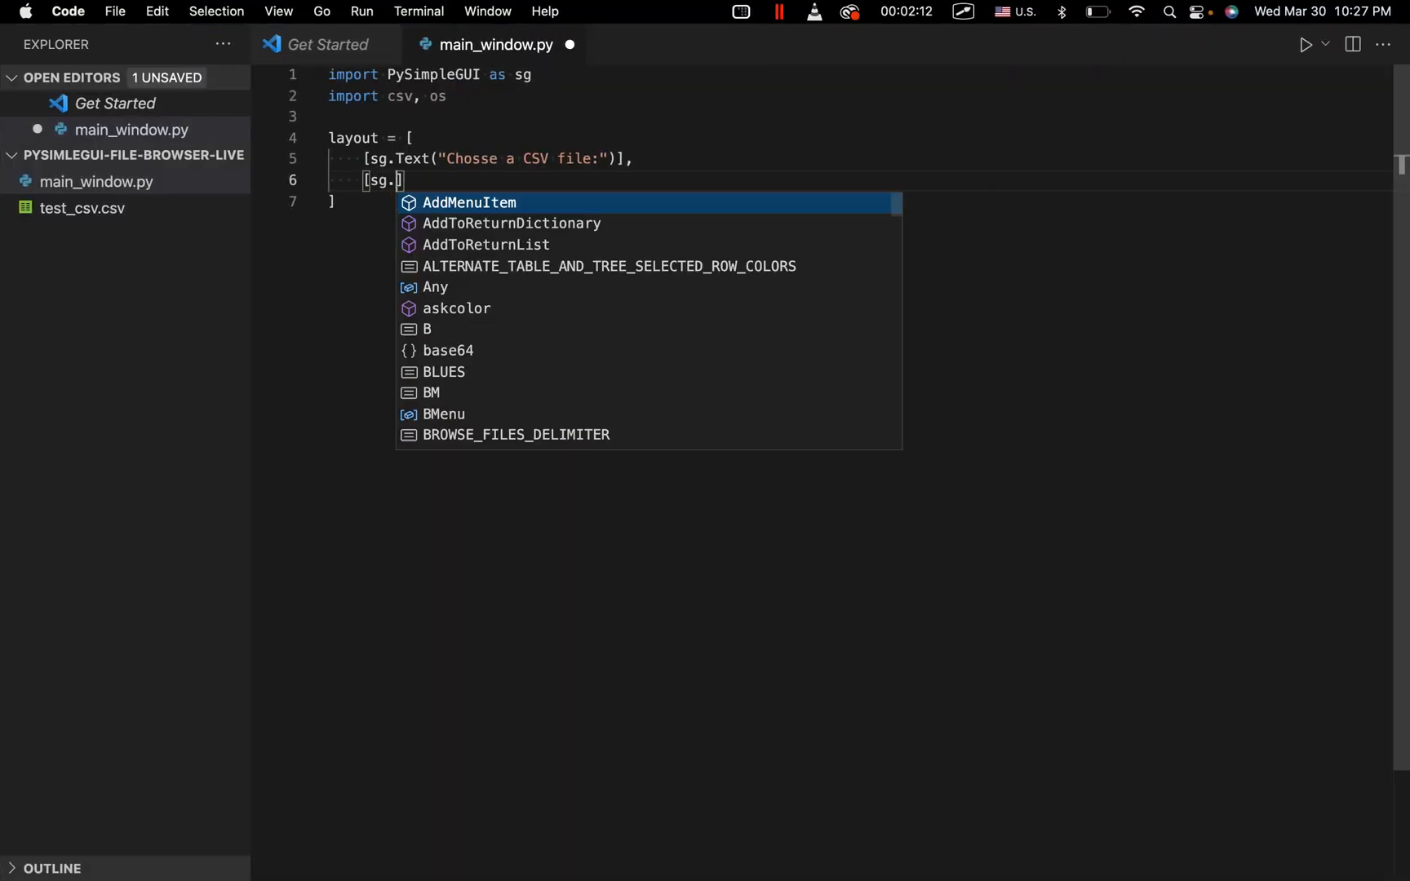
{"action": "type", "text": "InputText("}
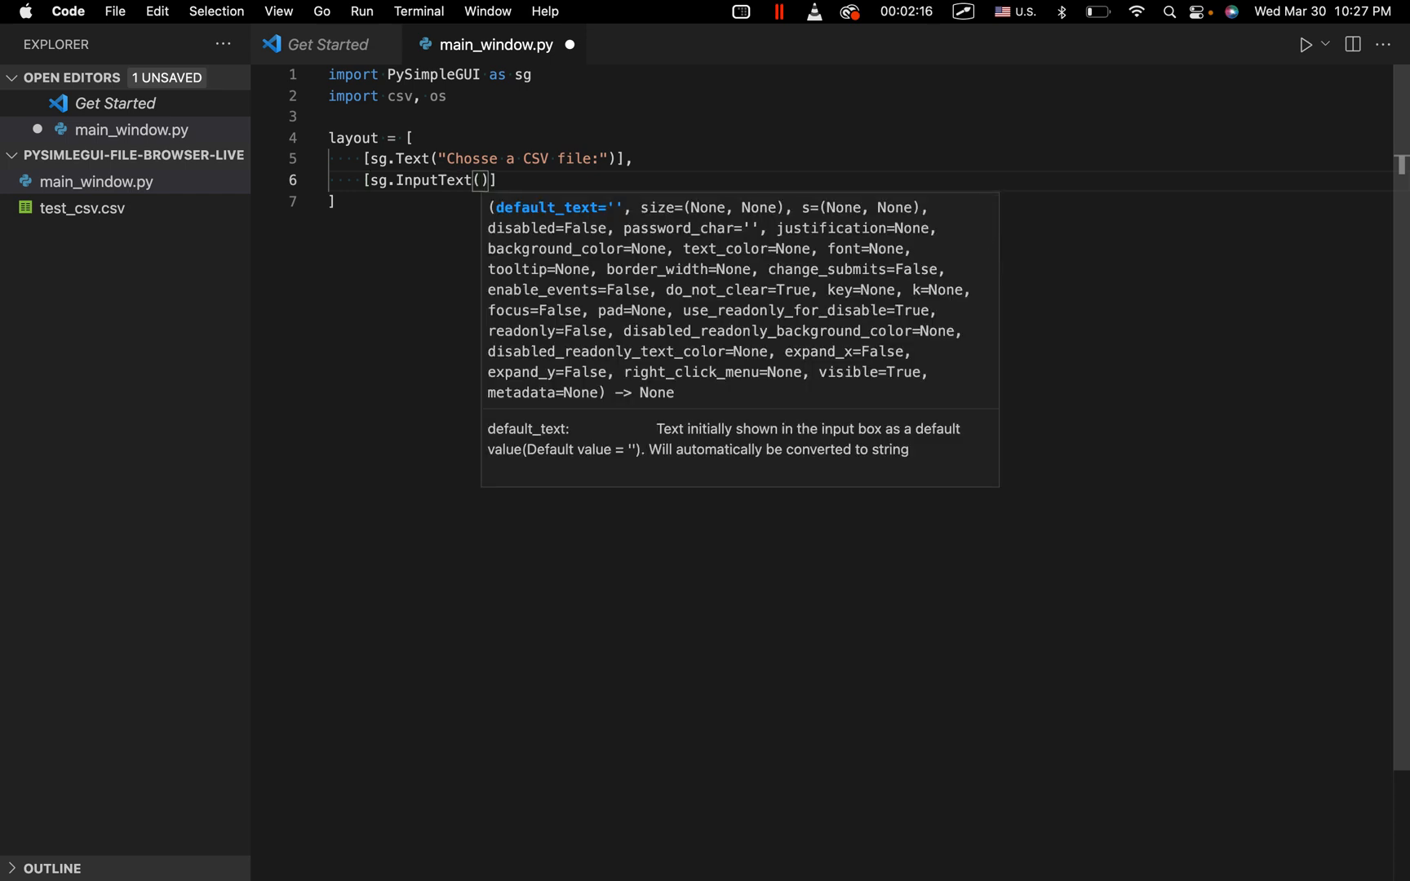
{"action": "type", "text": "key="}
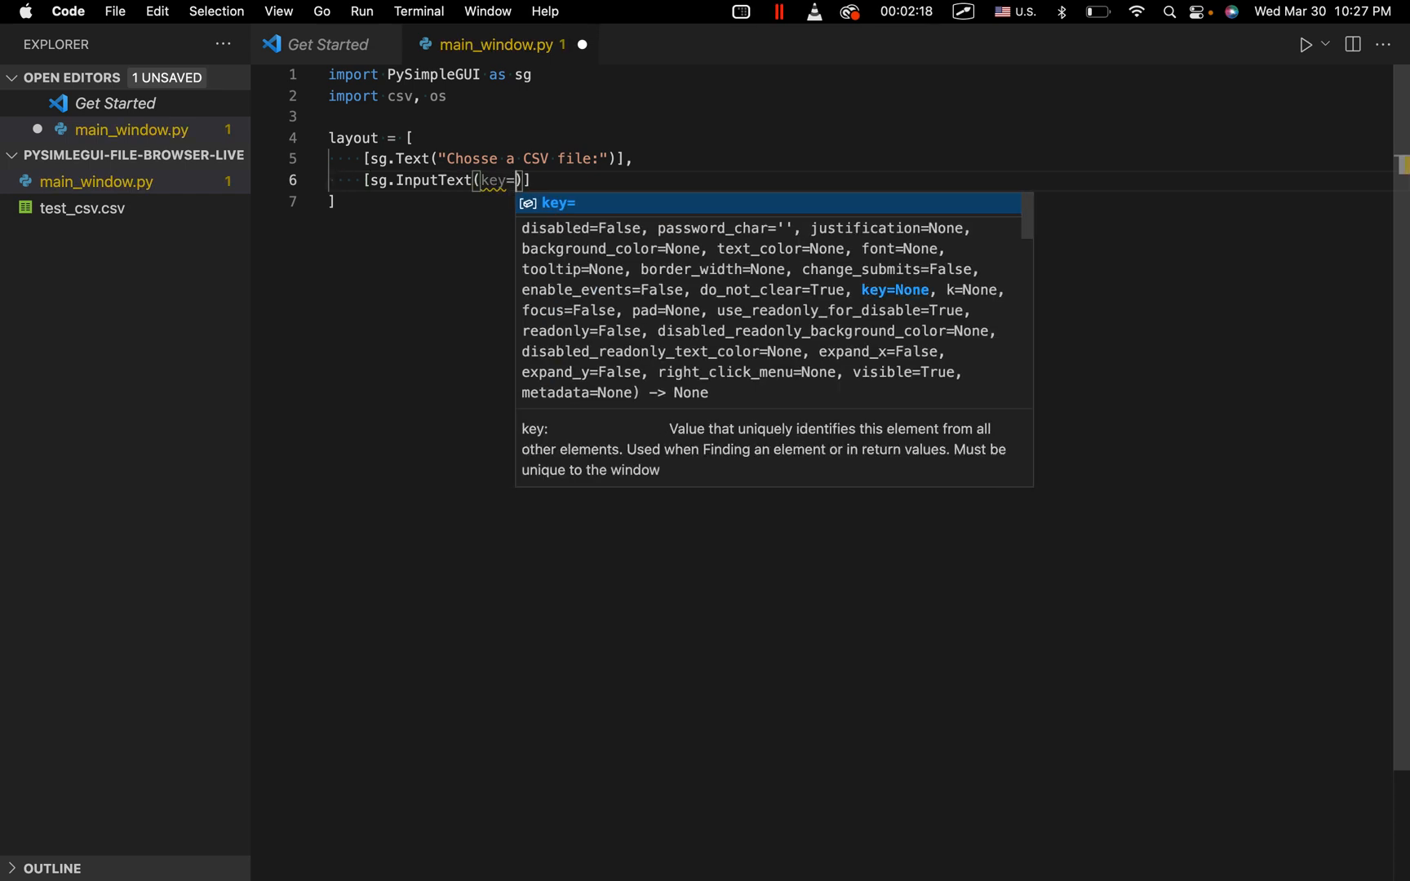
{"action": "type", "text": "=\"-F\""}
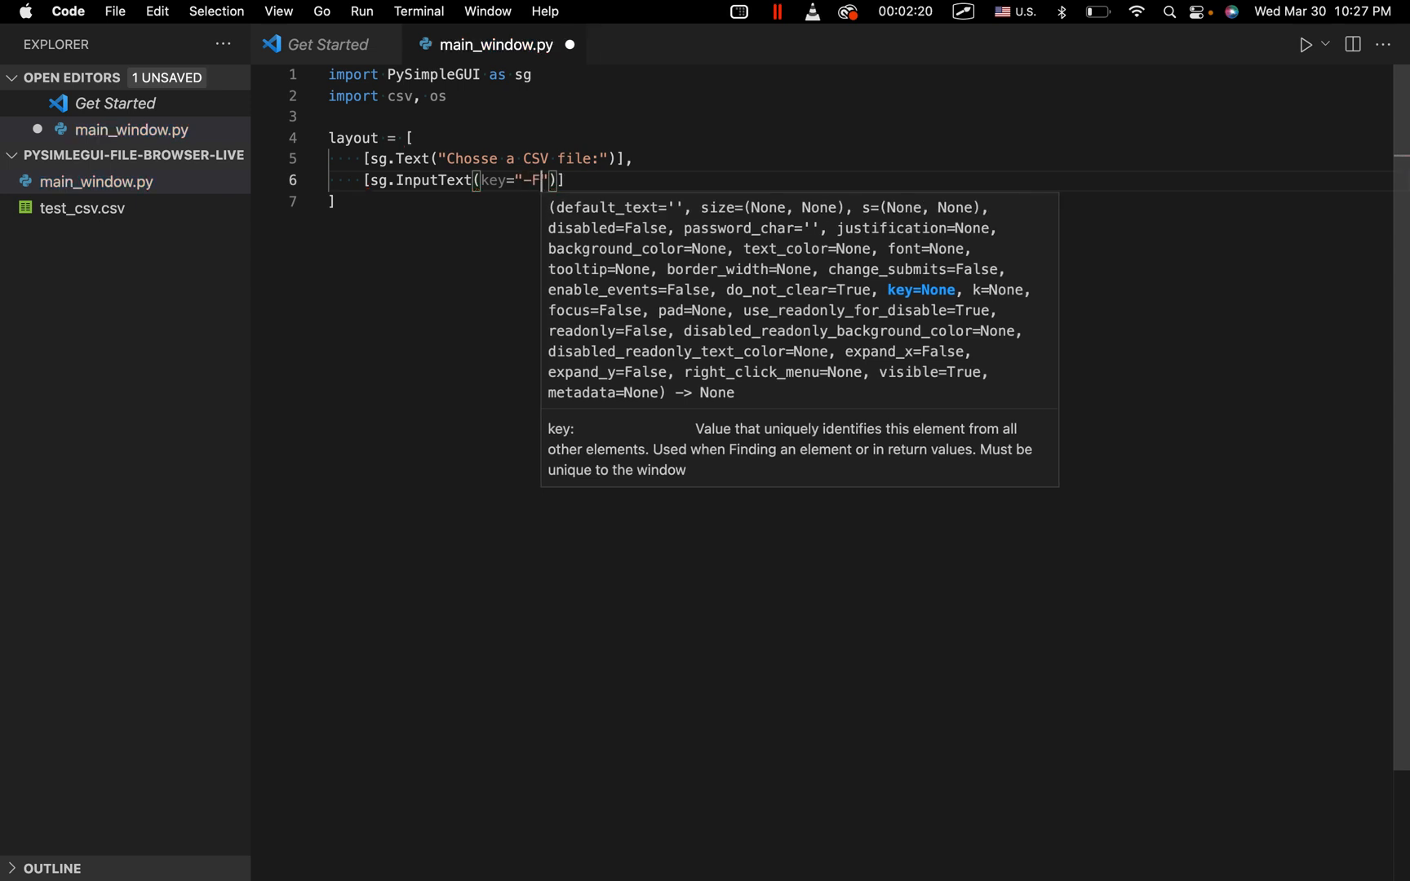
{"action": "type", "text": "ILE_"}
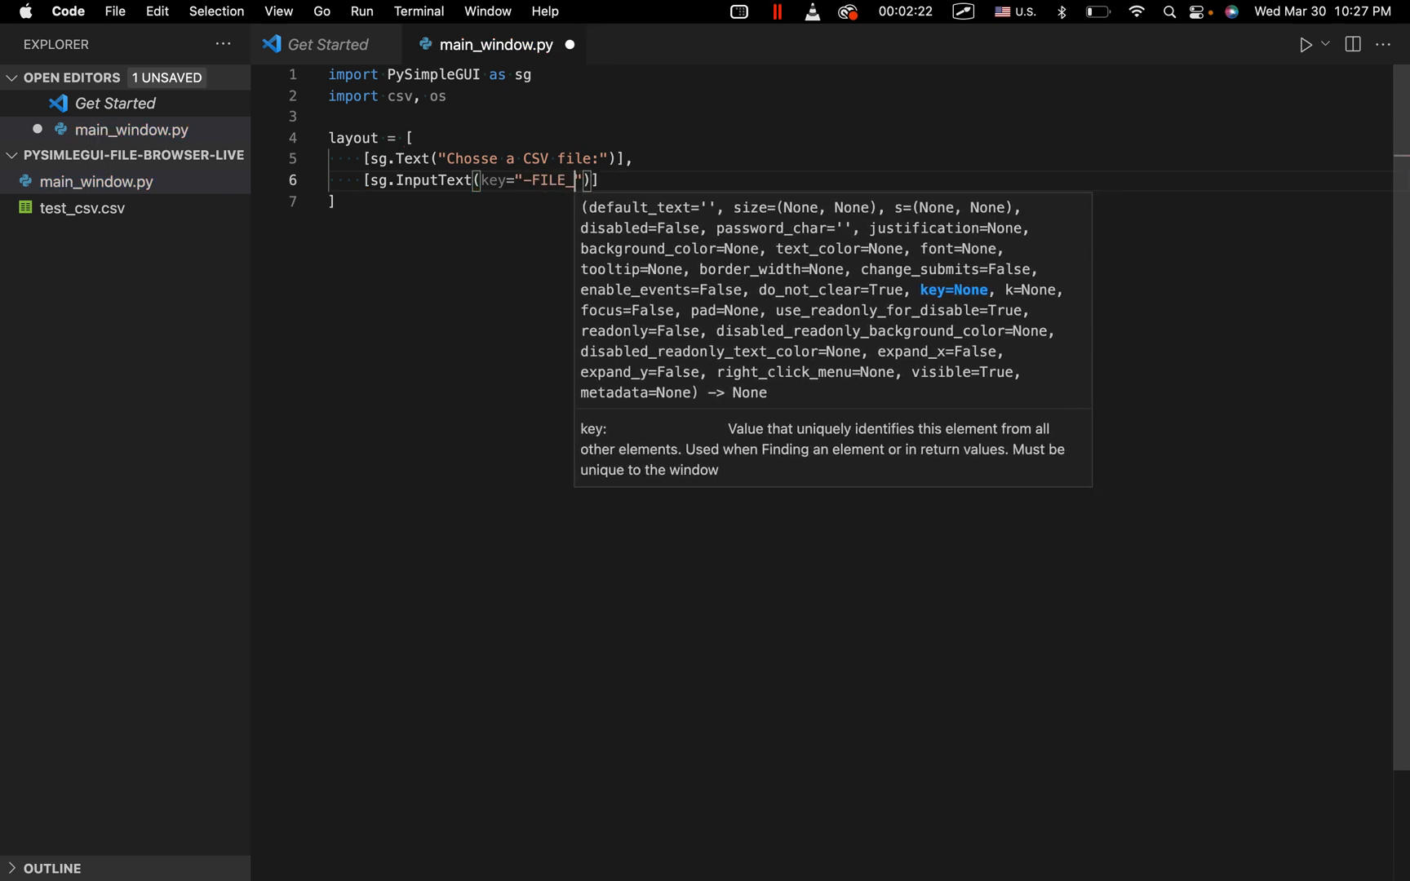
{"action": "type", "text": "PATH-"}
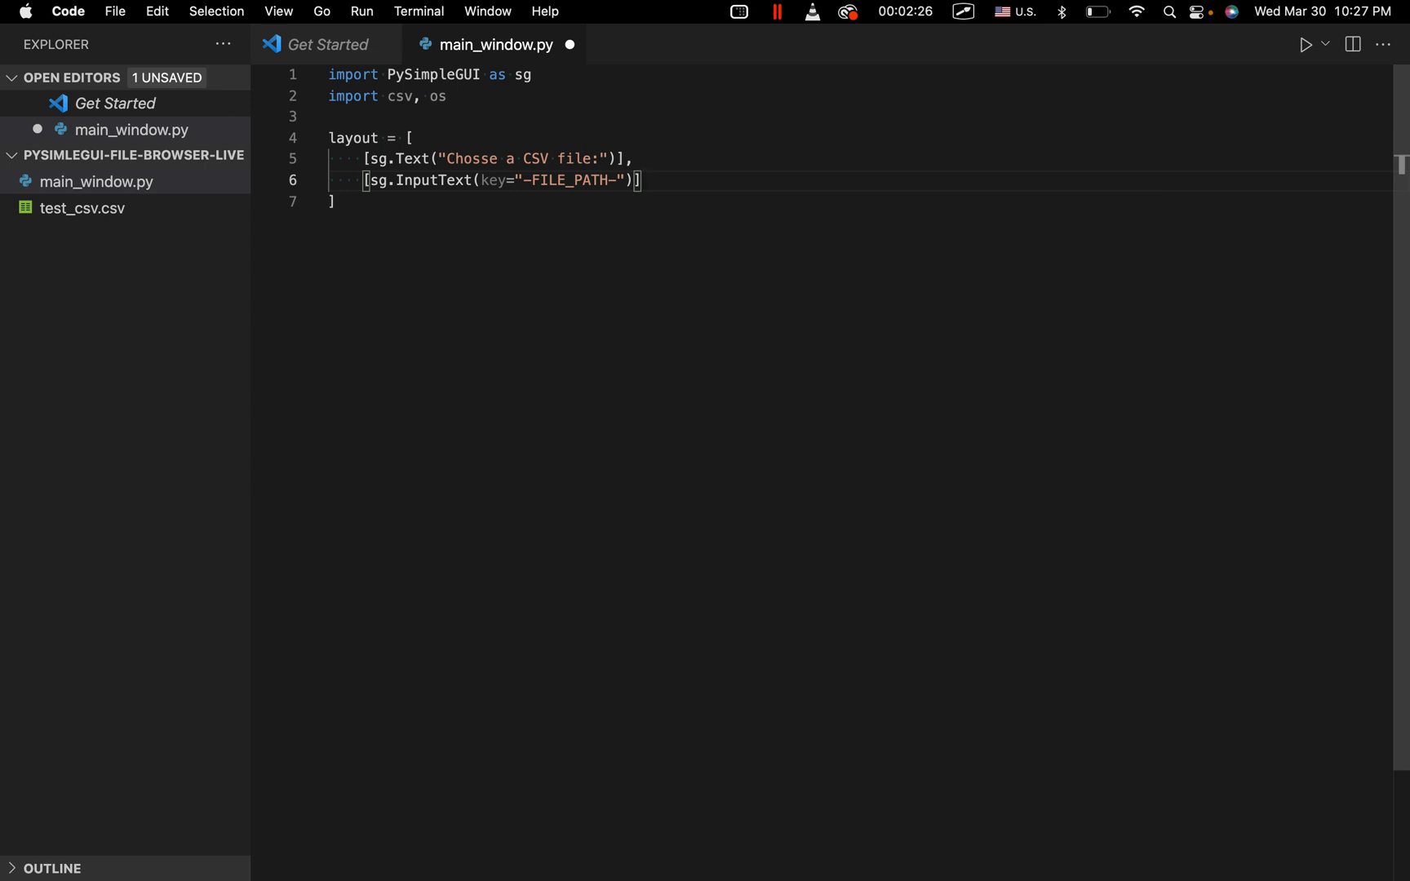
{"action": "key", "text": "Enter"}
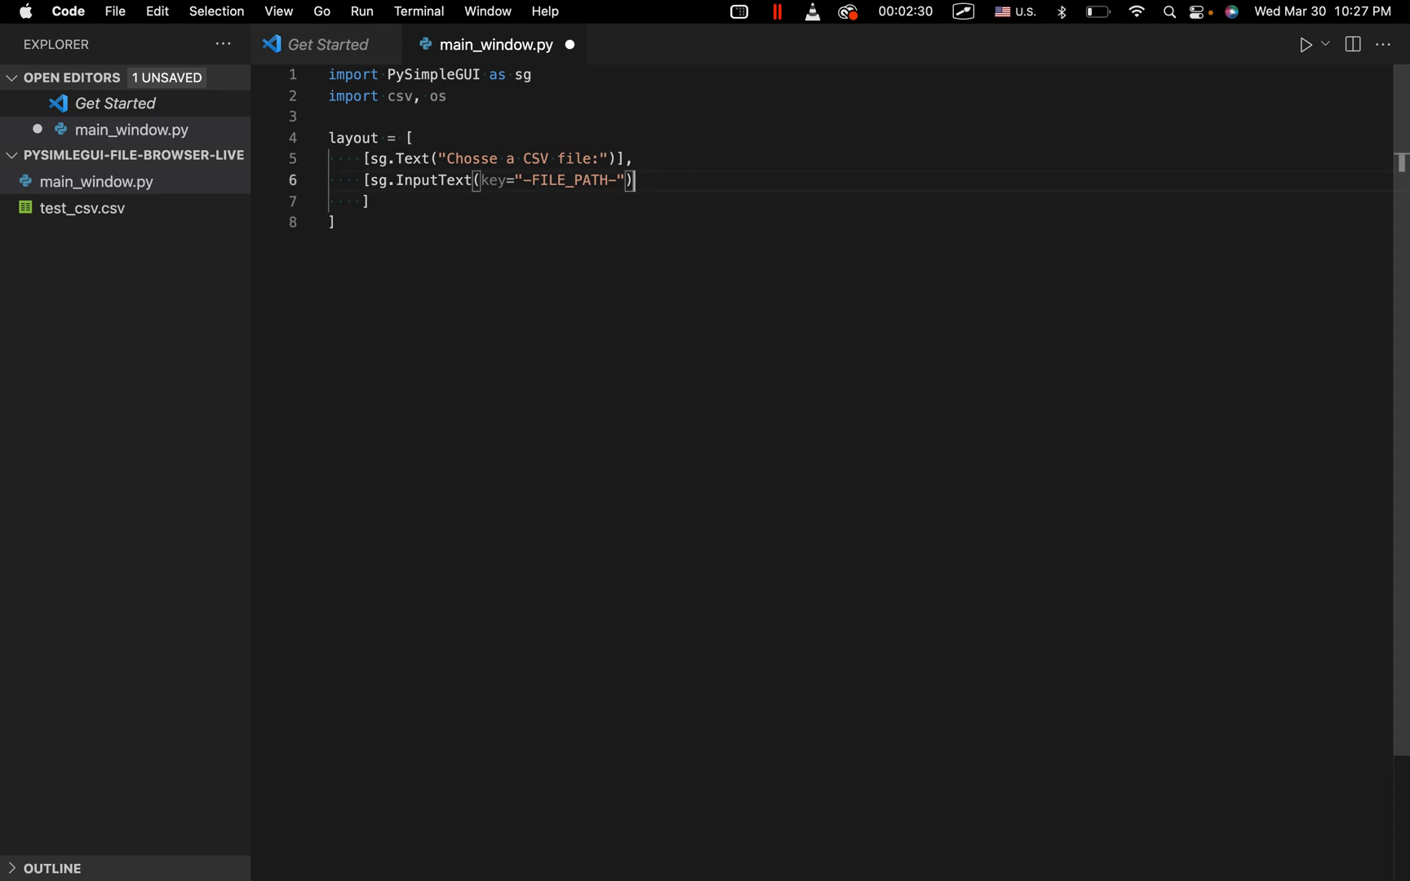
Add sg.FileBrowse(initial_folder=working_directory) to that row, comma-separated from InputText.
{"action": "type", "text": "sg"}
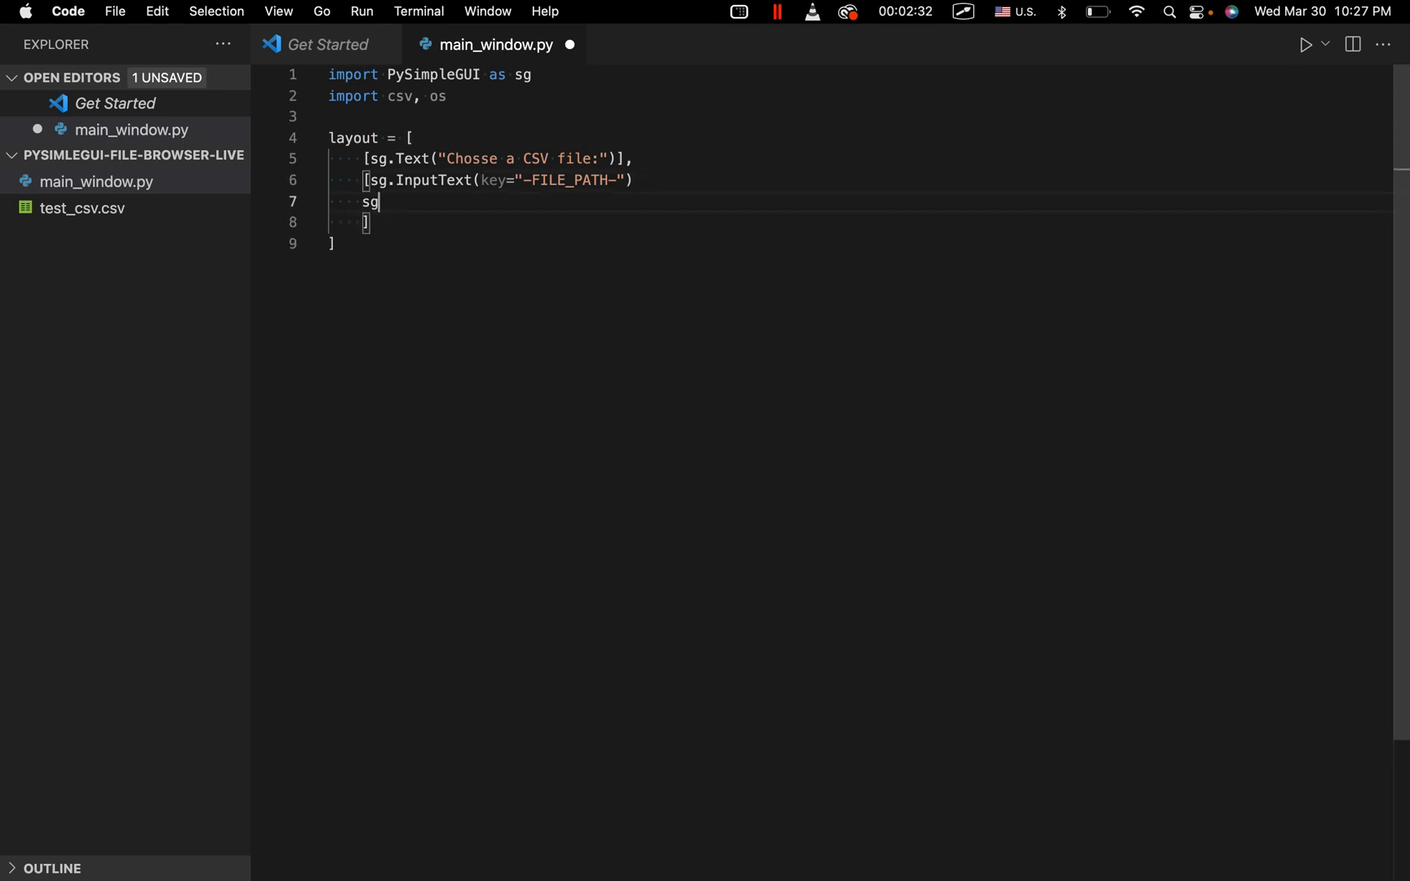
{"action": "type", "text": ".FileBr"}
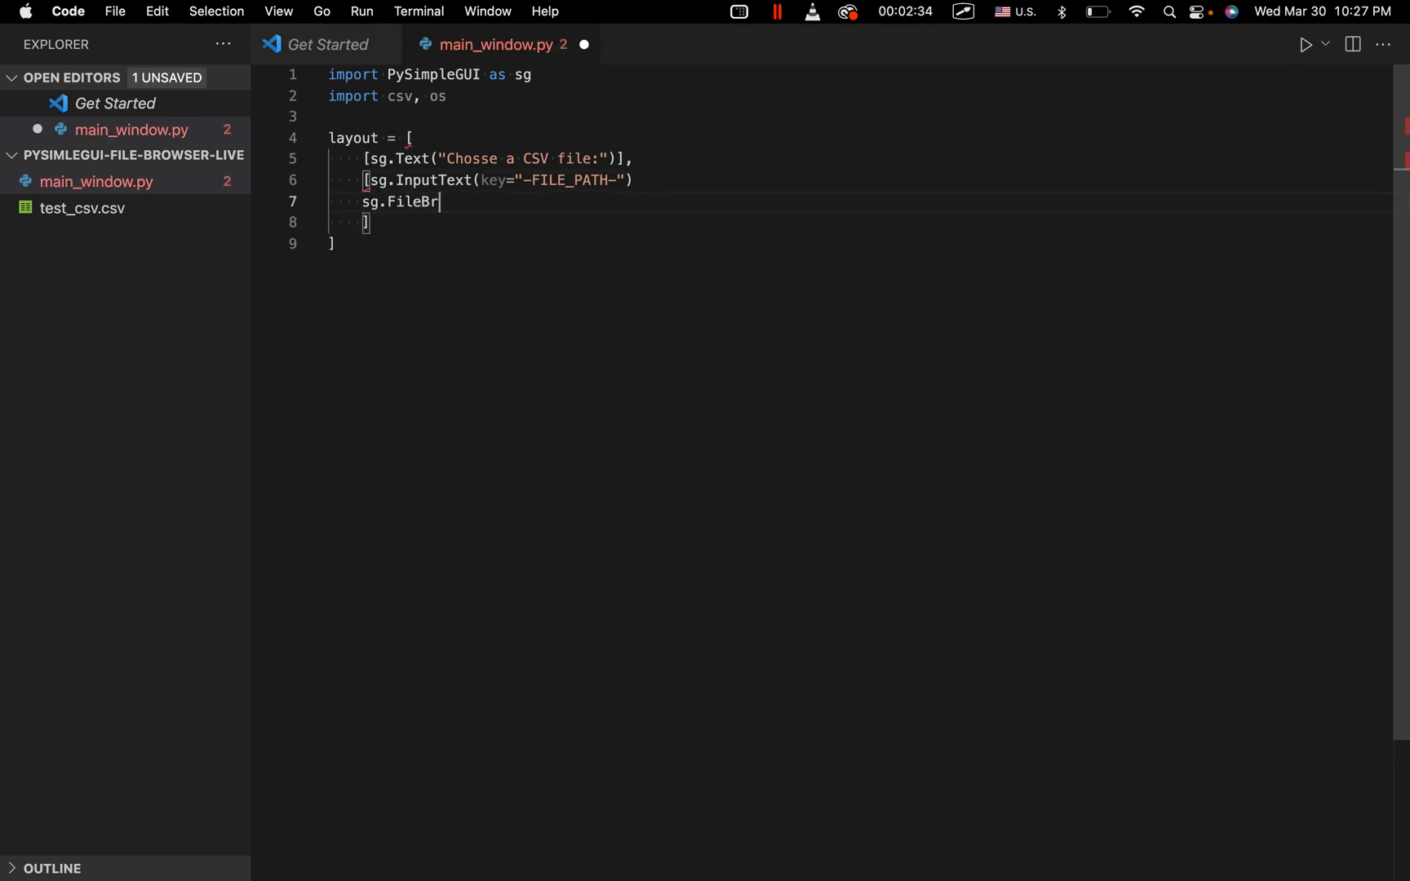
{"action": "type", "text": "owse"}
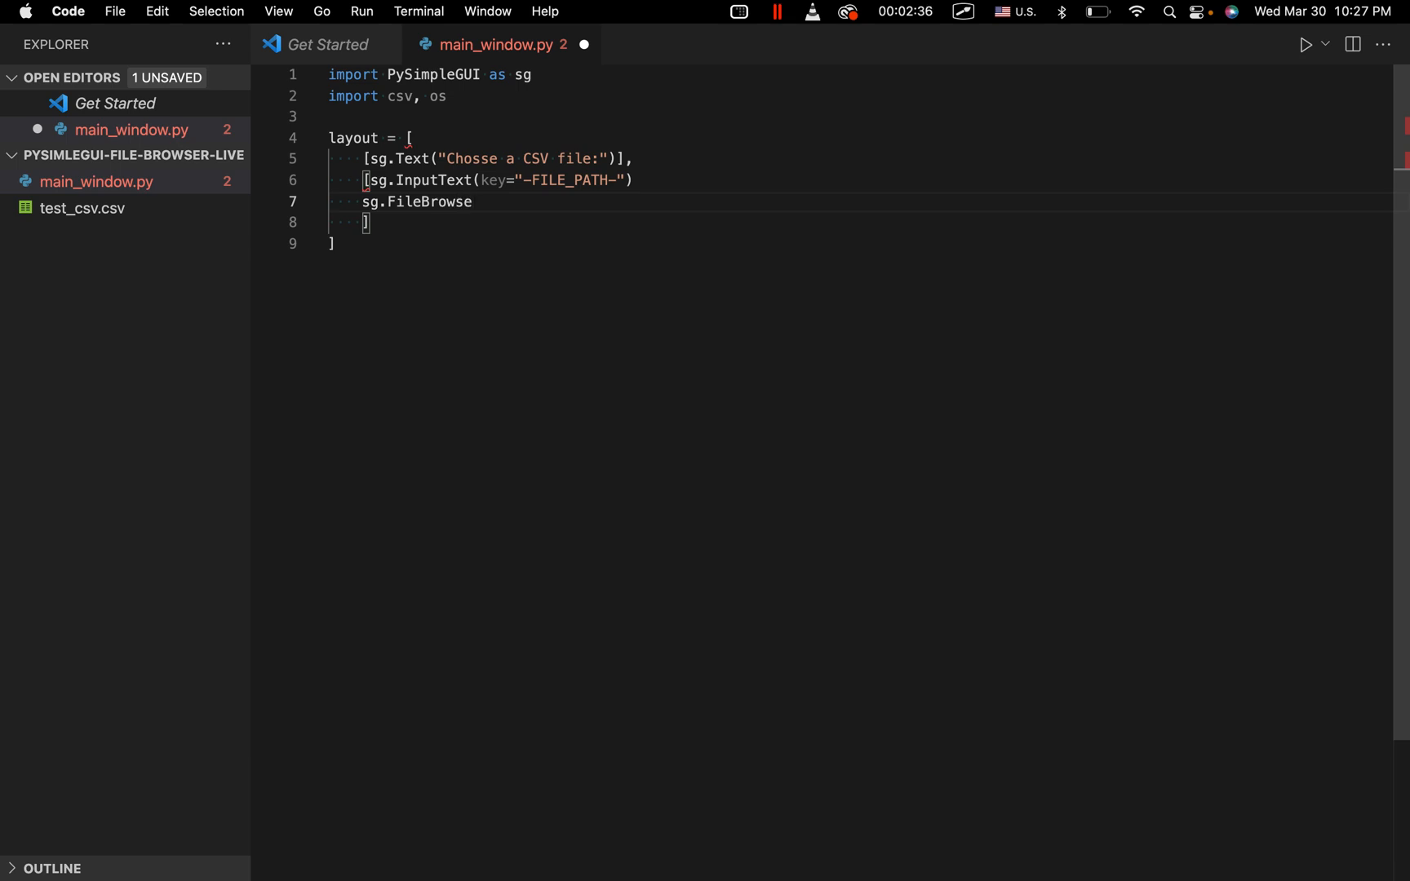
{"action": "type", "text": "()"}
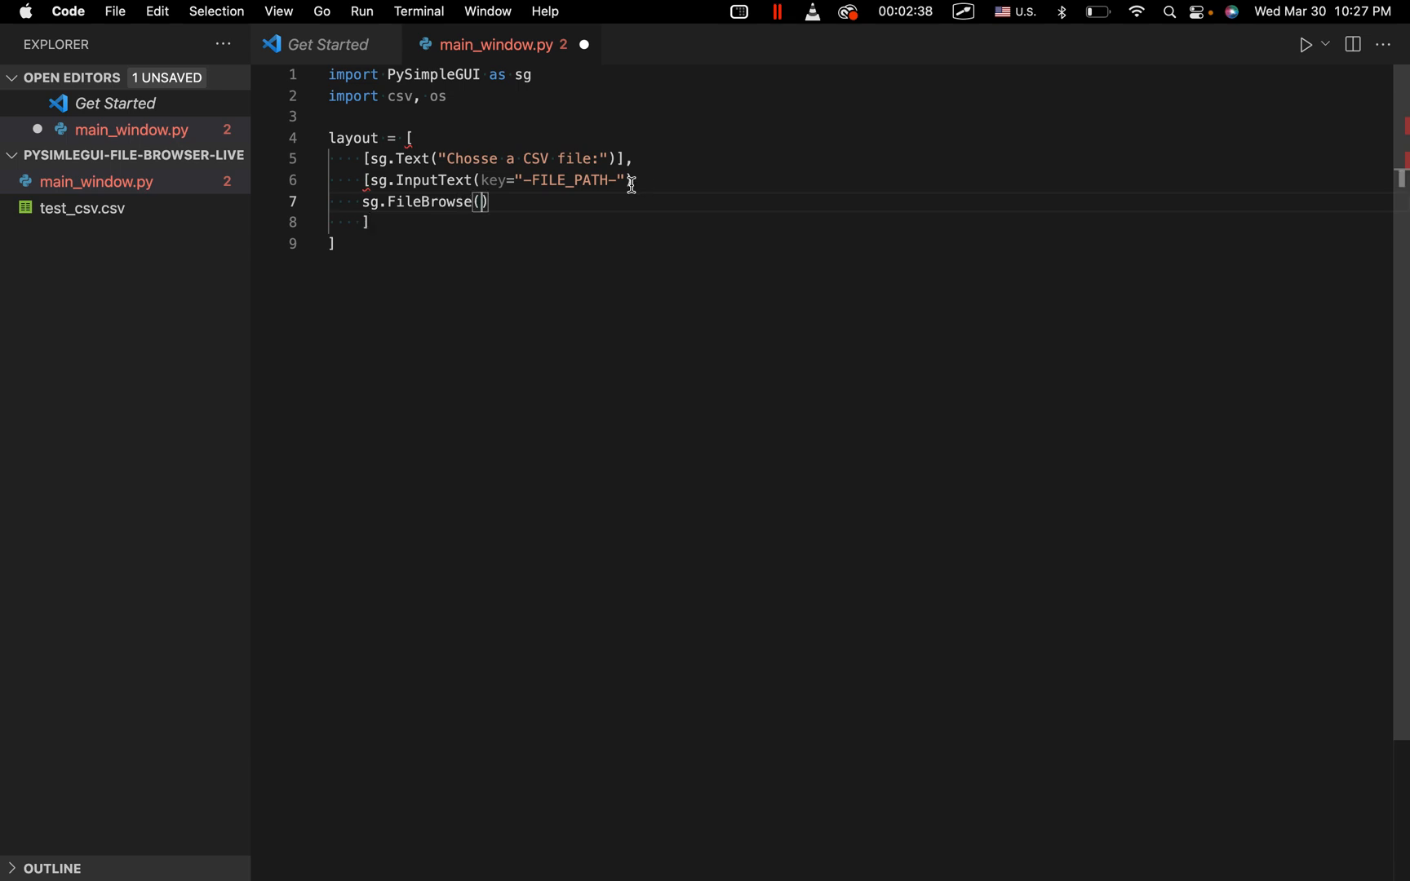
{"action": "type", "text": ","}
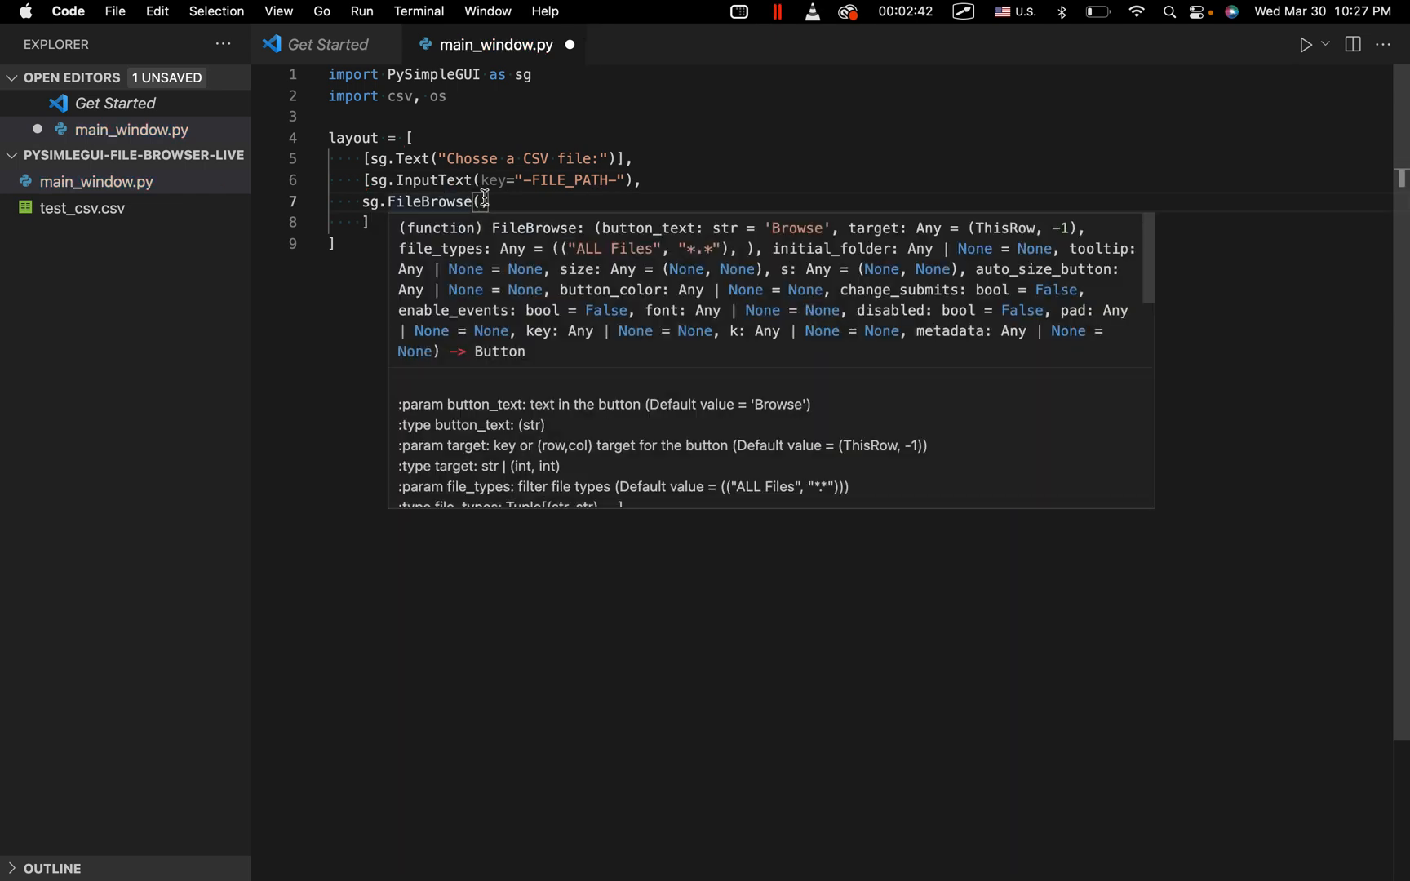
{"action": "type", "text": "initial_folder"}
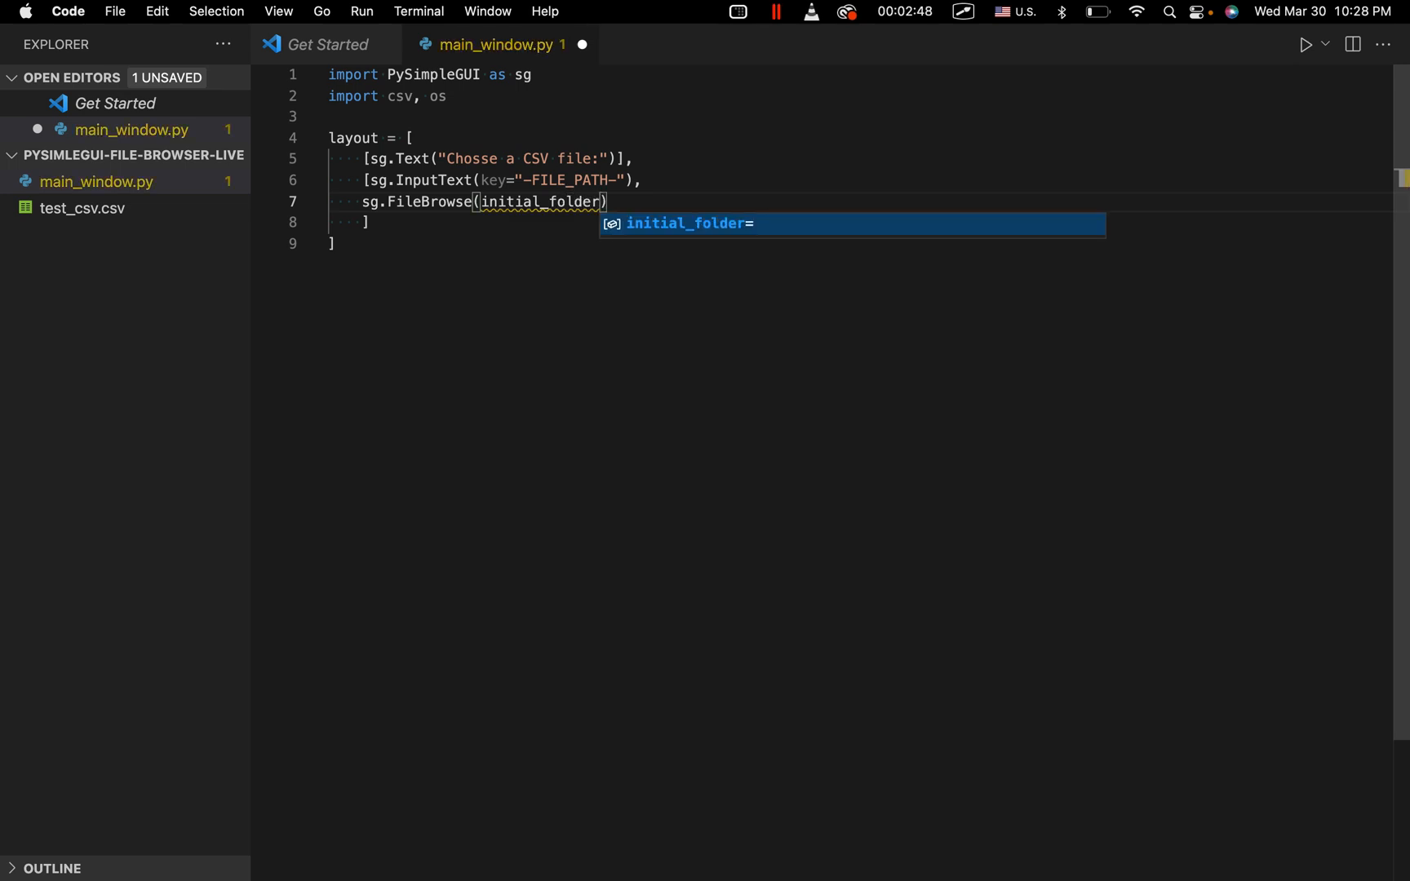
{"action": "type", "text": "=working_"}
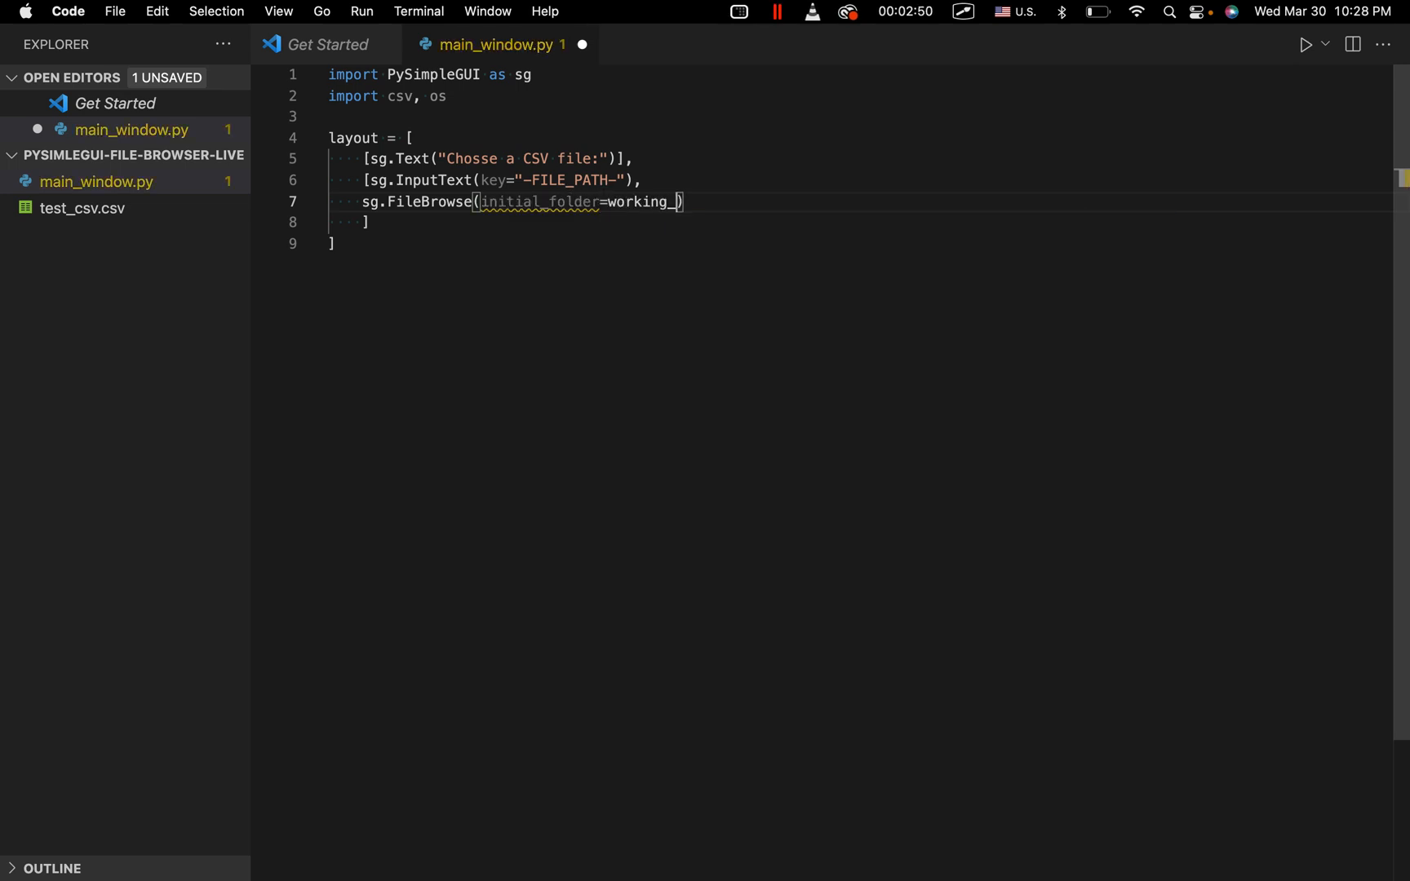
{"action": "type", "text": "d"}
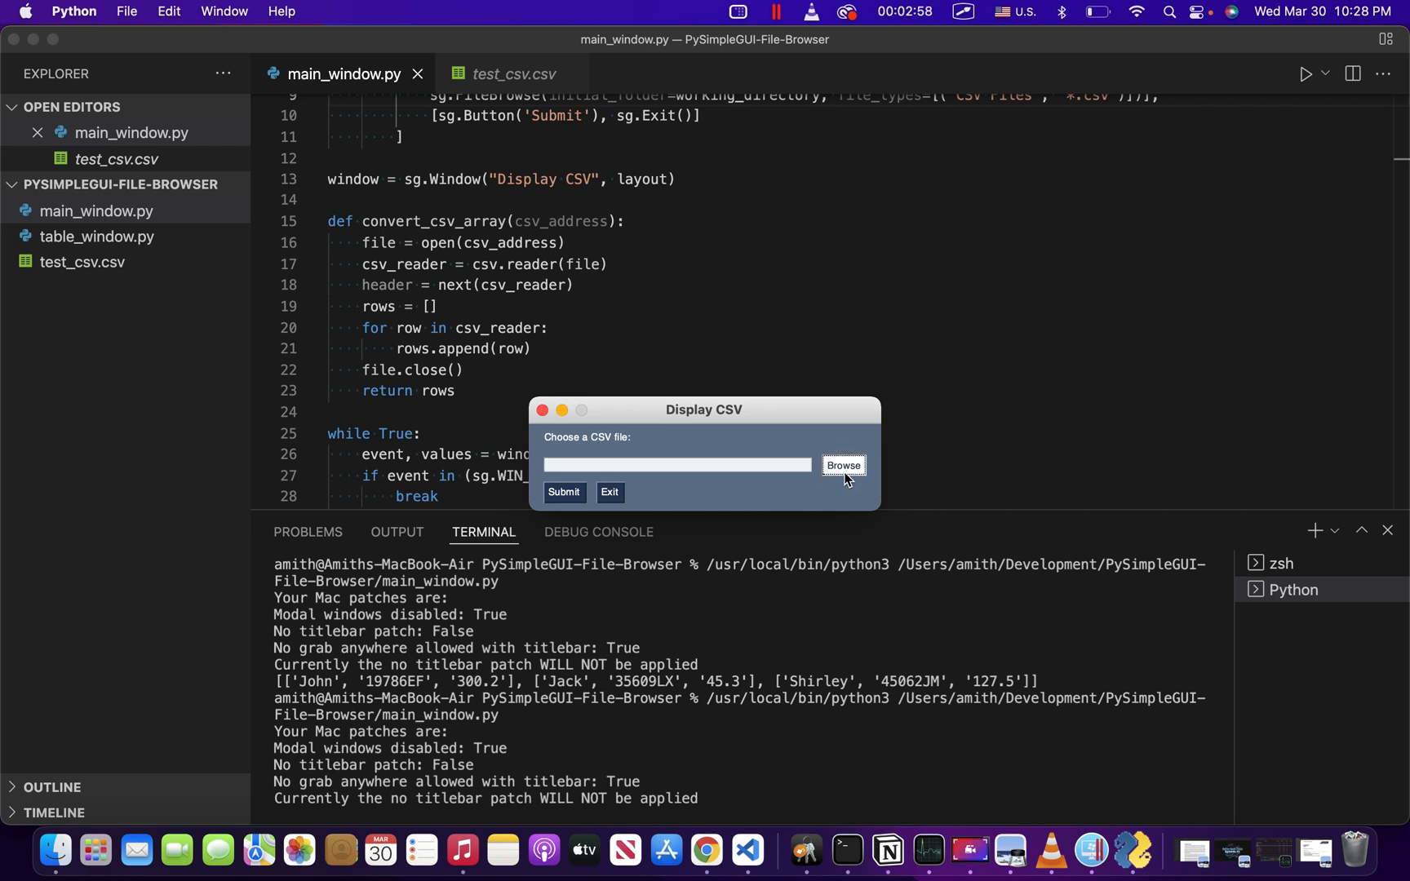
{"action": "left_click", "coordinate": [844, 466]}
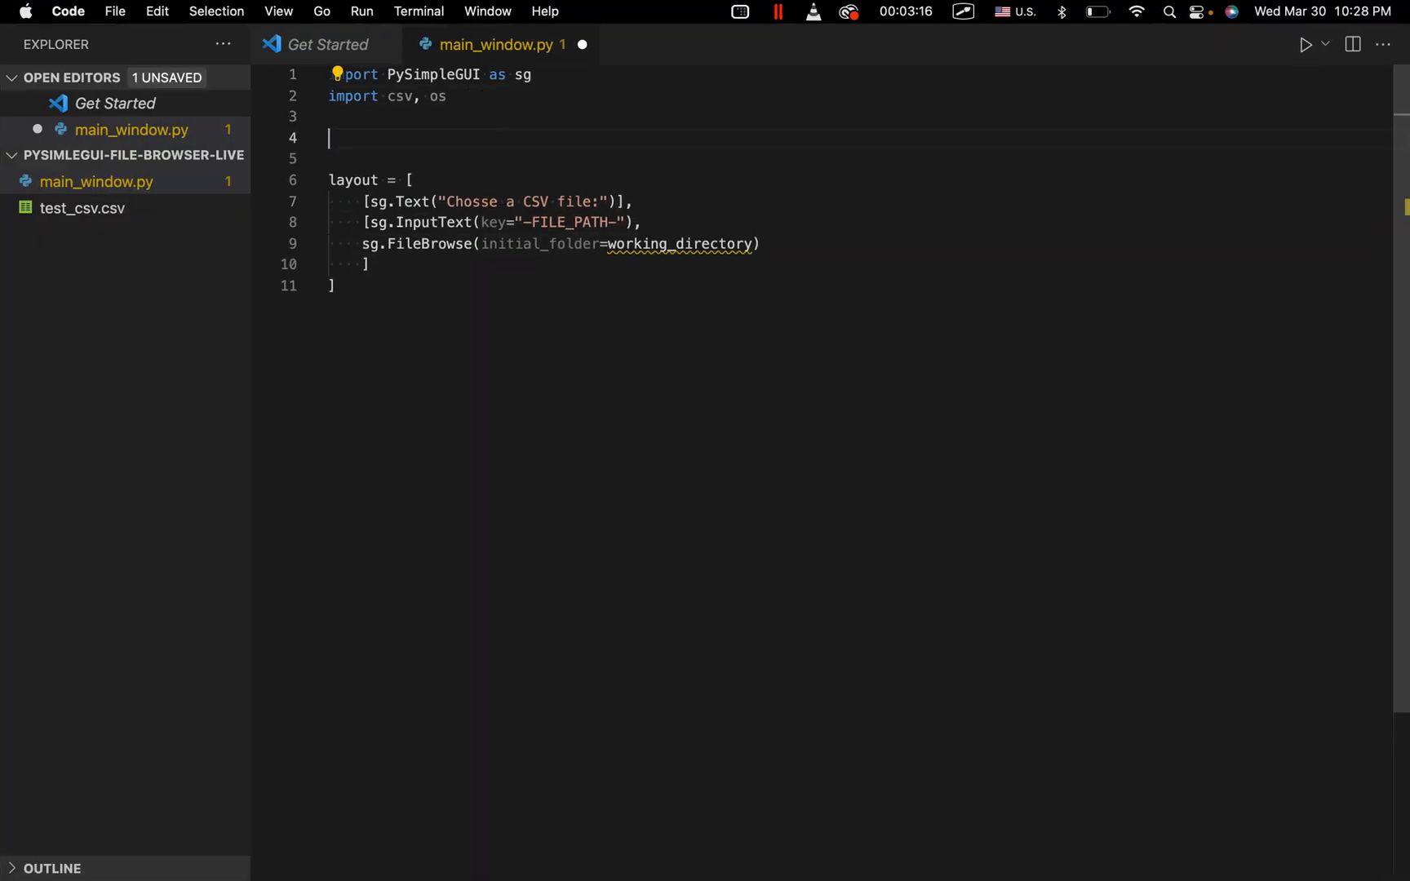
Define working_directory = os.getcwd() above the layout and start a further FileBrowse argument.
{"action": "type", "text": "work"}
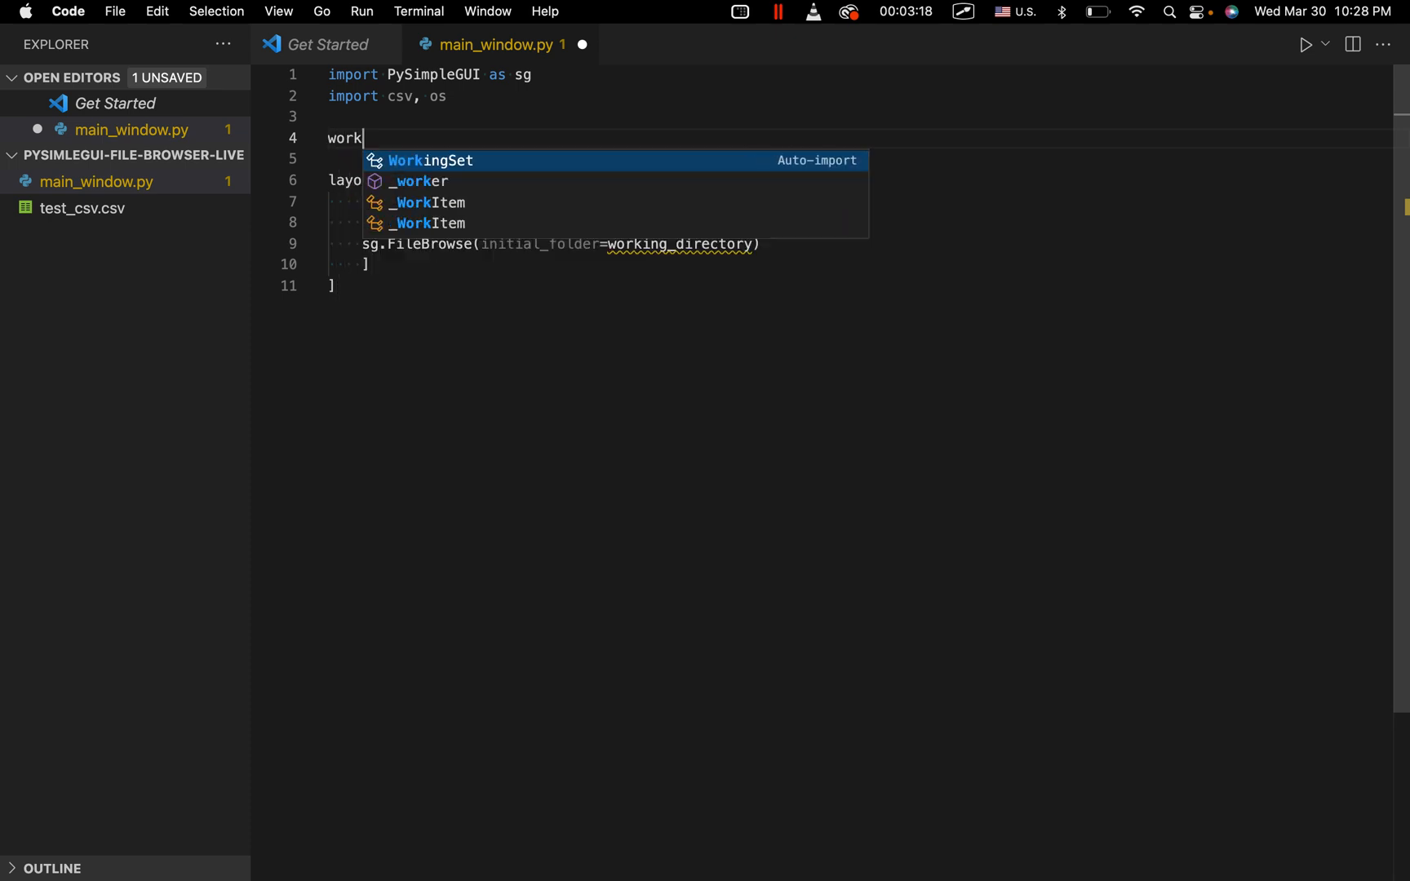
{"action": "type", "text": "ing_dir"}
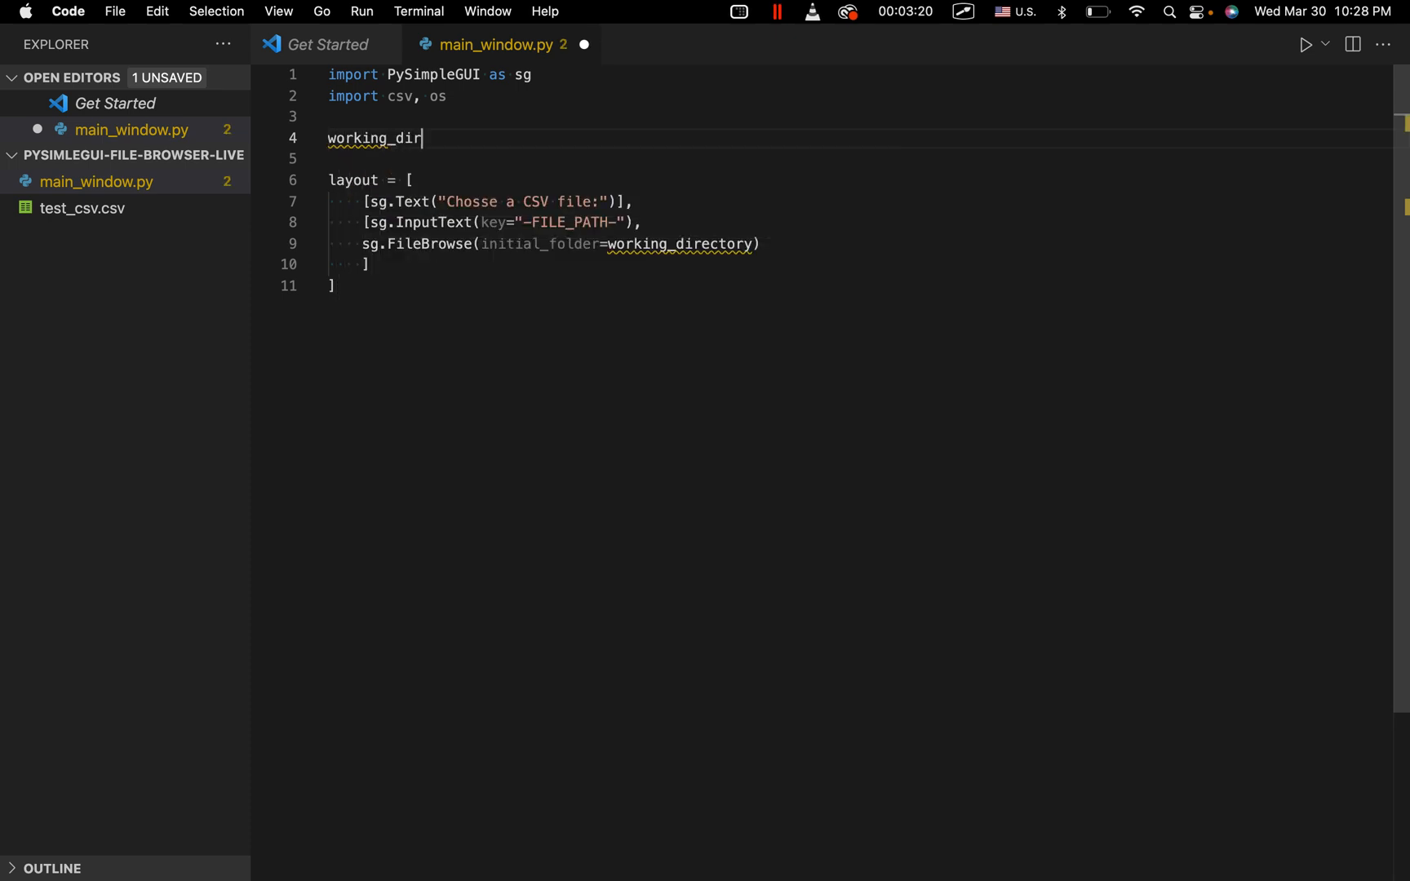
{"action": "type", "text": "ectory ="}
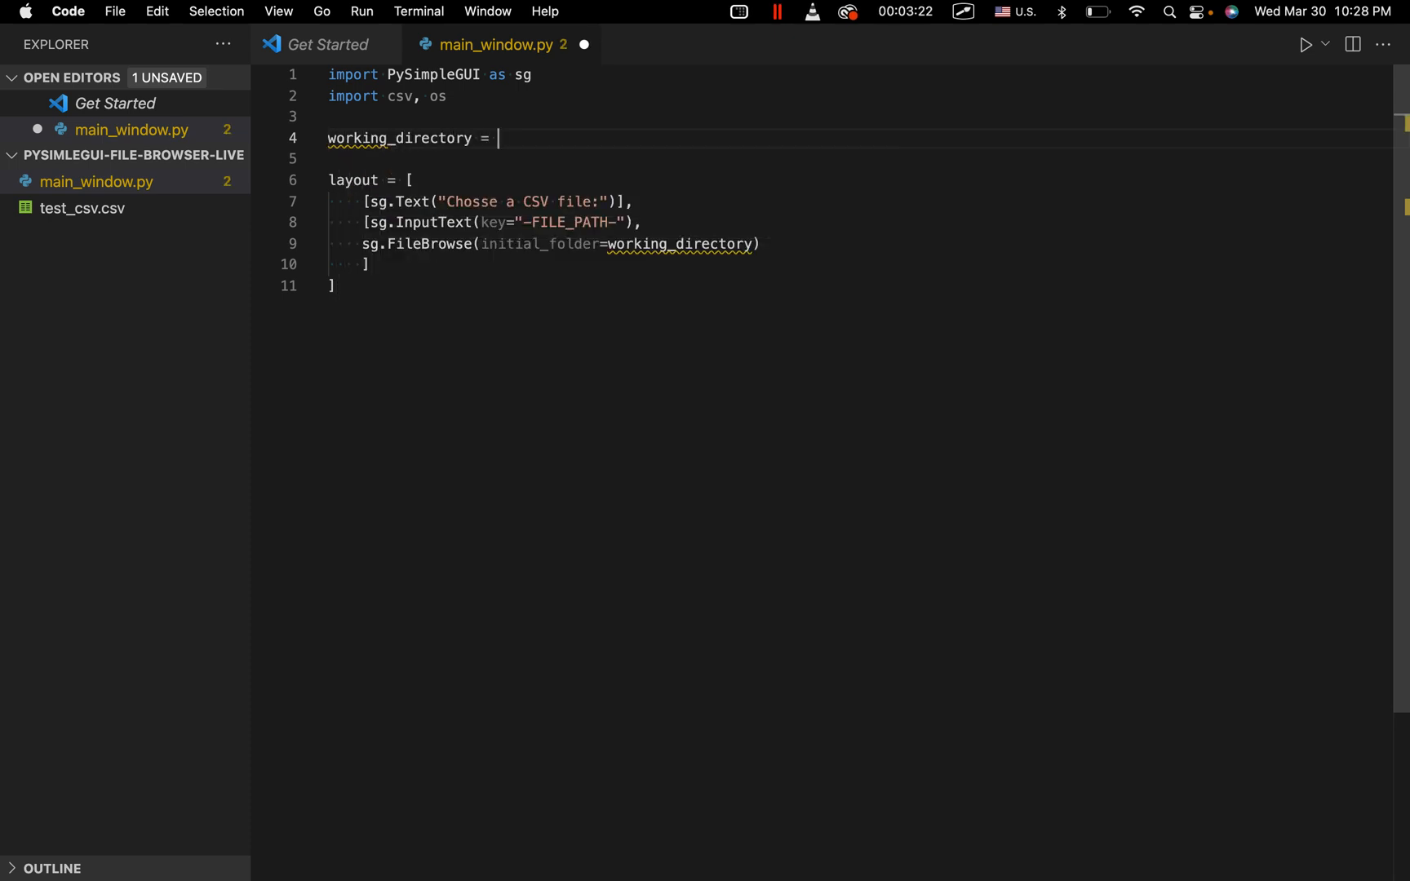
{"action": "type", "text": "is."}
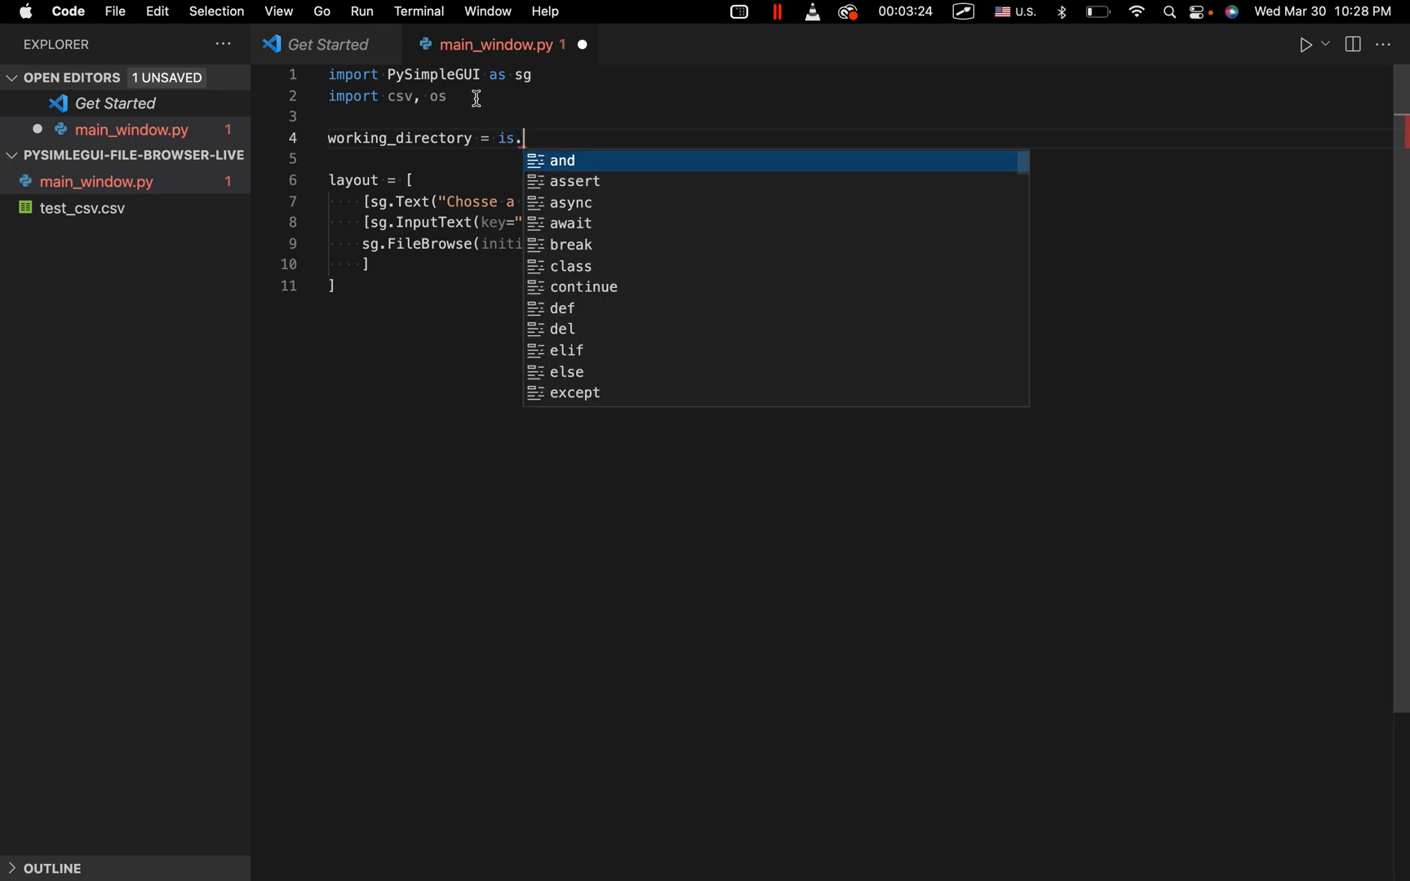
{"action": "type", "text": "get"}
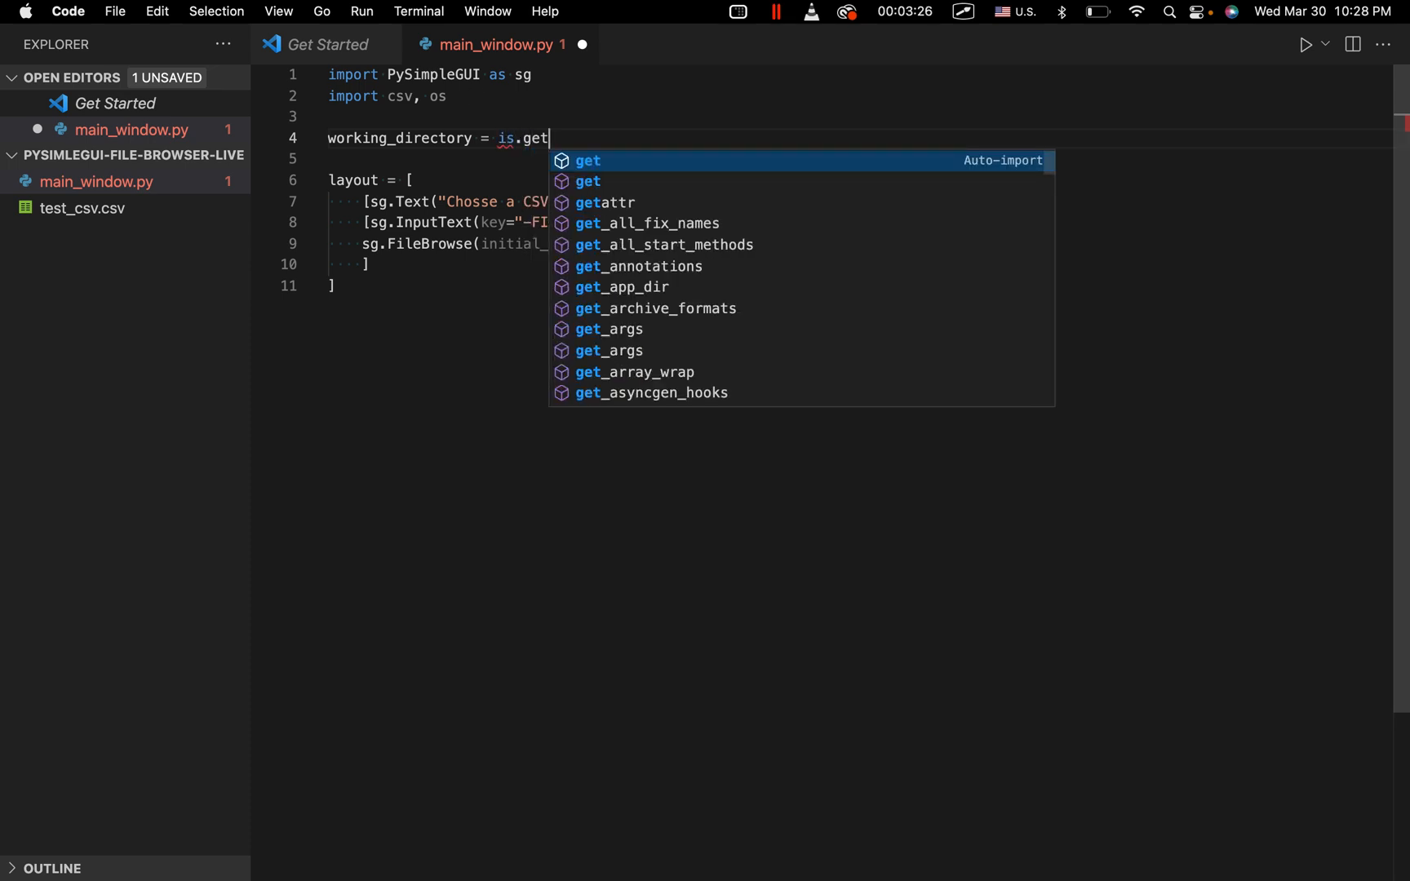
{"action": "type", "text": "cw"}
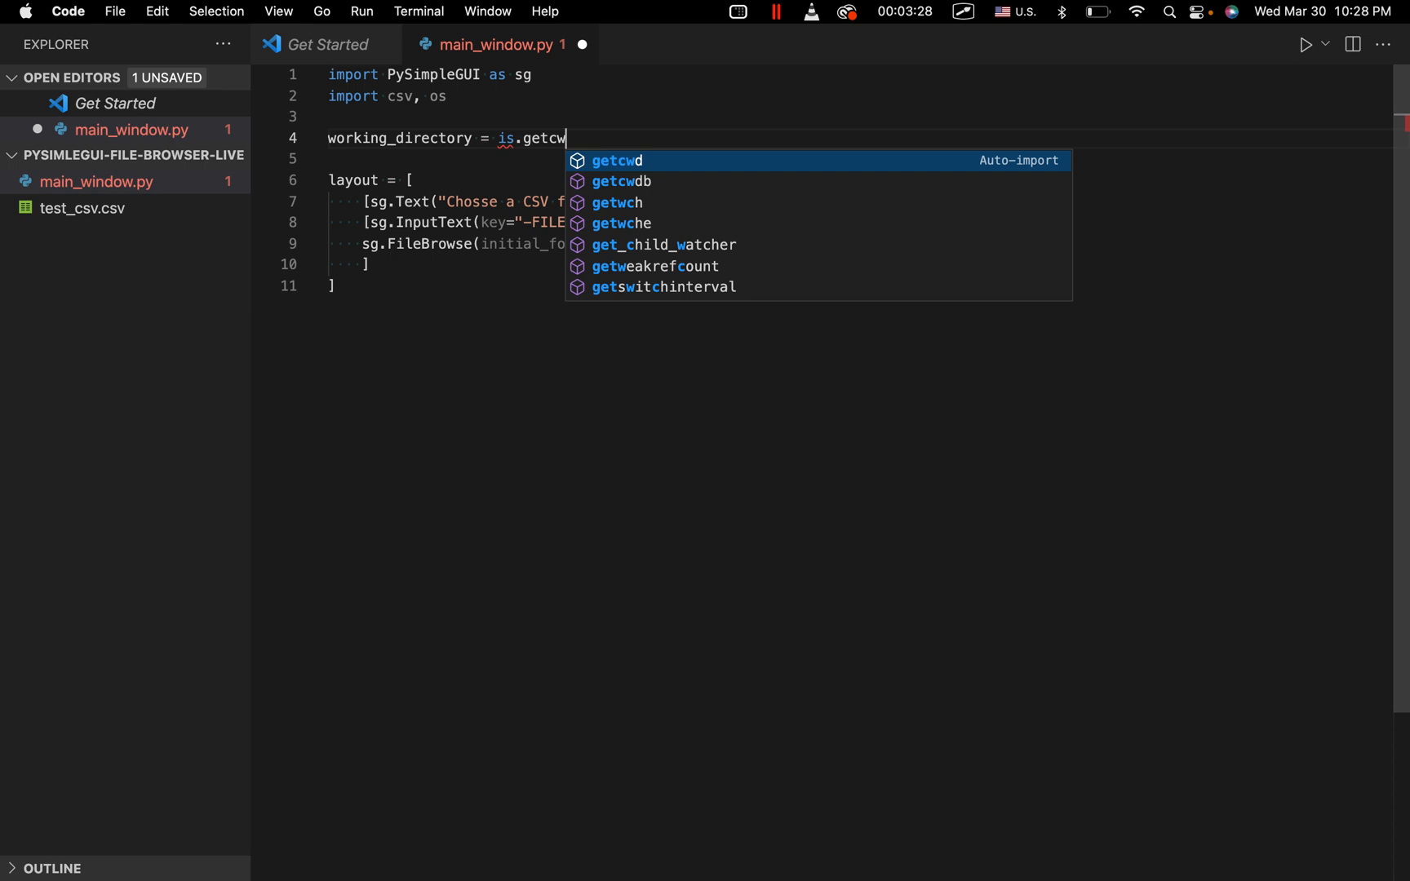
{"action": "key", "text": "Enter"}
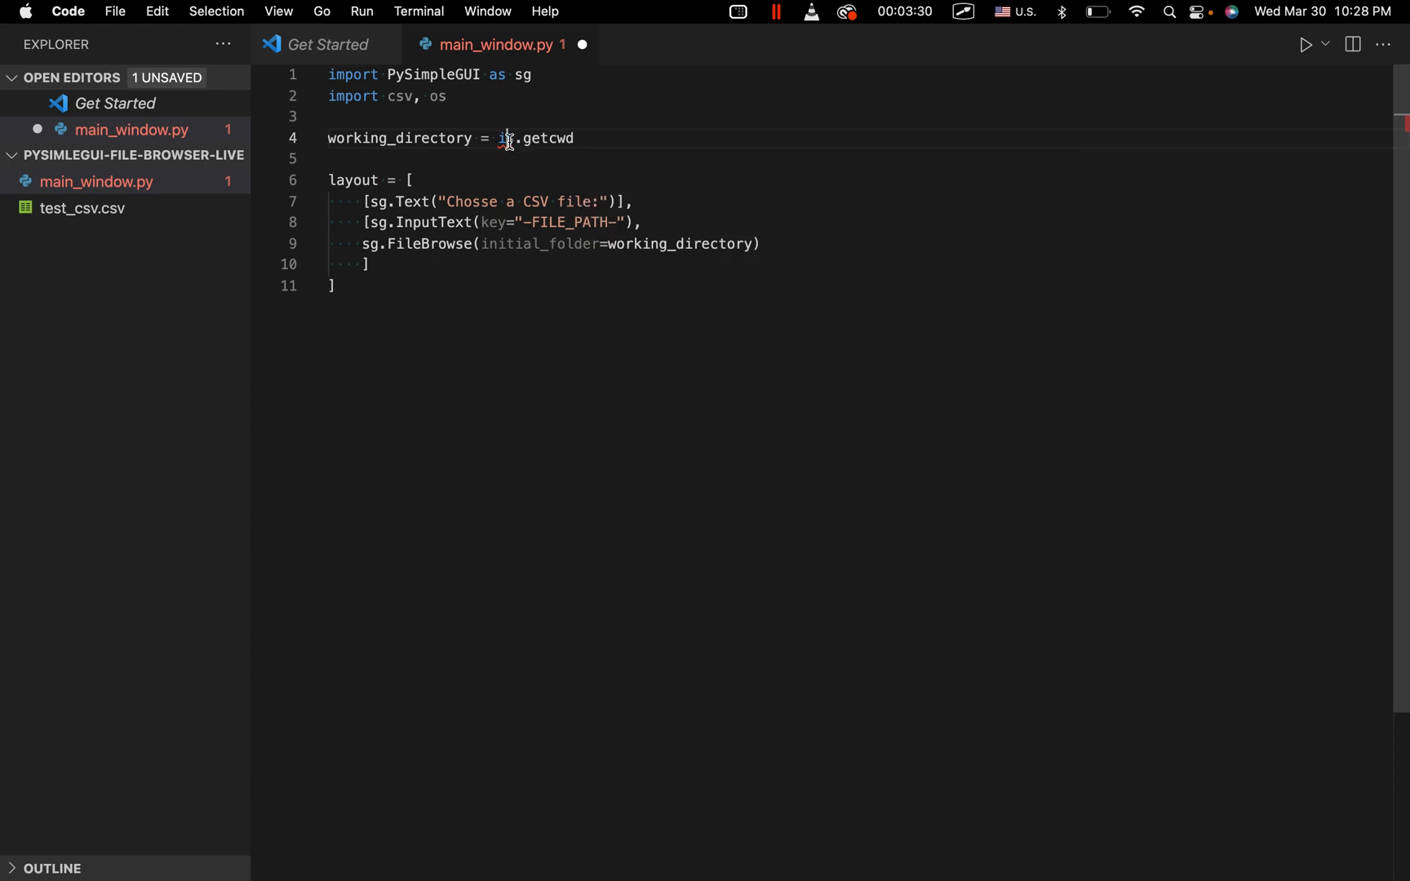
{"action": "type", "text": "()"}
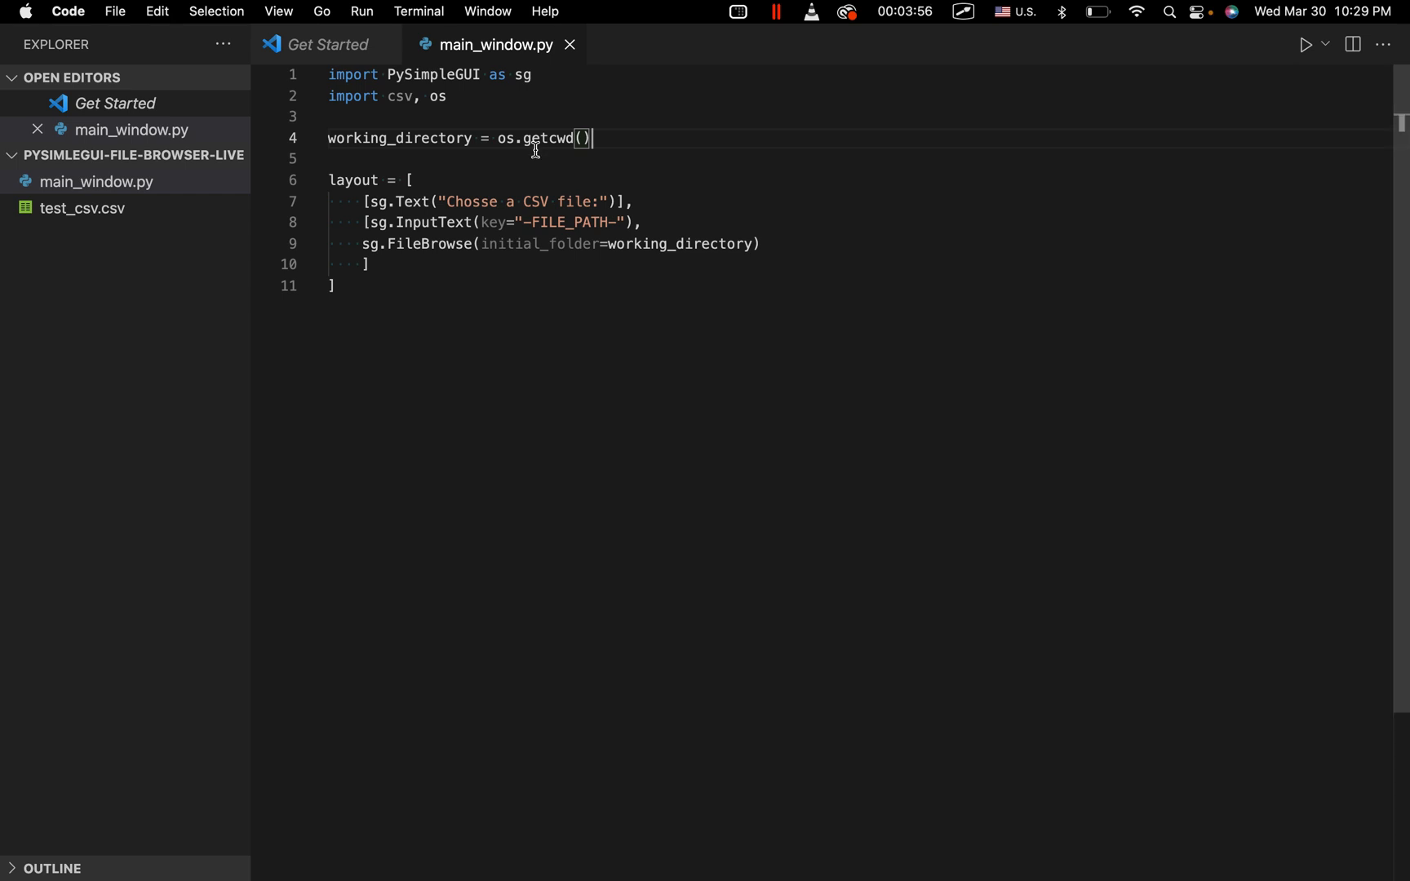
{"action": "type", "text": ", file_type"}
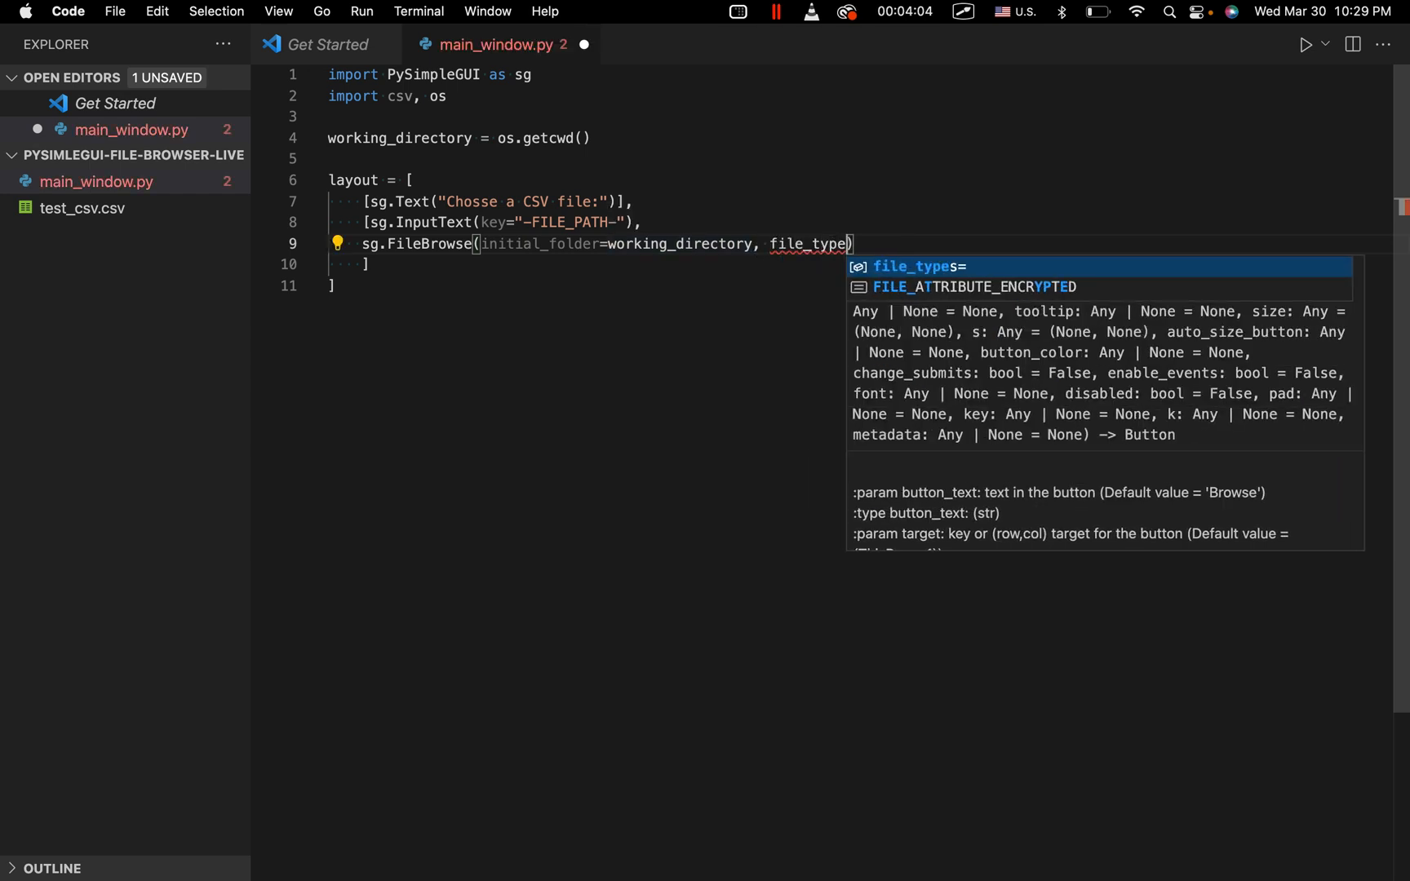
Give FileBrowse file_types=[("CSV Files", "*.csv")] and close the parenthesis.
{"action": "type", "text": "("}
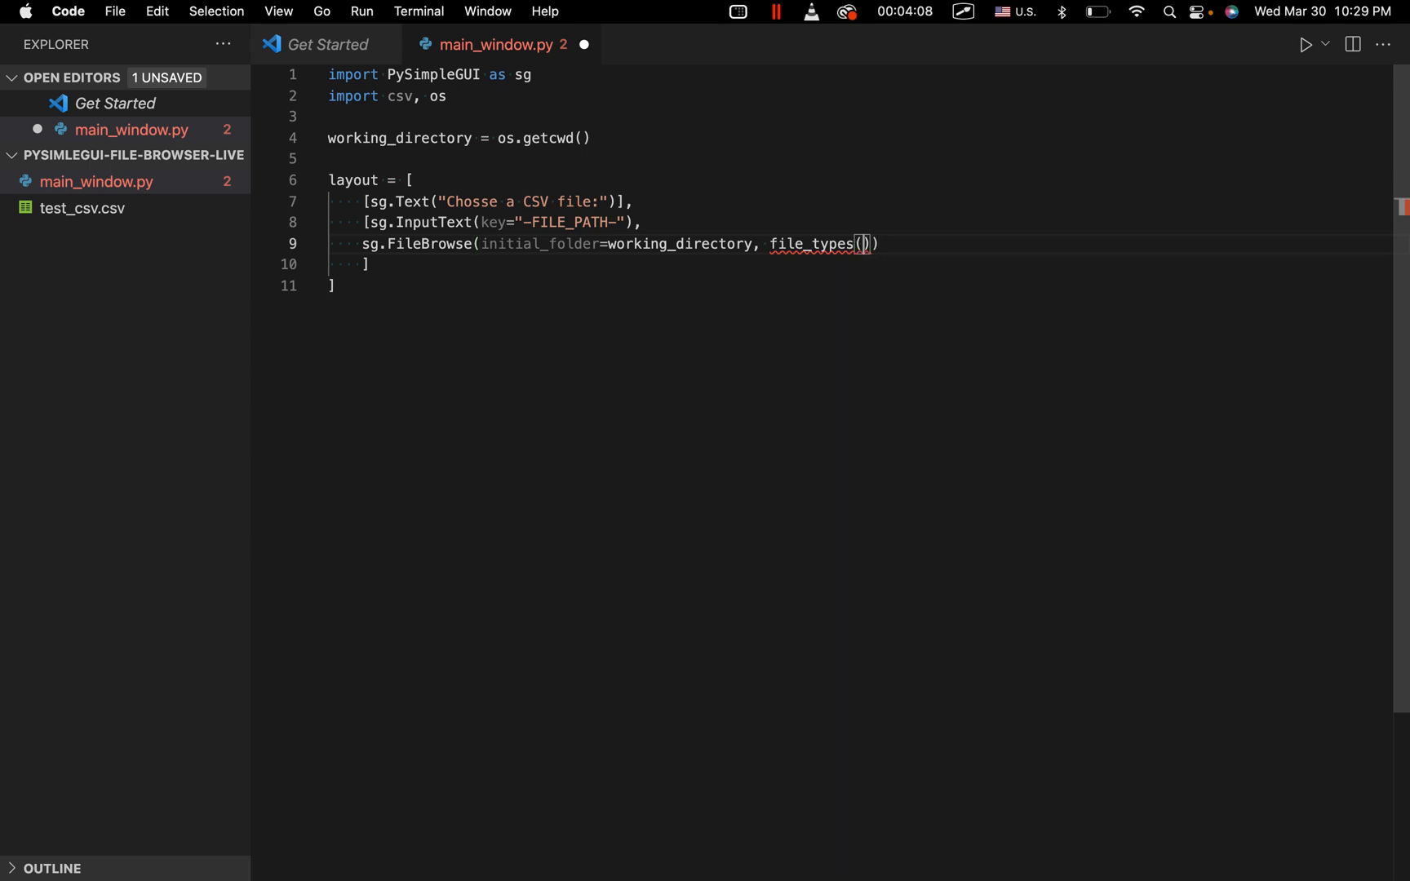
{"action": "type", "text": "[]"}
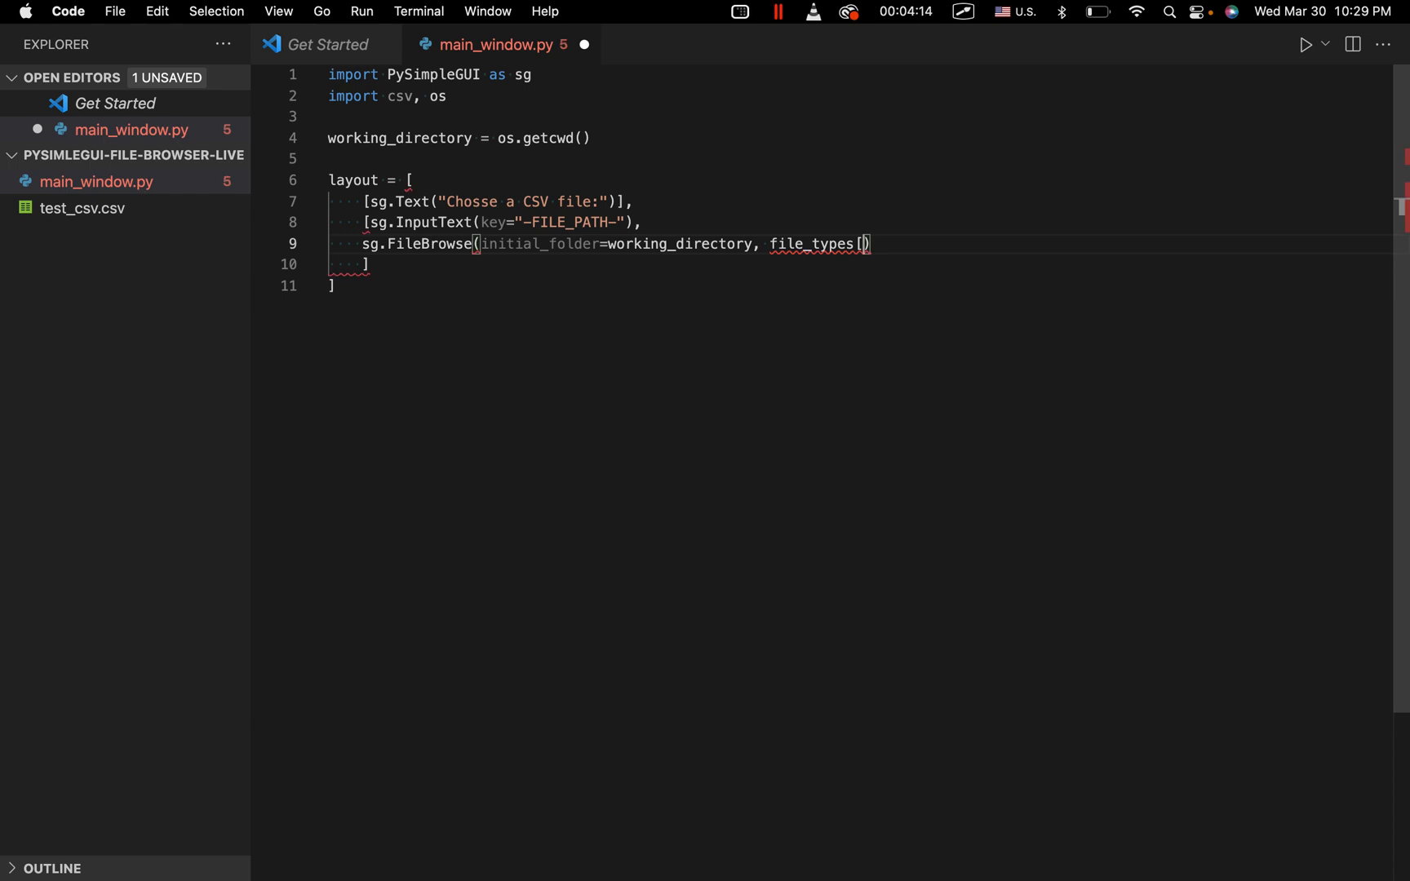
{"action": "type", "text": "]"}
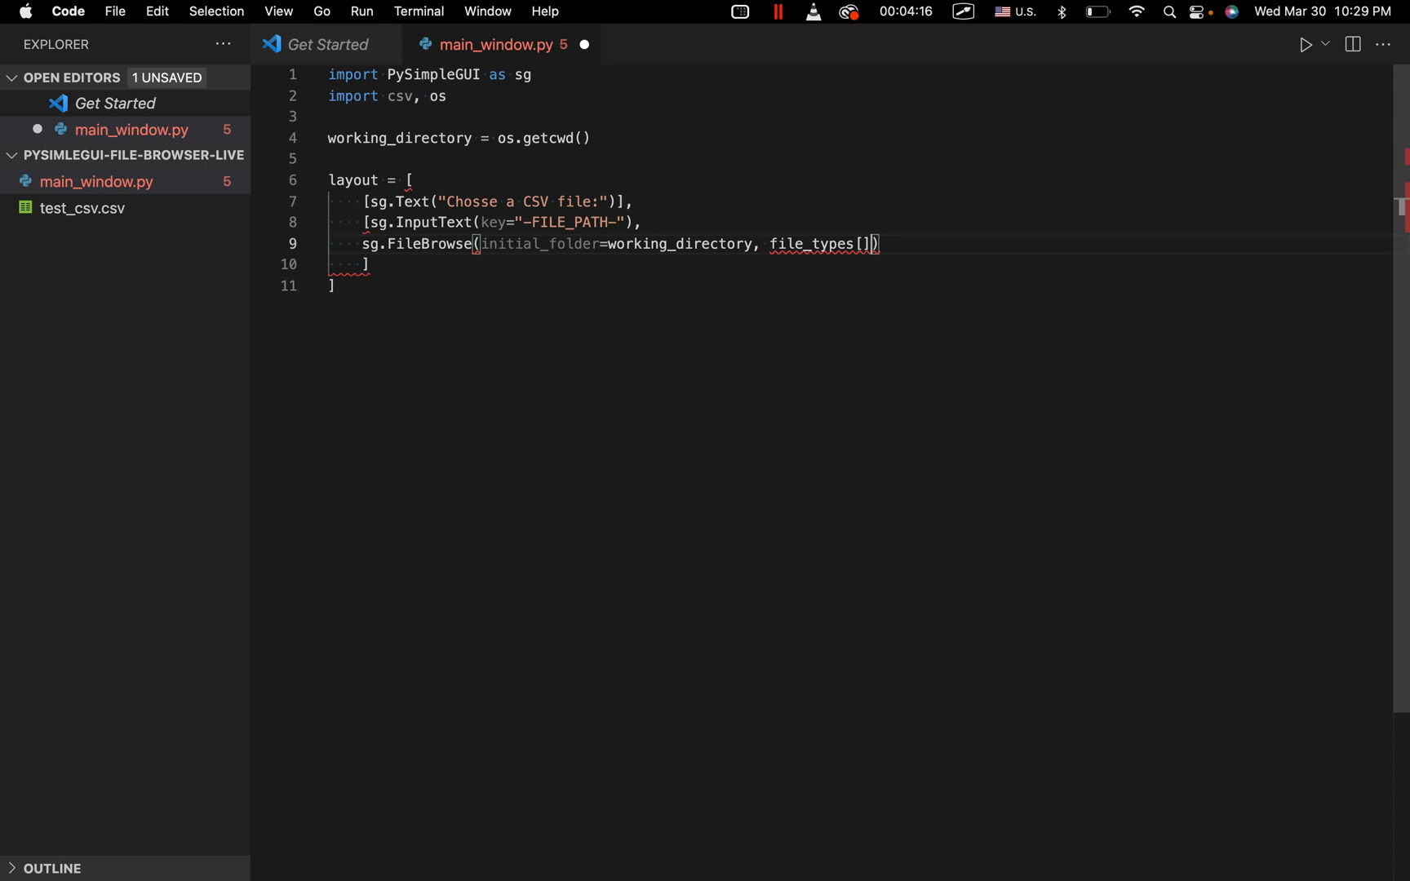
{"action": "type", "text": "()"}
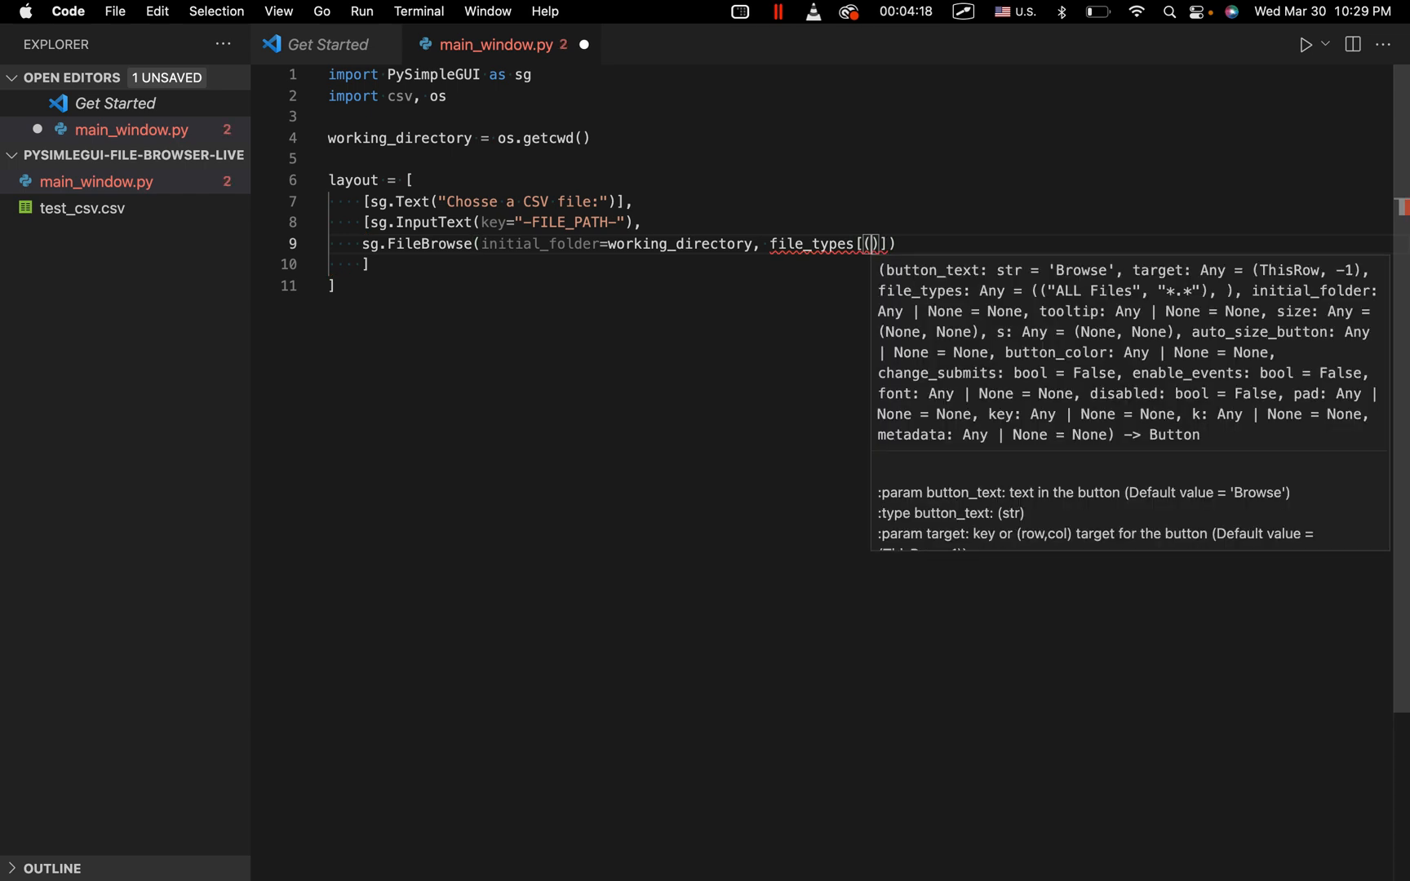
{"action": "type", "text": "\"\""}
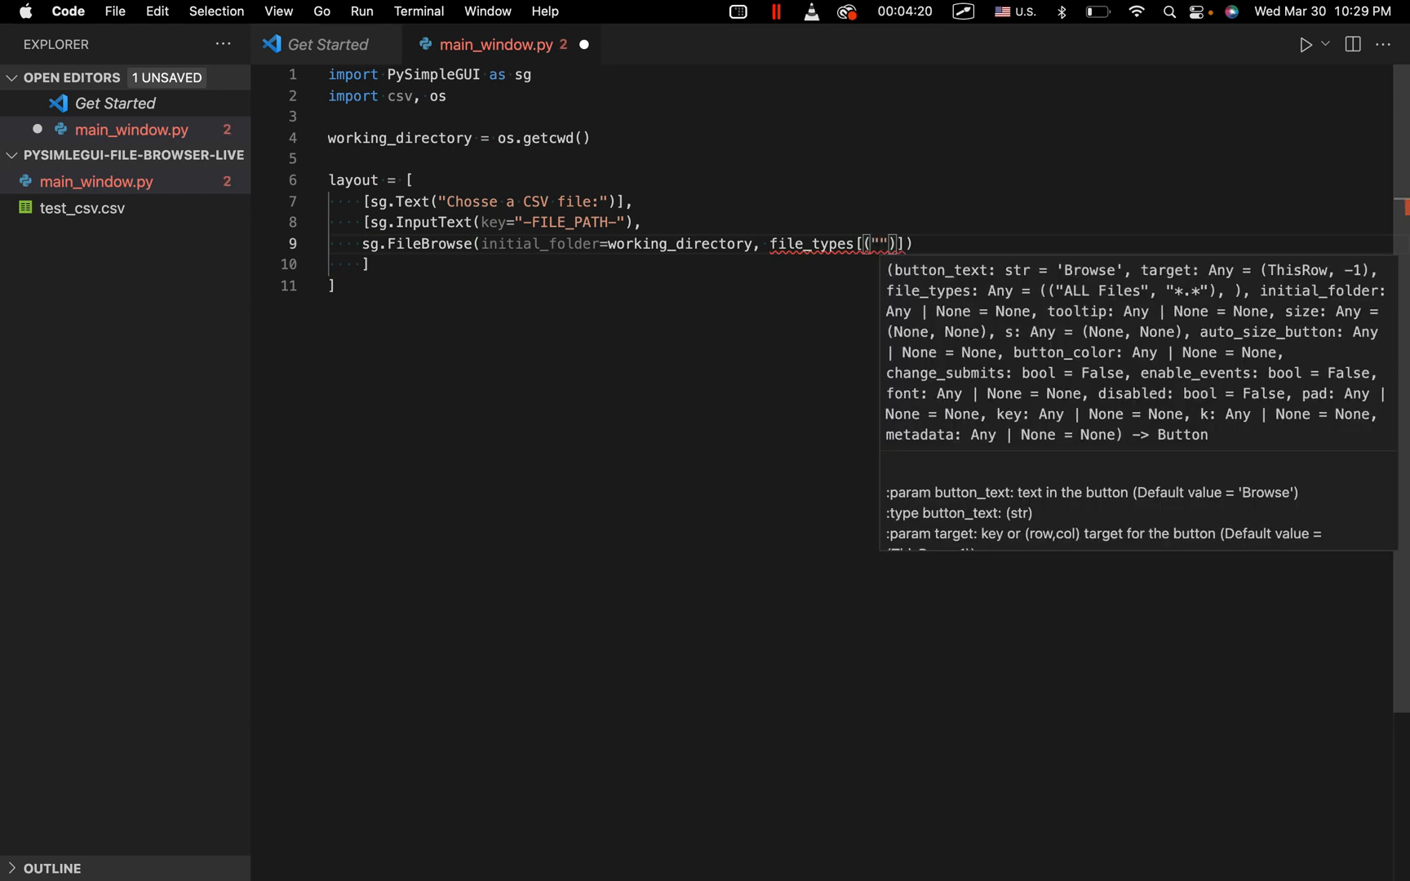
{"action": "type", "text": "CSV"}
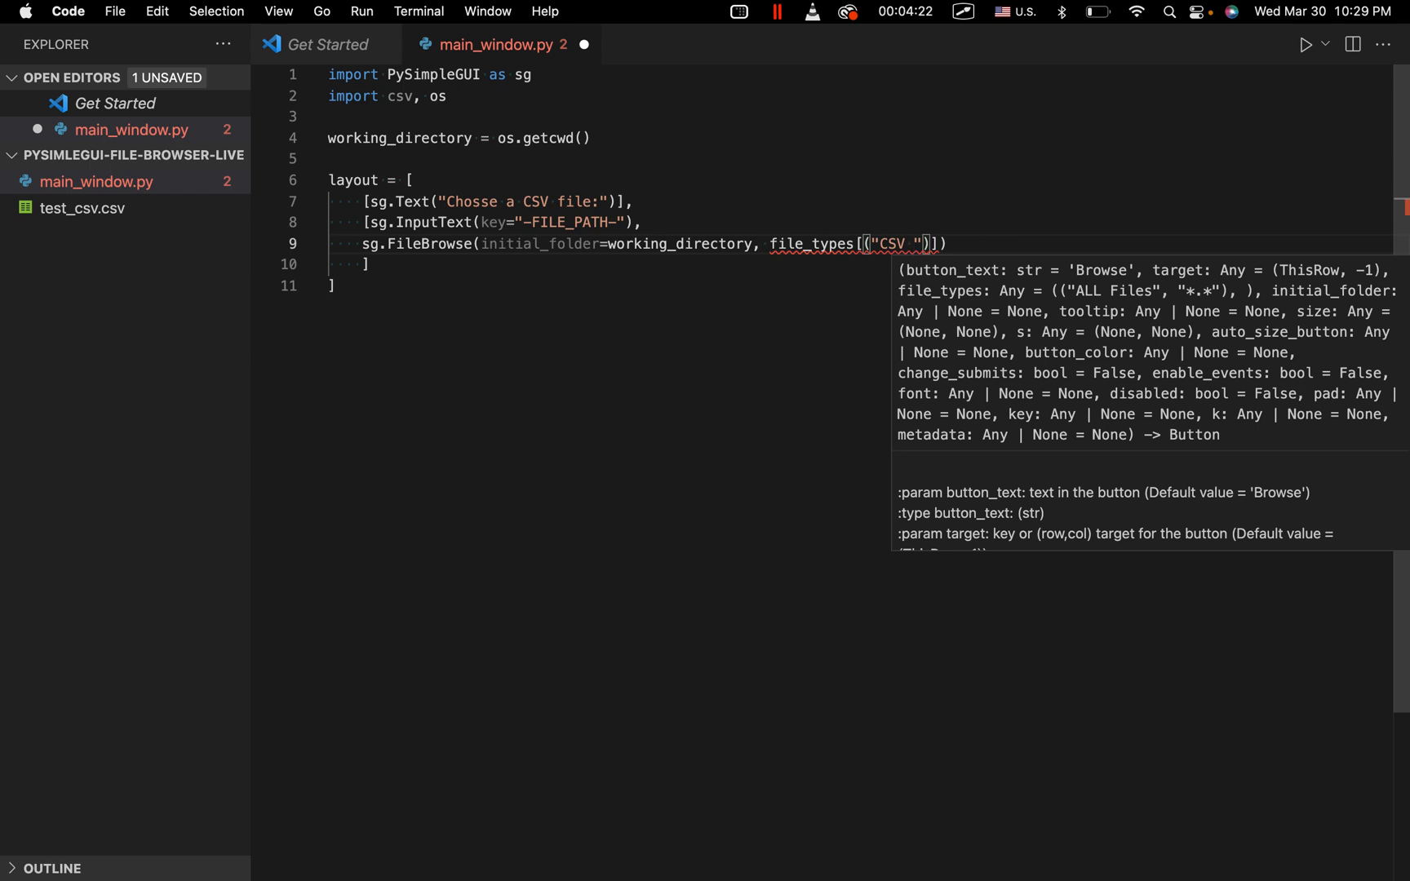
{"action": "type", "text": "Files\", \"*"}
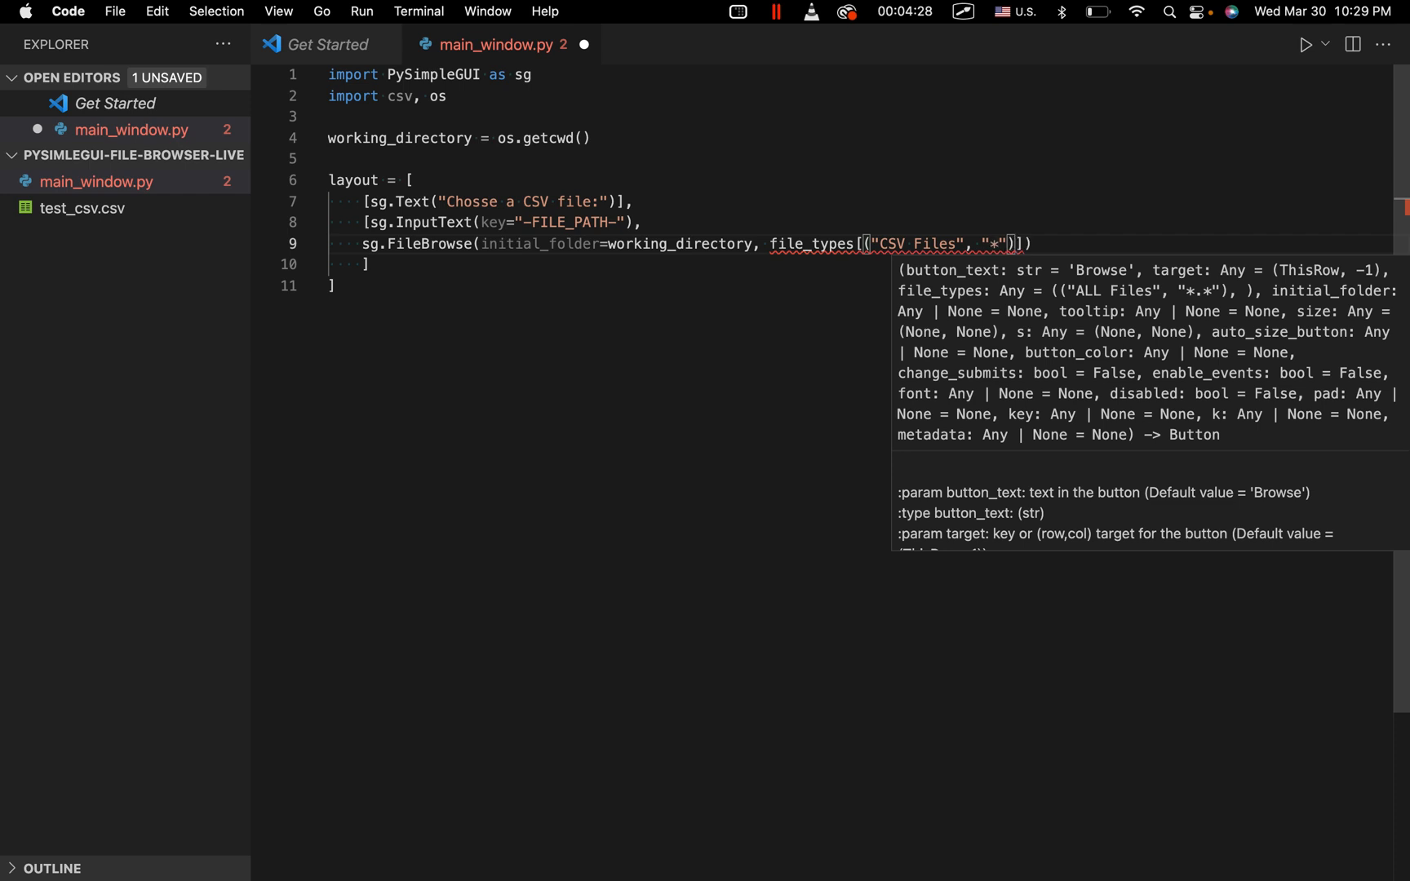
{"action": "type", "text": ".csv"}
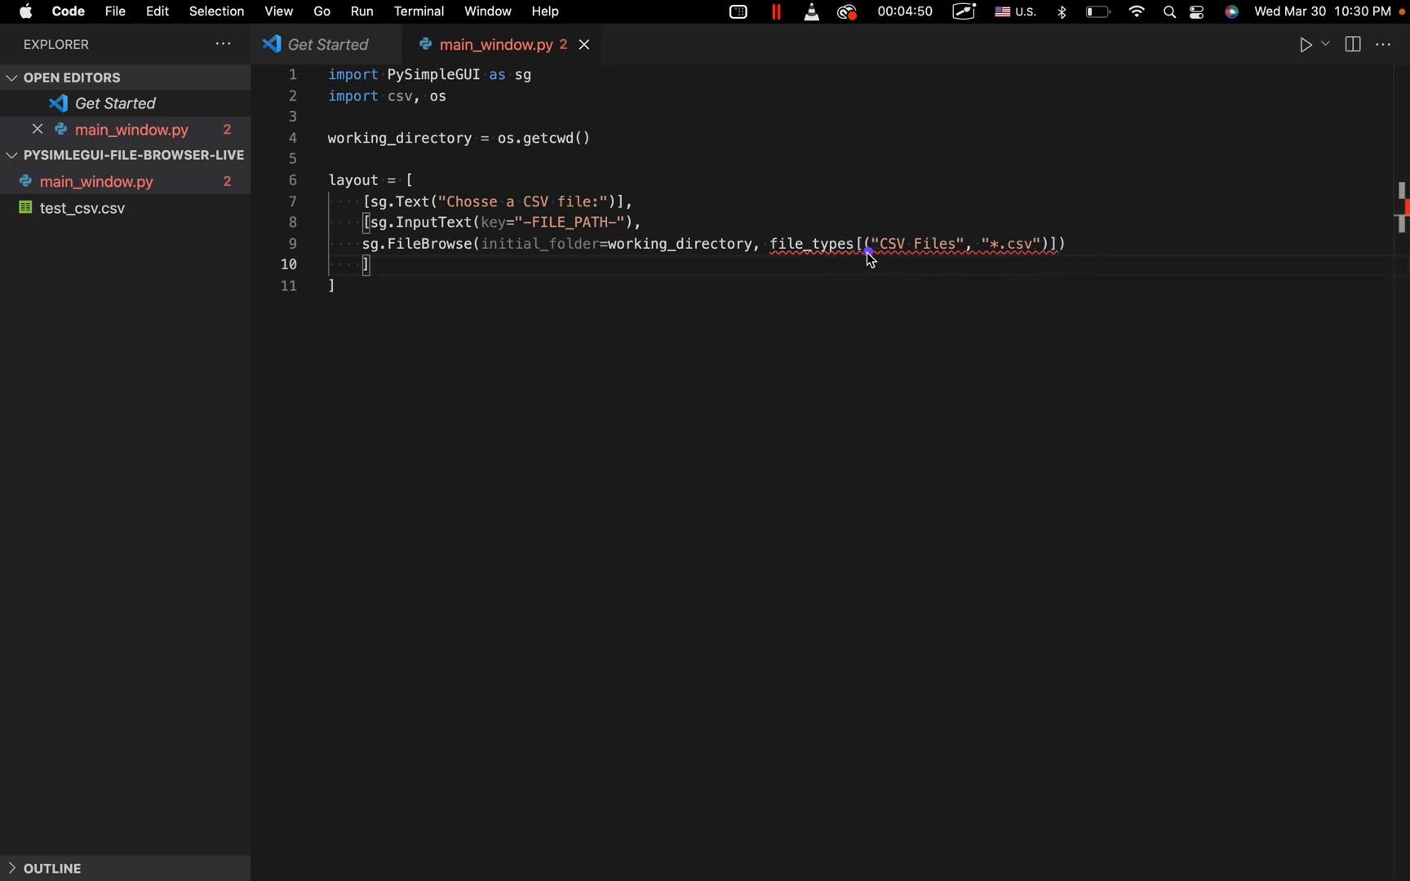
{"action": "mouse_move", "coordinate": [875, 253]}
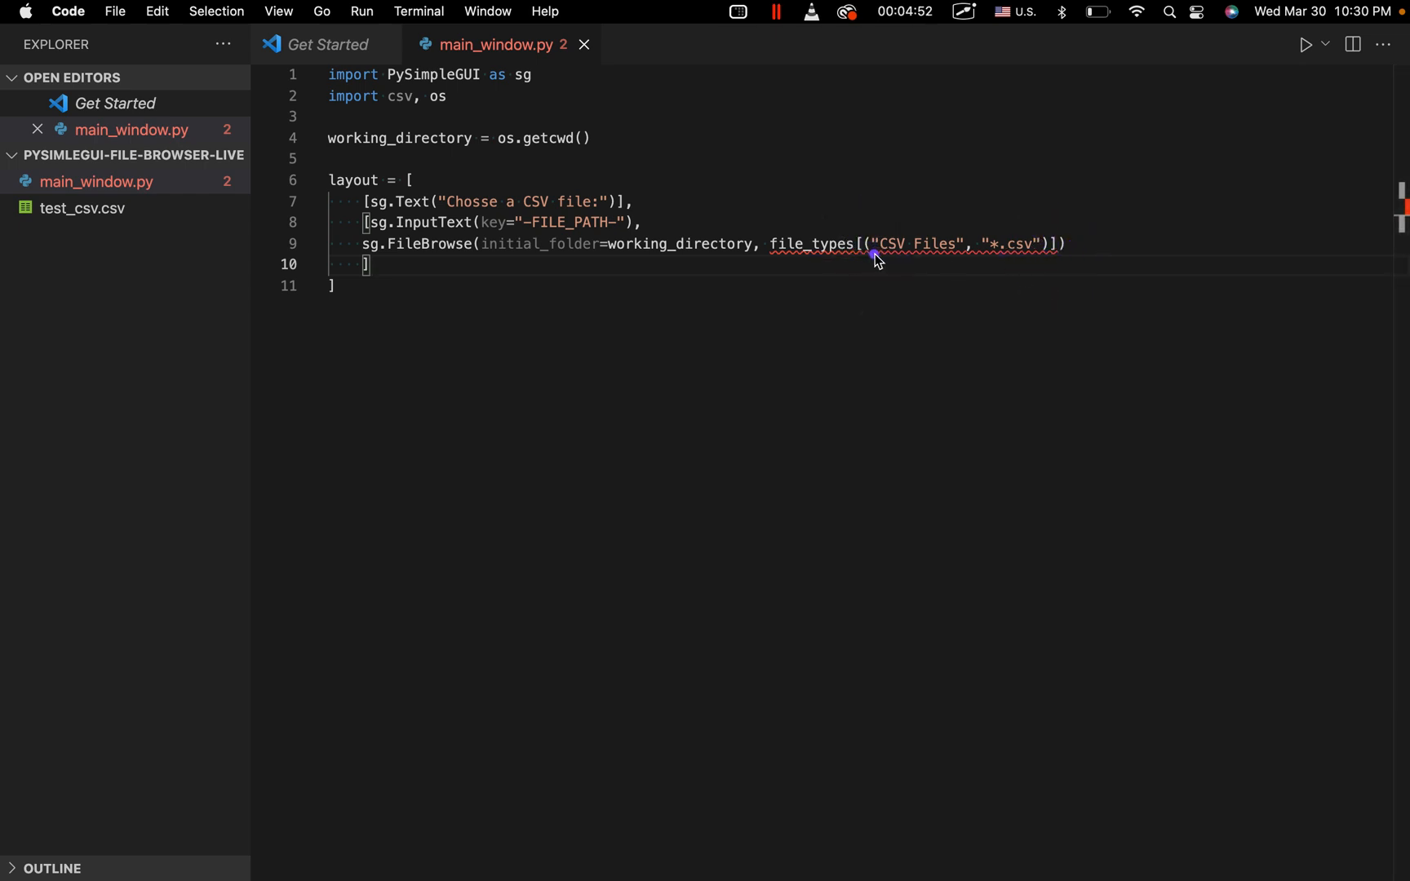
{"action": "mouse_move", "coordinate": [1054, 260]}
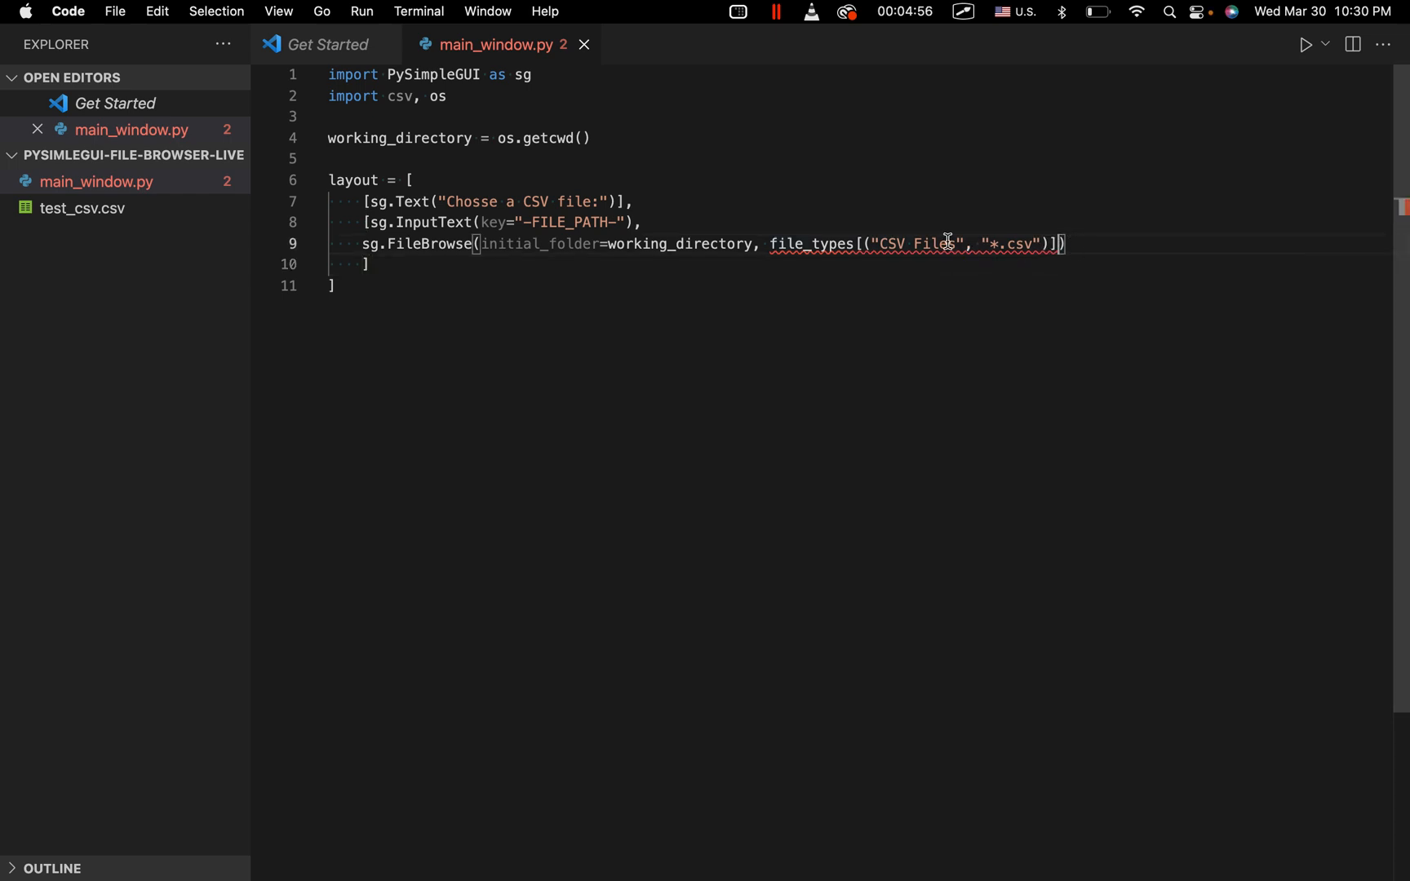
{"action": "mouse_move", "coordinate": [947, 243]}
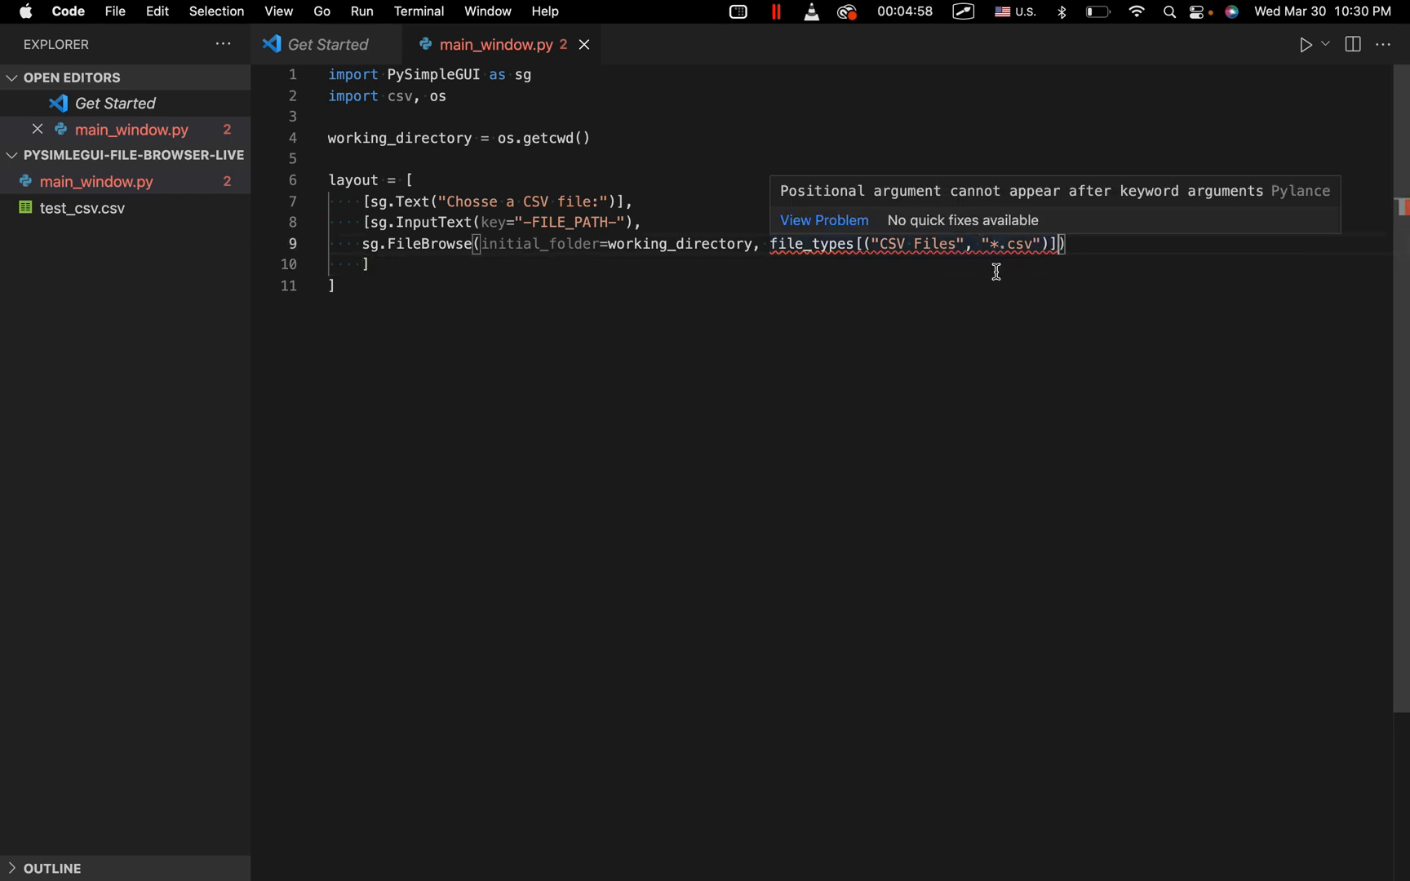
{"action": "type", "text": ")"}
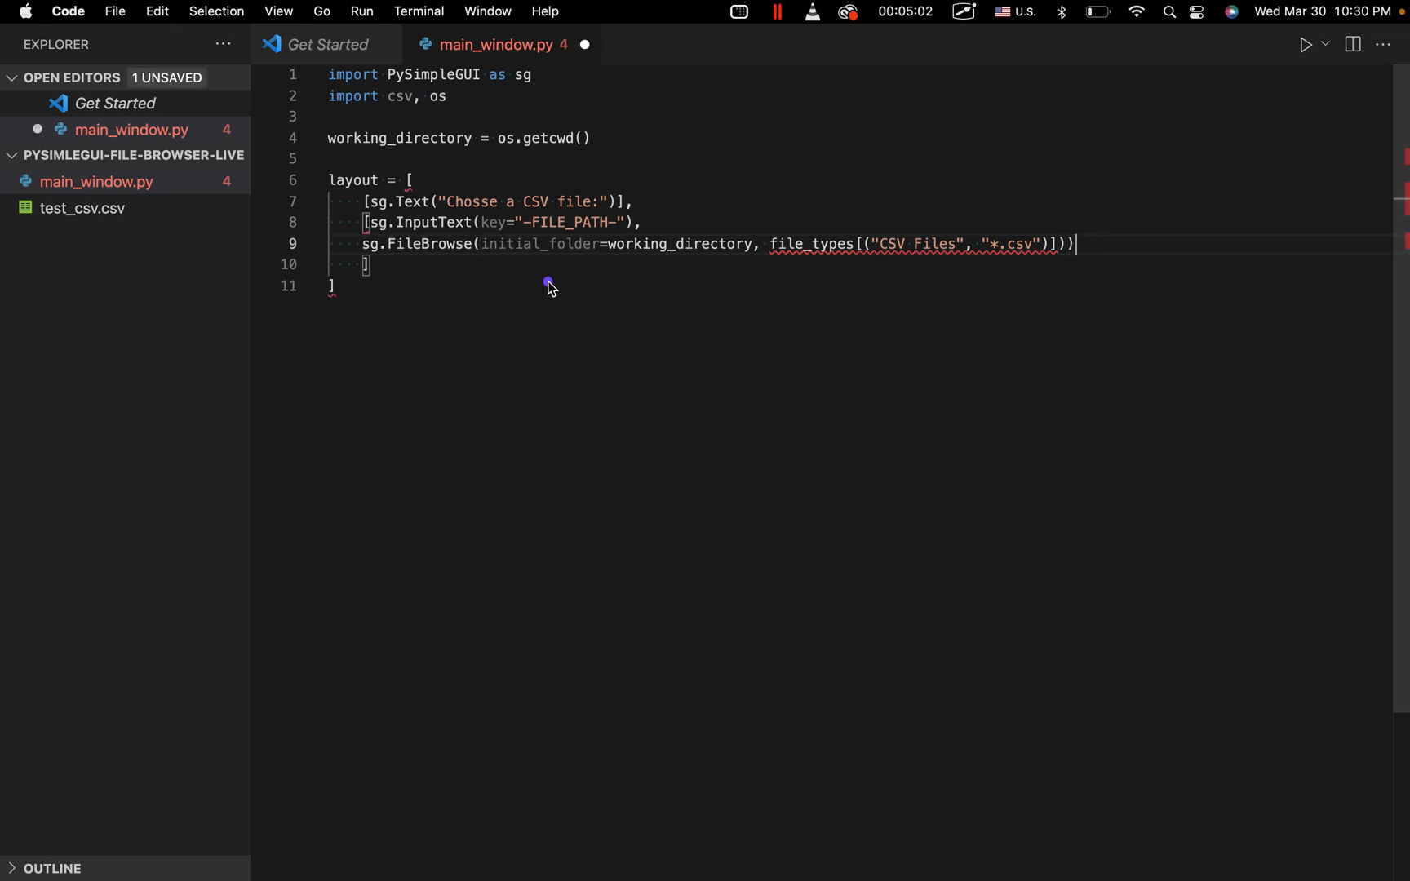
{"action": "mouse_move", "coordinate": [746, 271]}
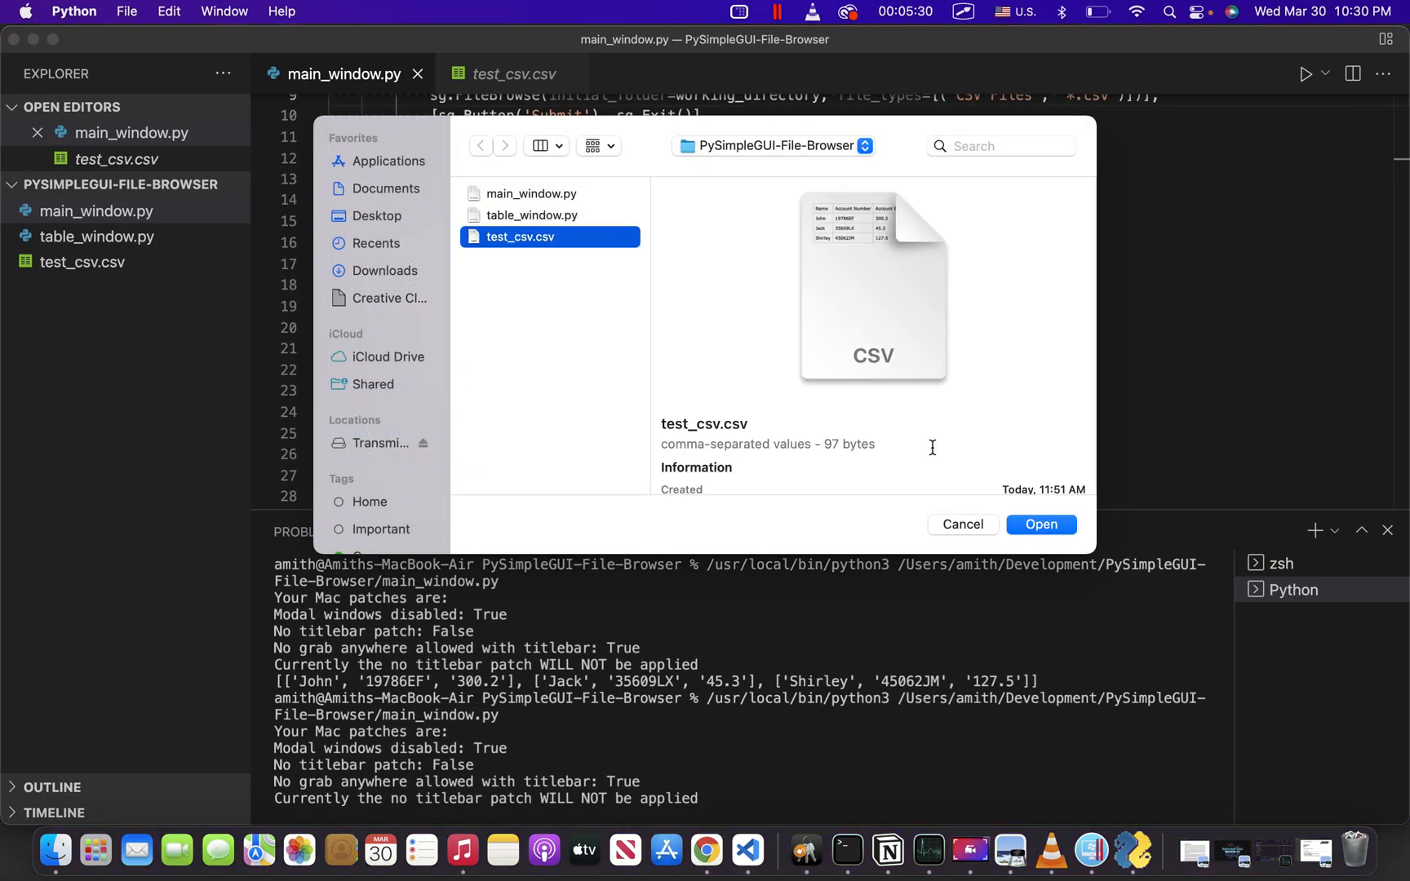
Dismiss the running demo's Open dialog to return to the live main_window.py.
{"action": "left_click", "coordinate": [1041, 525]}
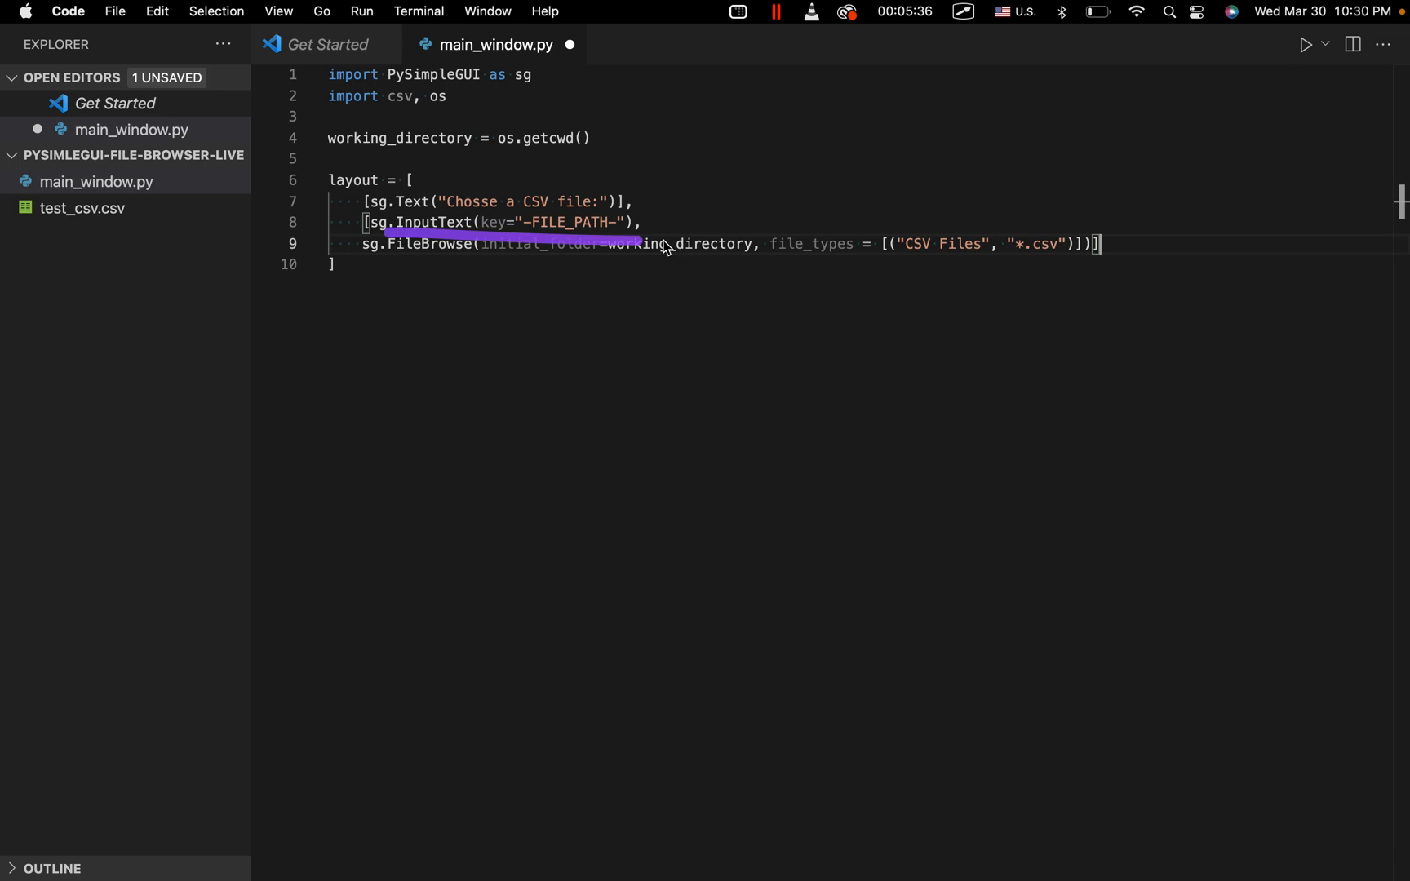
{"action": "mouse_move", "coordinate": [664, 243]}
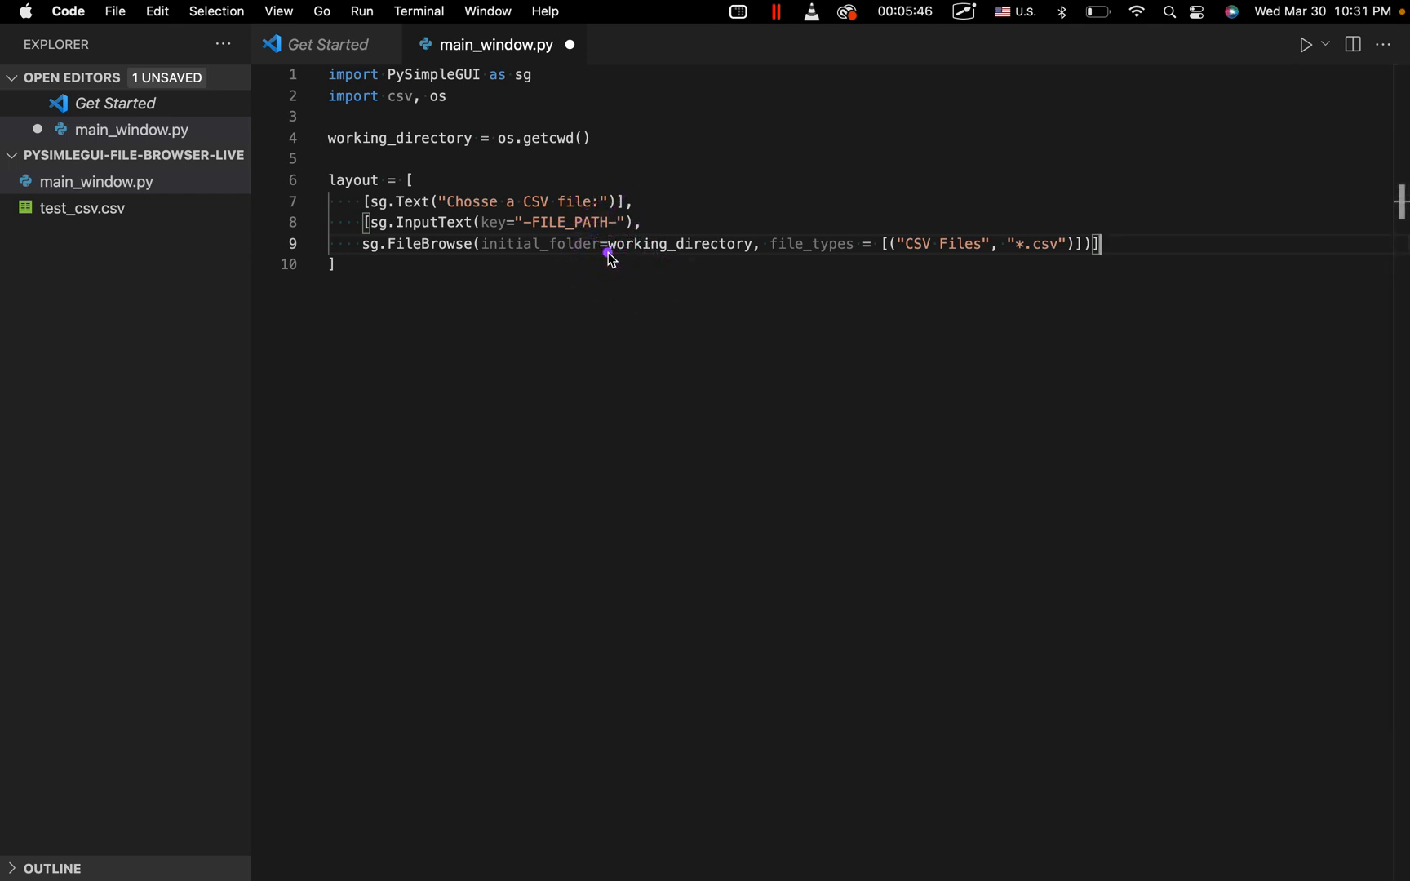
{"action": "mouse_move", "coordinate": [459, 229]}
{"action": "type", "text": ","}
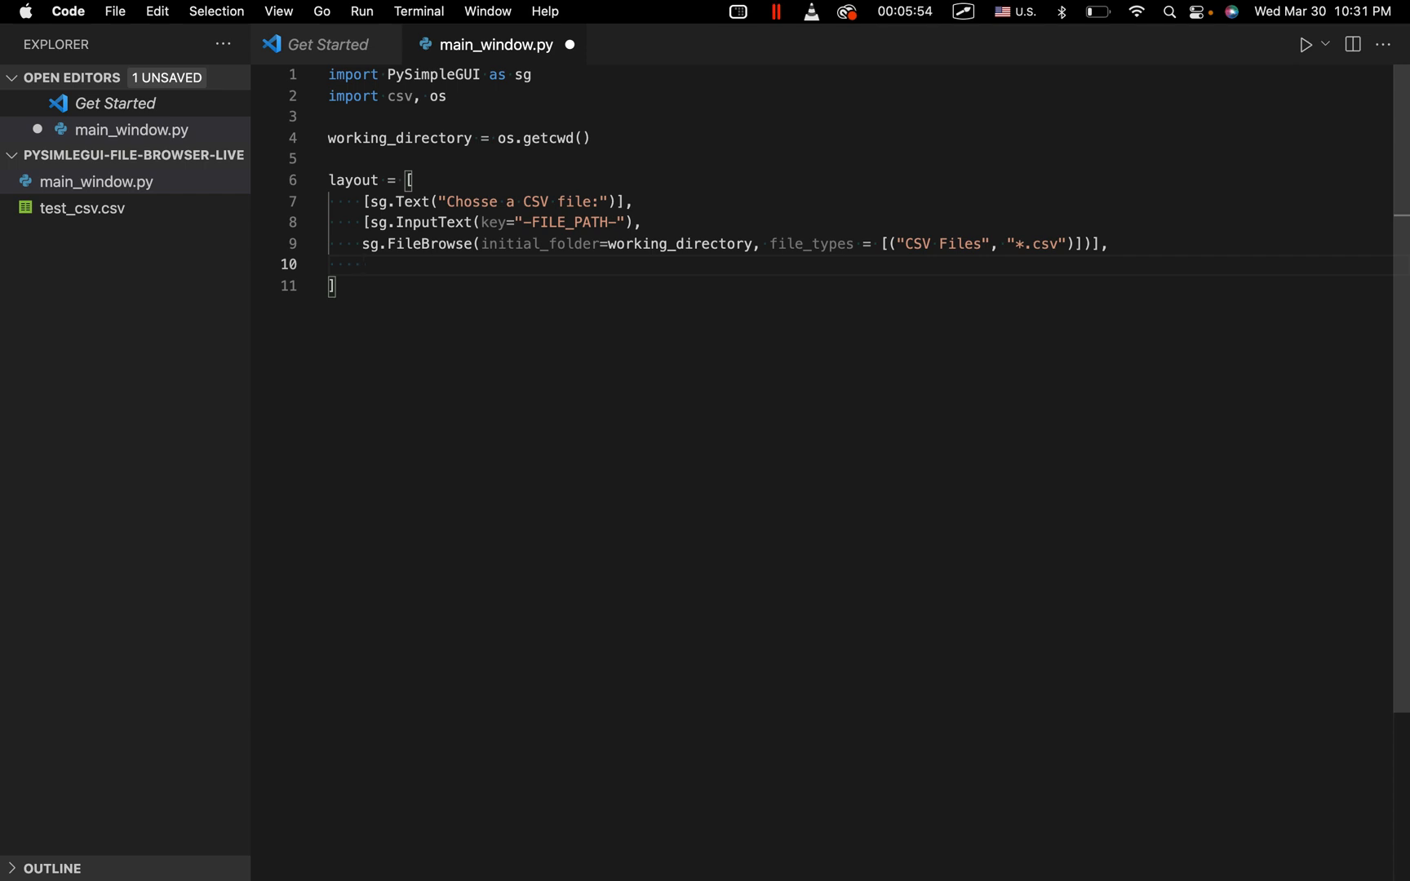
Add a layout row [sg.Button("Submit"), sg.Exit()].
{"action": "type", "text": "[]"}
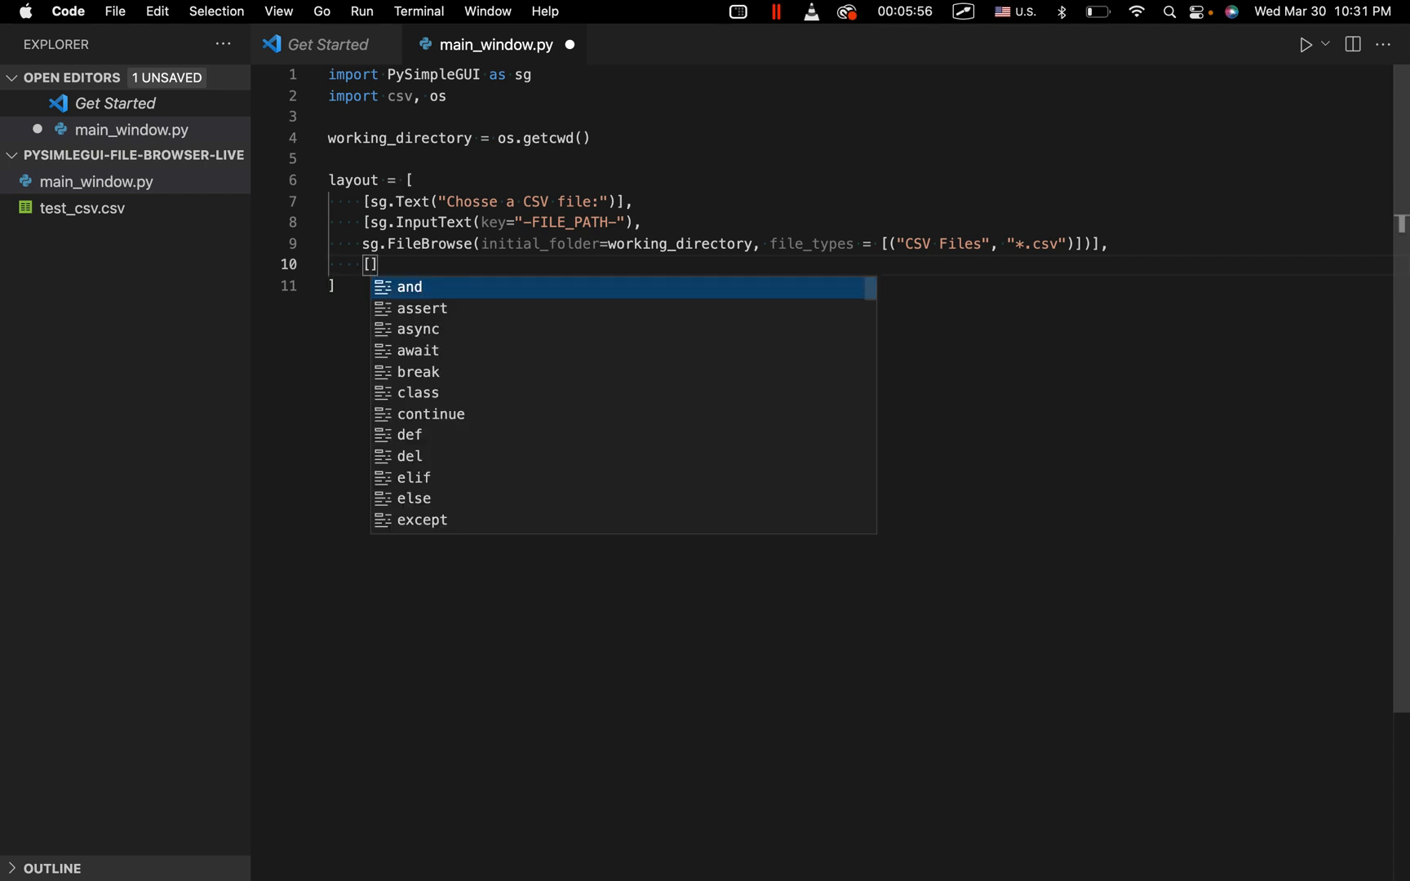
{"action": "type", "text": "sg."}
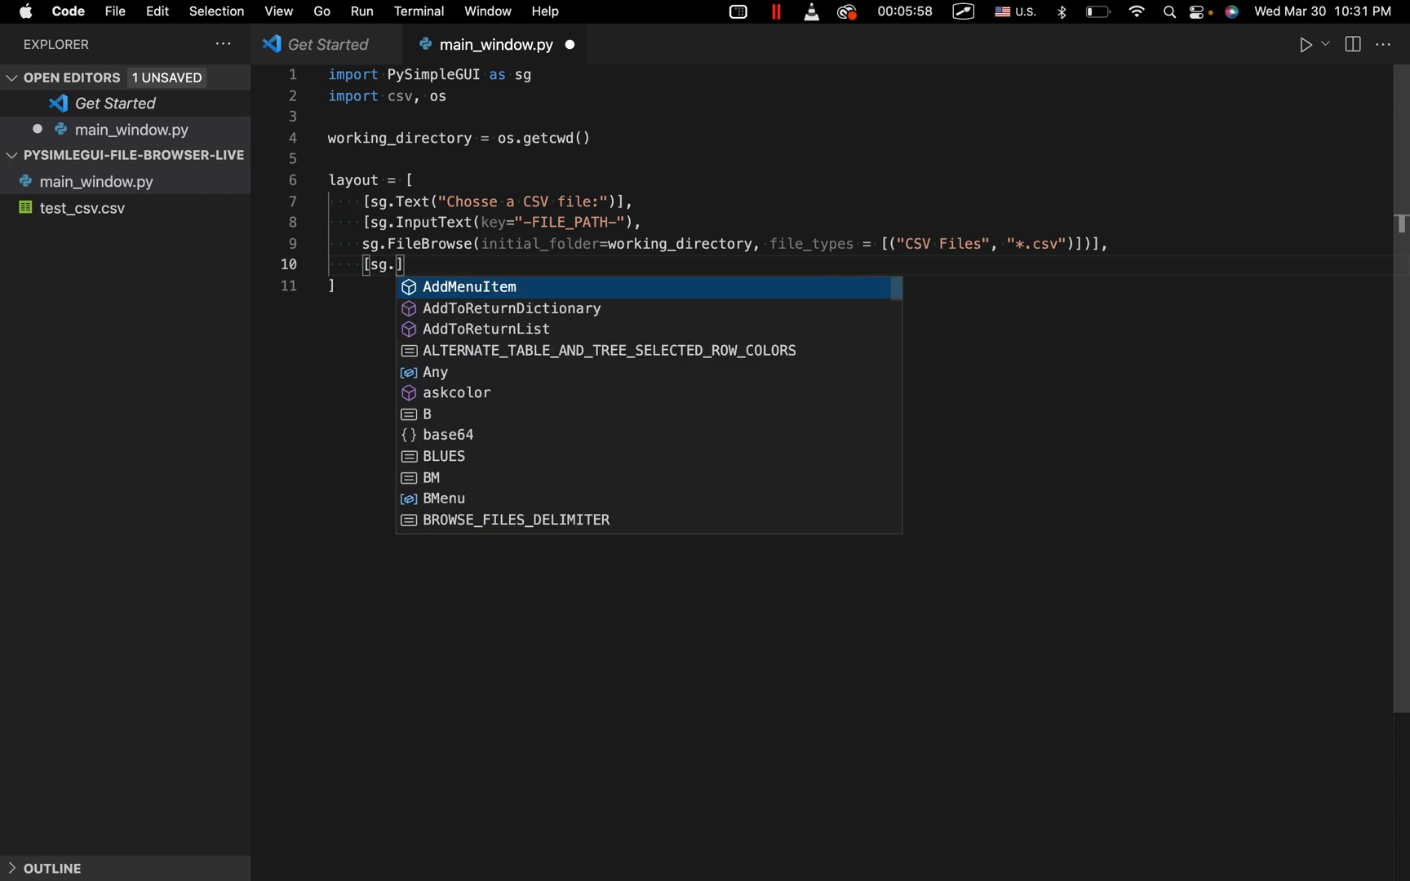
{"action": "type", "text": "Button(\"S"}
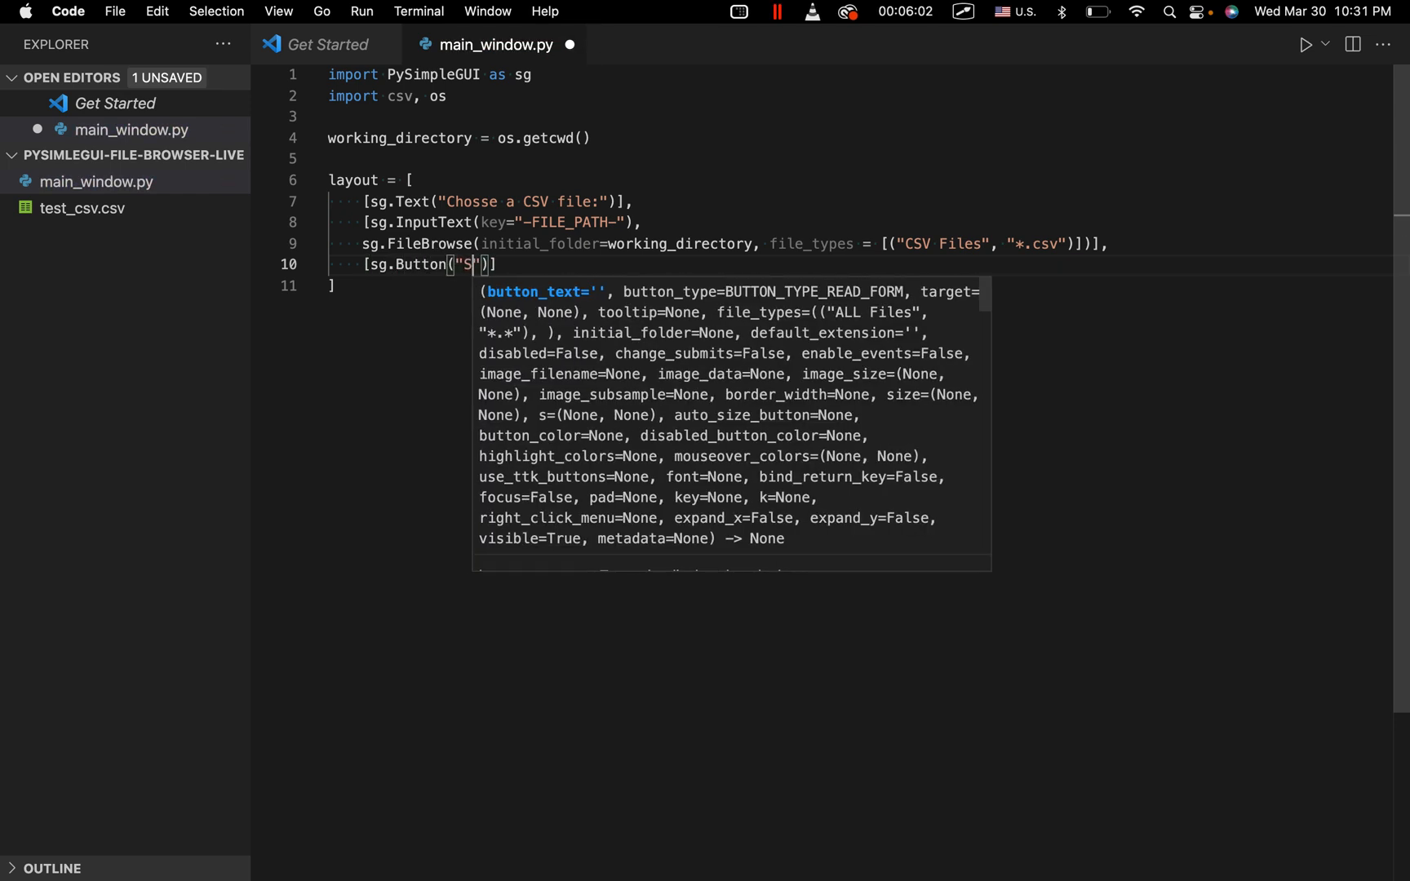
{"action": "type", "text": "ubmot"}
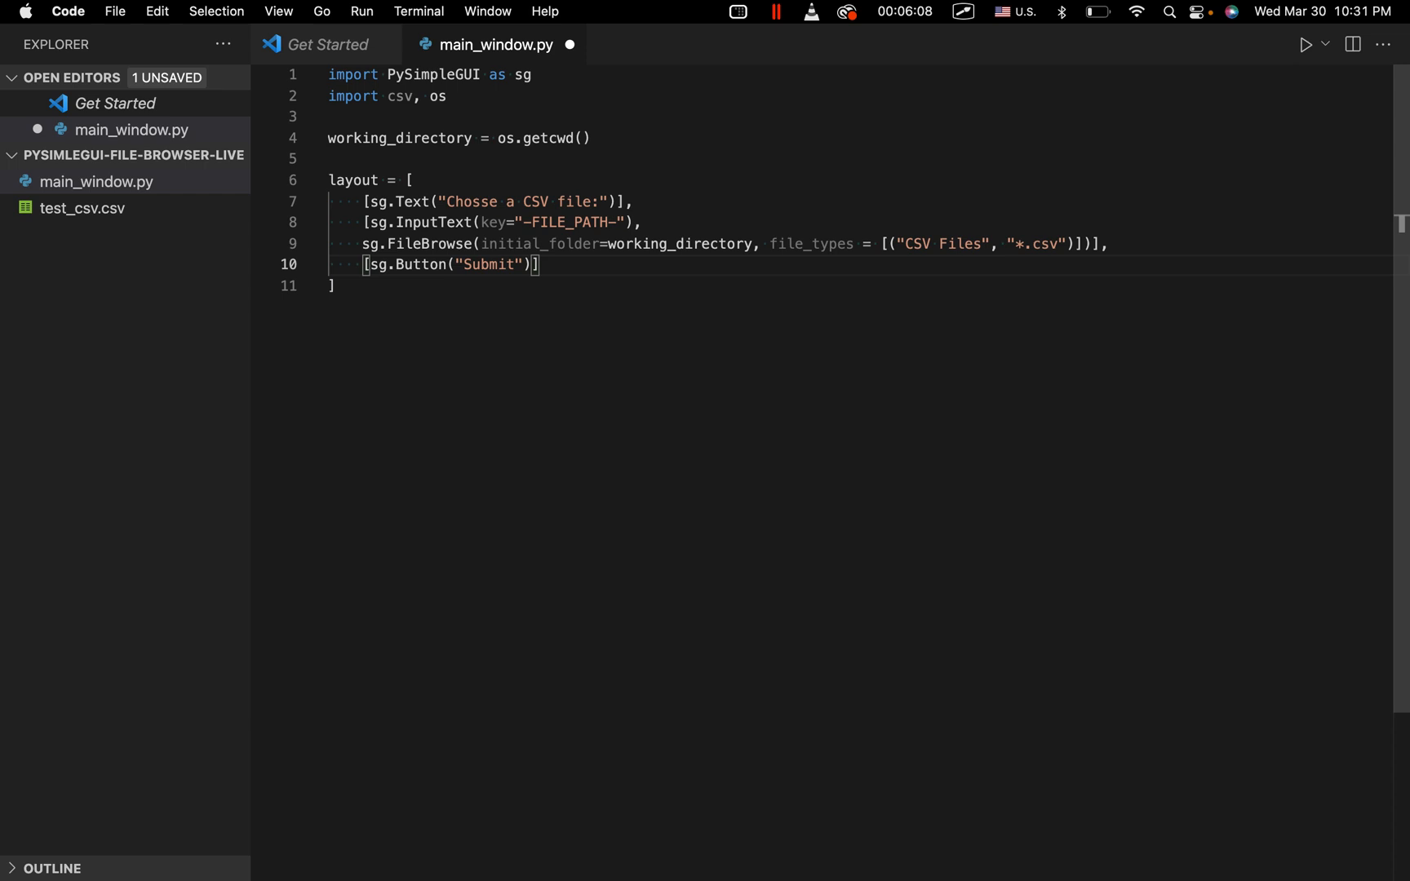
{"action": "type", "text": ", sg"}
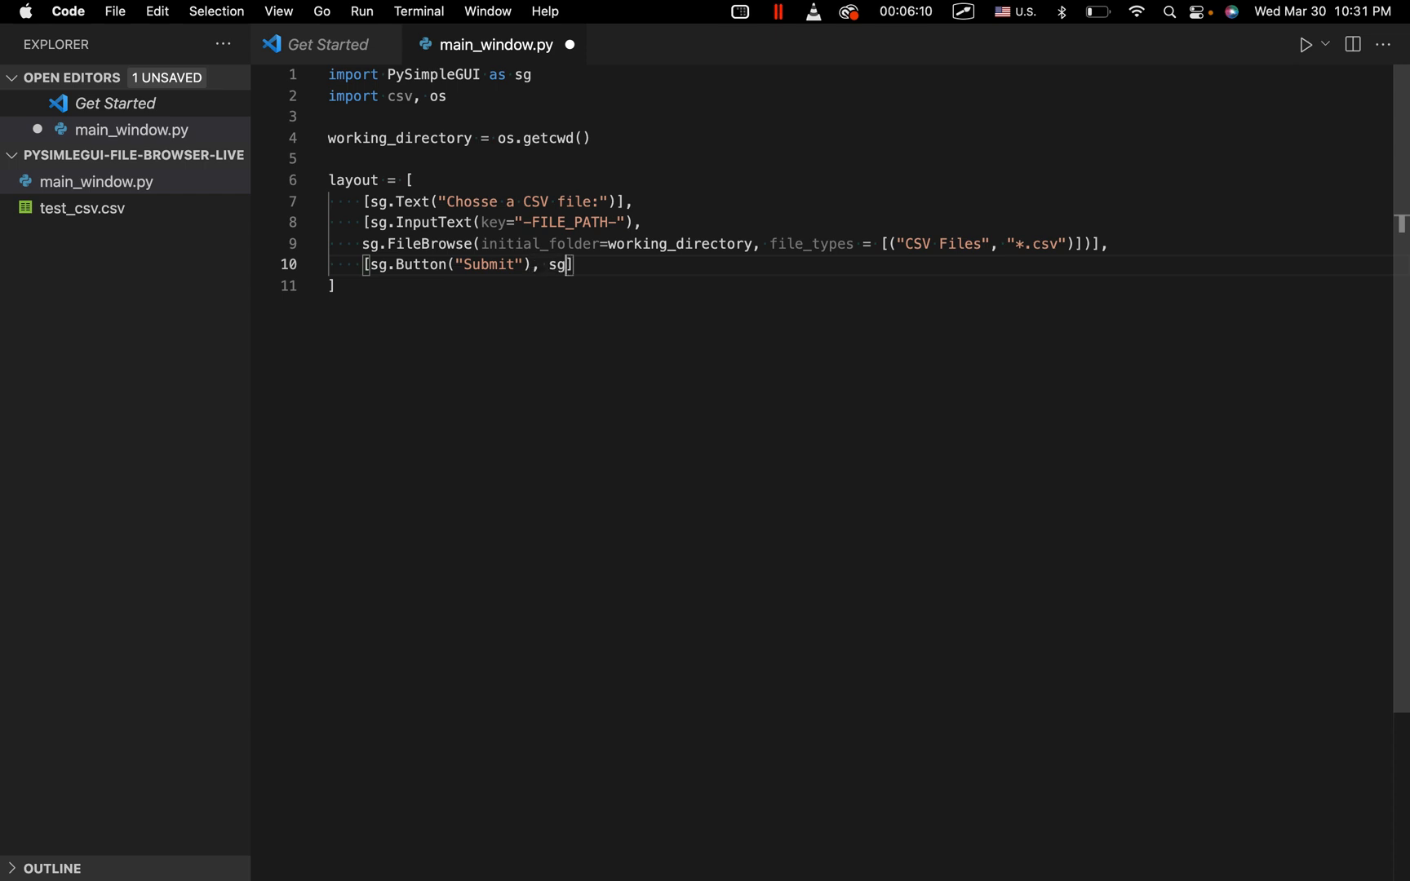
{"action": "type", "text": ".Exit()"}
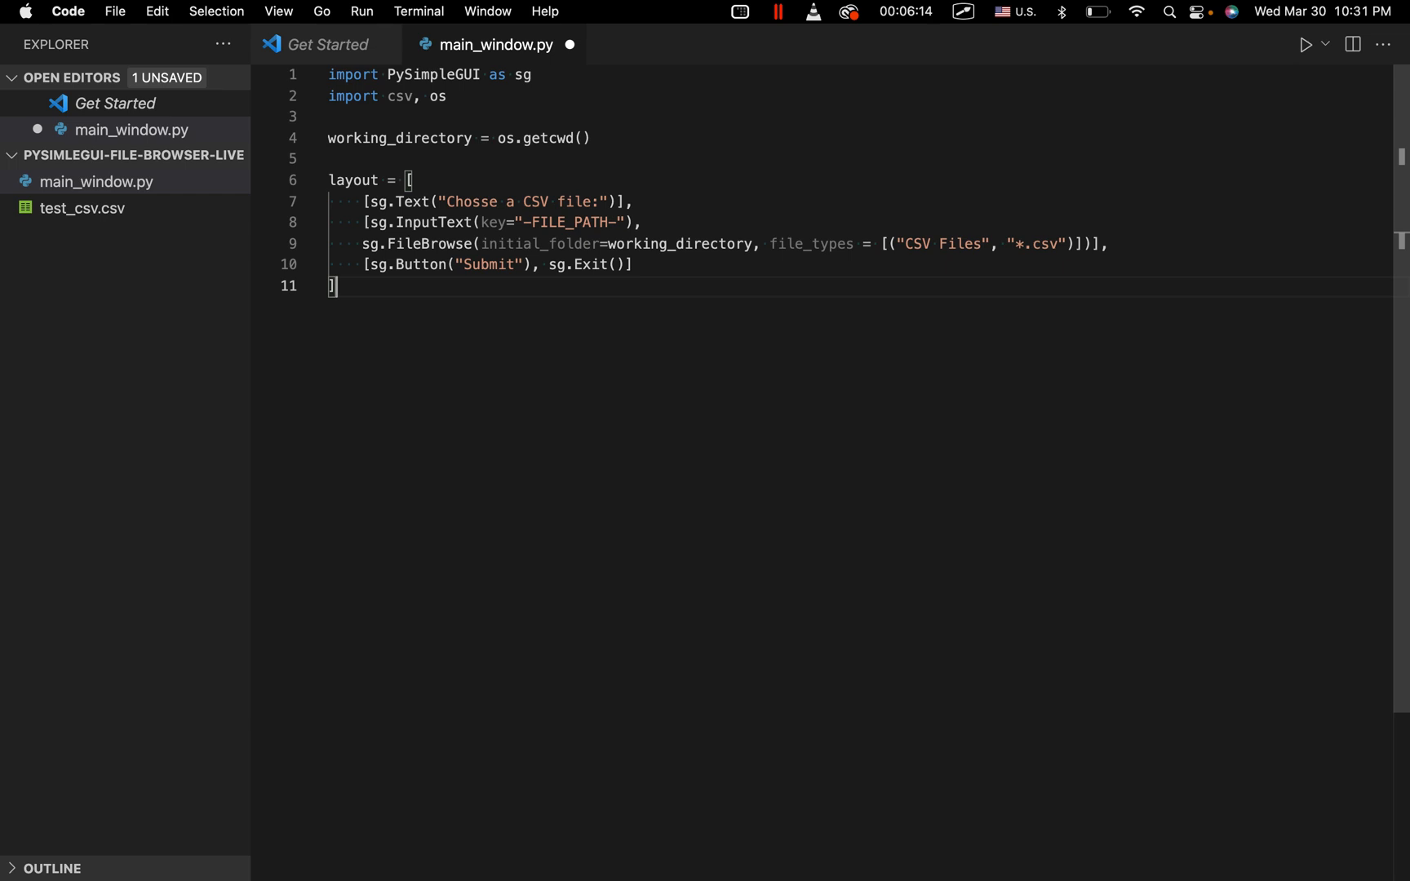
Write window = sg.Window("File Loader", layout) below the layout.
{"action": "type", "text": "window"}
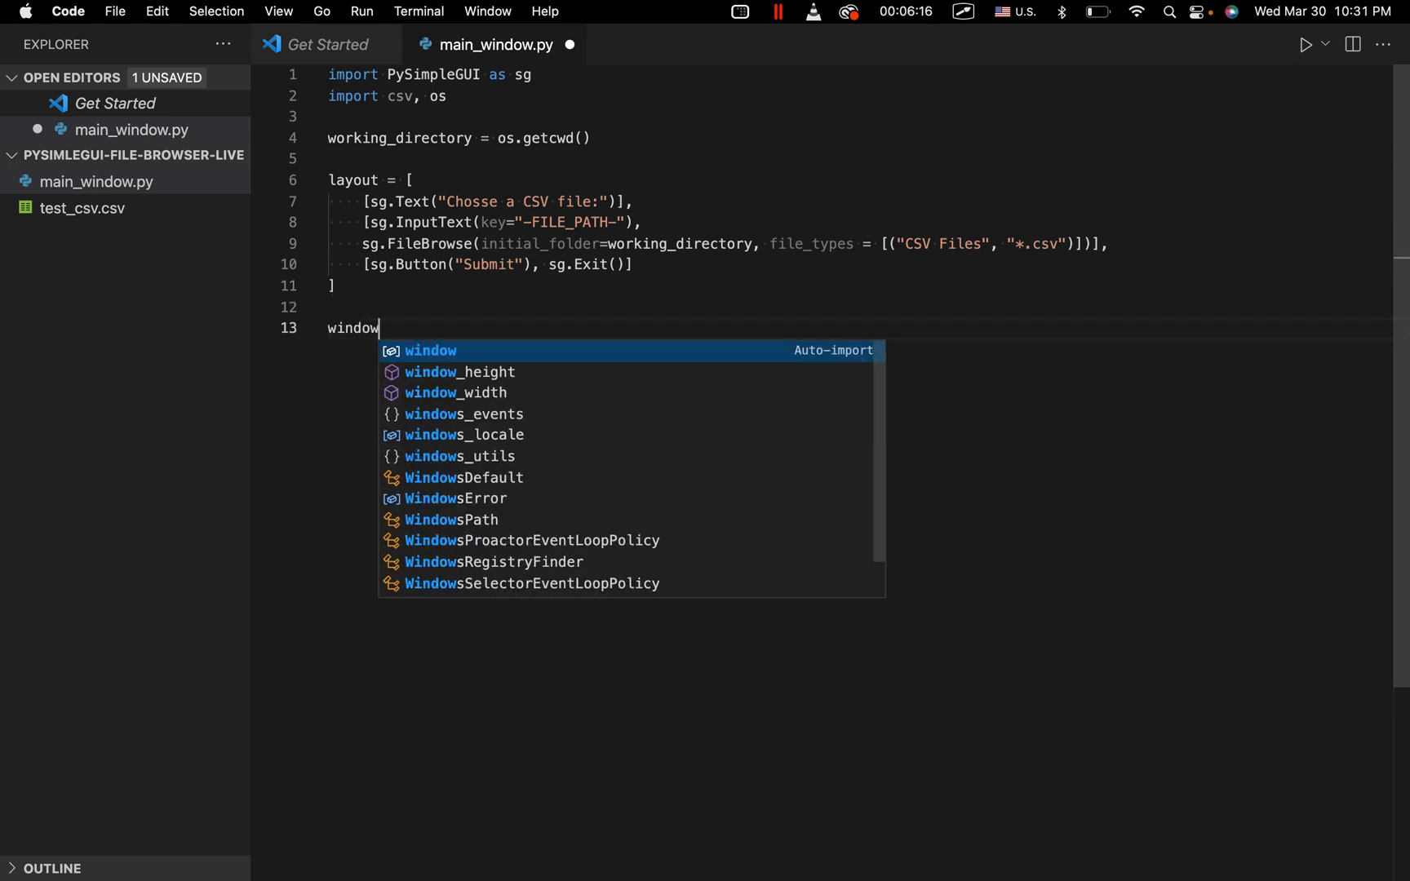
{"action": "type", "text": "= sg.Window("}
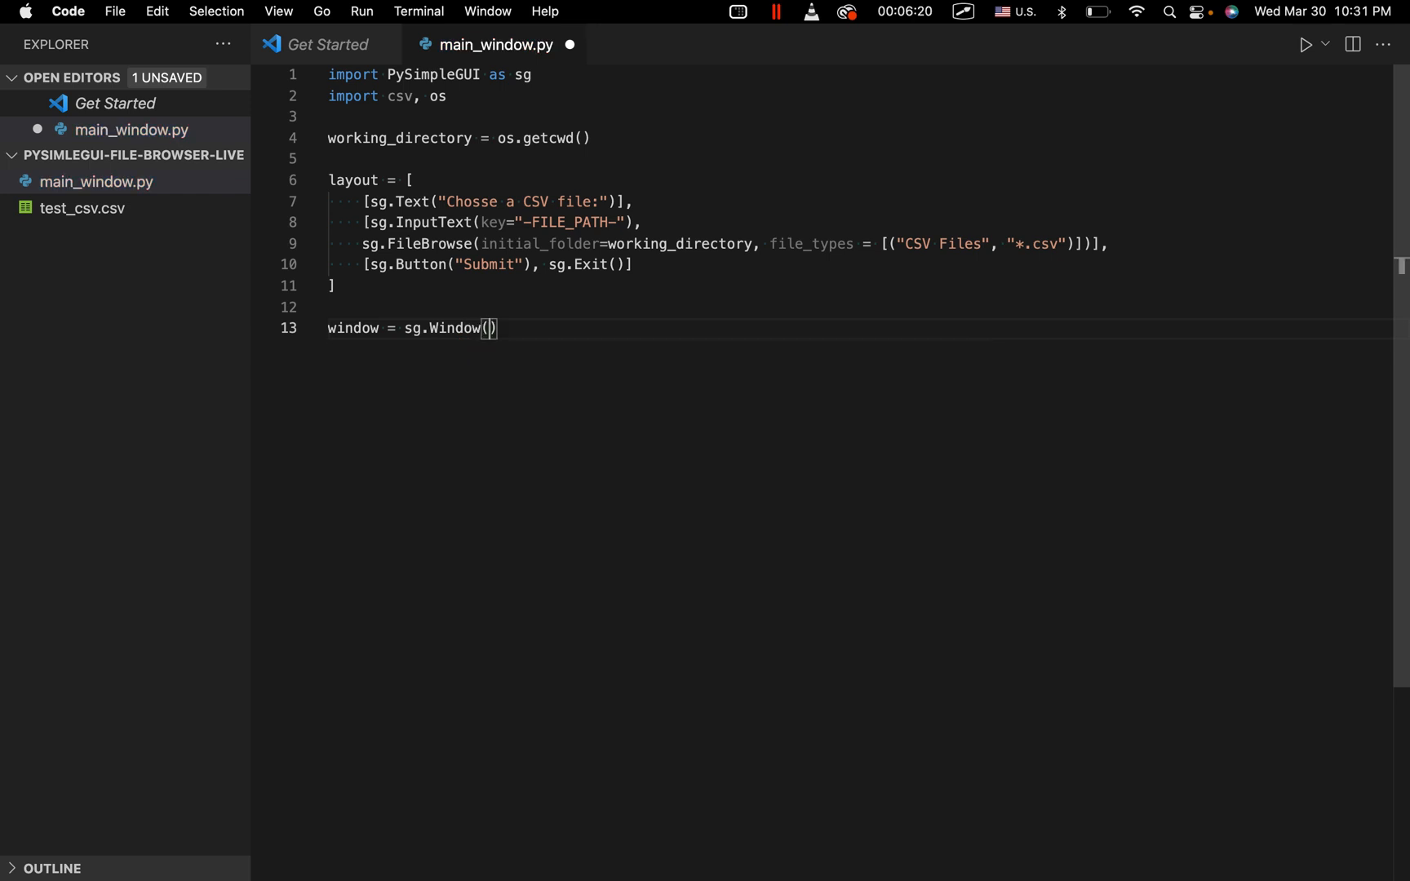
{"action": "type", "text": "\"File L\""}
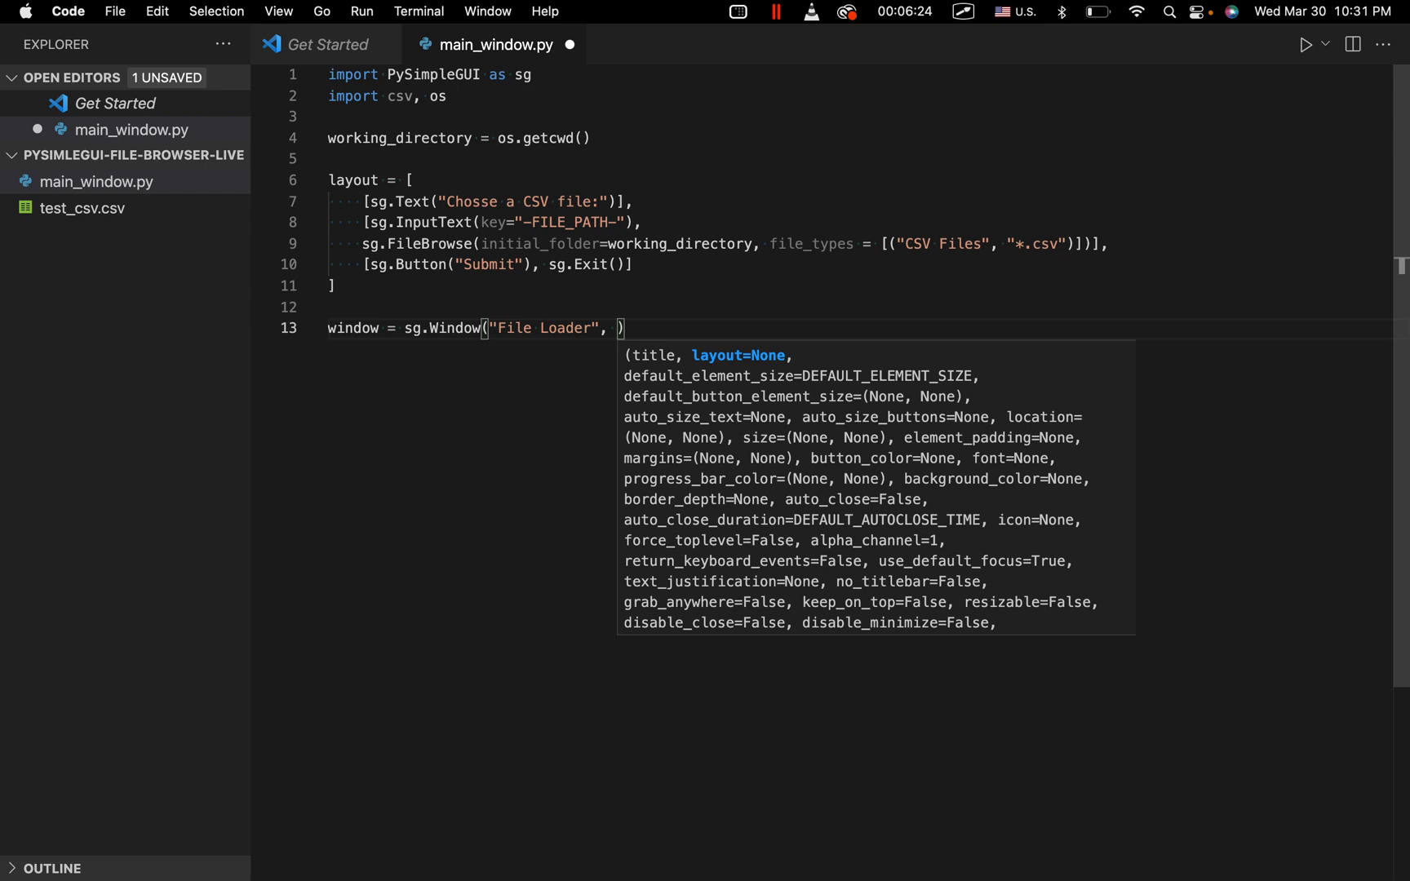
{"action": "type", "text": "layout"}
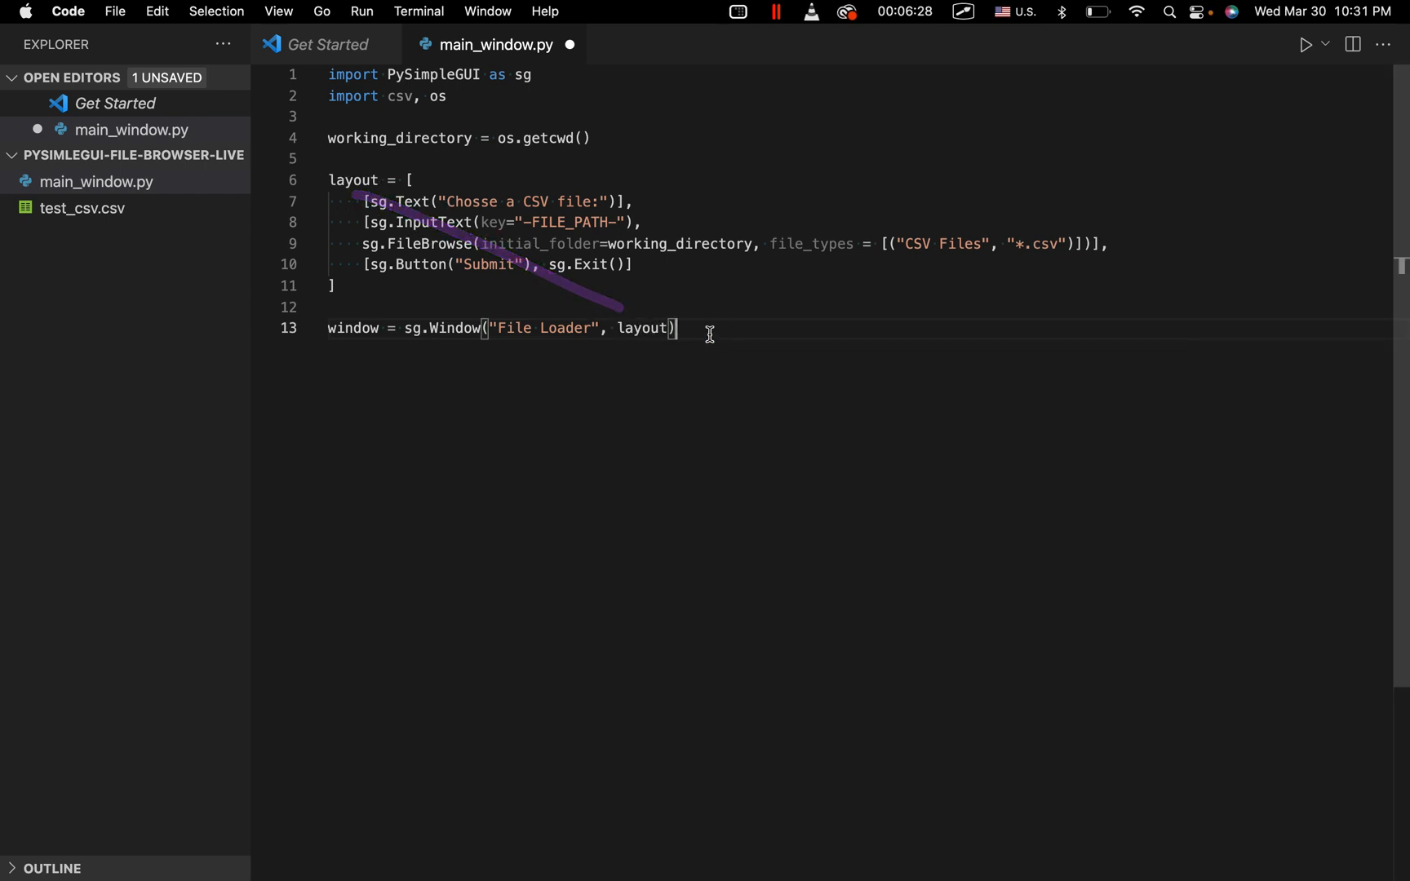
Start a while True loop reading event, value = window.read().
{"action": "type", "text": "w"}
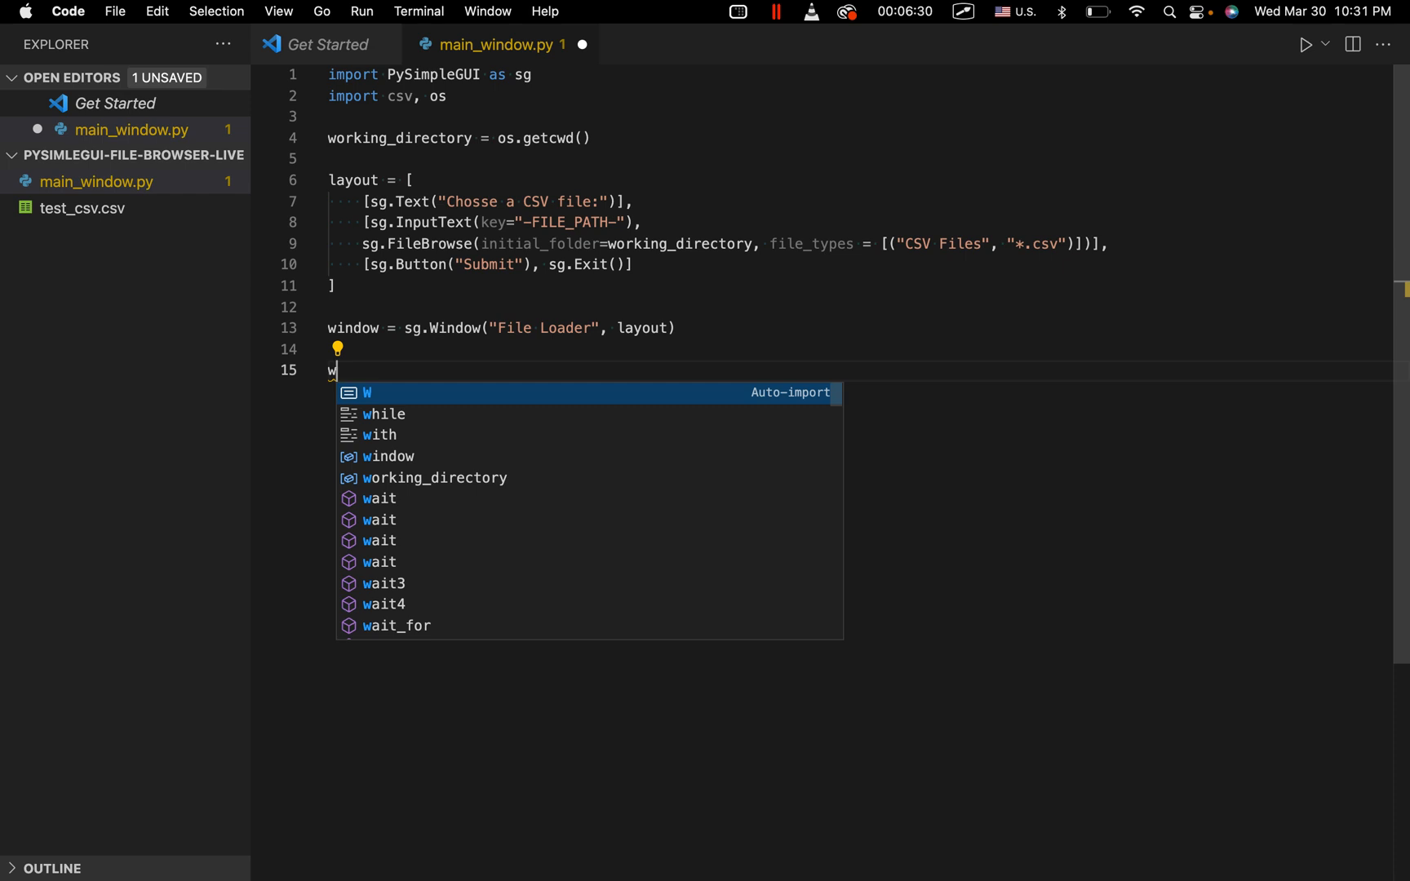
{"action": "mouse_move", "coordinate": [705, 343]}
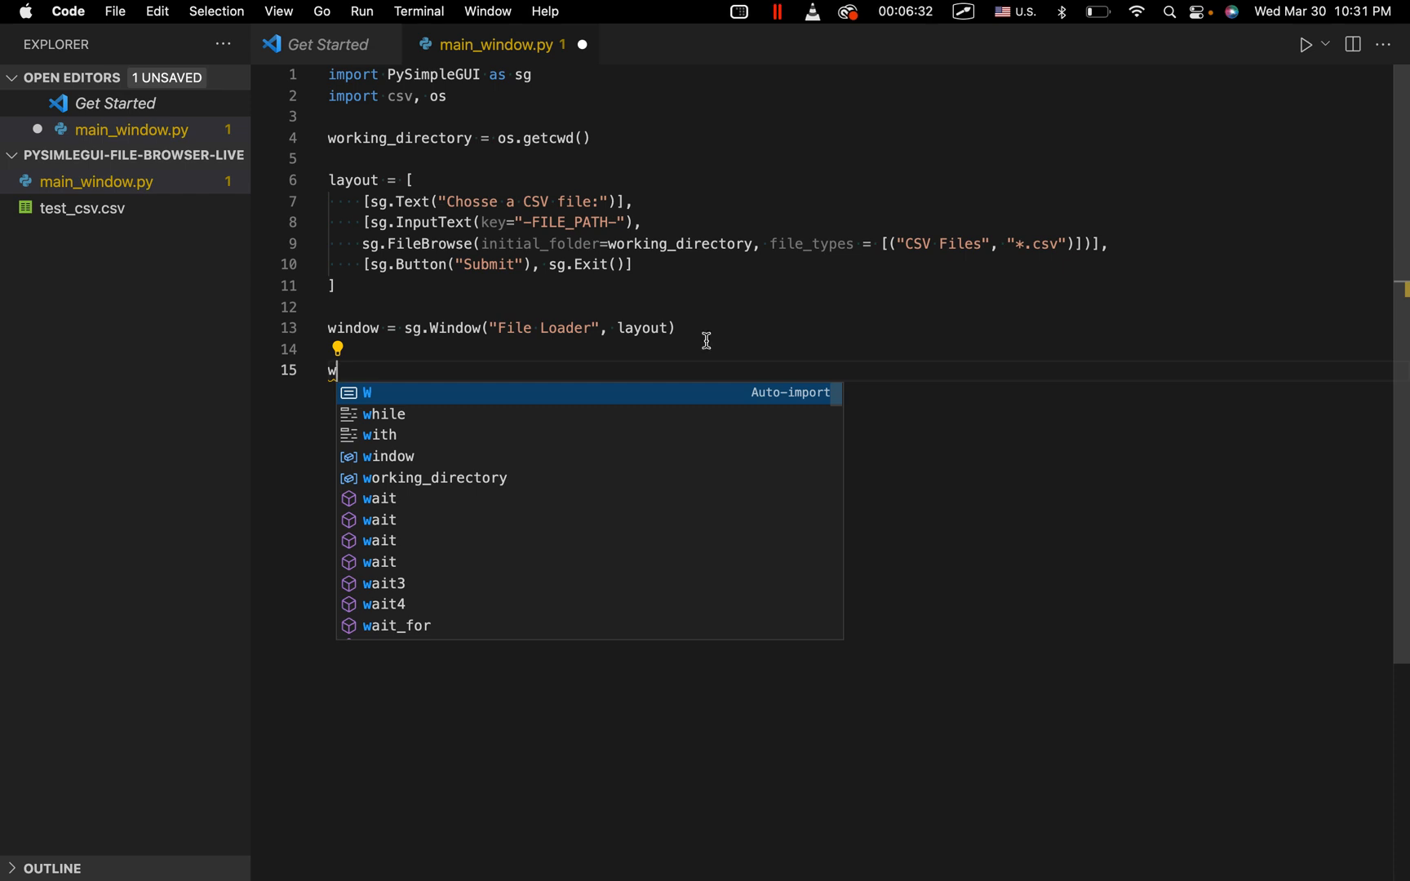
{"action": "type", "text": "hile True:"}
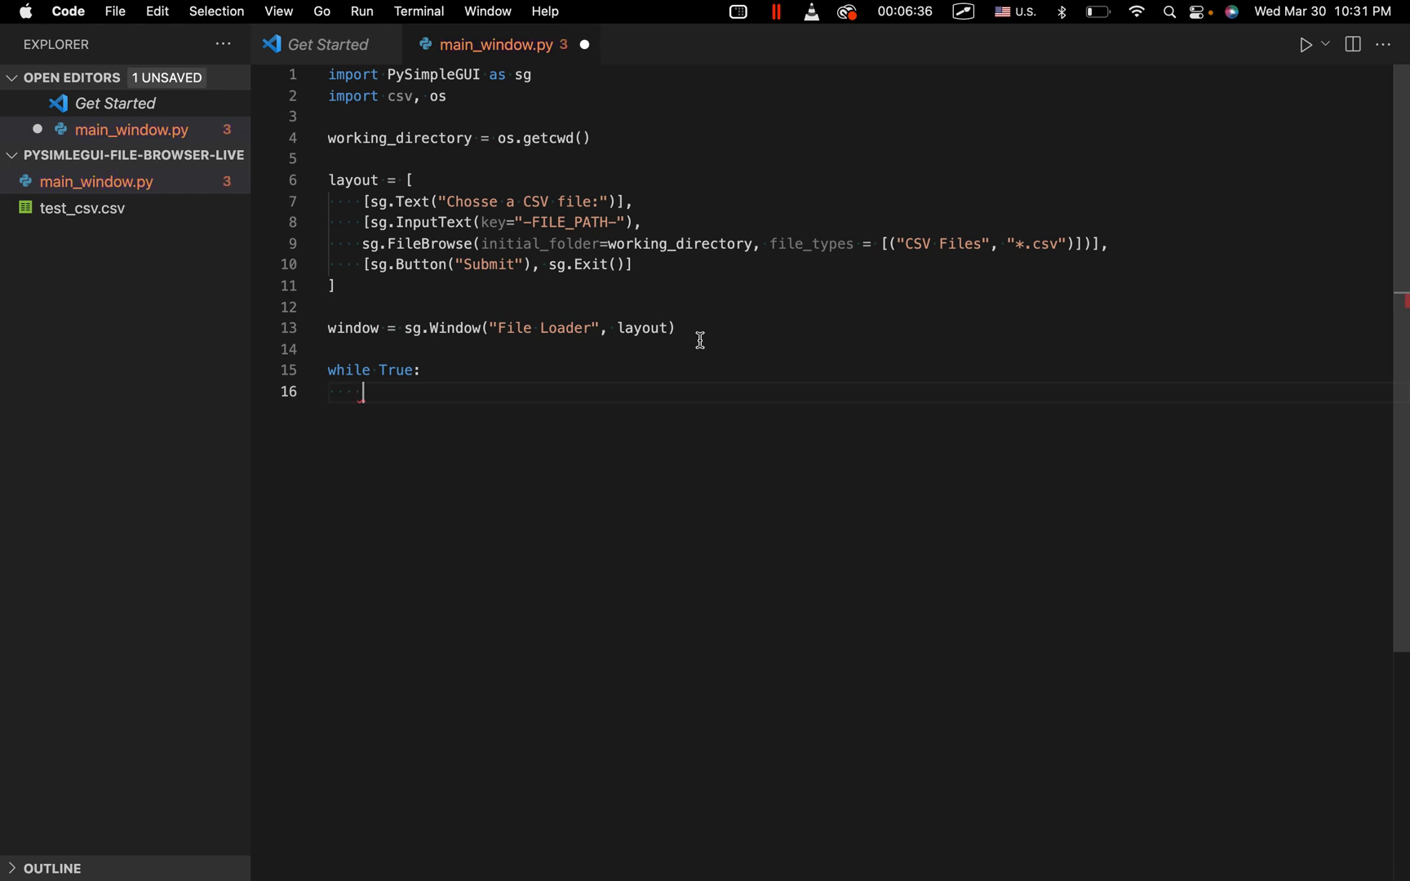
{"action": "type", "text": "event, val"}
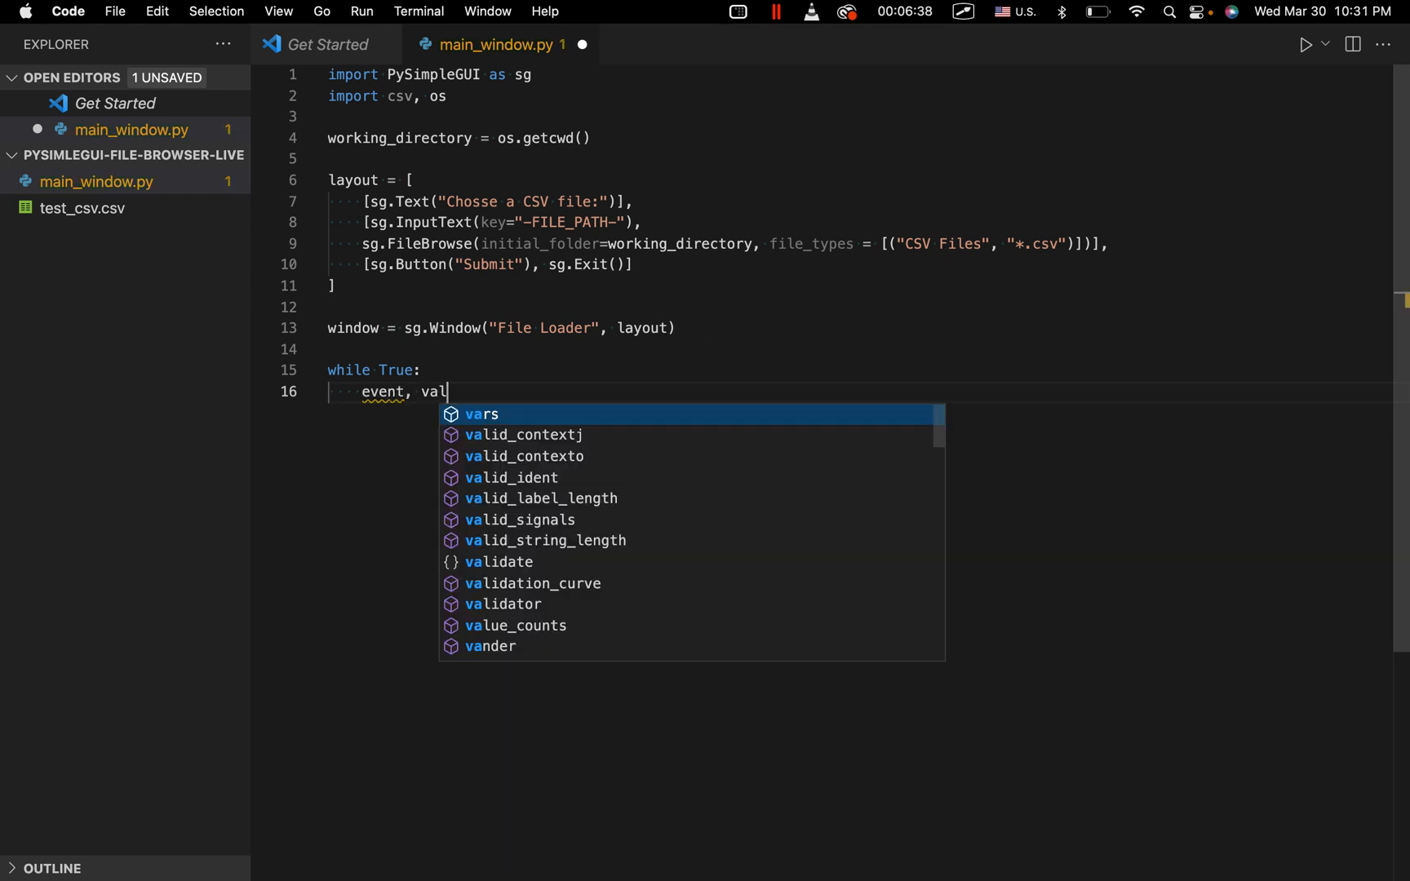
{"action": "type", "text": "ue ="}
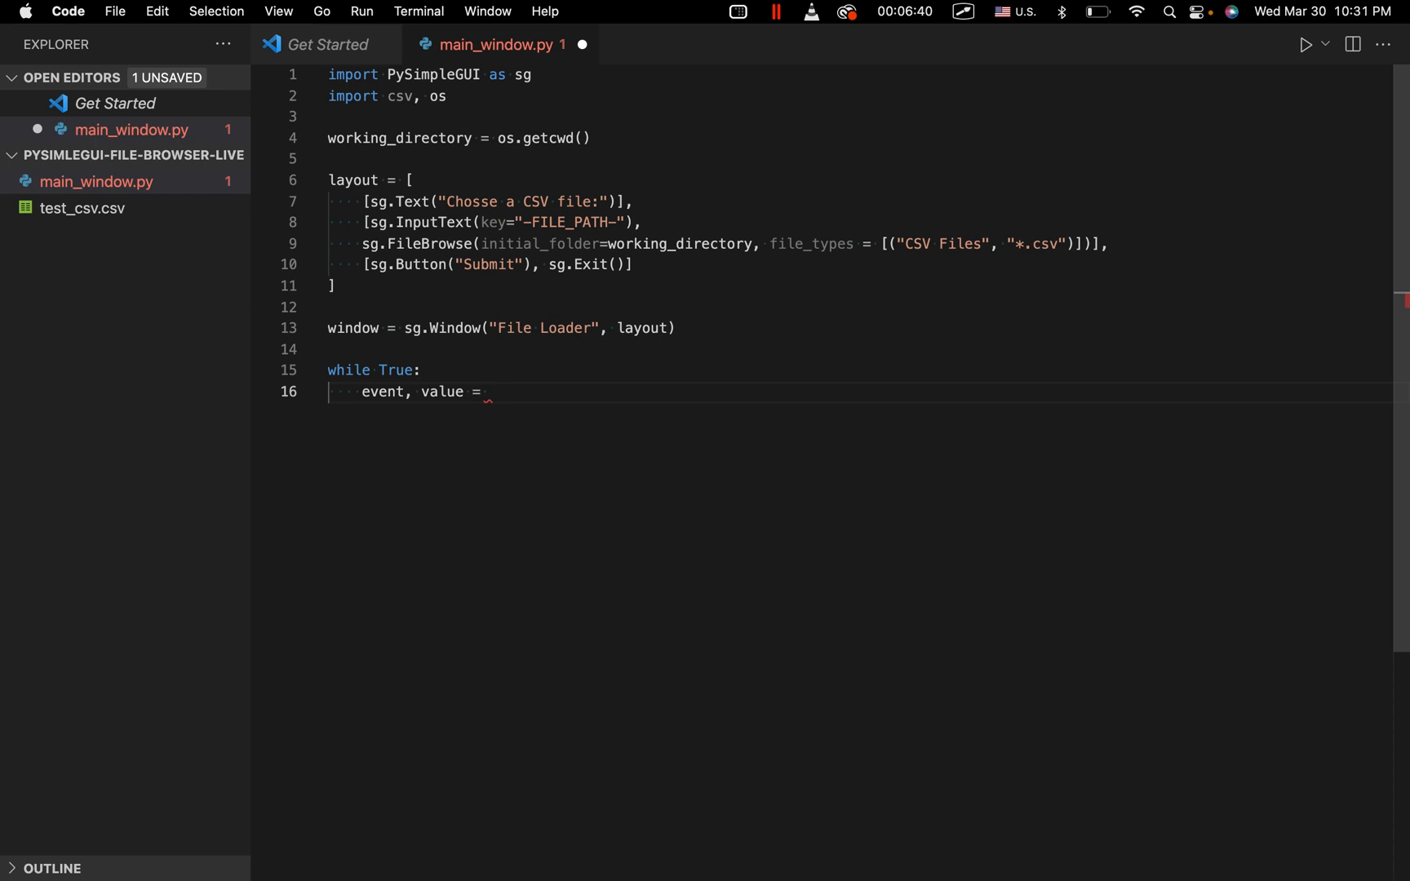
{"action": "type", "text": "window.re"}
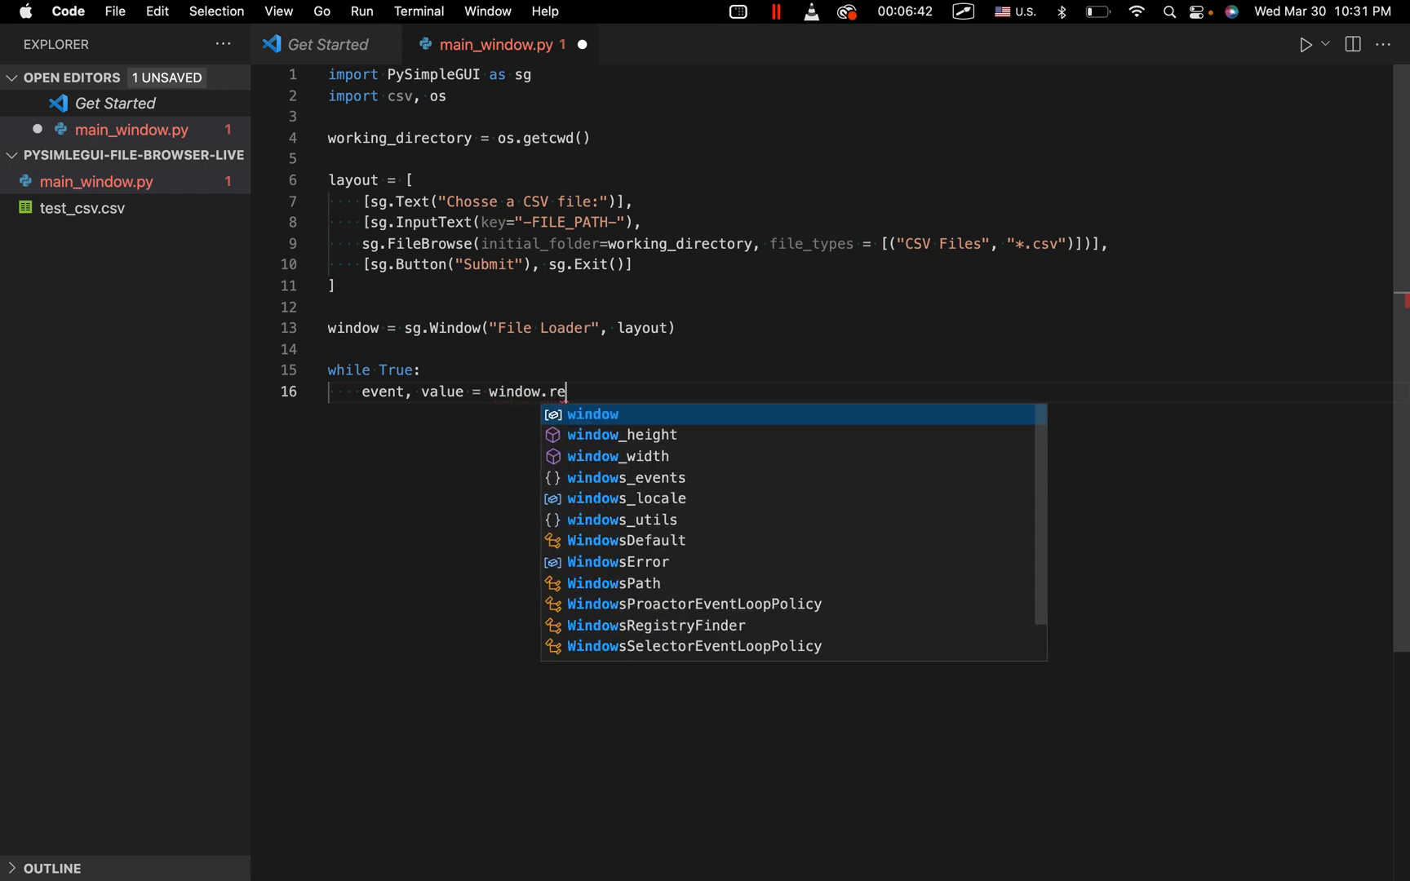
{"action": "key", "text": "Enter"}
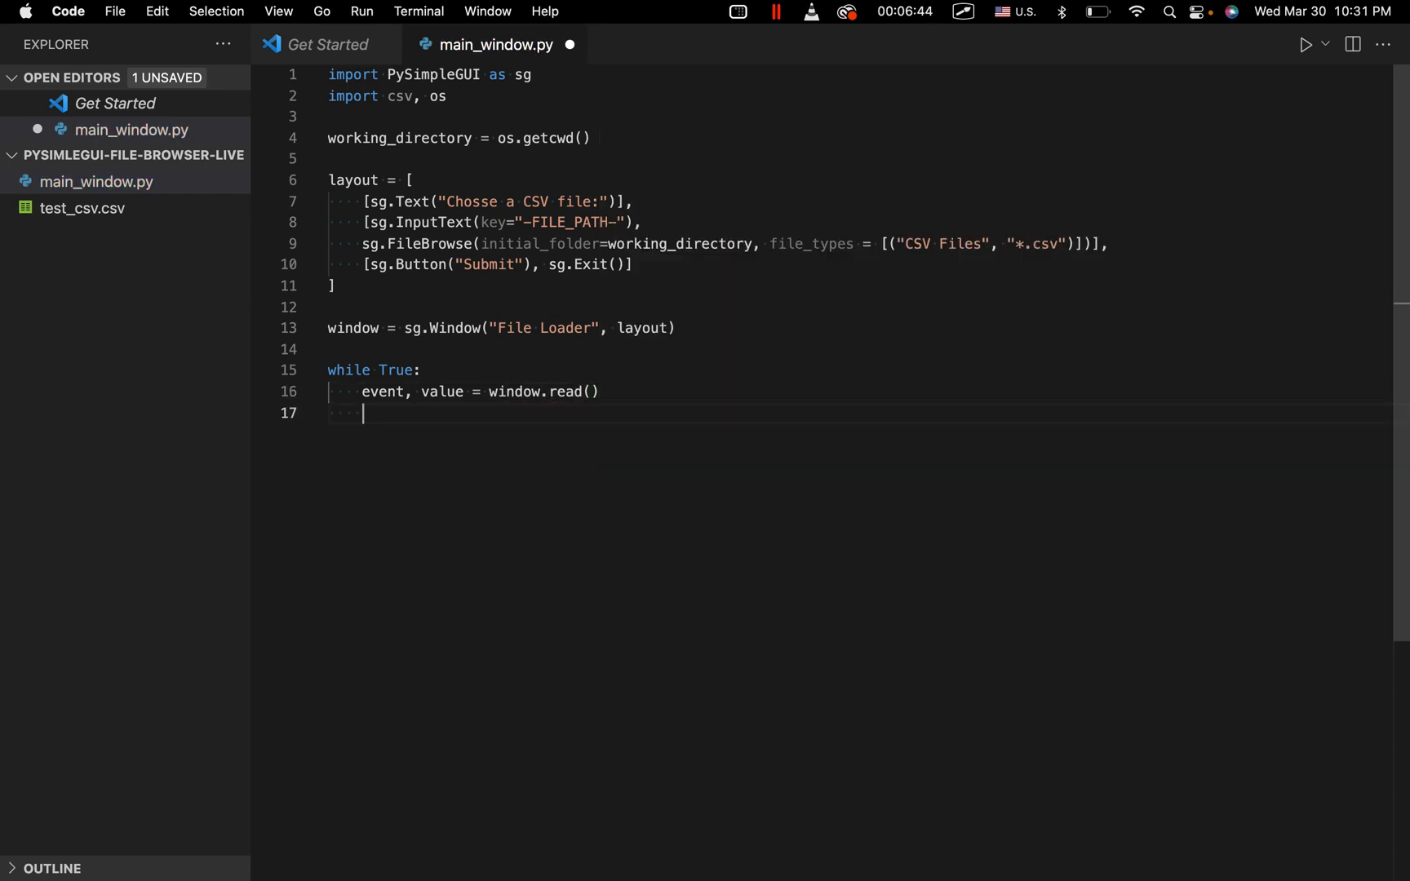
Break the loop when event is sg.WIN_CLOSED or 'Exit', then begin window.close().
{"action": "type", "text": "if event"}
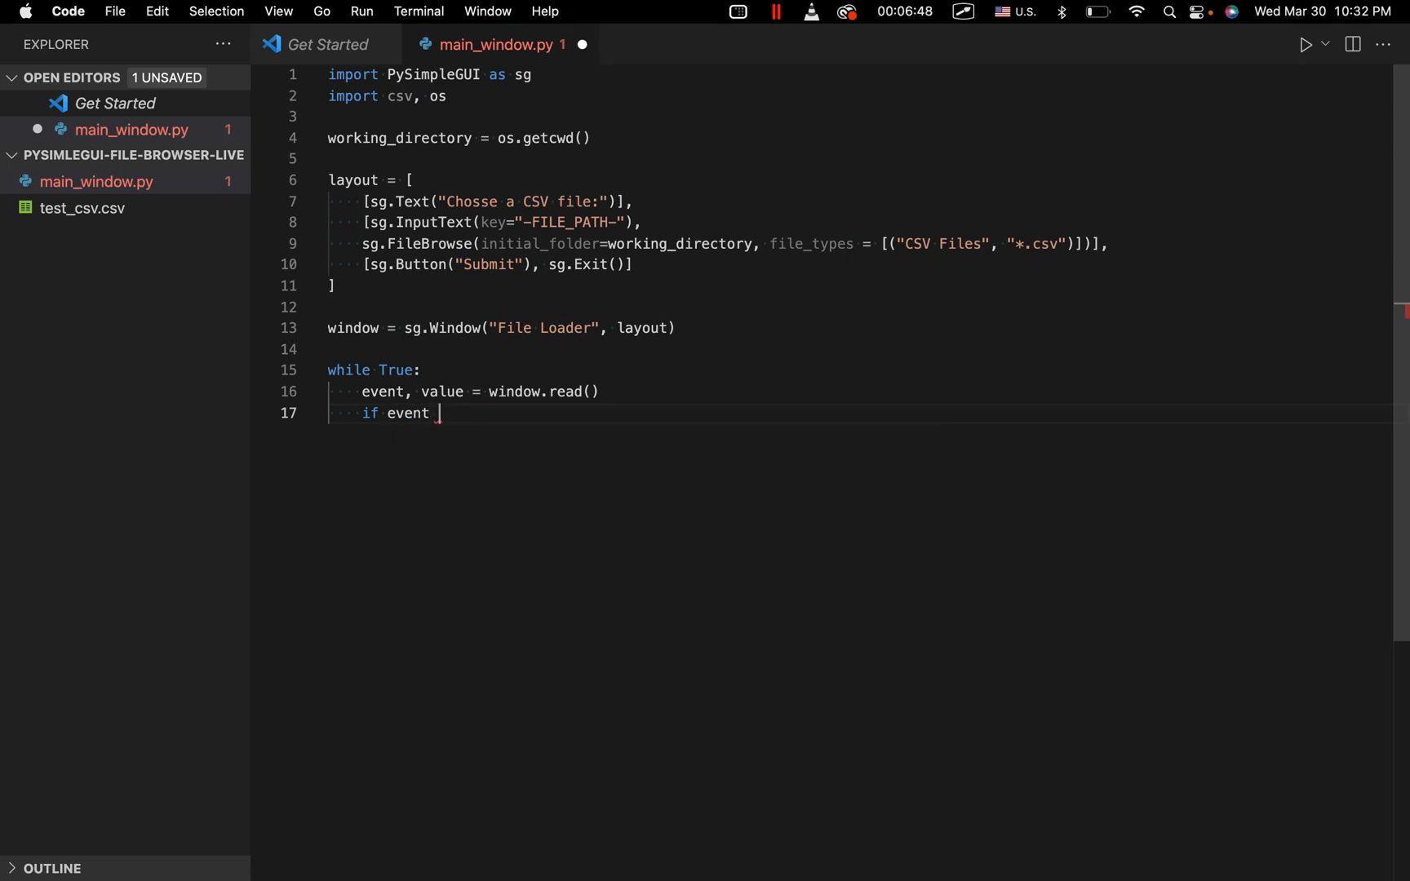
{"action": "type", "text": "in (sg.W"}
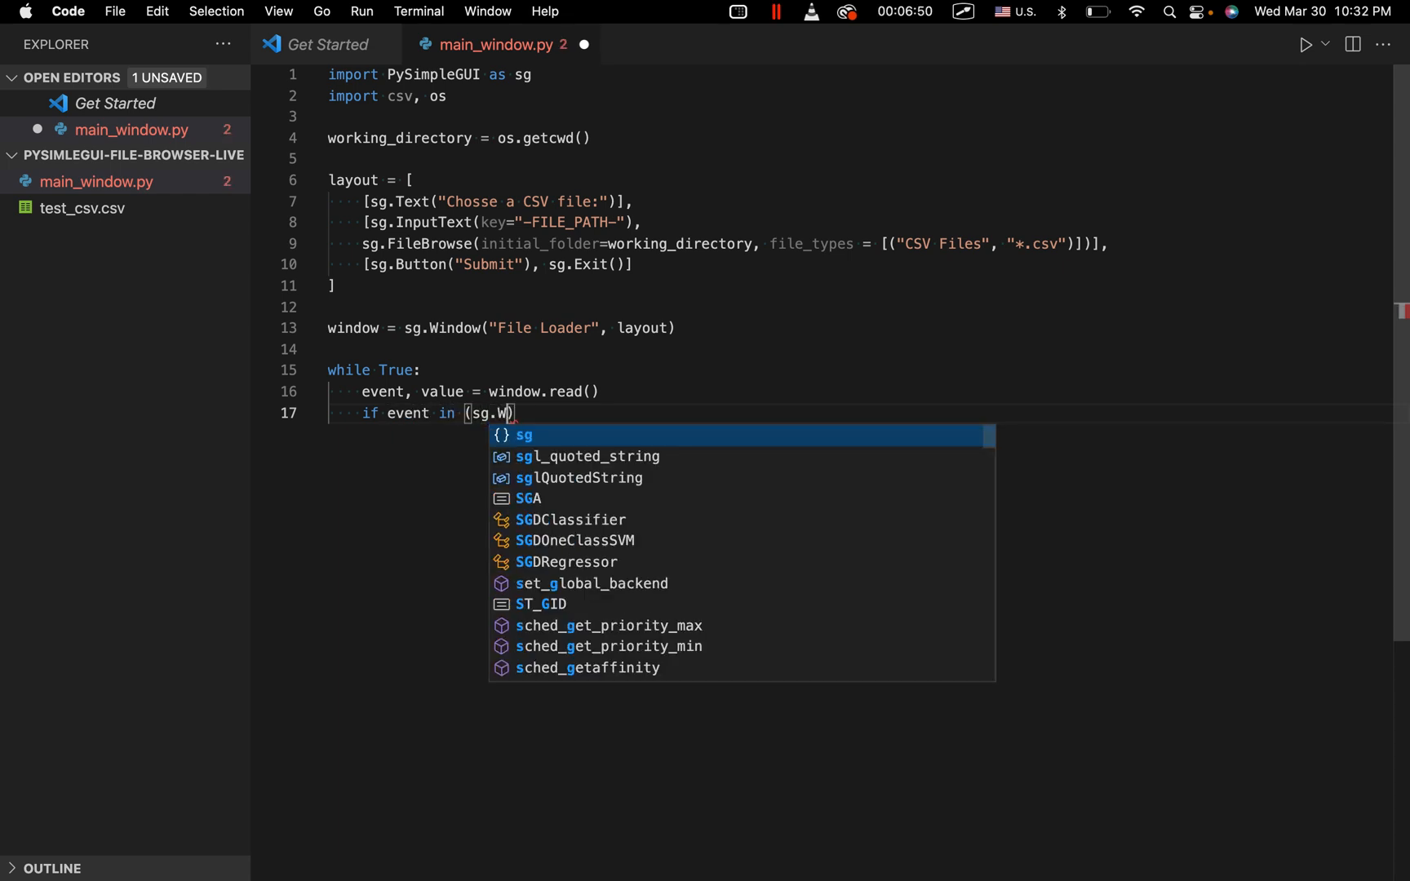
{"action": "type", "text": "IN"}
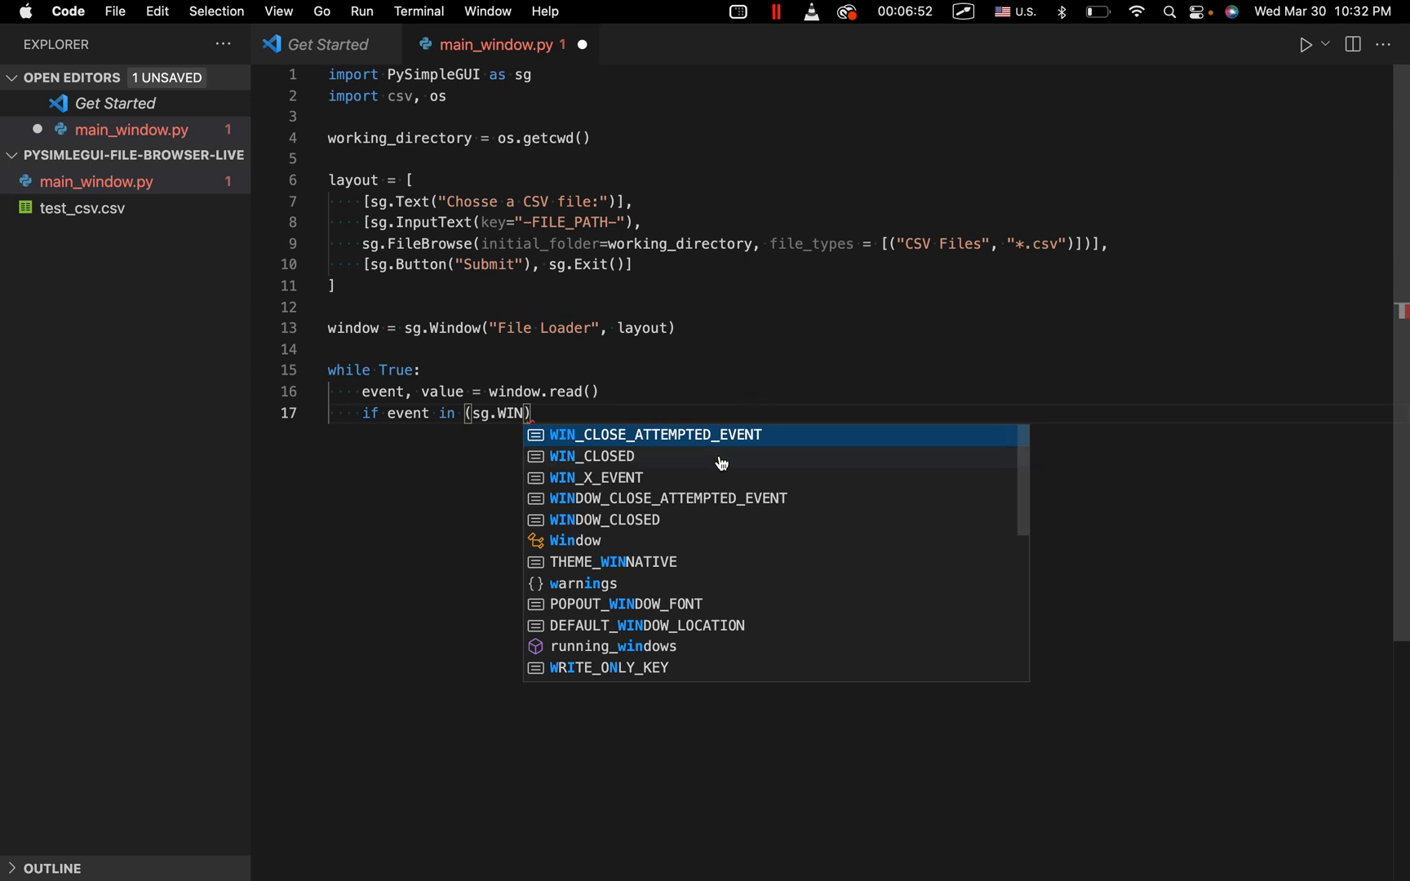
{"action": "left_click", "coordinate": [592, 457]}
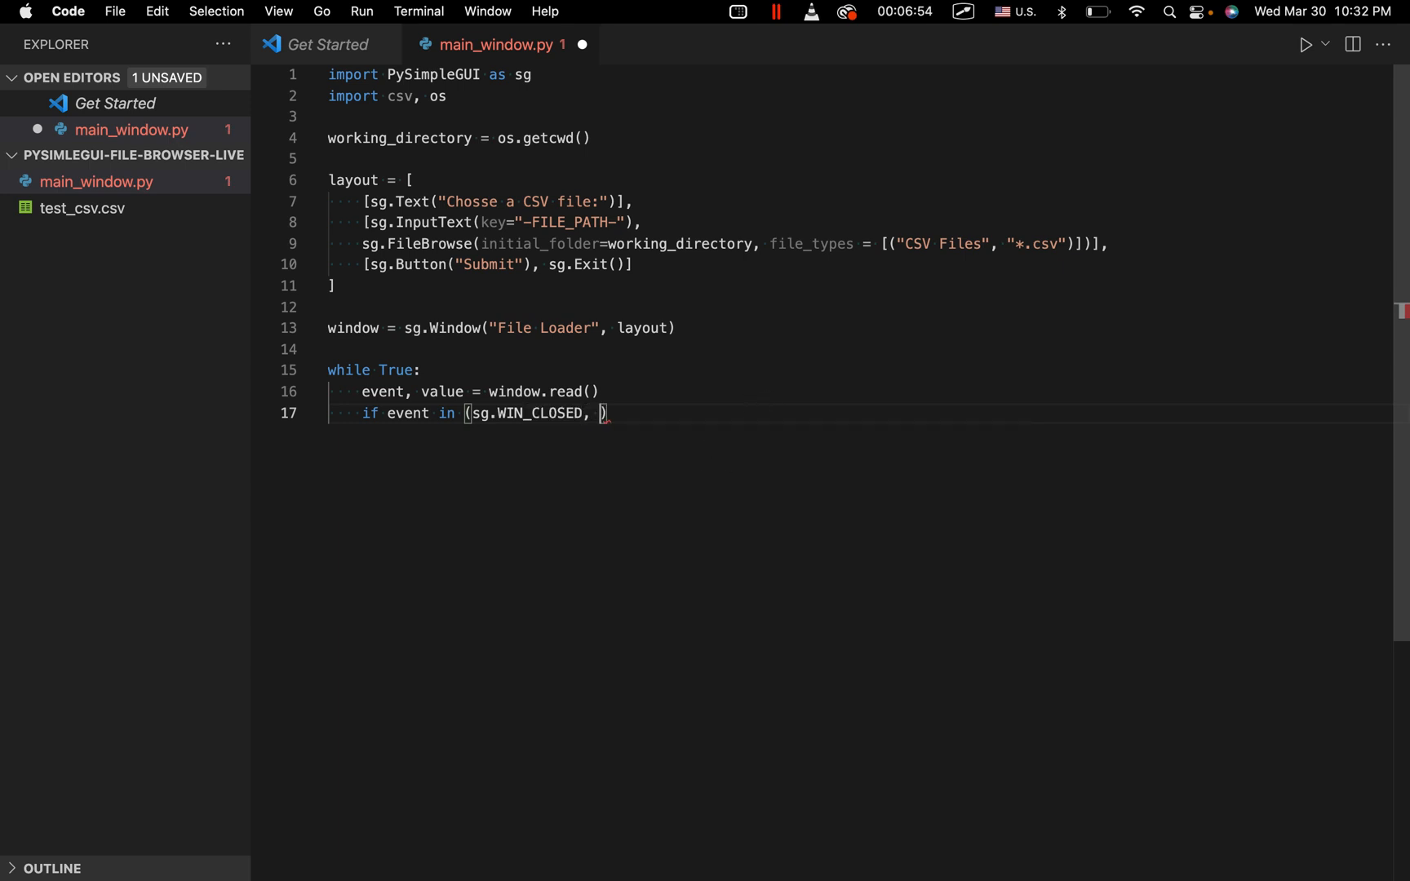
{"action": "type", "text": "'Exit'"}
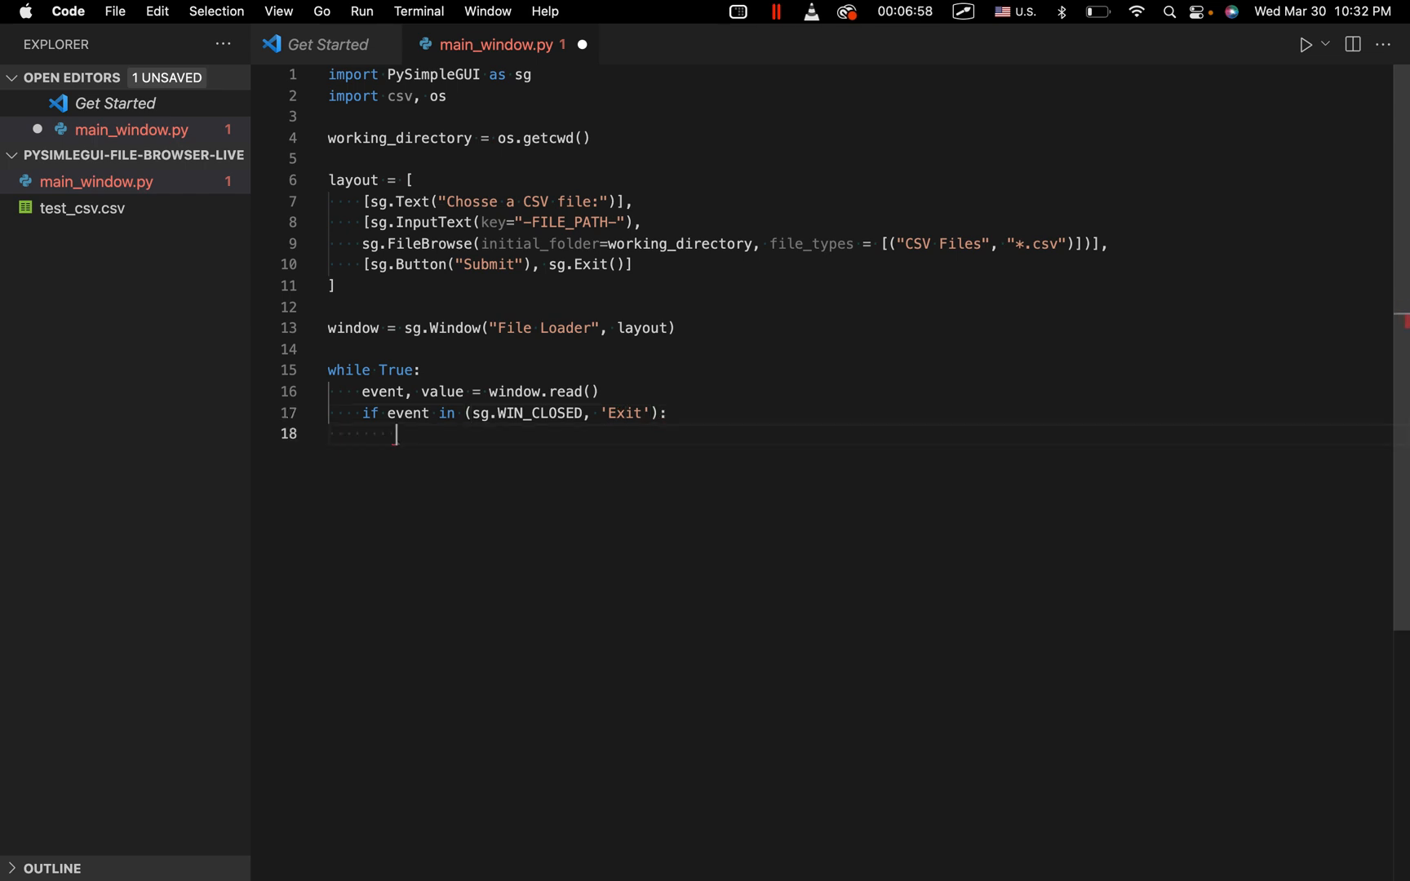
{"action": "type", "text": "break"}
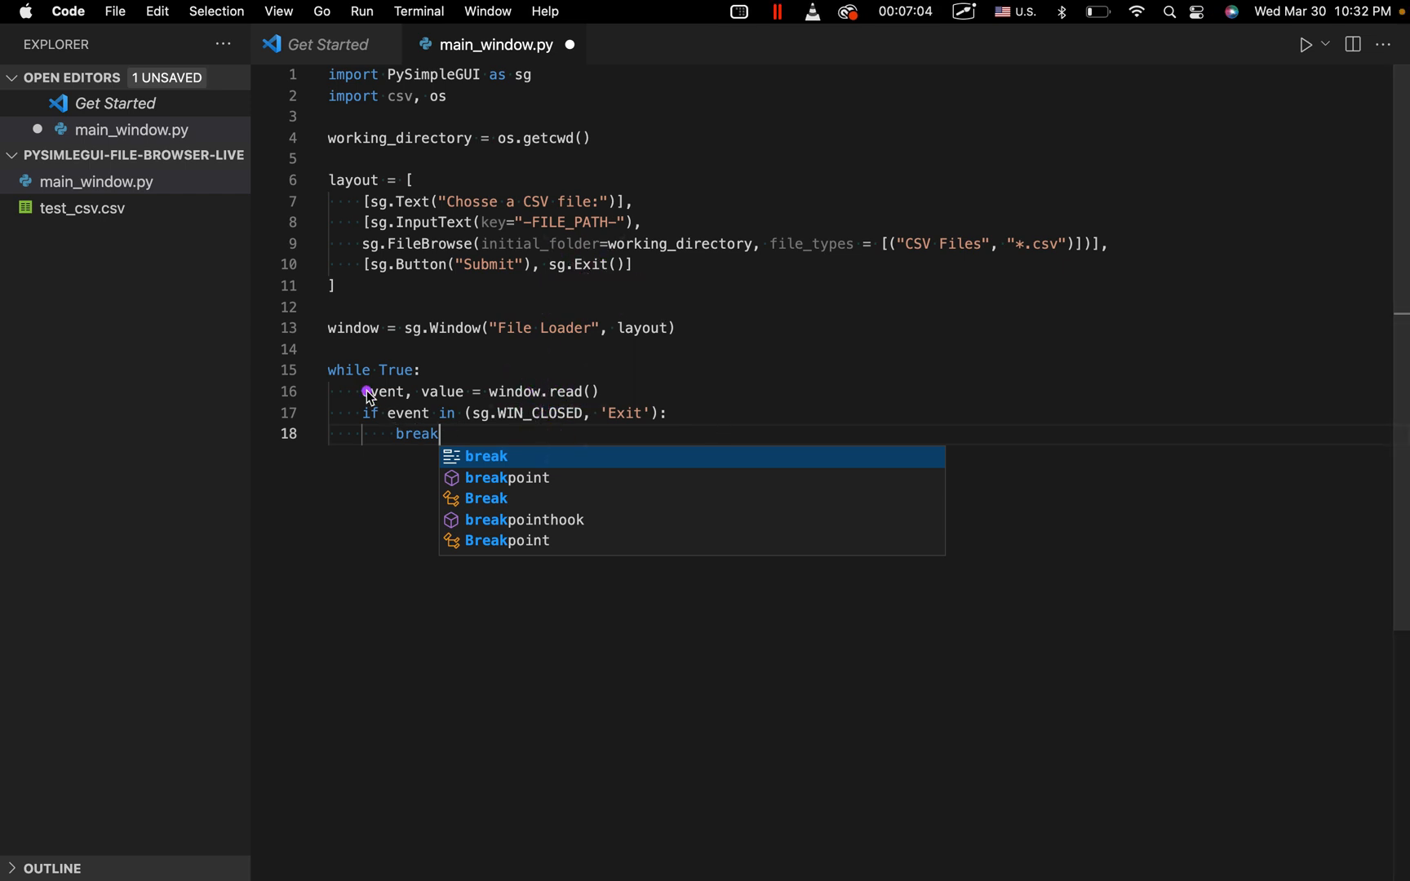
{"action": "key", "text": "Enter"}
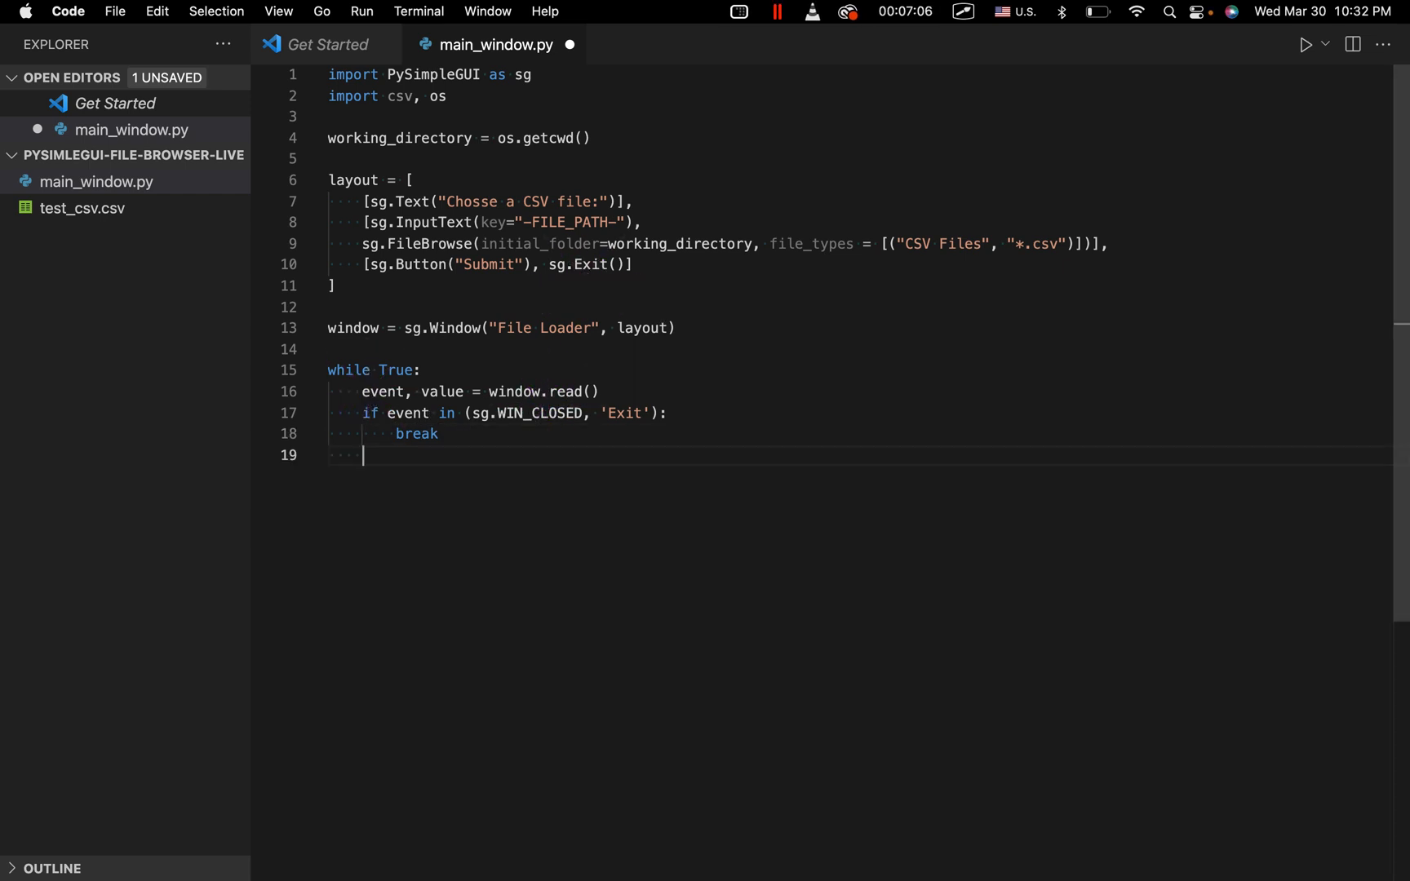
{"action": "type", "text": "window.close("}
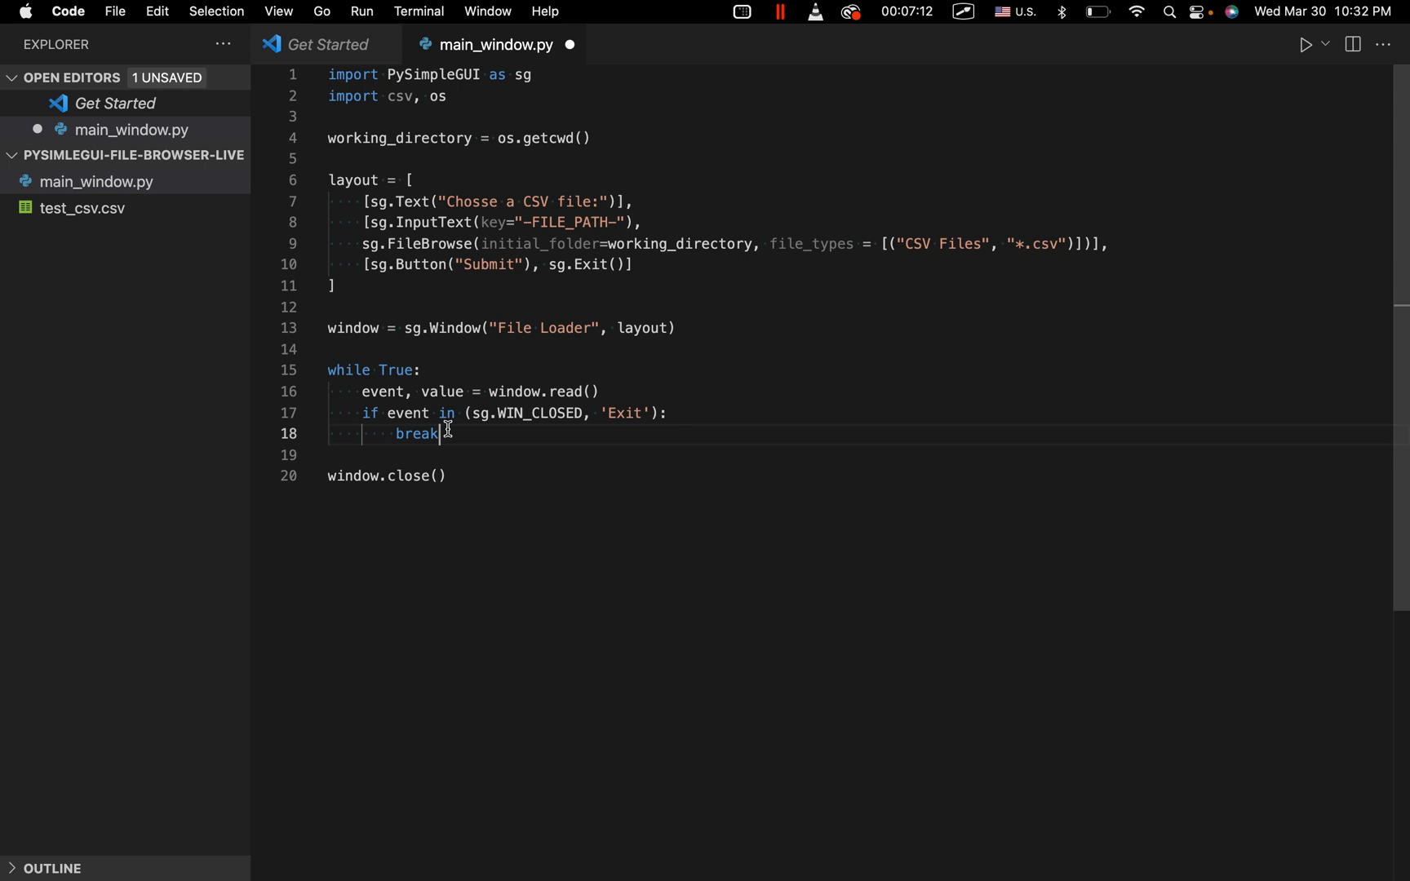
Add an elif event == "Submit": branch inside the loop.
{"action": "key", "text": "Enter"}
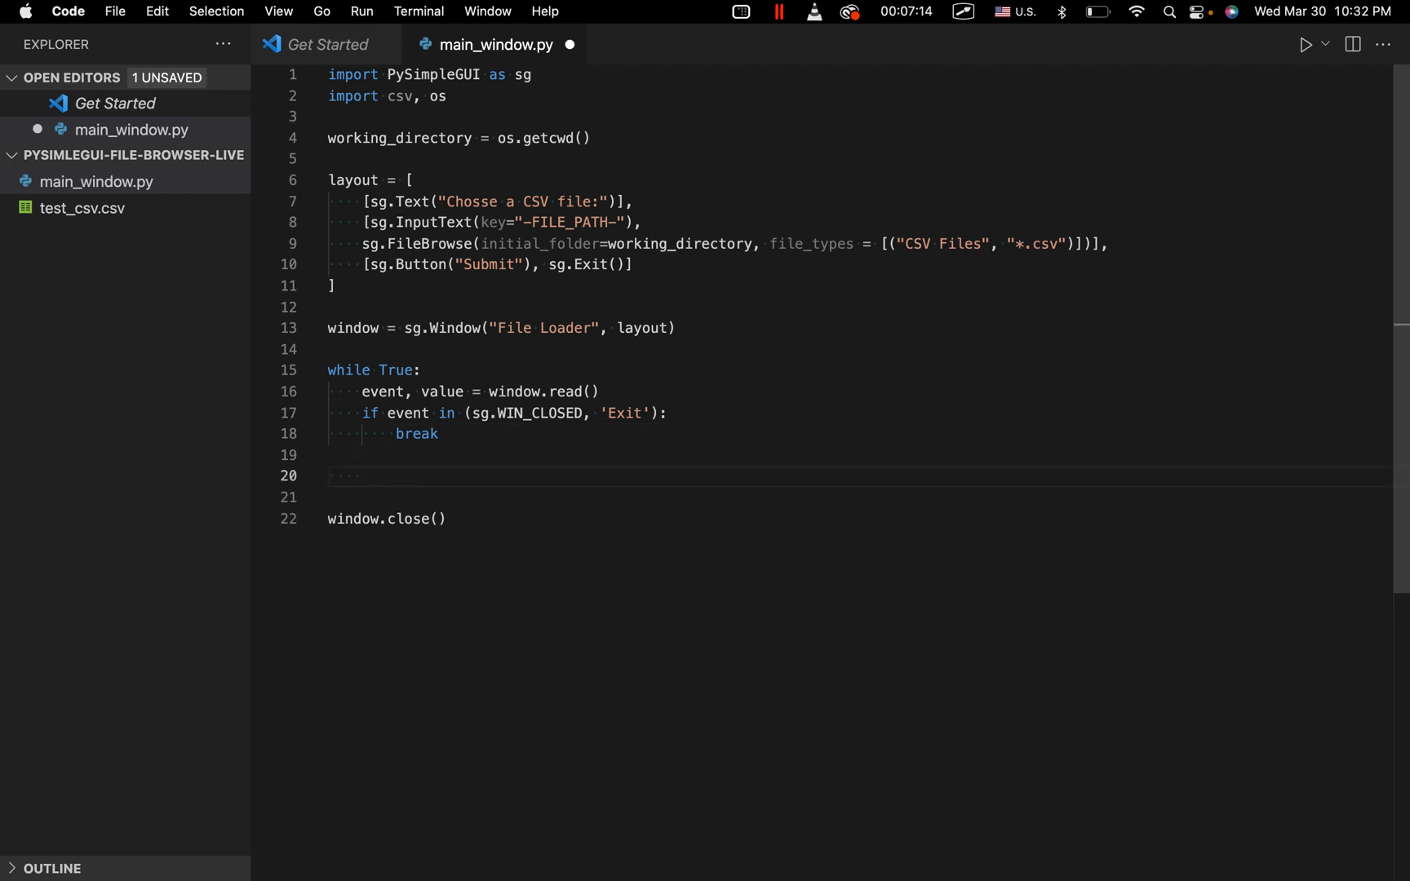
{"action": "type", "text": "eli"}
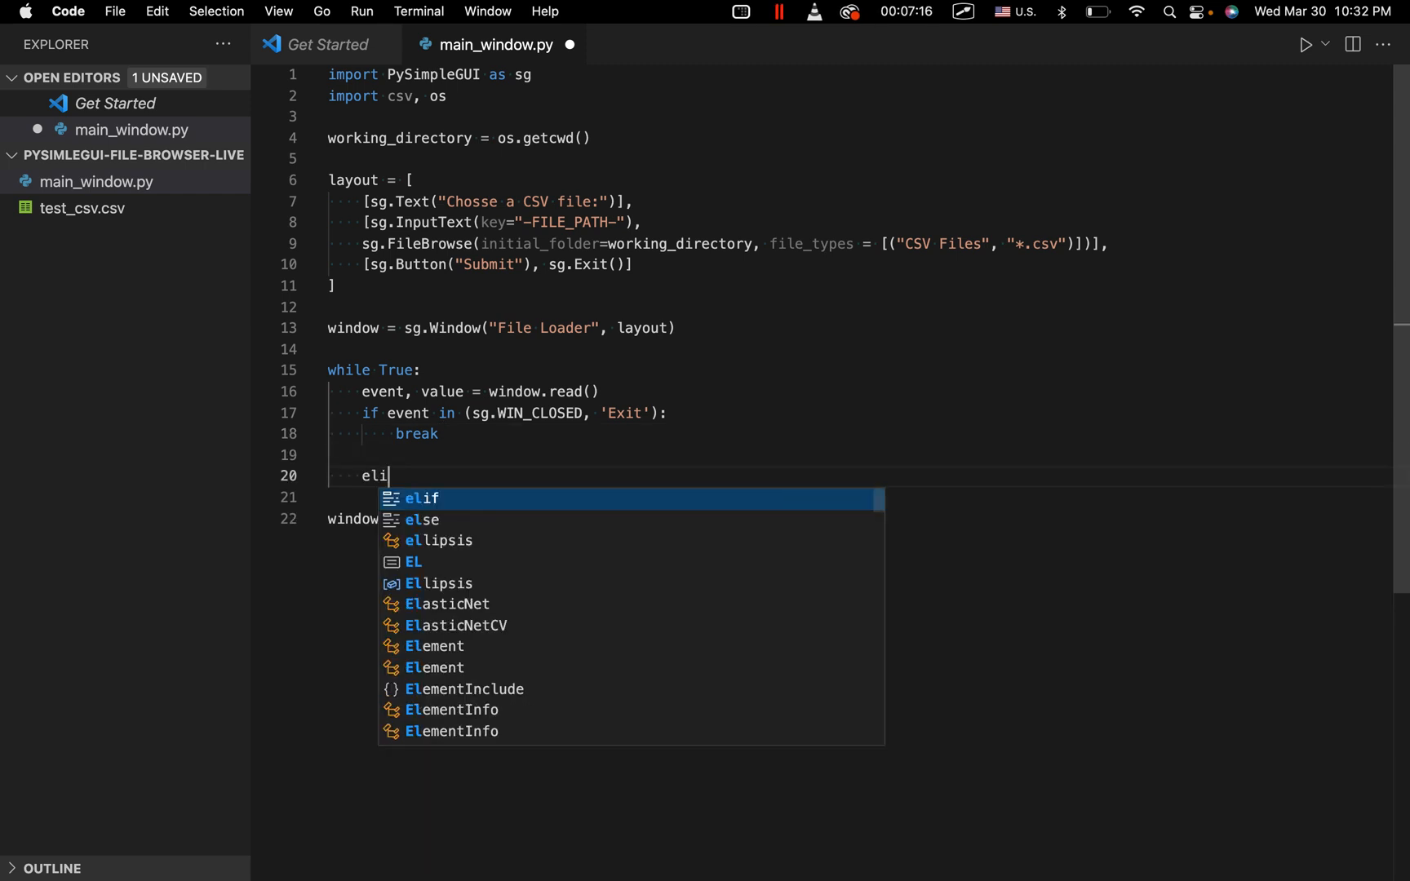
{"action": "type", "text": "f event"}
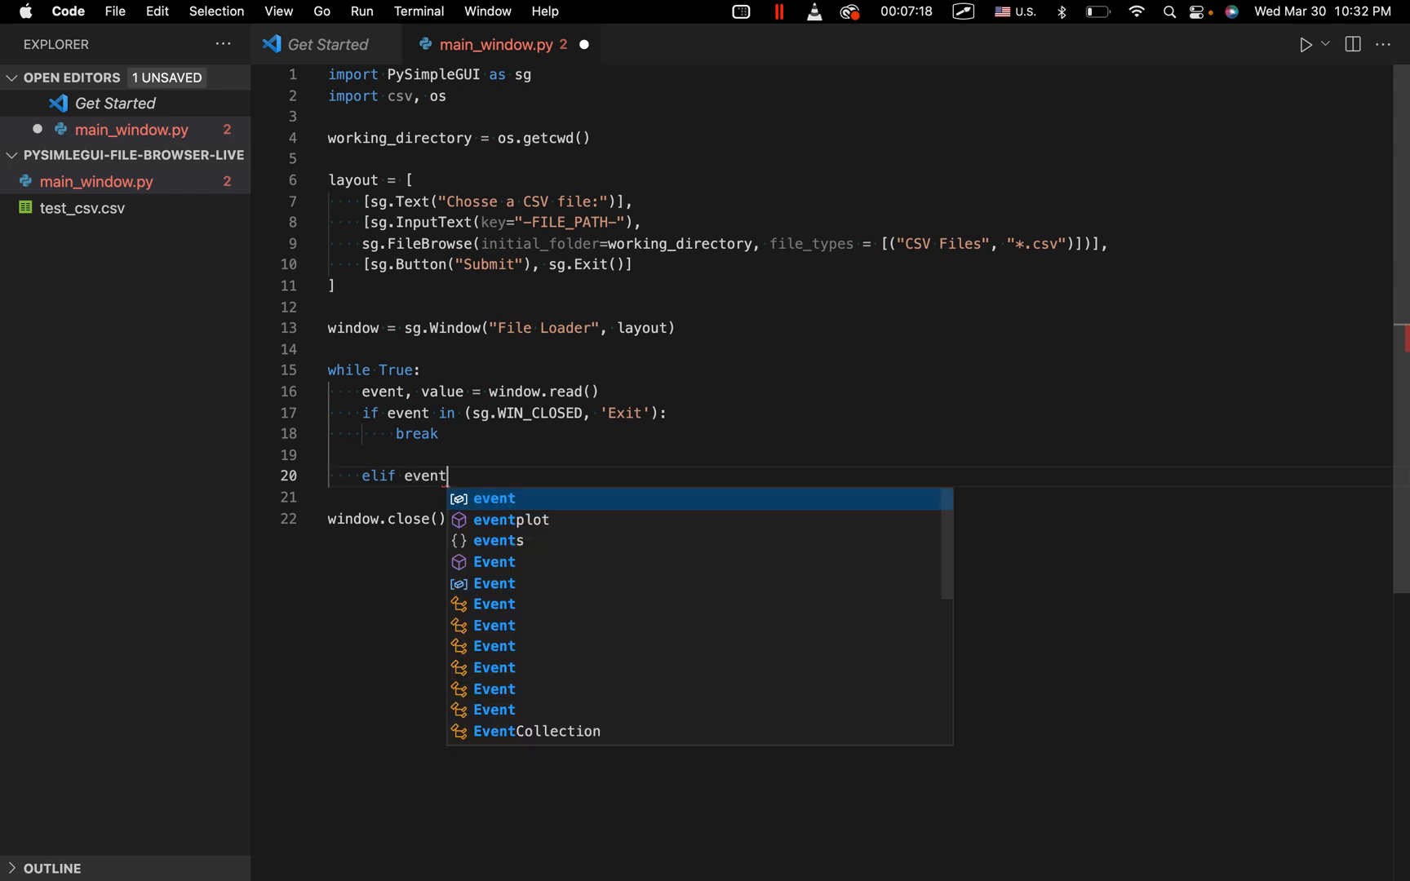
{"action": "type", "text": "== \"Sub\""}
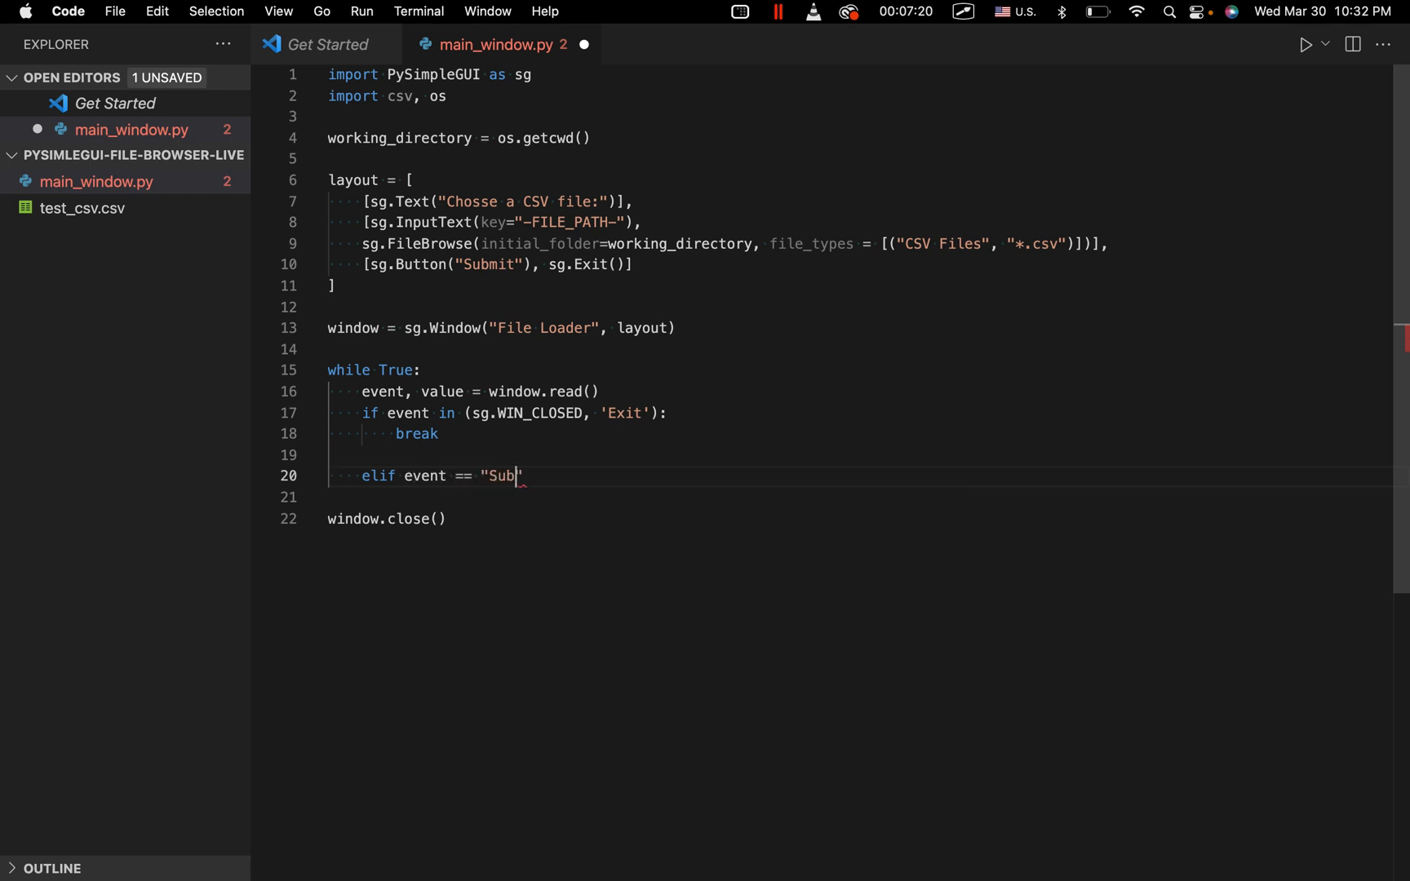
{"action": "type", "text": "mit"}
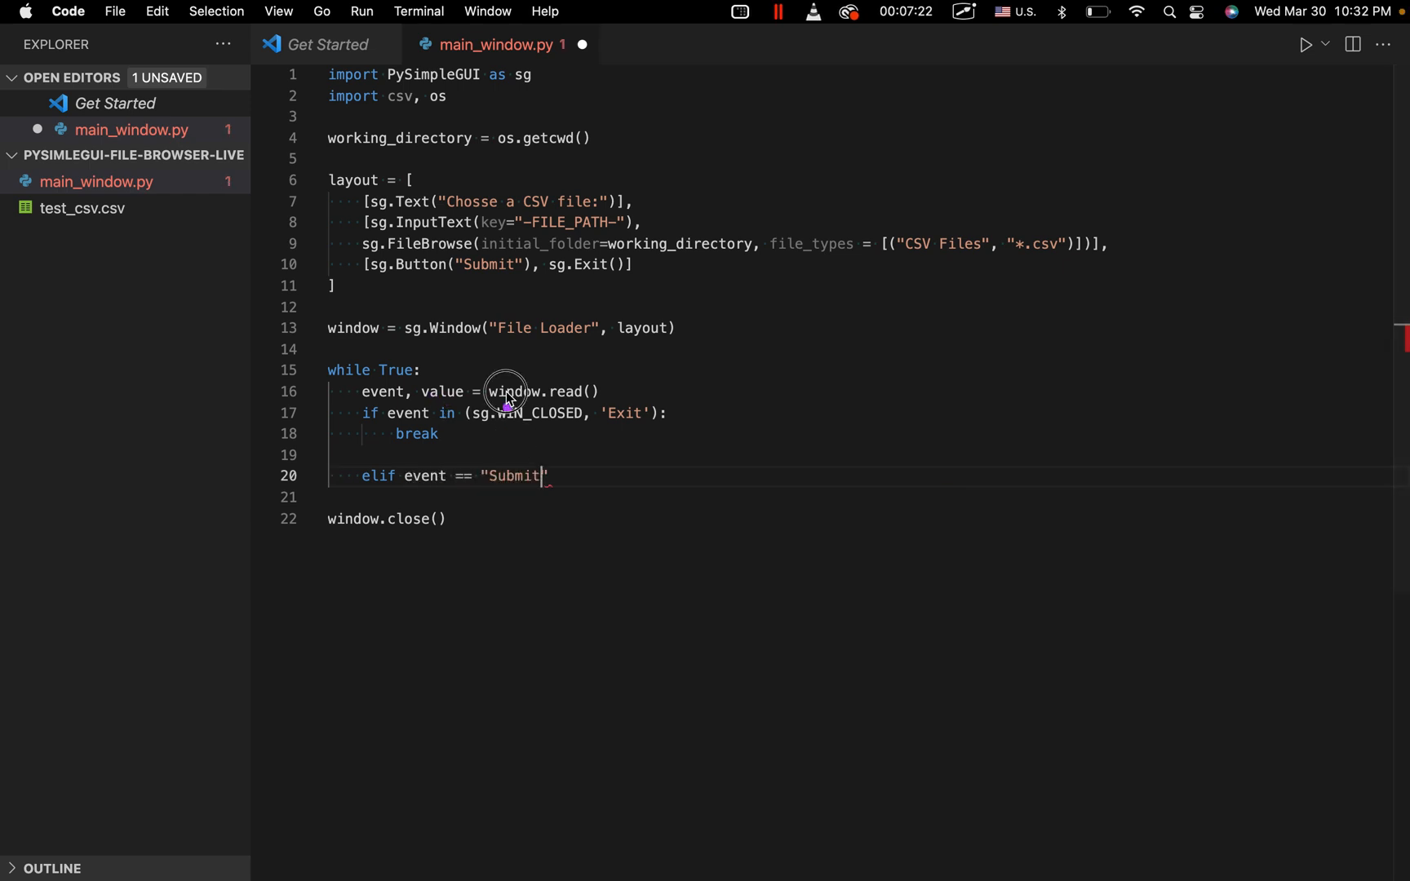
{"action": "type", "text": ":"}
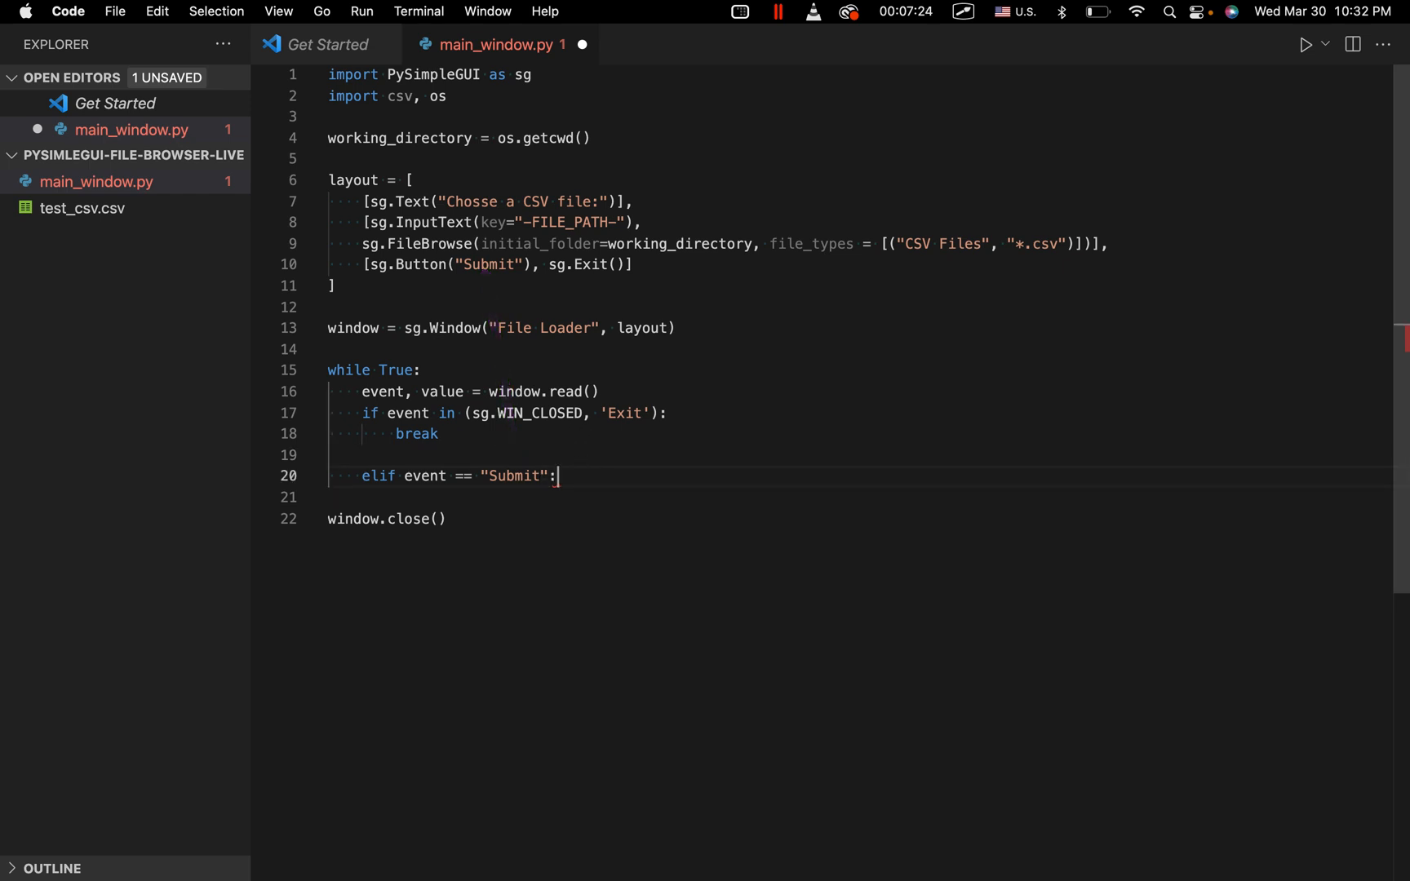
{"action": "key", "text": "Enter"}
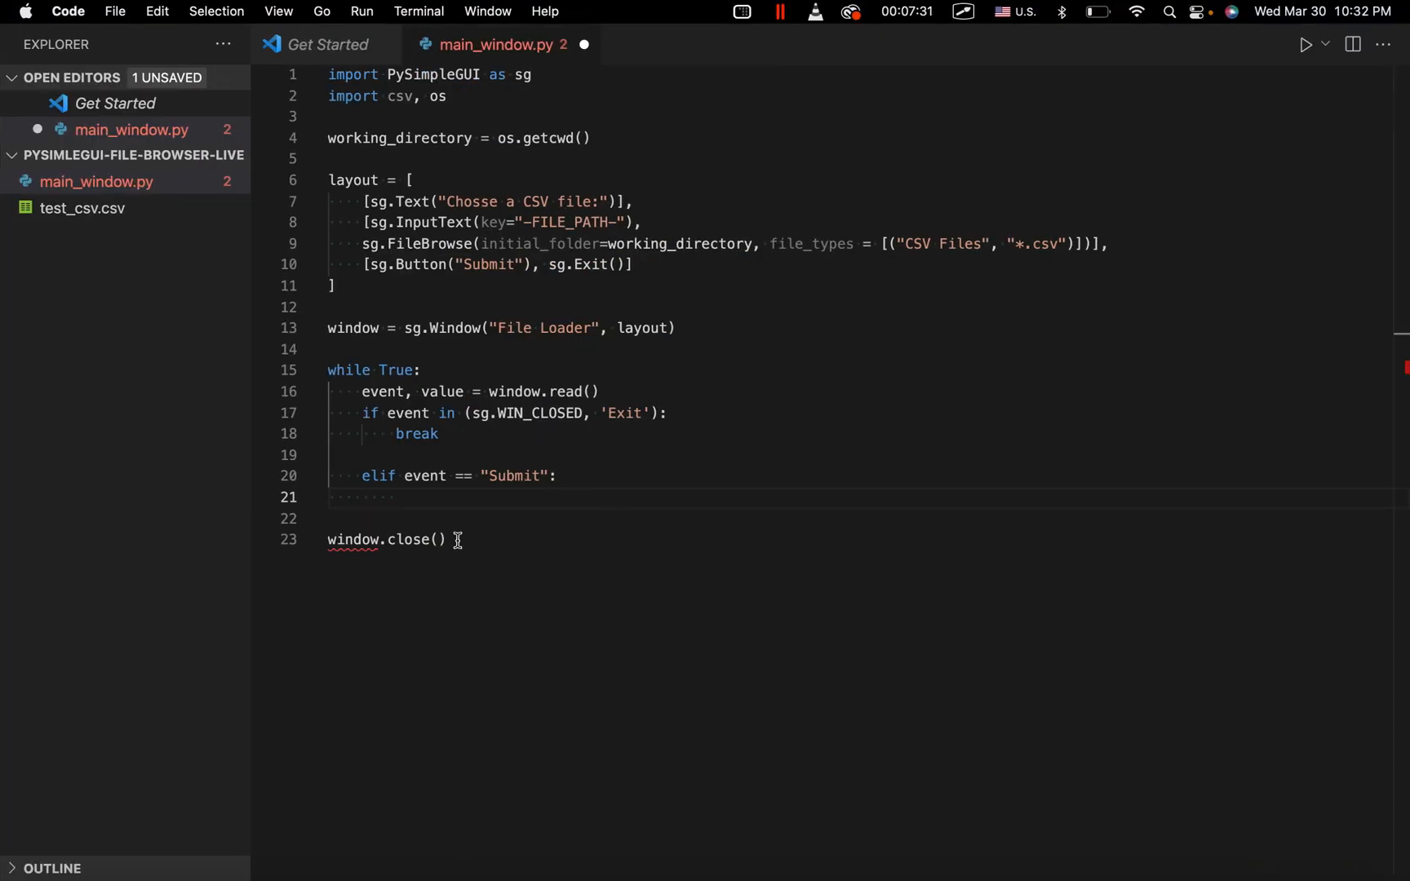
Assign csv_address = values["-FILE_PATH-"] and rename value to values in window.read().
{"action": "type", "text": "cs"}
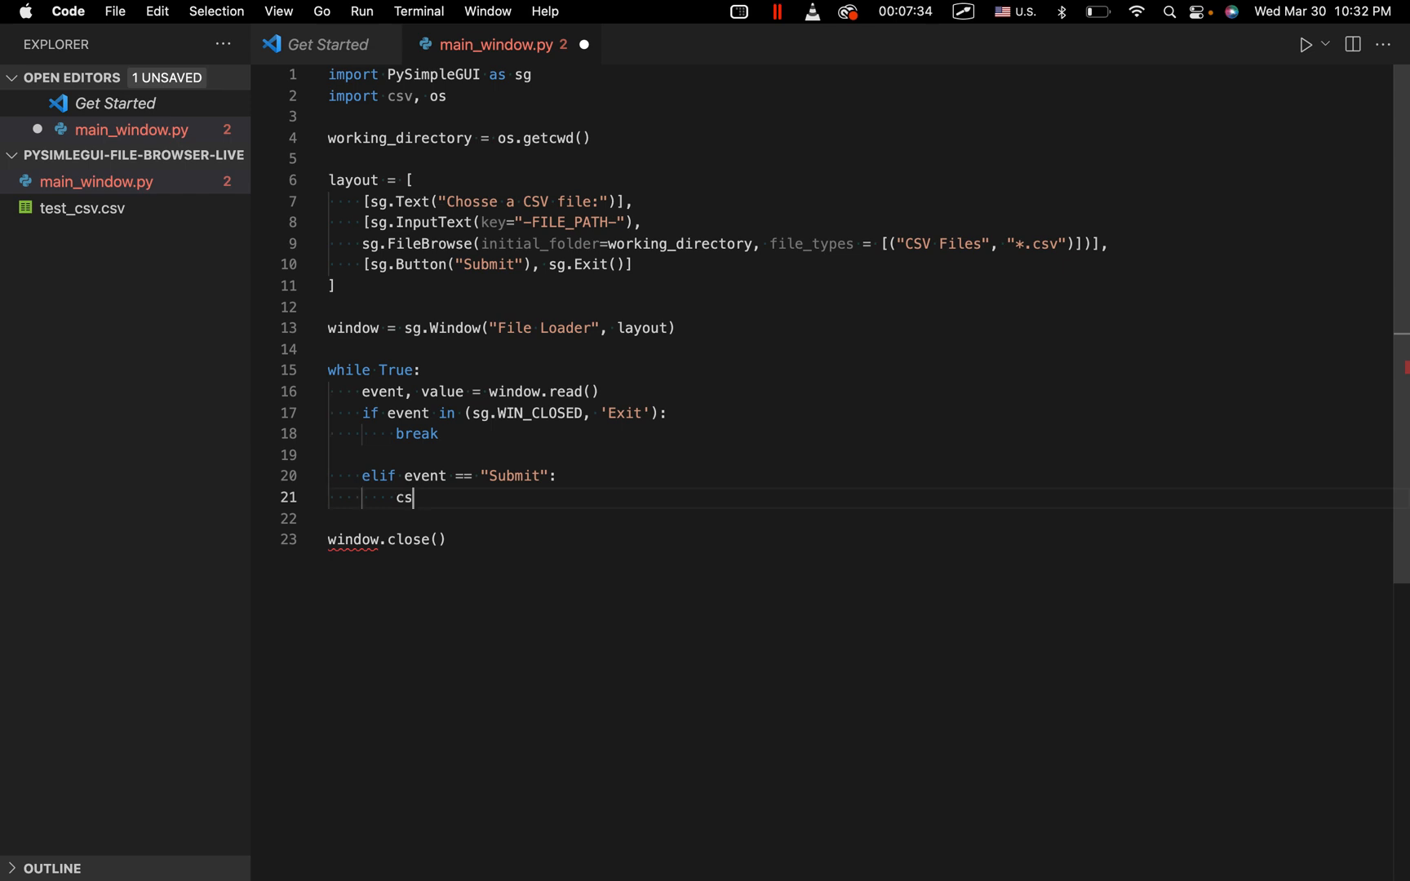
{"action": "type", "text": "v_address ="}
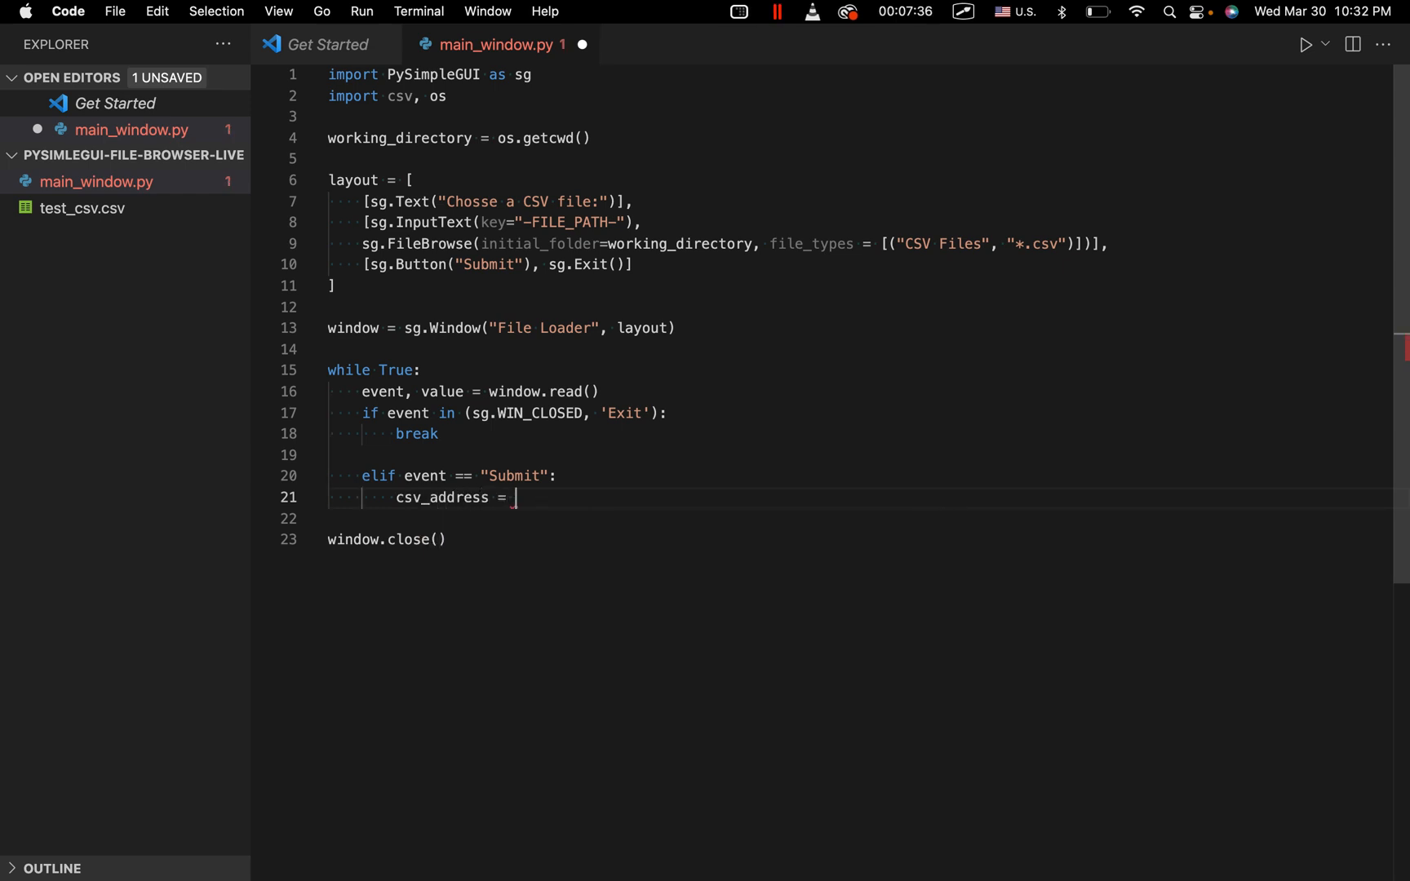
{"action": "type", "text": "values"}
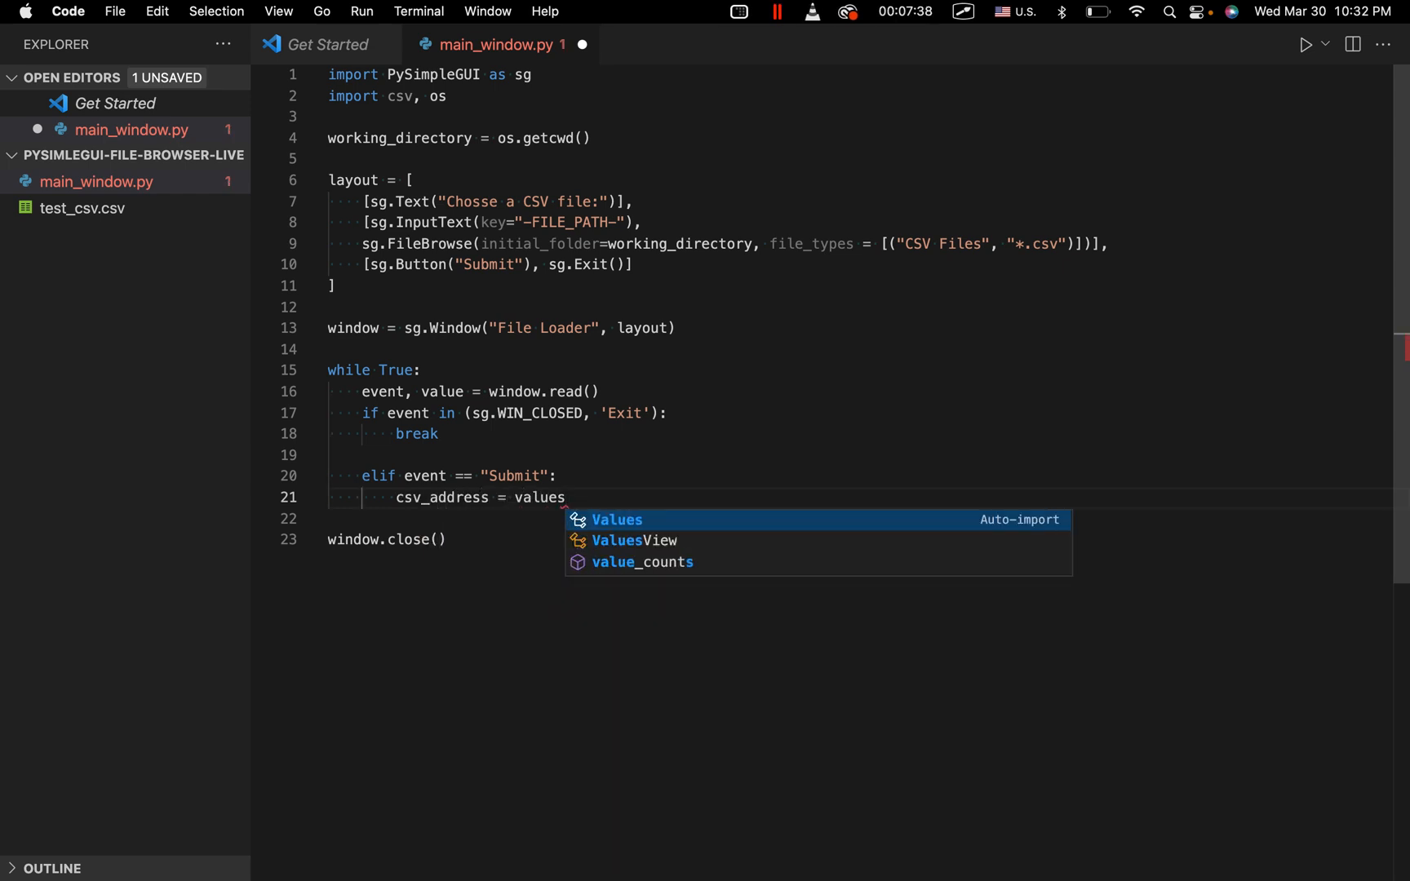
{"action": "type", "text": "[\"-F\"]"}
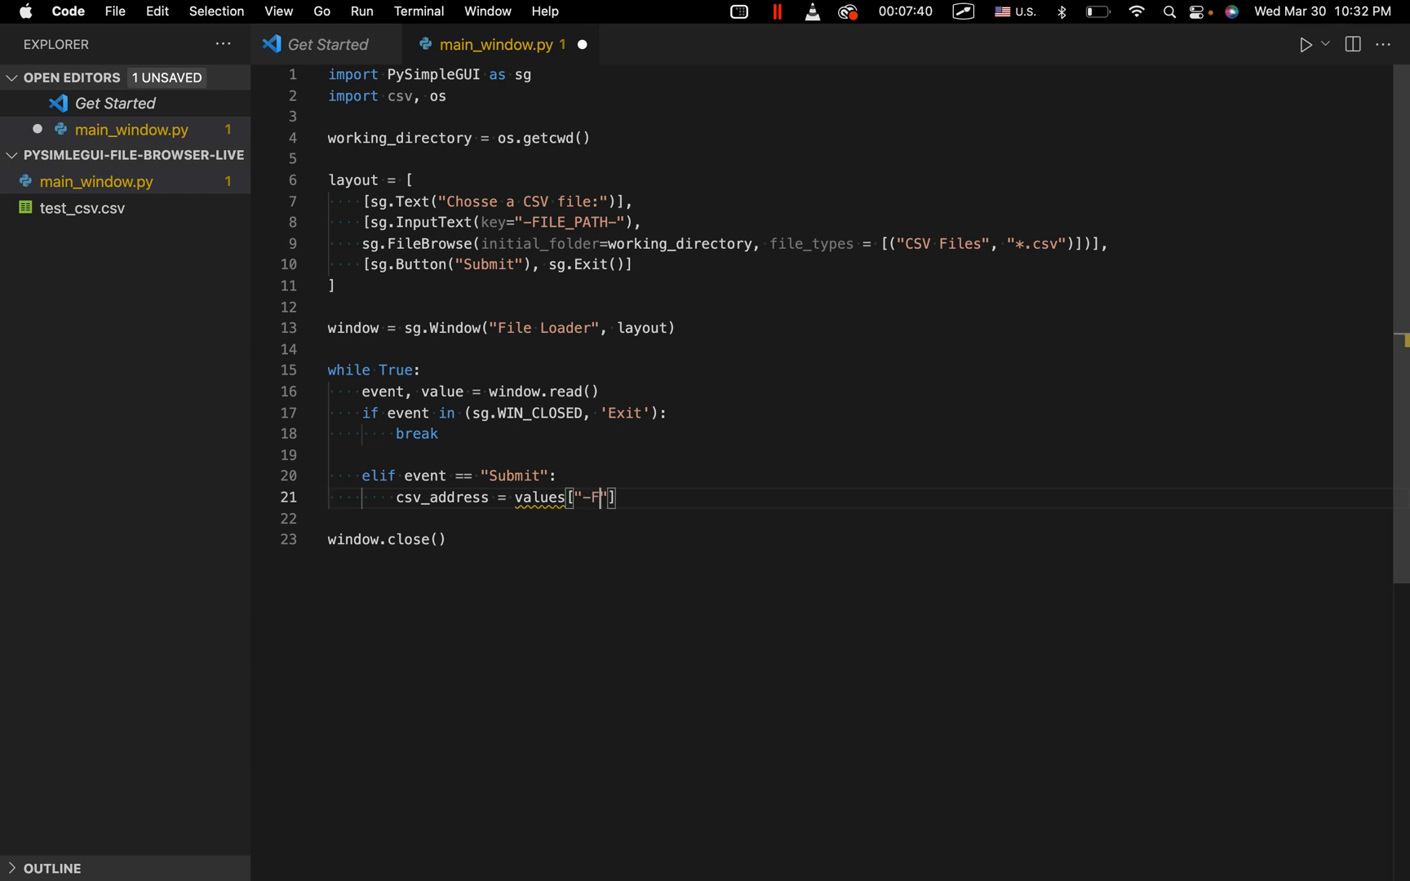
{"action": "type", "text": "ILE_PATH-"}
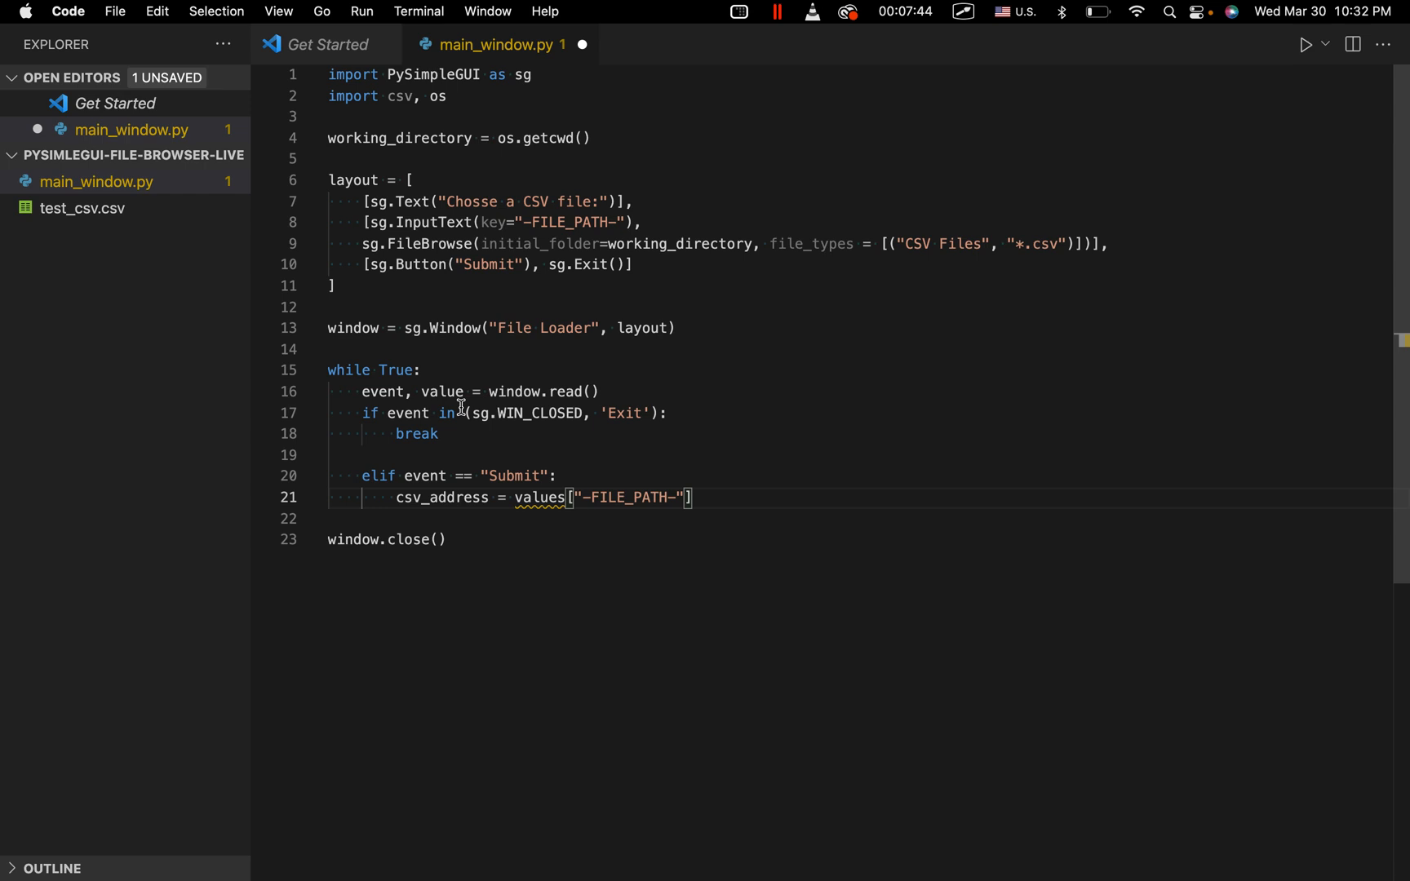
{"action": "type", "text": "s"}
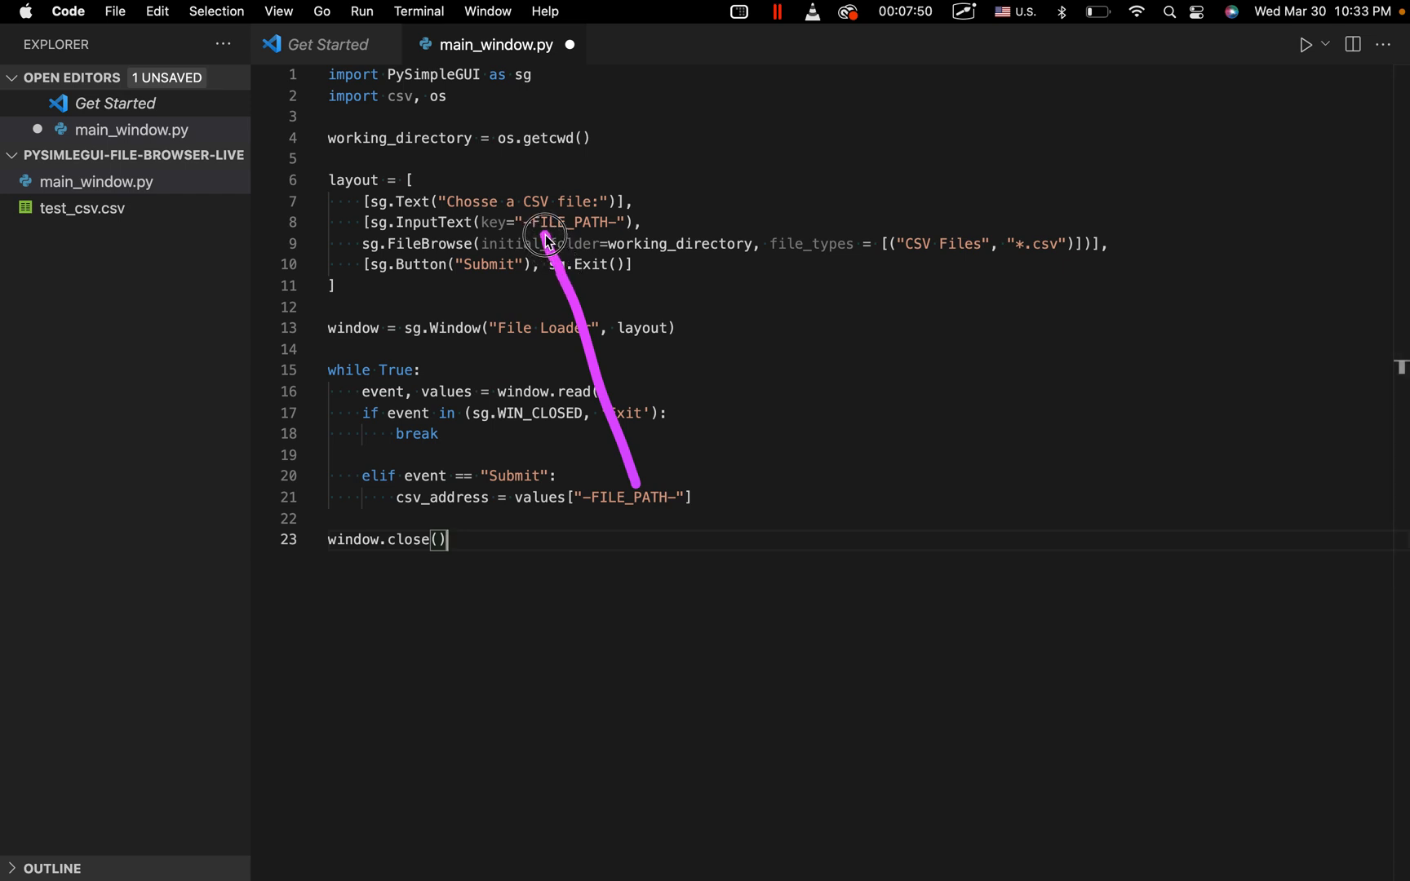
{"action": "mouse_move", "coordinate": [777, 600]}
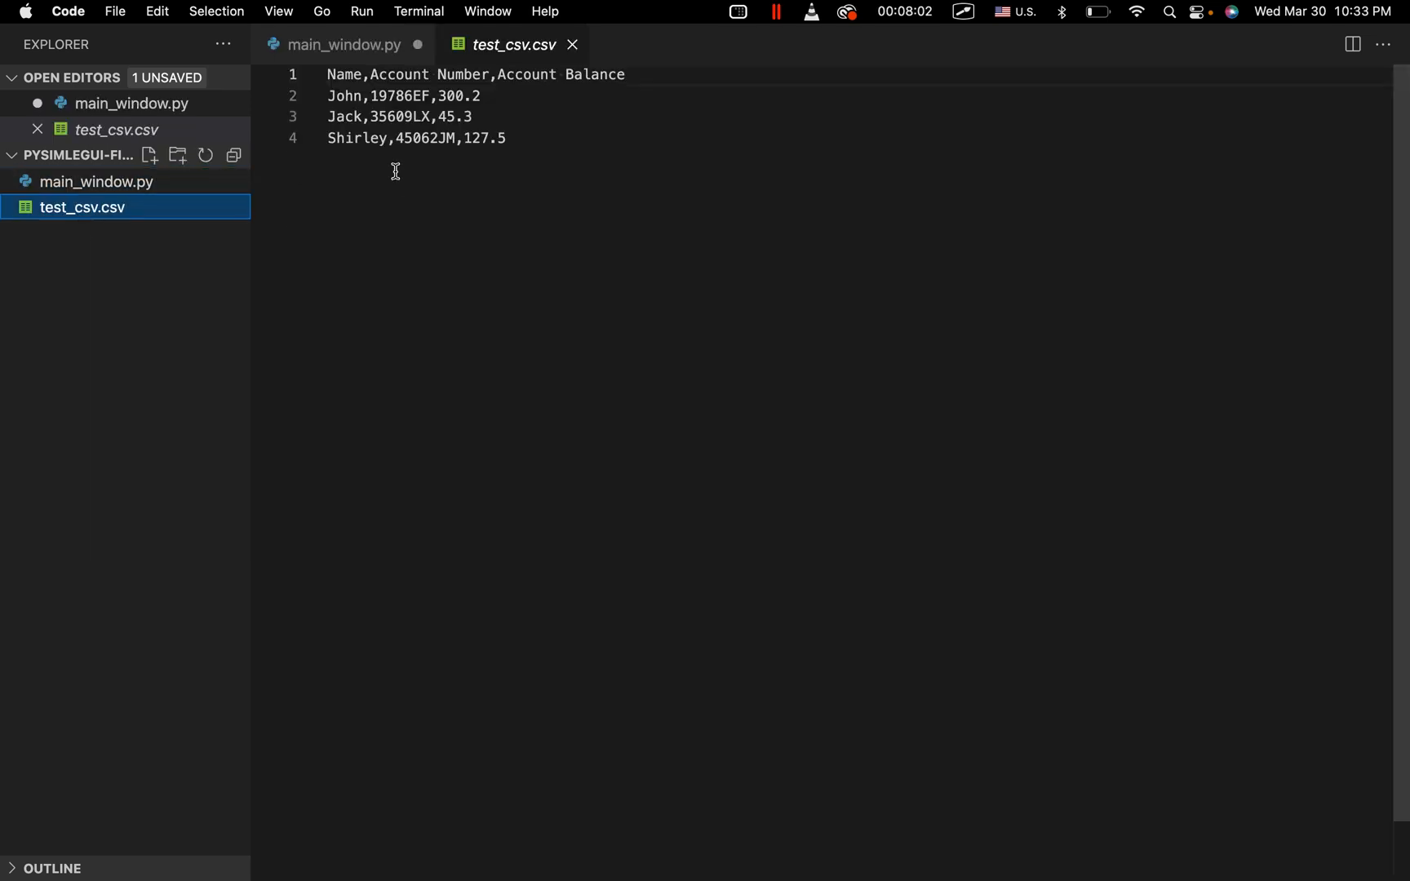
View test_csv.csv's rows, then return to main_window.py.
{"action": "left_click", "coordinate": [340, 155]}
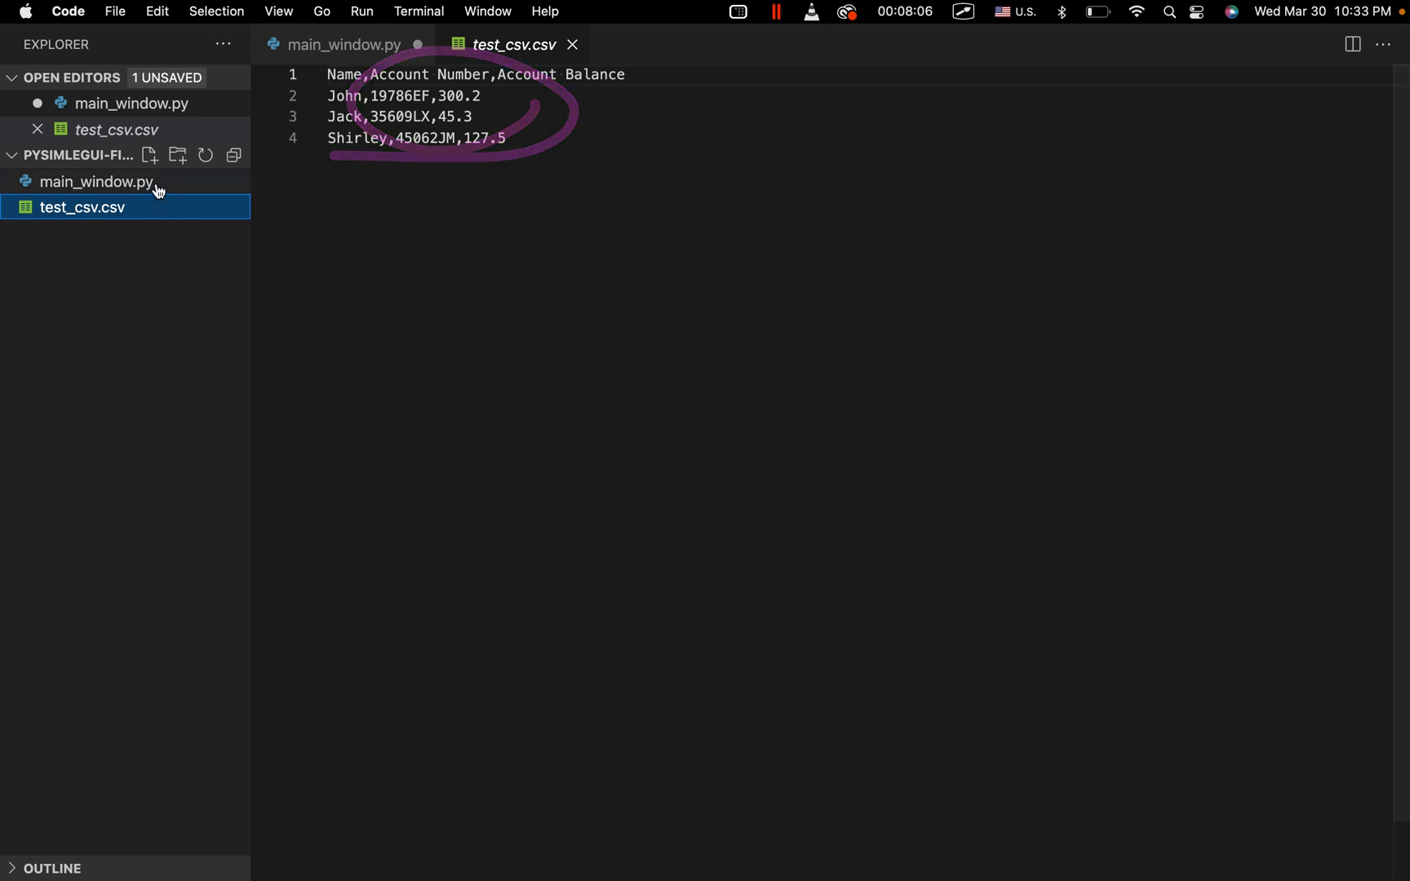
{"action": "left_click", "coordinate": [88, 183]}
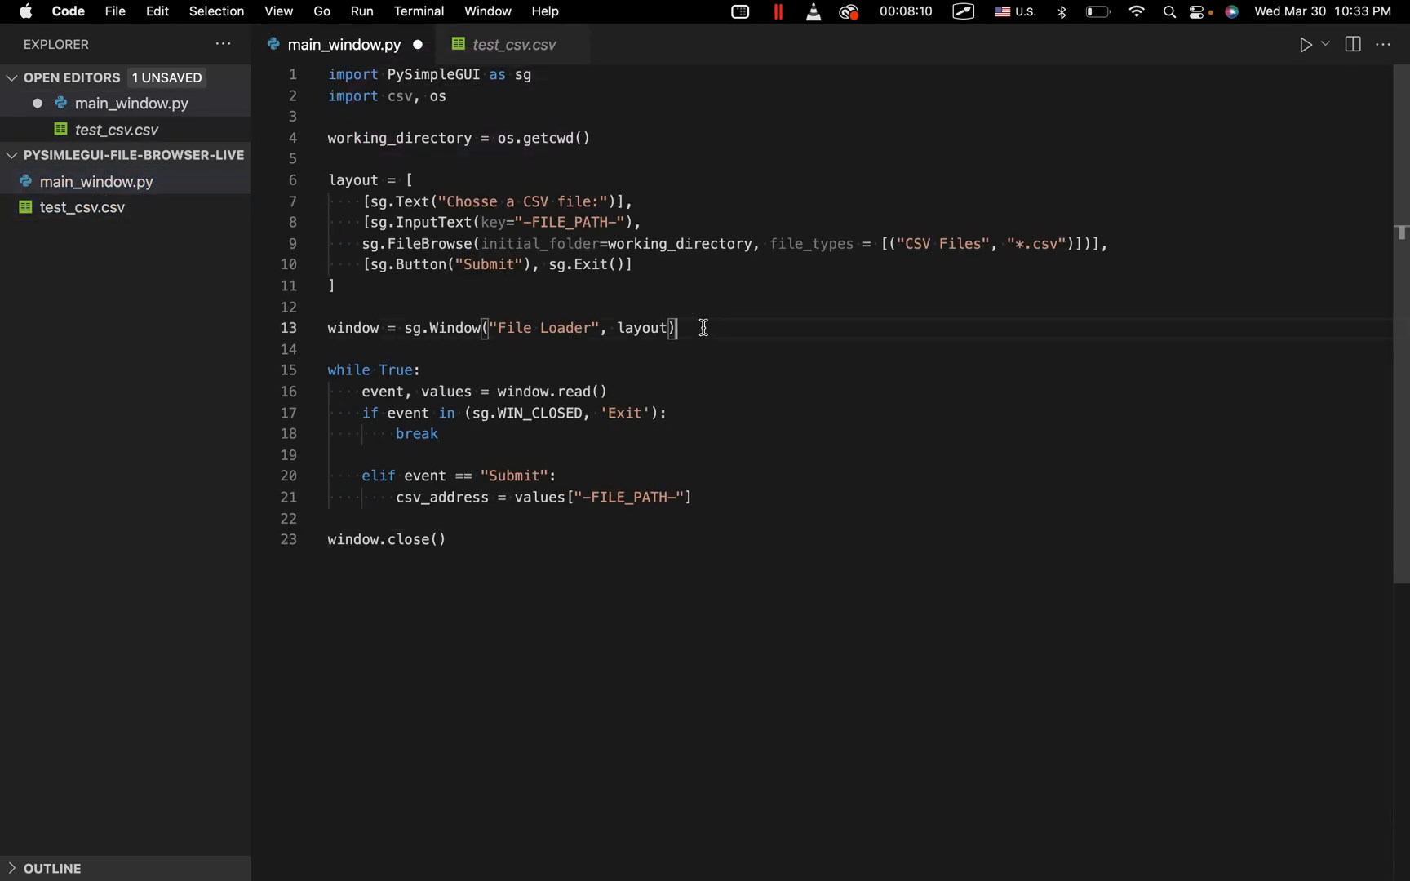
Define def display_csv_array(csv_address): below the window definition.
{"action": "key", "text": "Enter"}
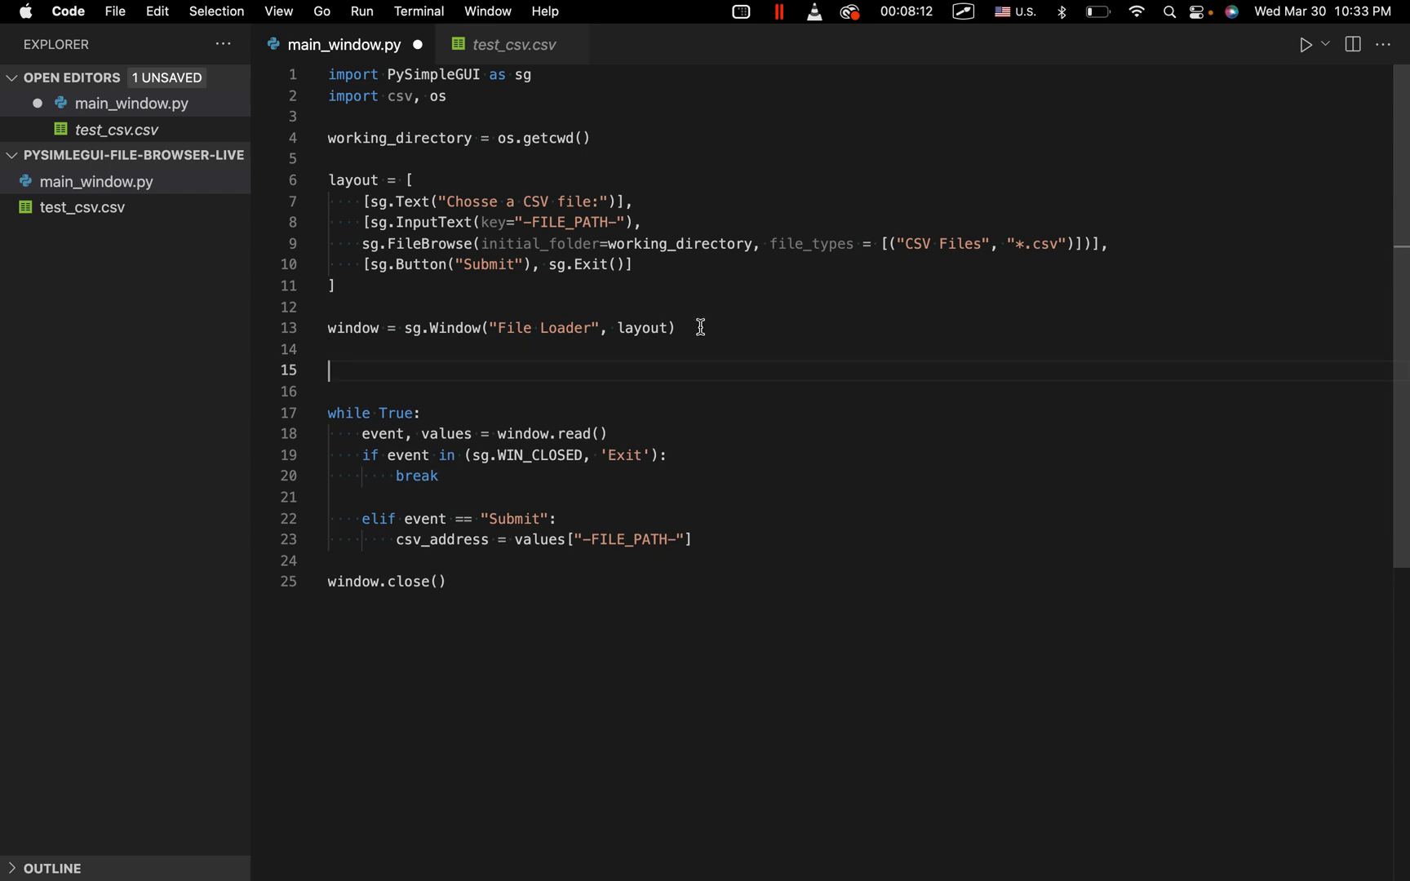
{"action": "type", "text": "def conv"}
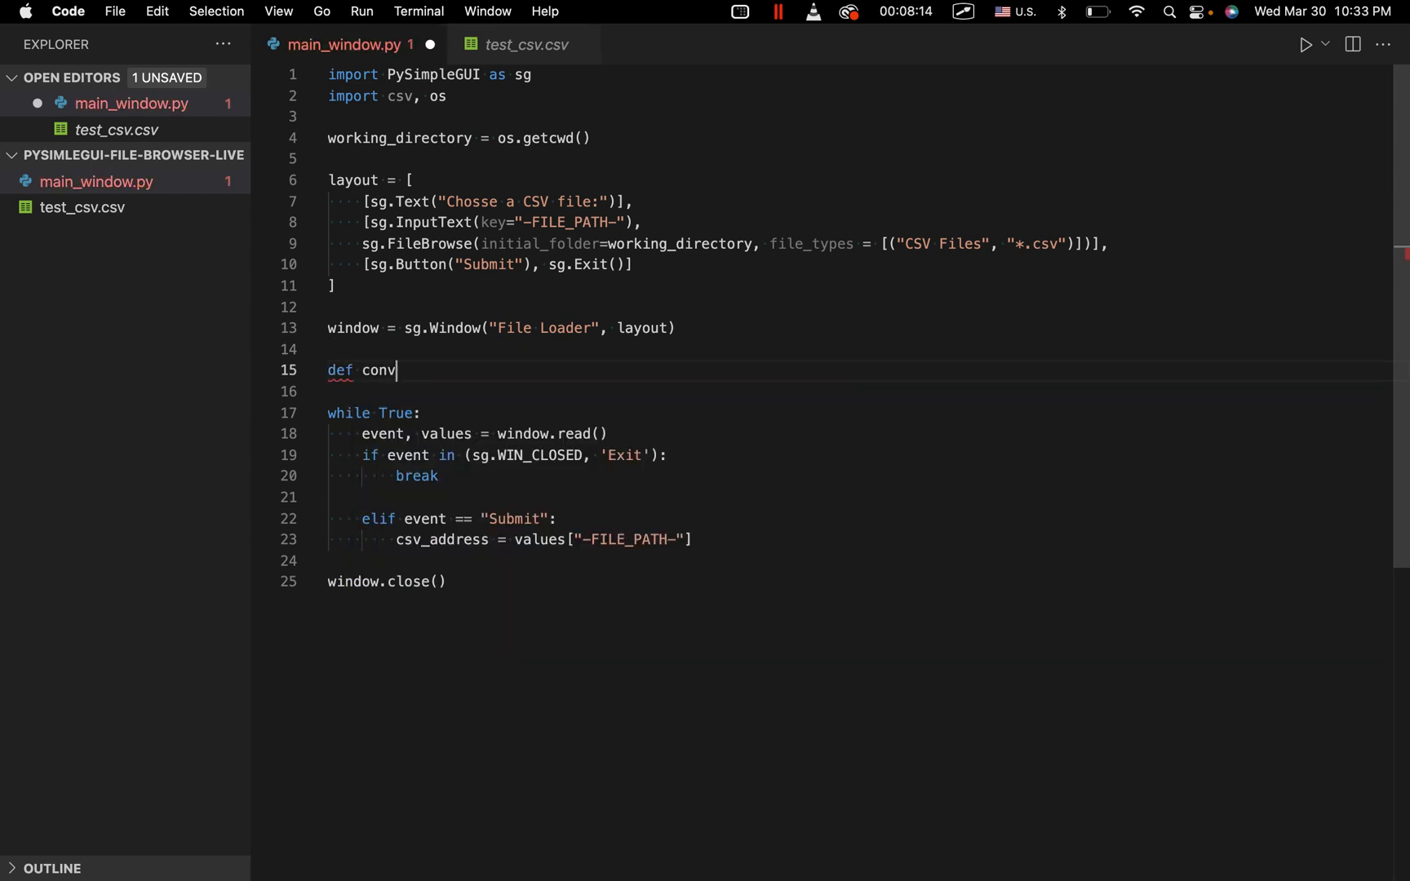
{"action": "type", "text": "ispaly"}
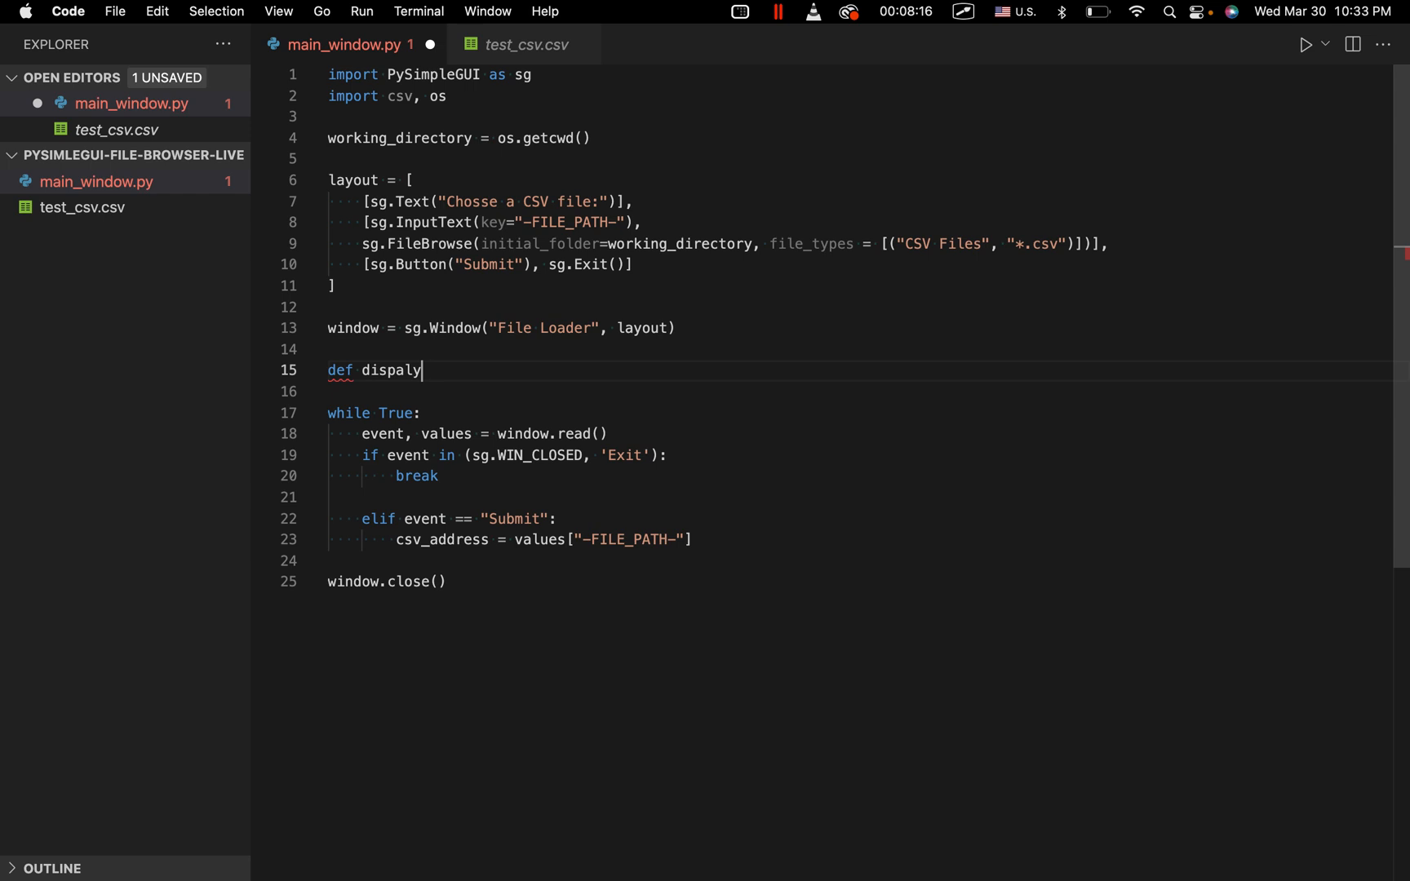
{"action": "type", "text": "_csv_a"}
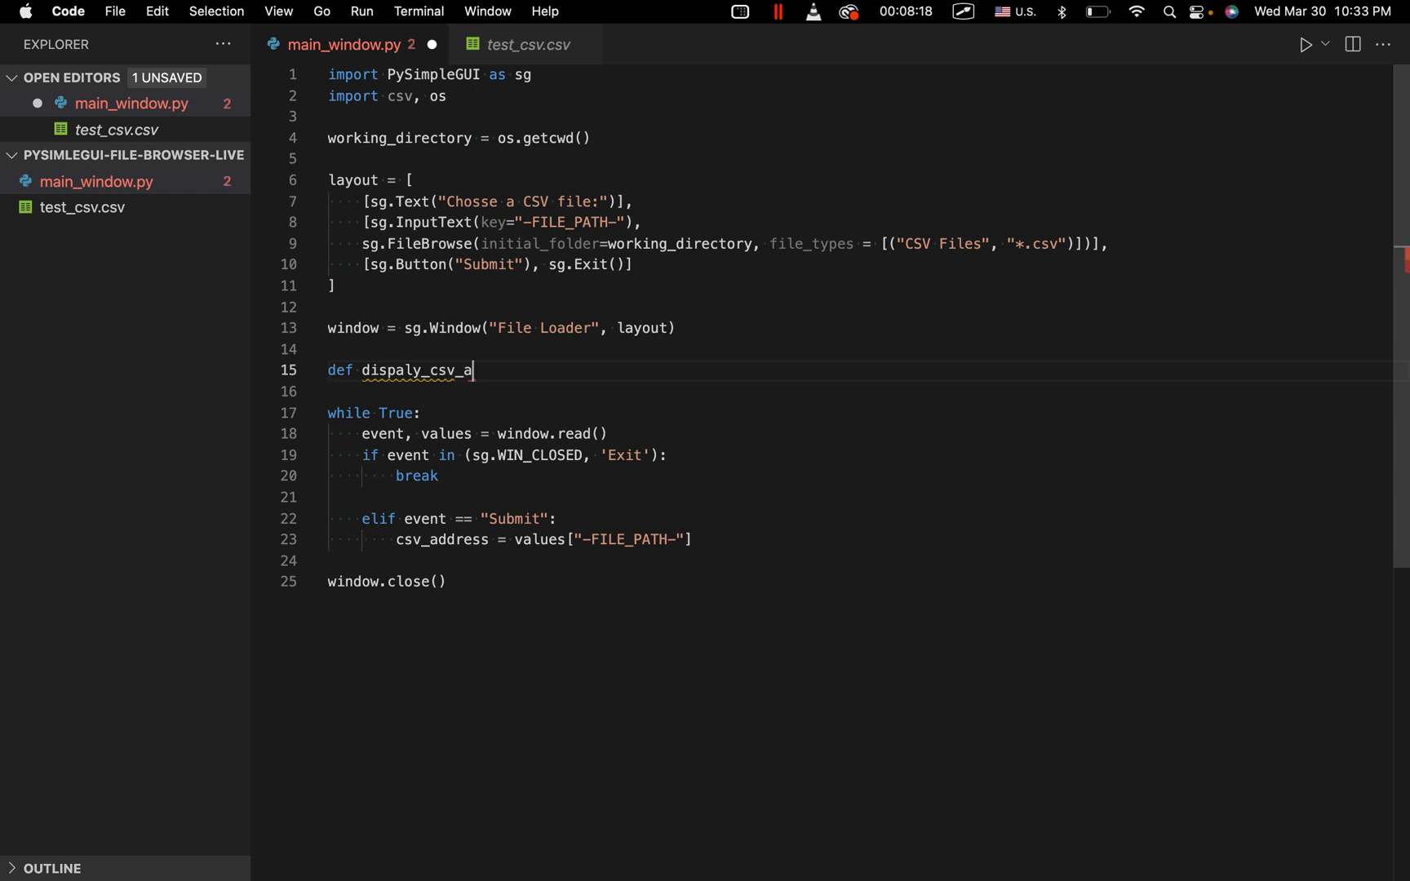
{"action": "type", "text": "rray()"}
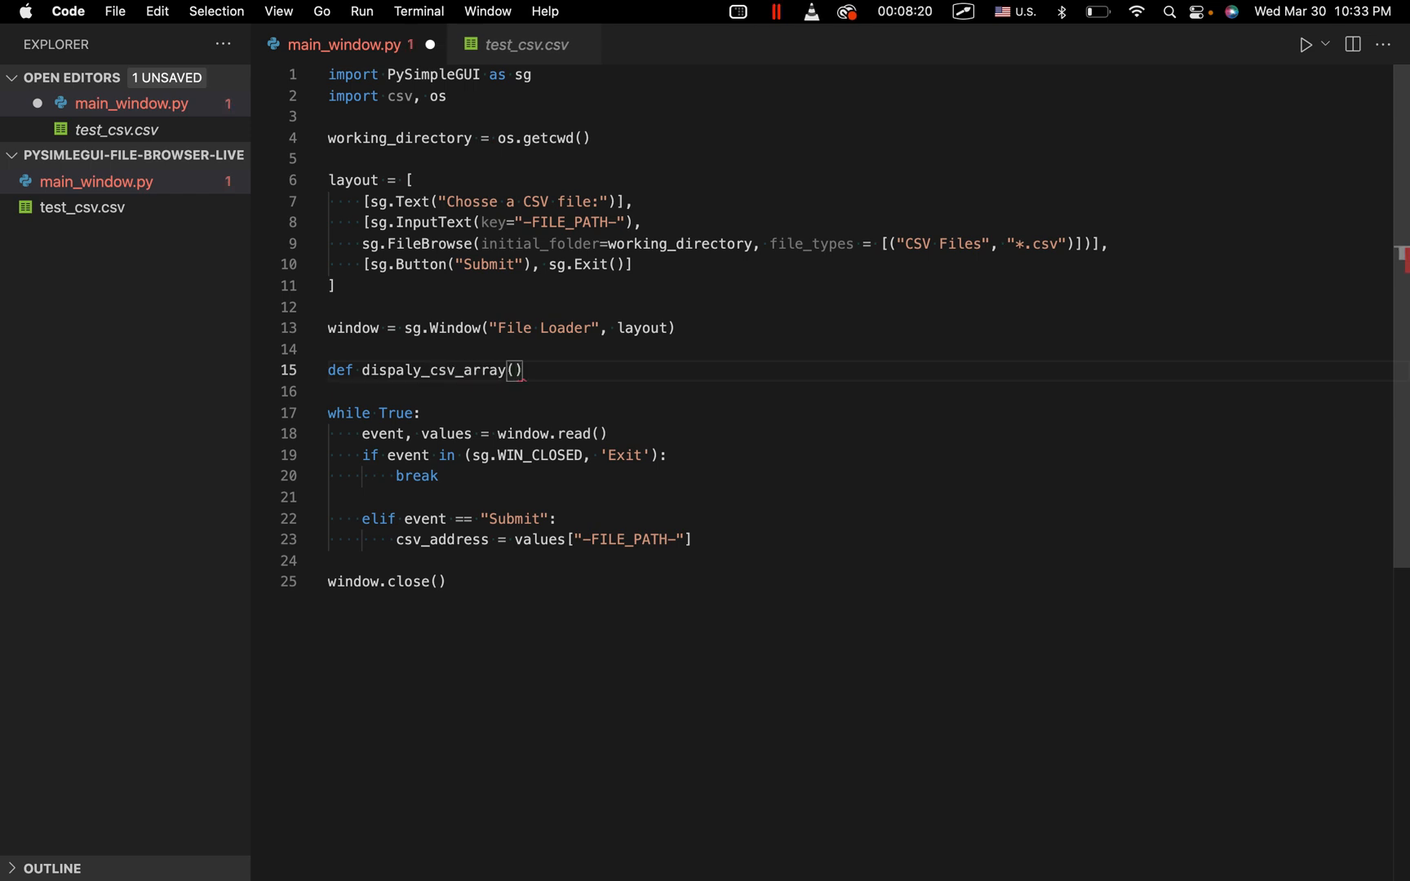
{"action": "type", "text": "csv"}
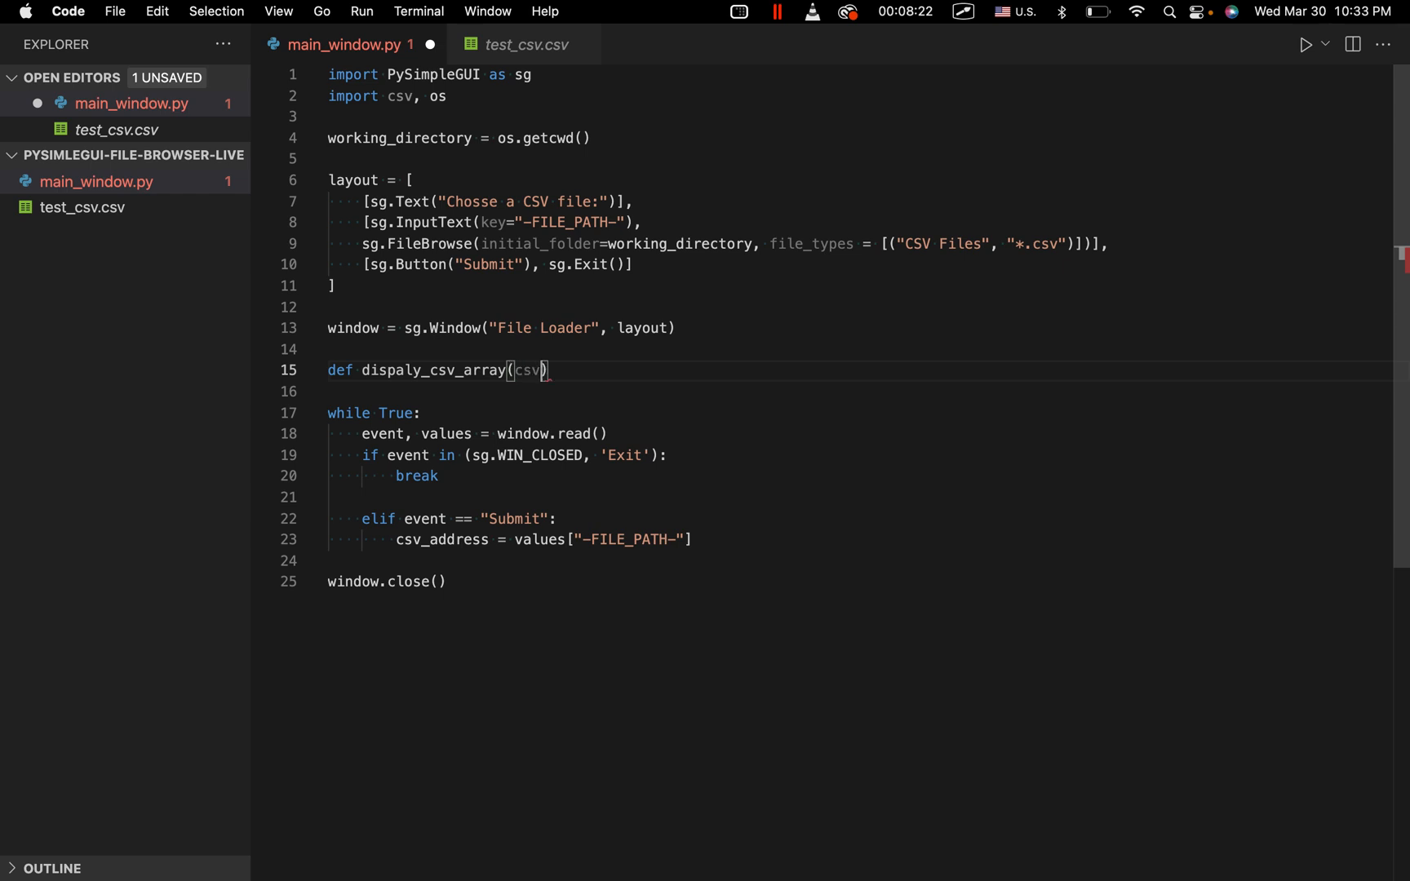
{"action": "type", "text": "_a"}
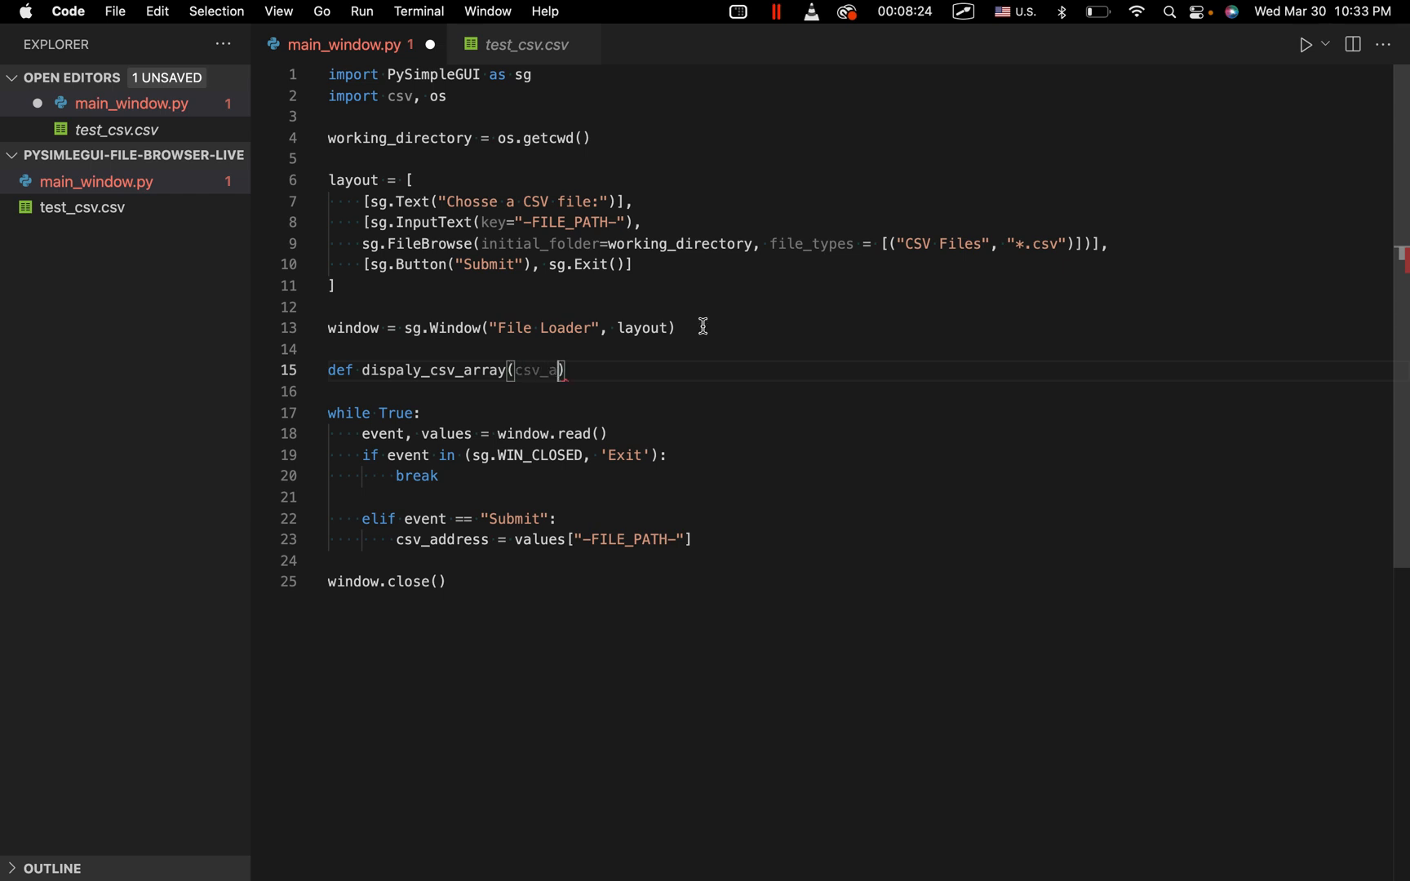
{"action": "type", "text": "ddress"}
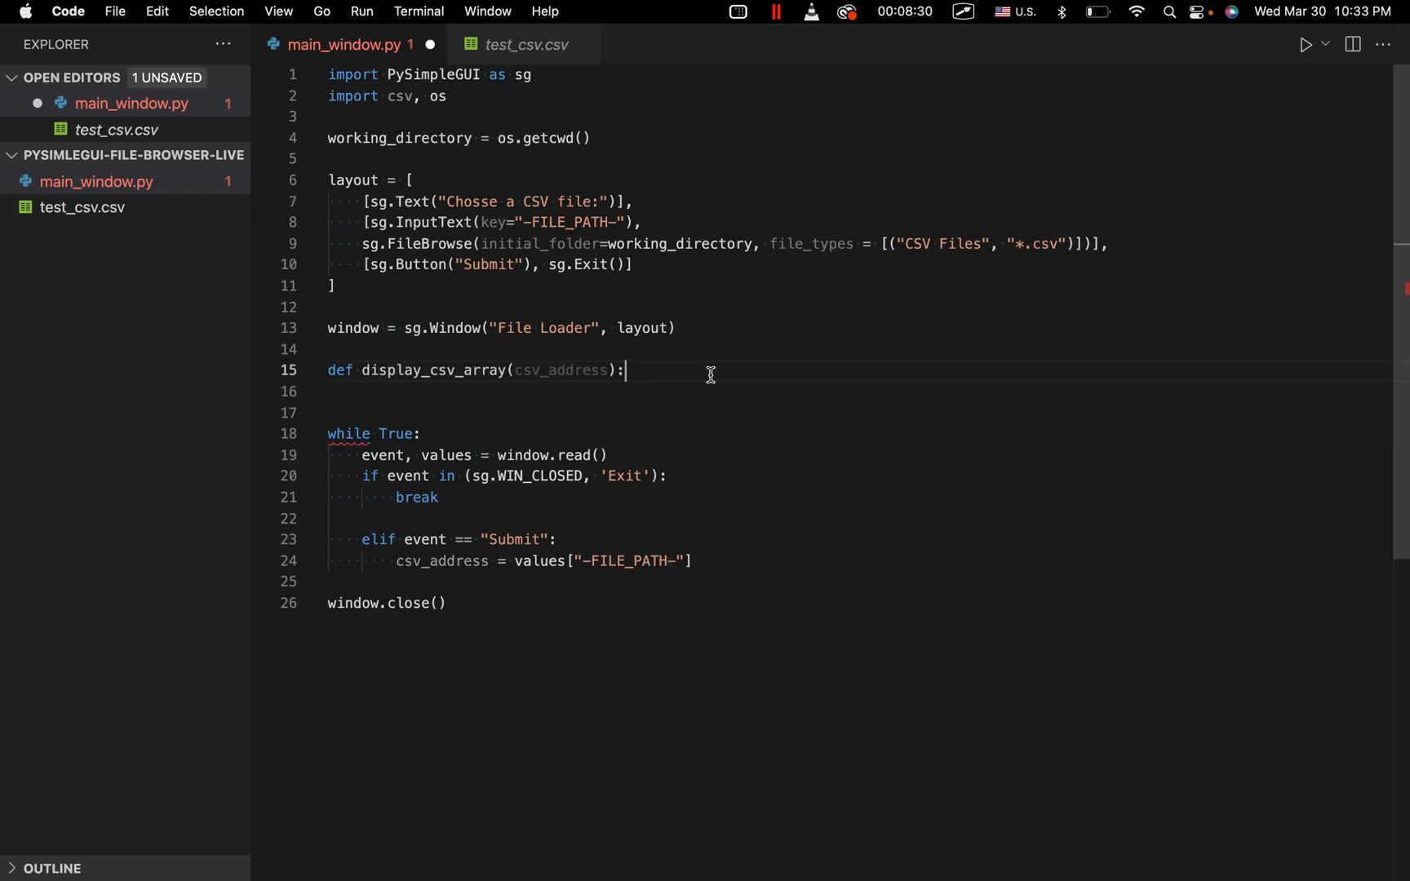
Write file = open(csv_address), csv_reader = csv.reader(file) and header = next(csv_reader).
{"action": "type", "text": "file"}
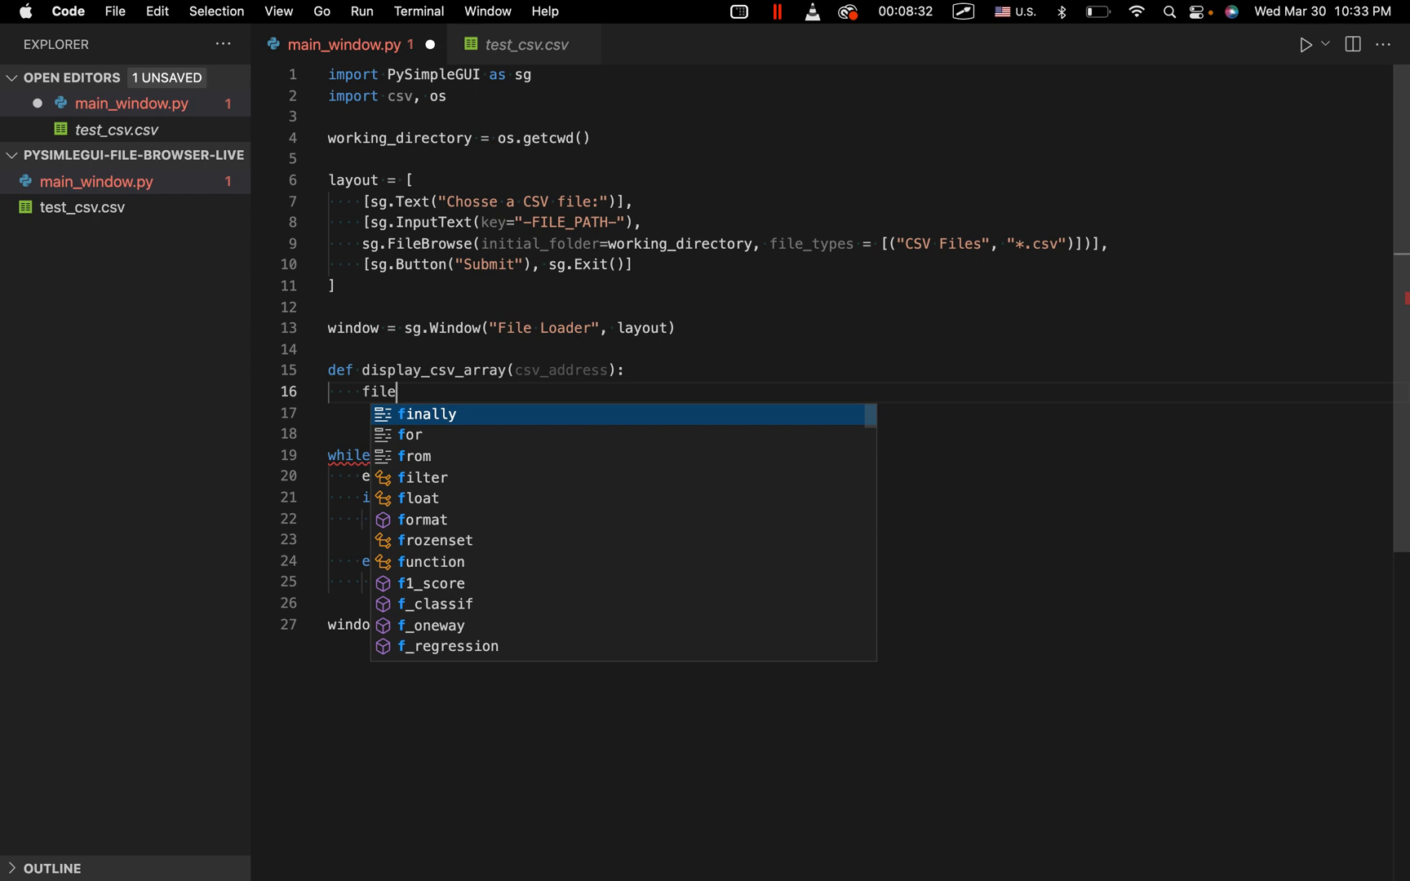
{"action": "type", "text": "= open(sc"}
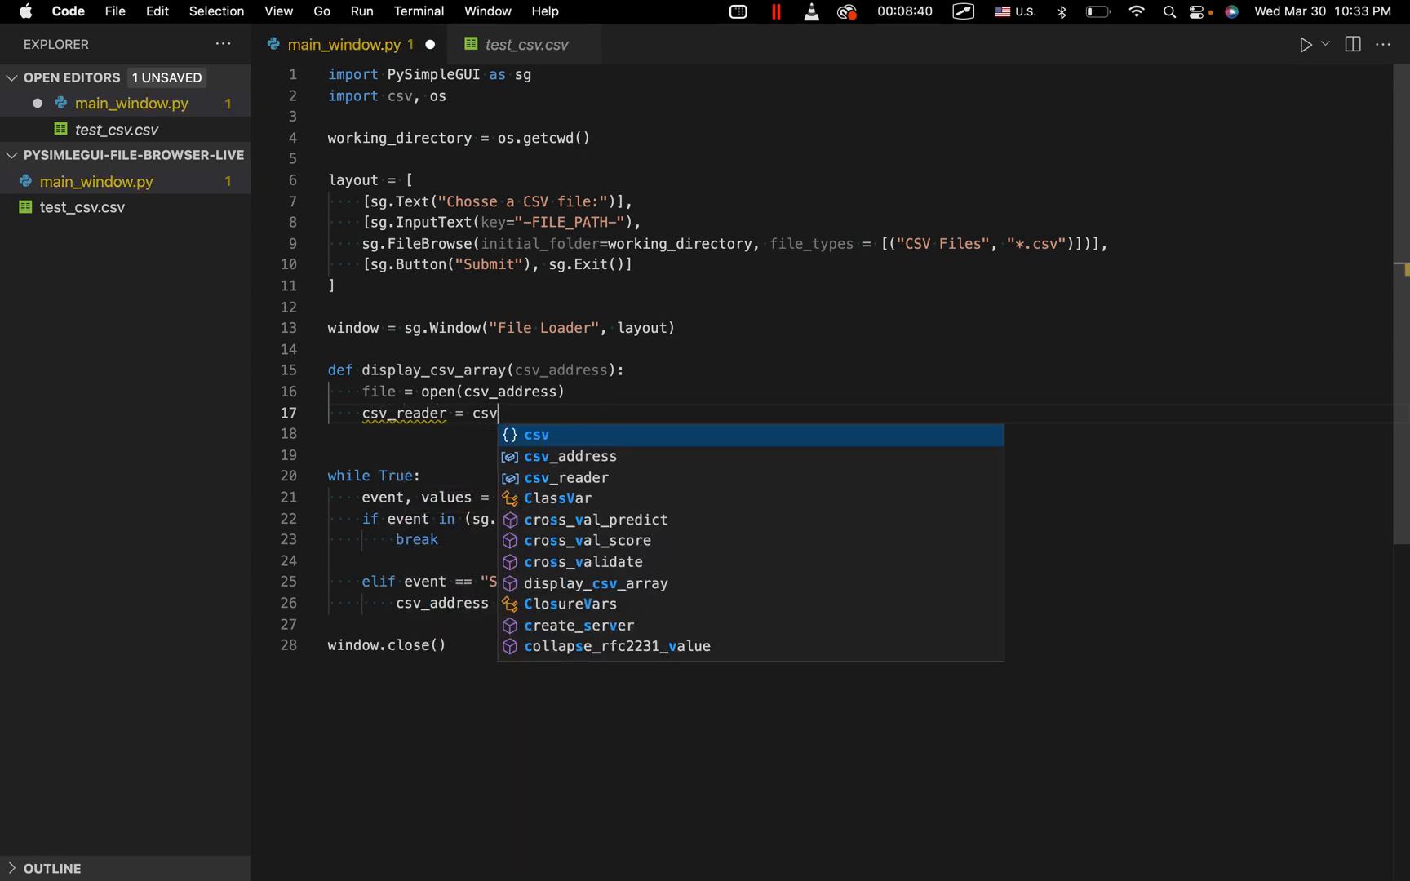
{"action": "type", "text": ".reade"}
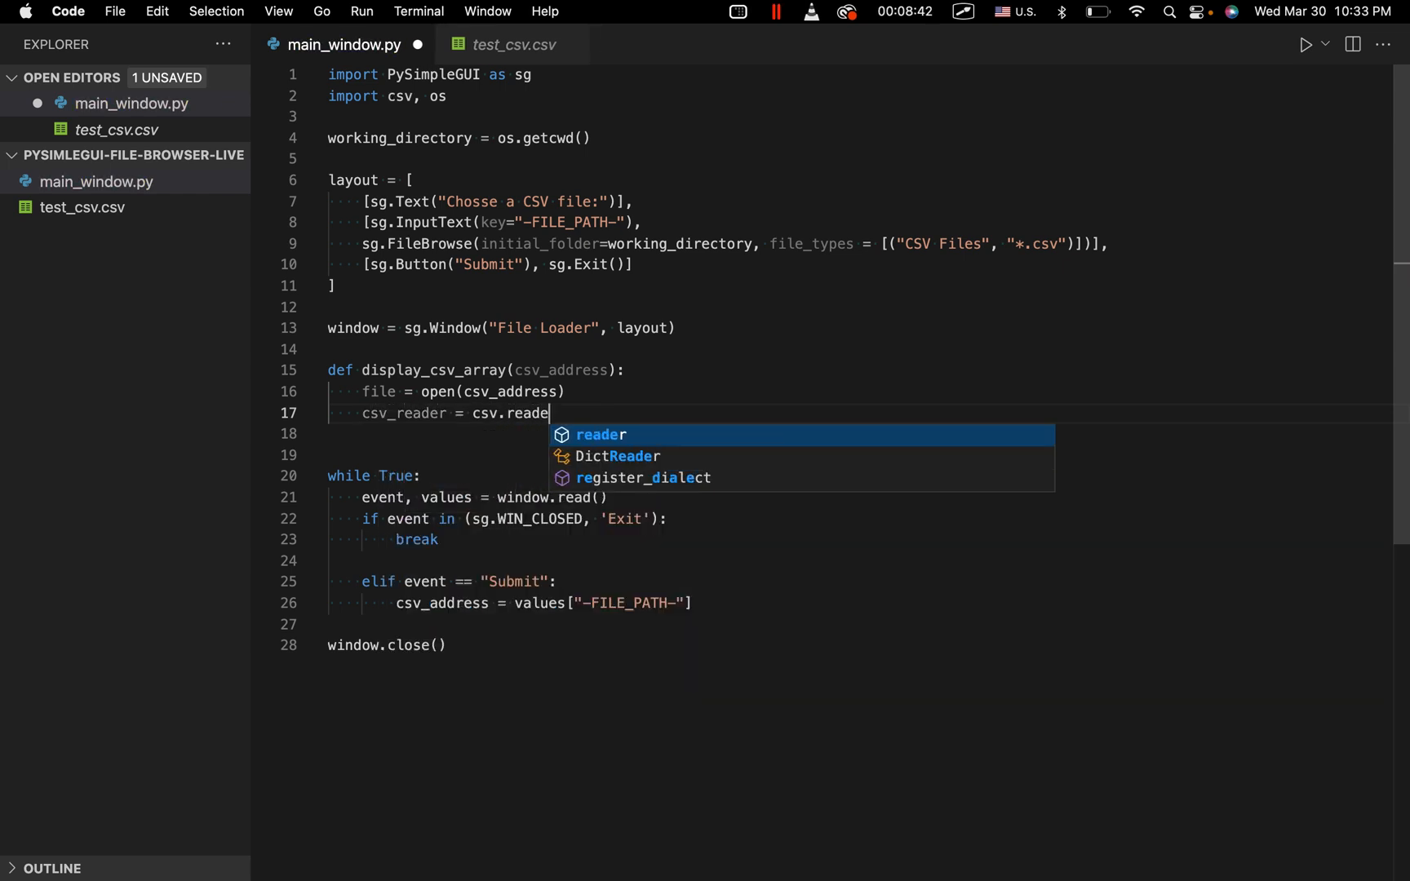
{"action": "key", "text": "Tab"}
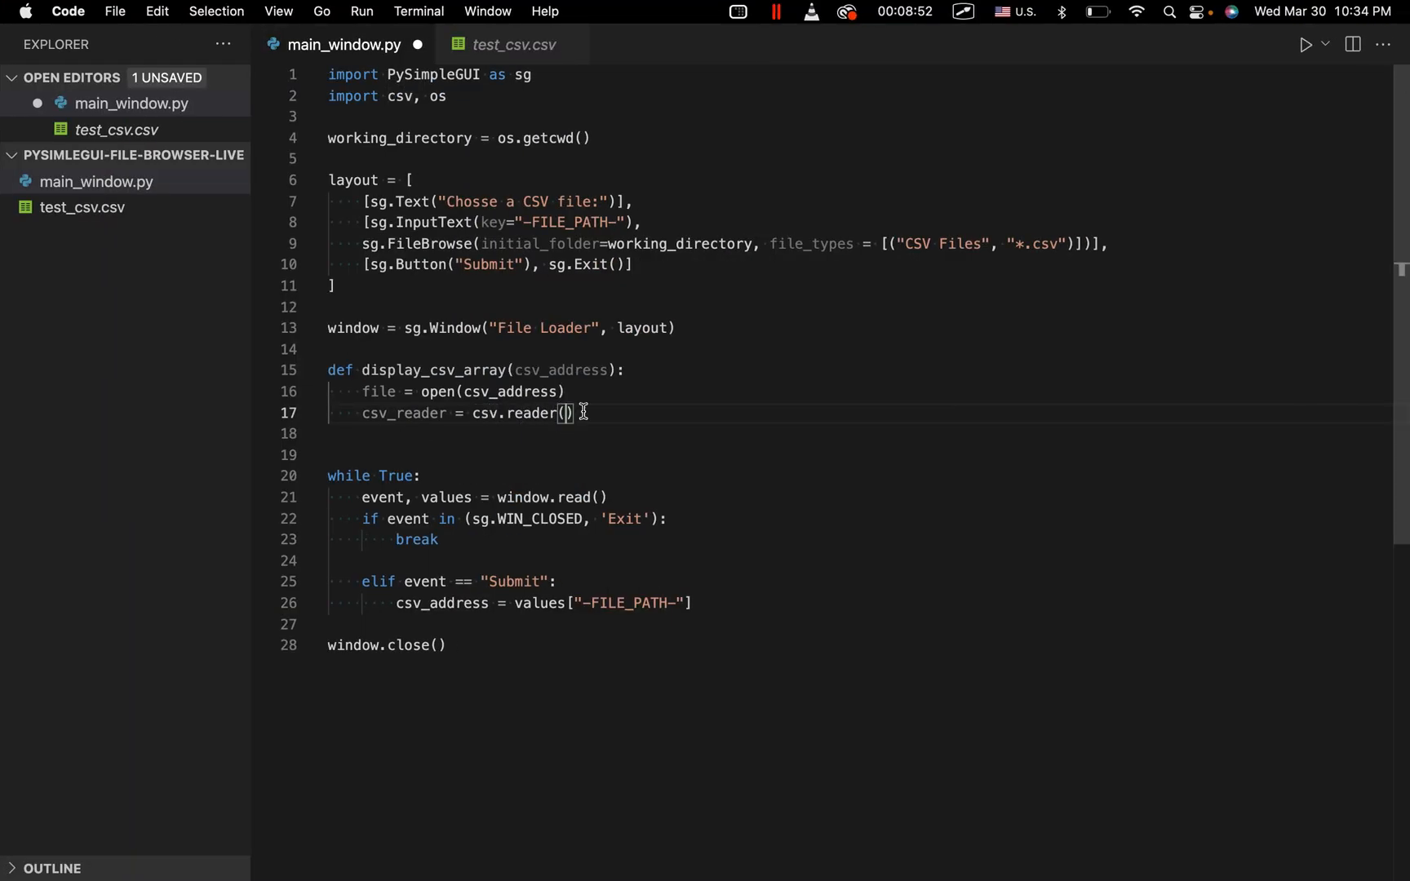
{"action": "mouse_move", "coordinate": [586, 413]}
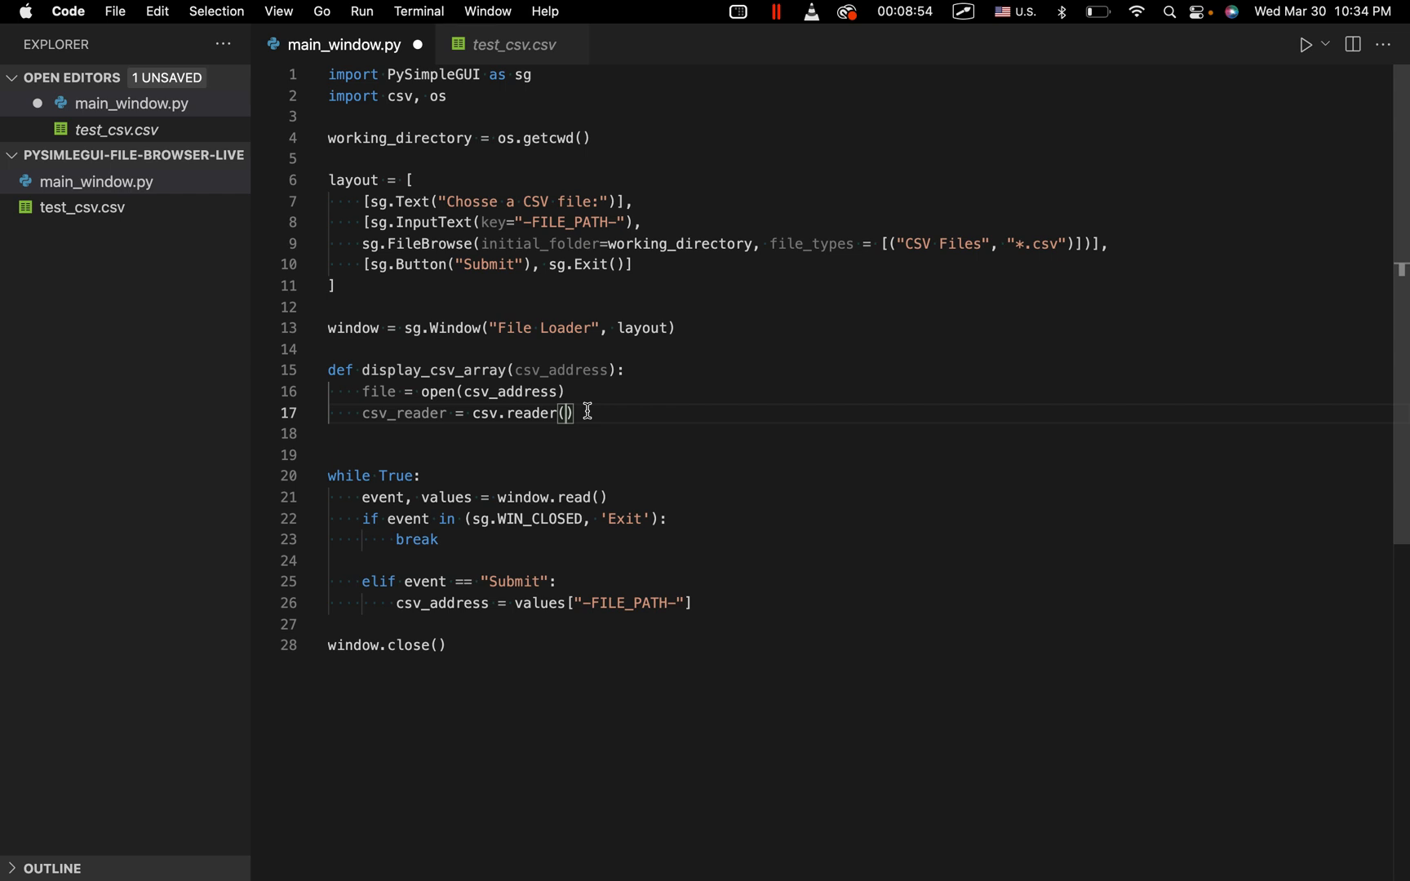
{"action": "type", "text": "file"}
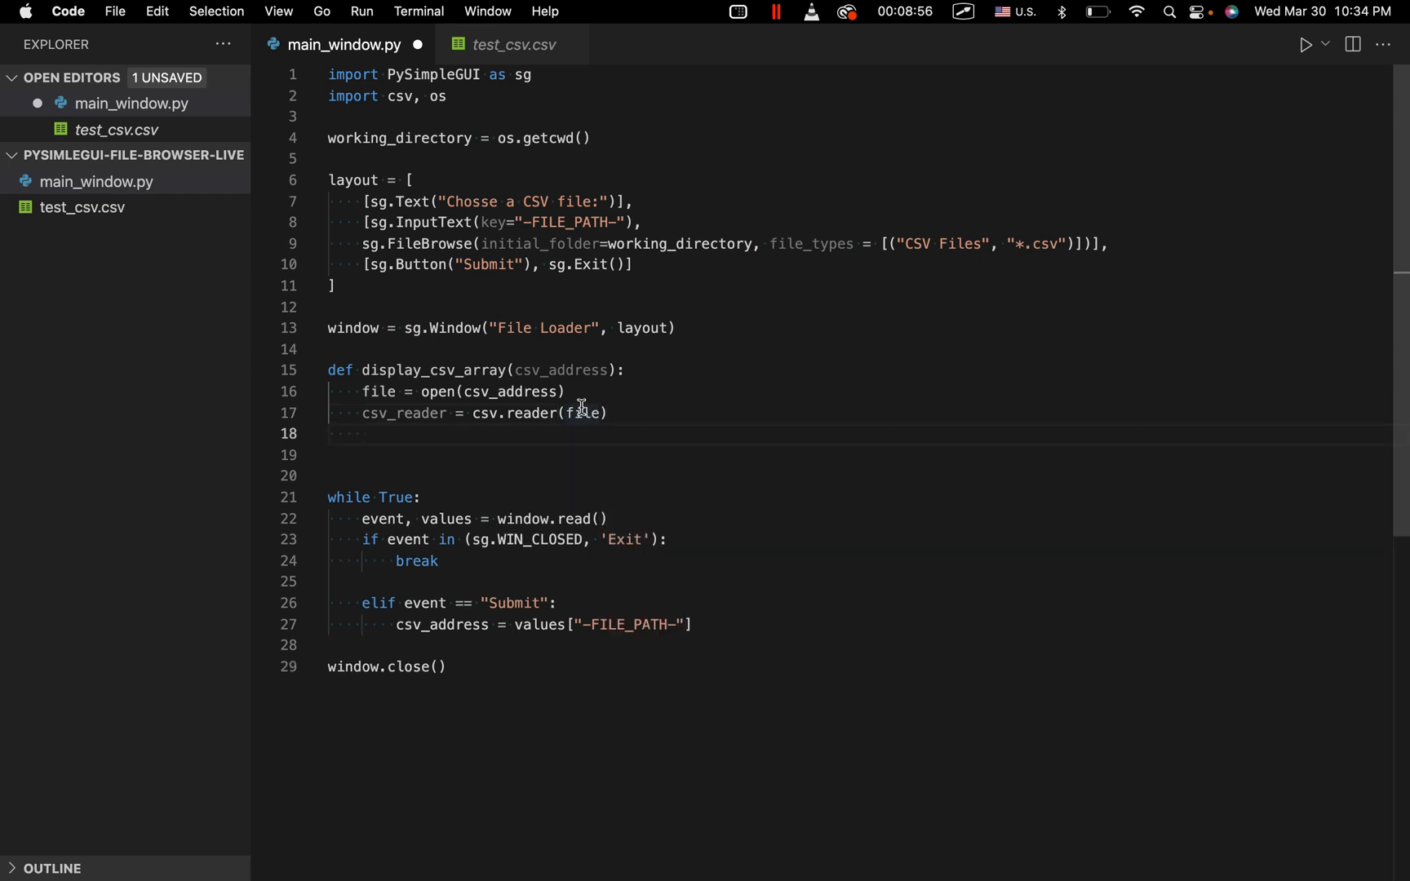
{"action": "type", "text": "header = next(csv_reader"}
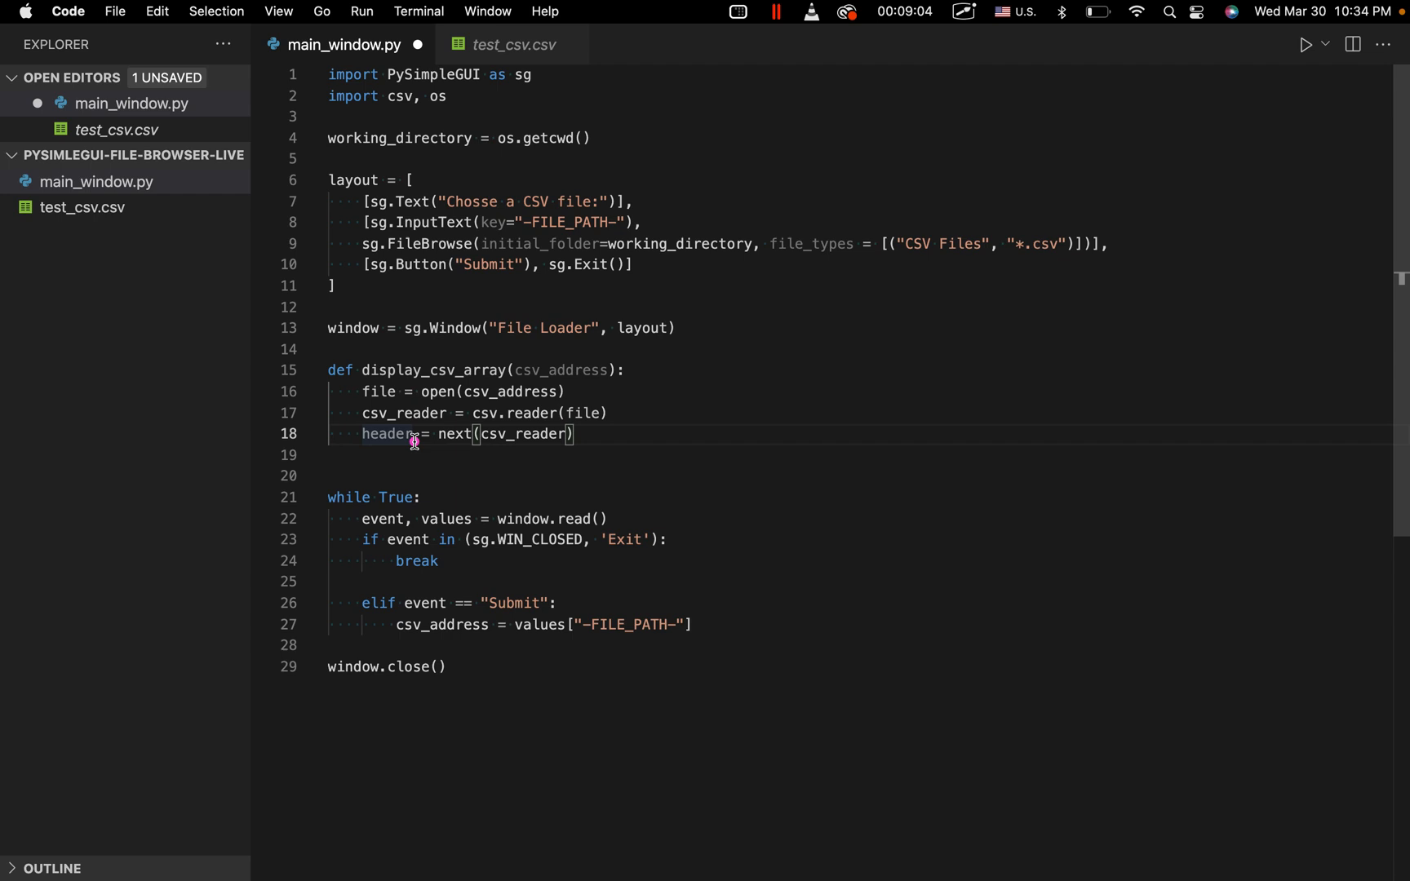
{"action": "mouse_move", "coordinate": [454, 434]}
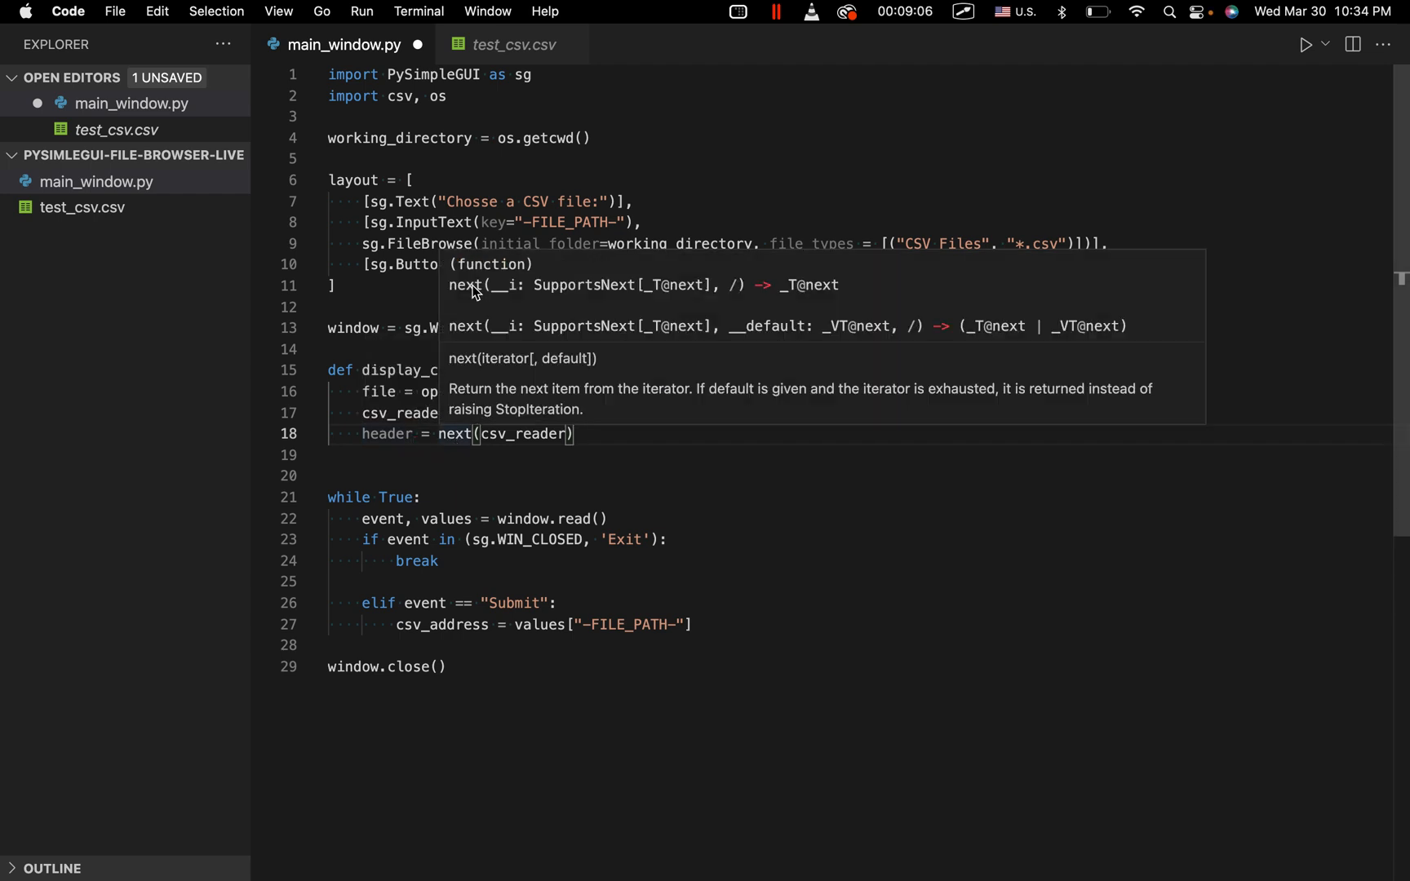
Add rows = [] and a for loop appending each csv_reader row to rows.
{"action": "left_click", "coordinate": [516, 46]}
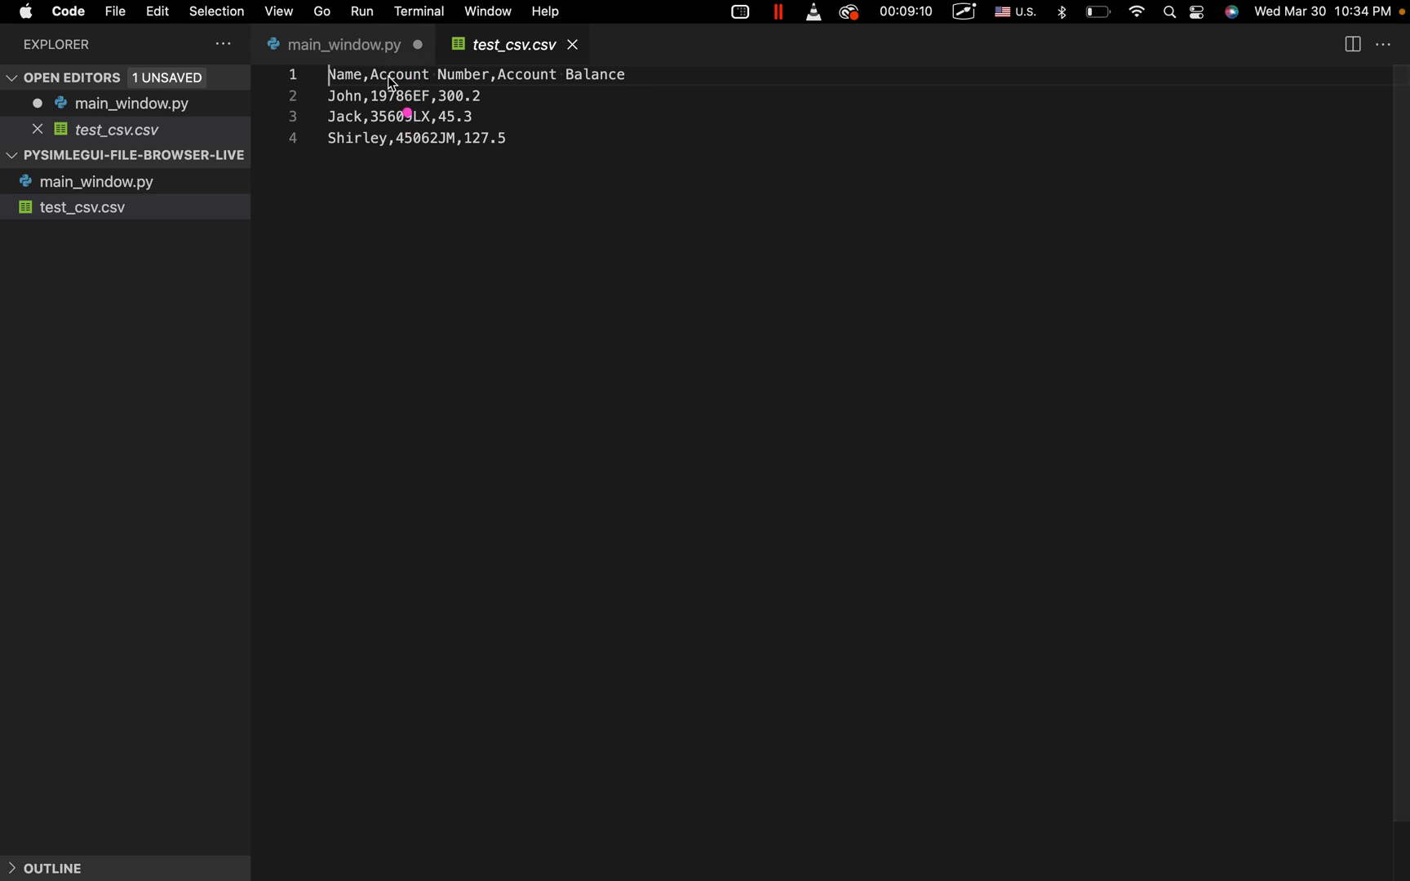
{"action": "left_click", "coordinate": [340, 45]}
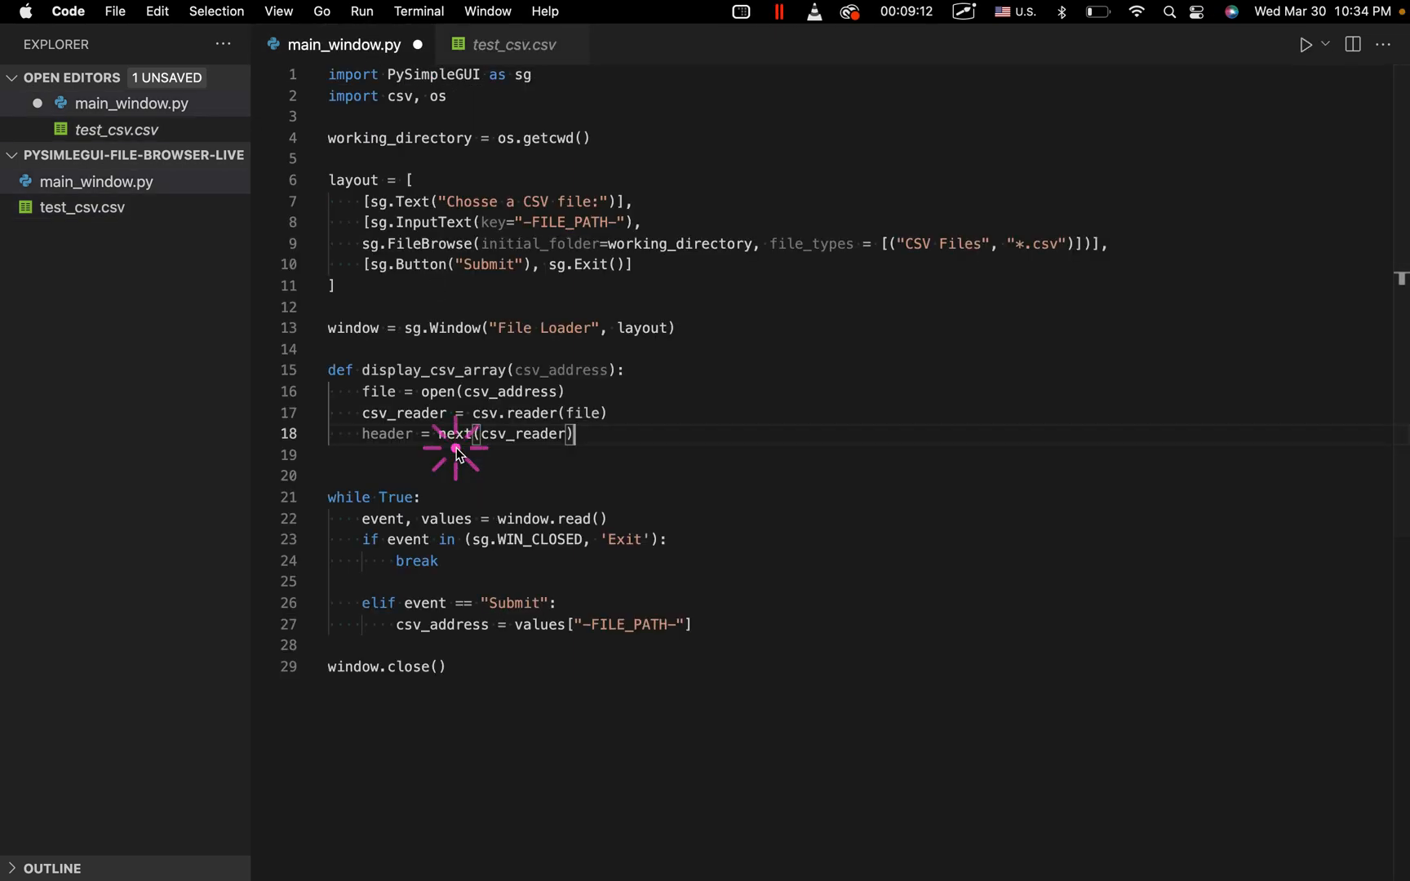
{"action": "key", "text": "Enter"}
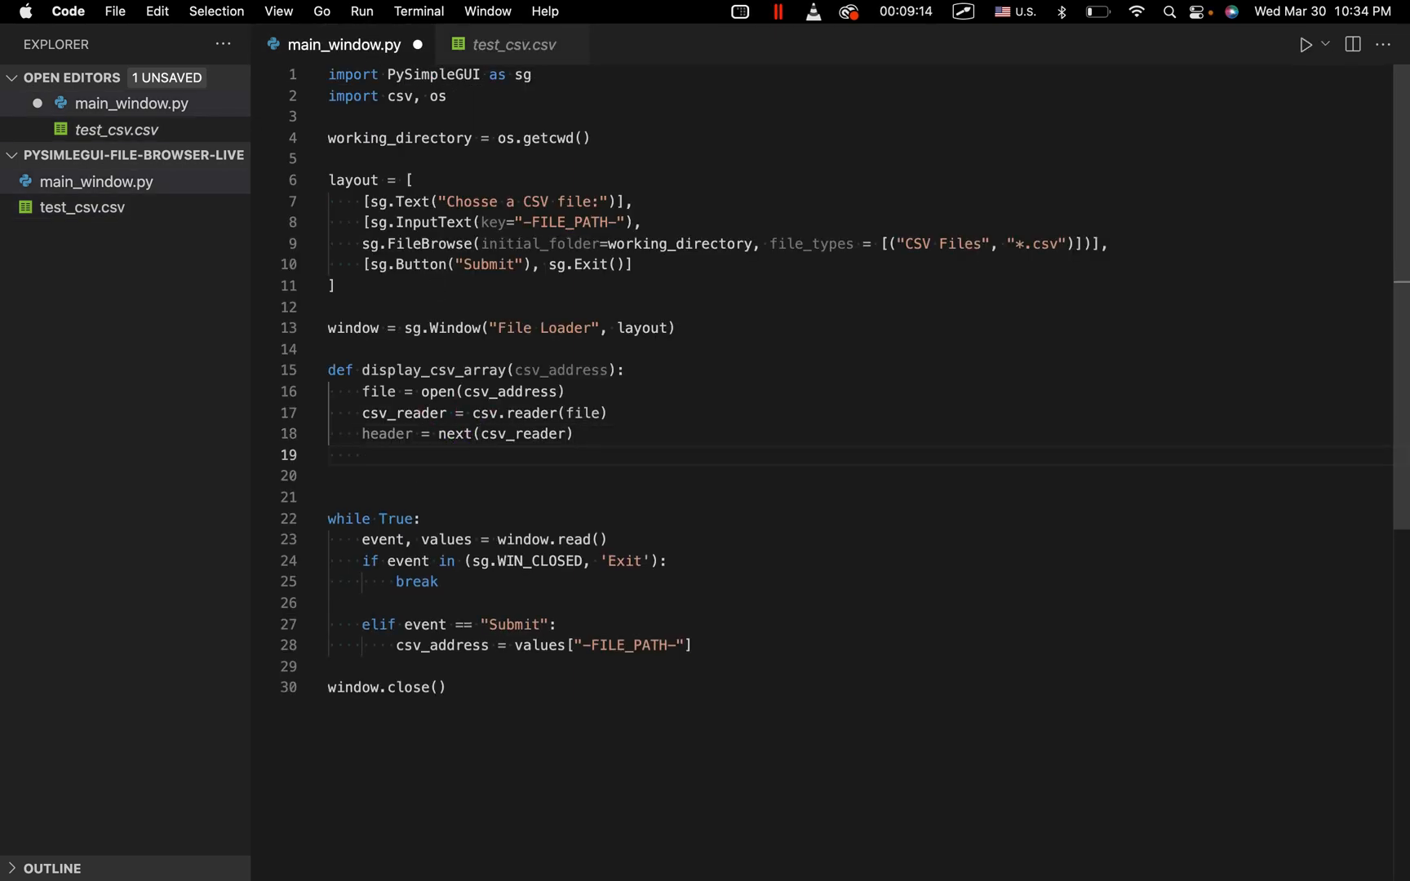
{"action": "type", "text": "for row"}
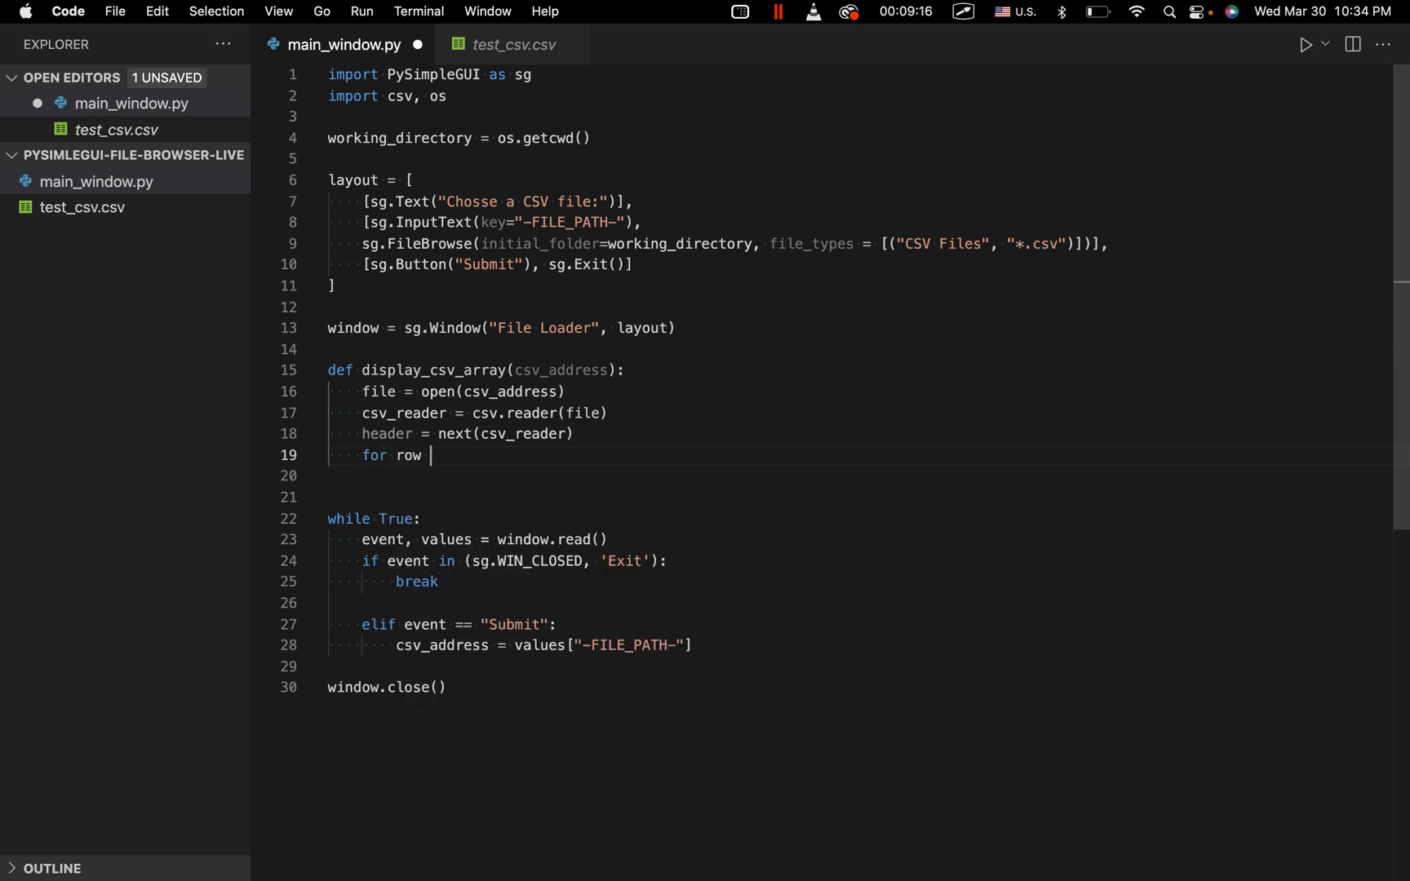
{"action": "type", "text": "in csv_rea"}
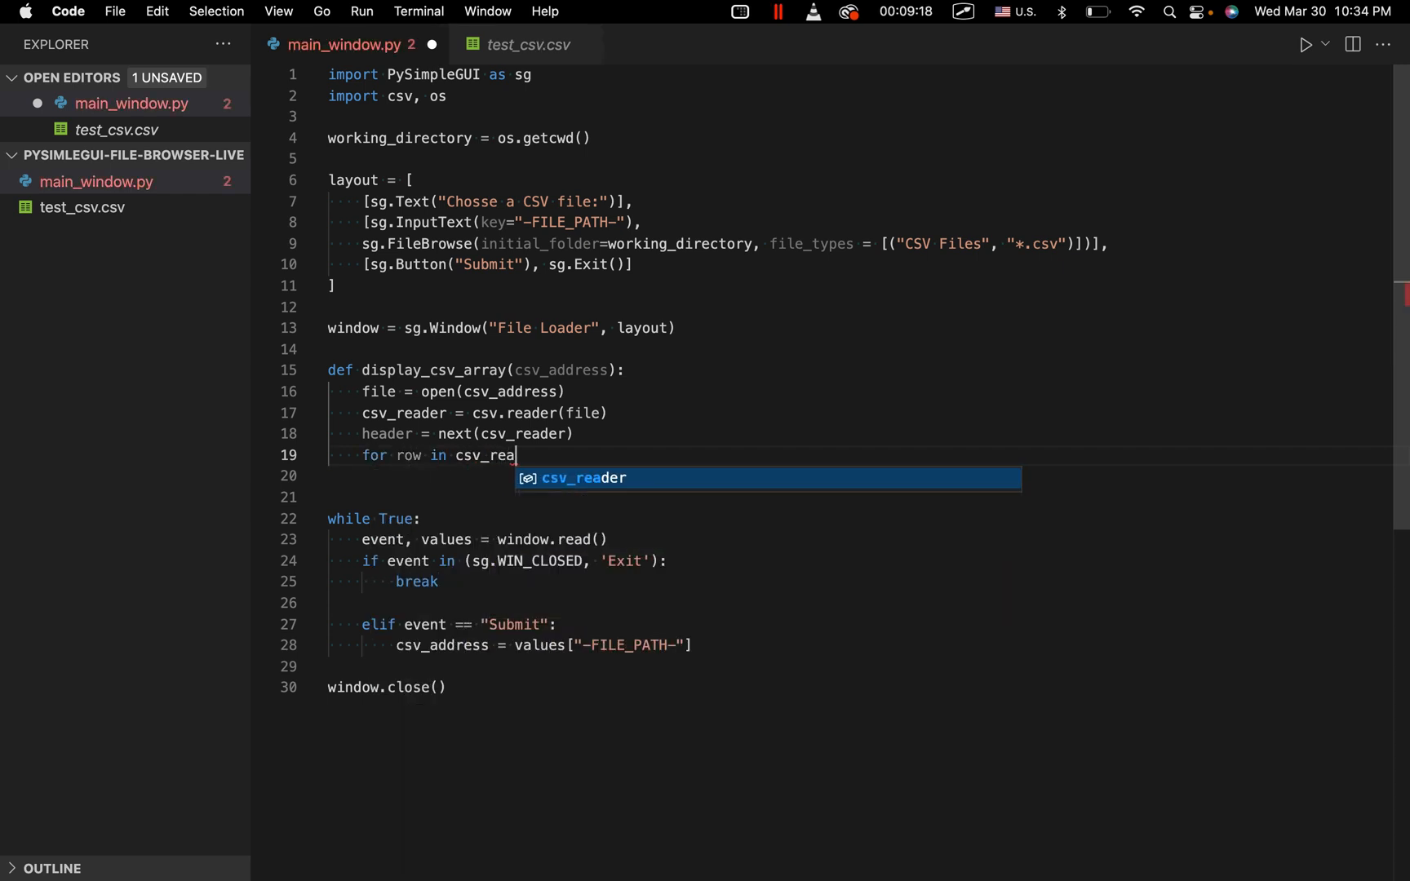
{"action": "key", "text": "Enter"}
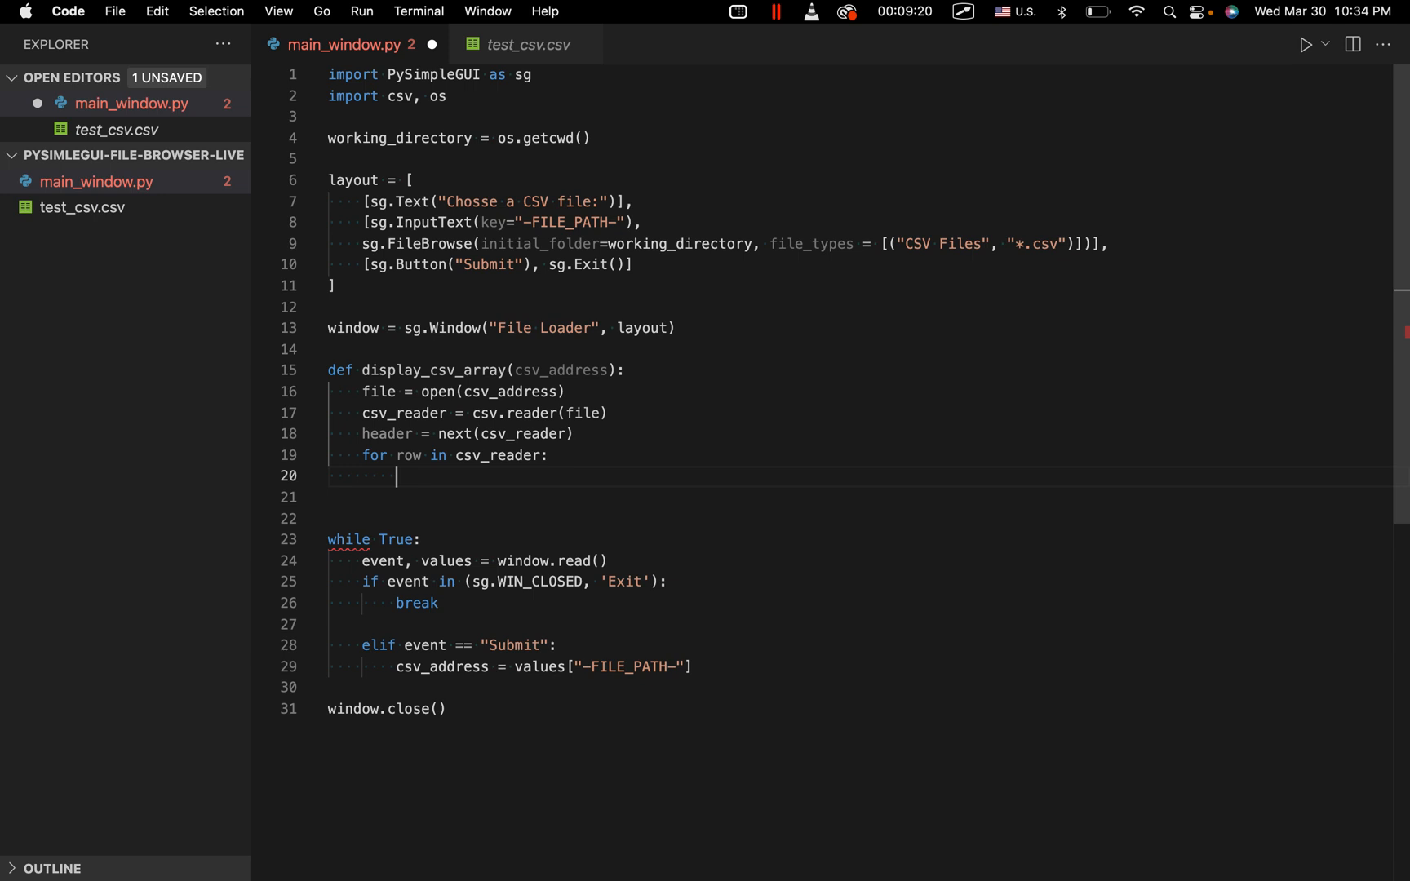
{"action": "type", "text": "rows.append"}
{"action": "type", "text": "rows ="}
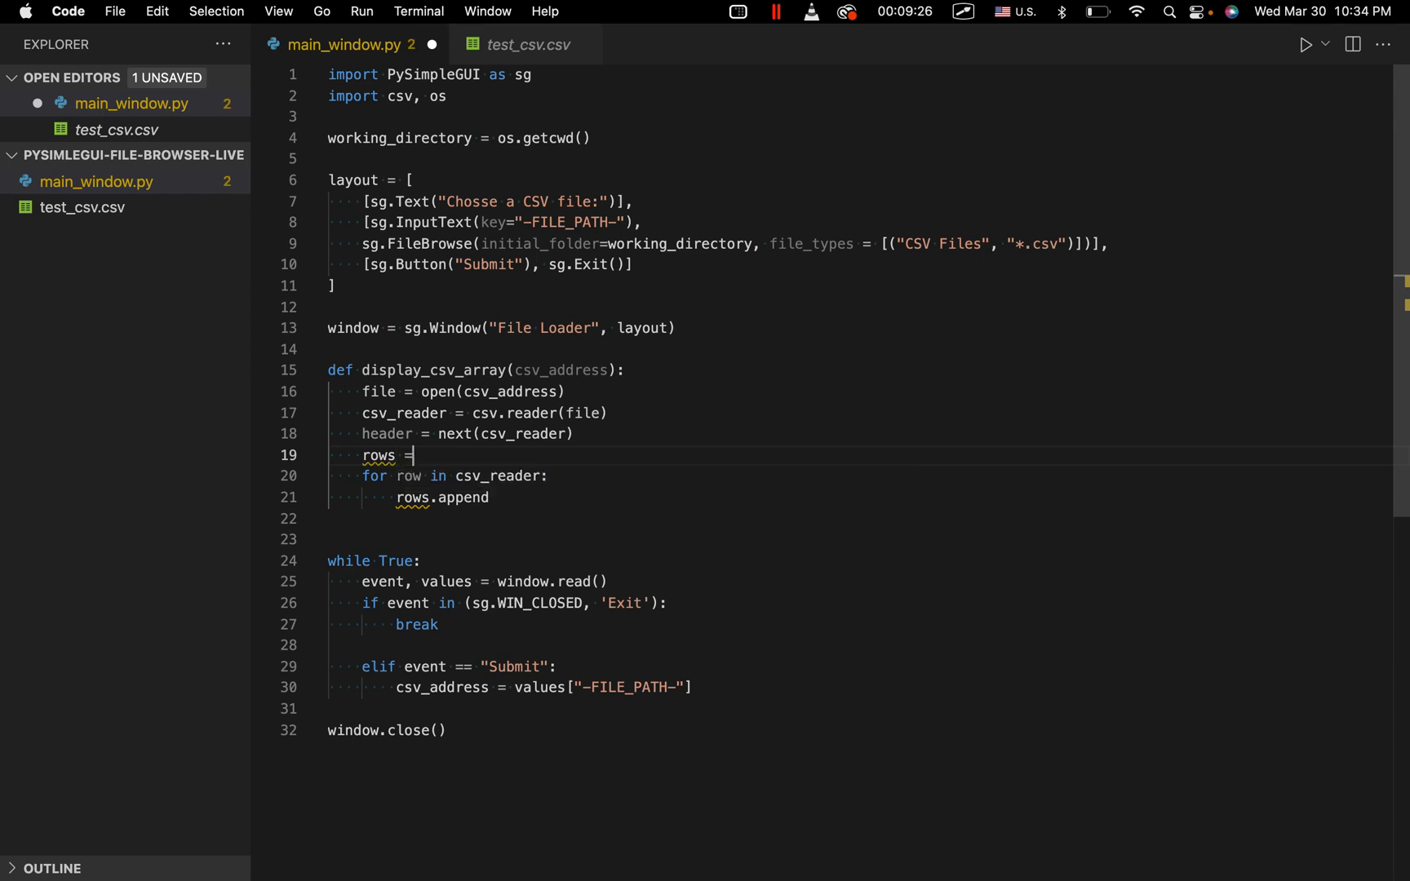
{"action": "type", "text": "[]"}
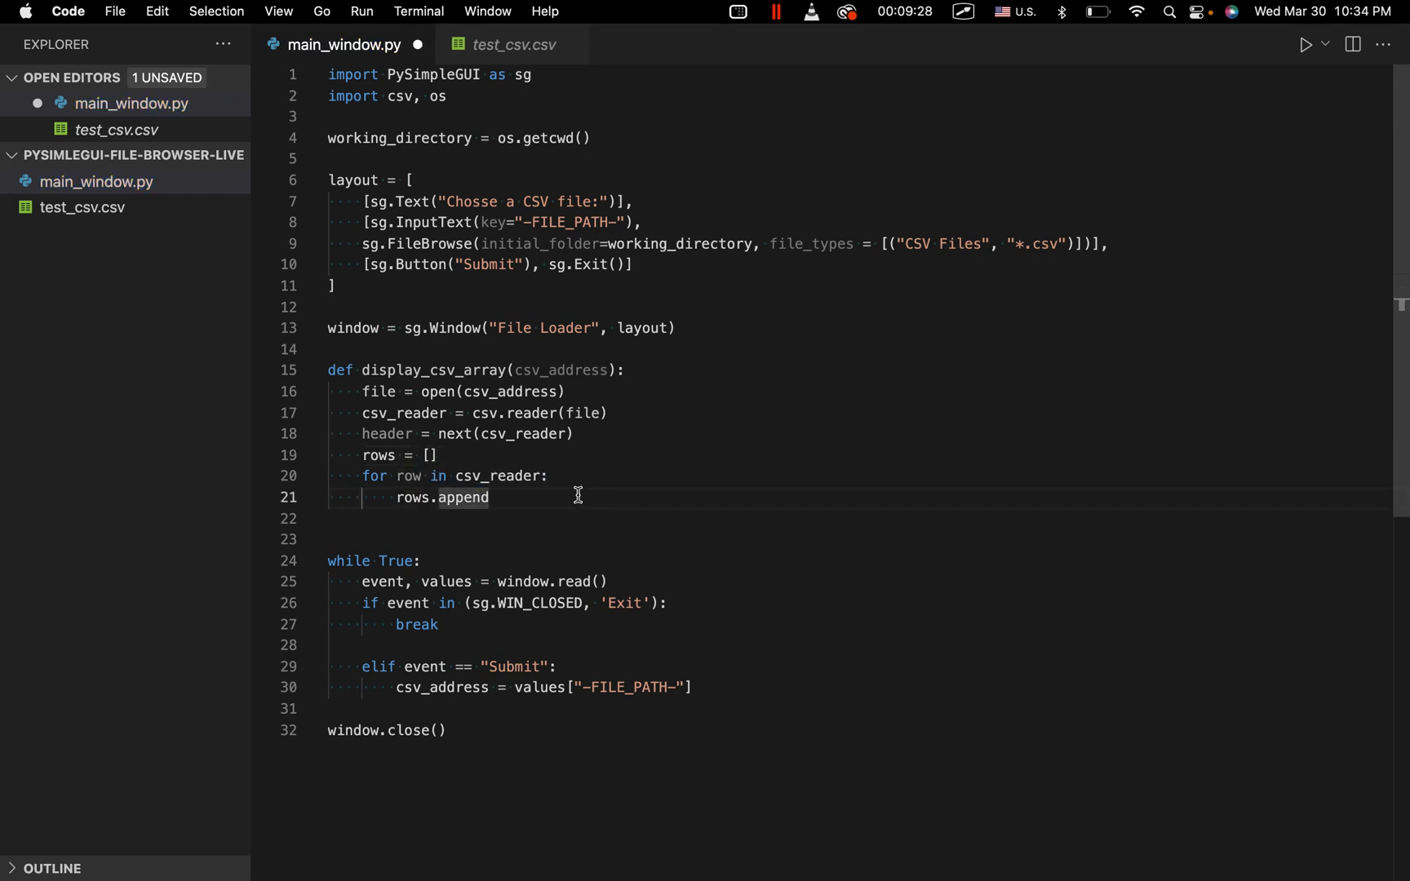
{"action": "type", "text": "(row"}
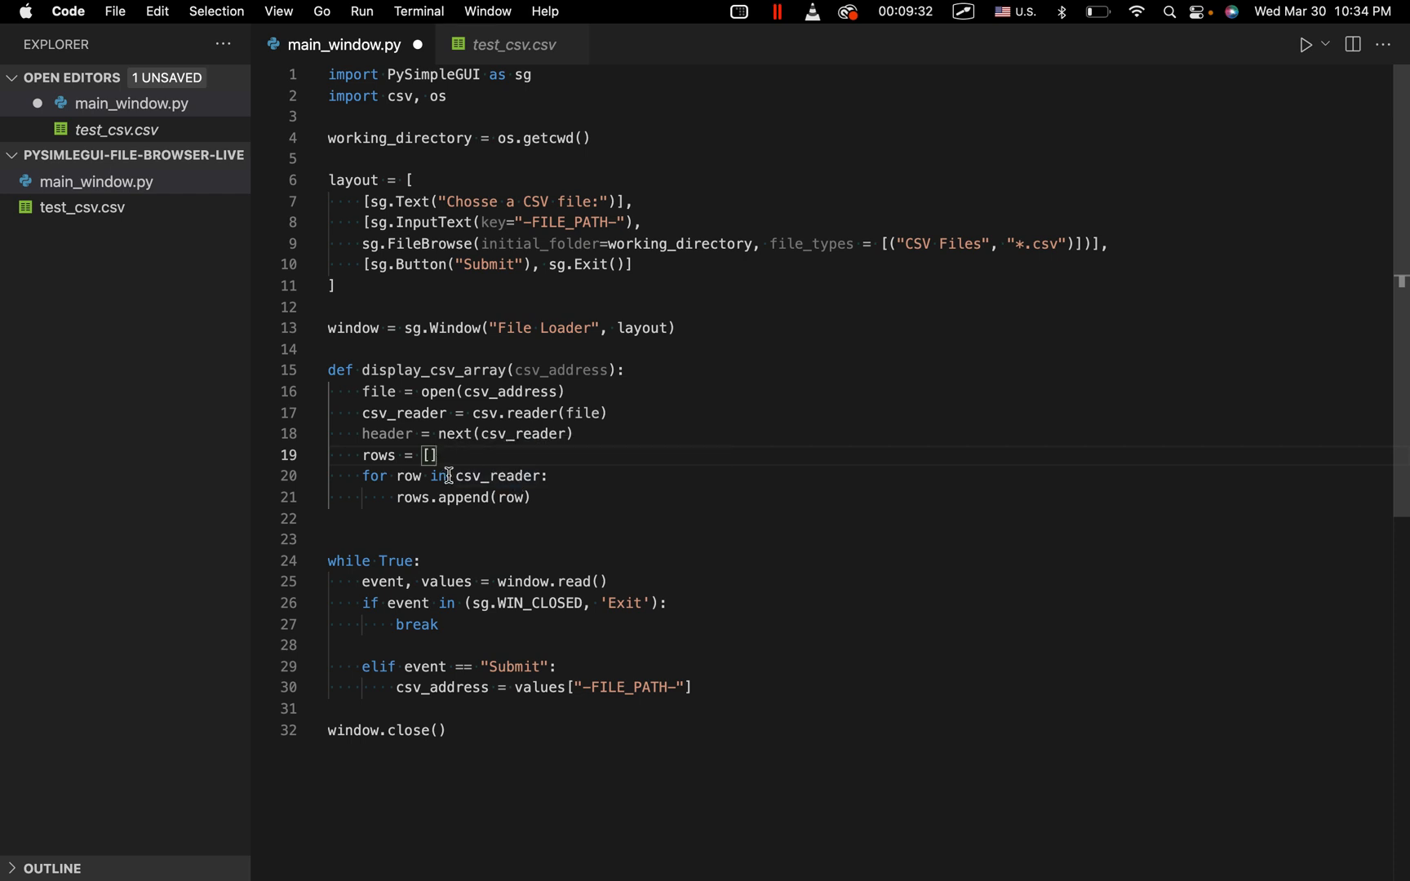
Finish the function with file.close() and return rows, checking against the CSV.
{"action": "left_click", "coordinate": [512, 44]}
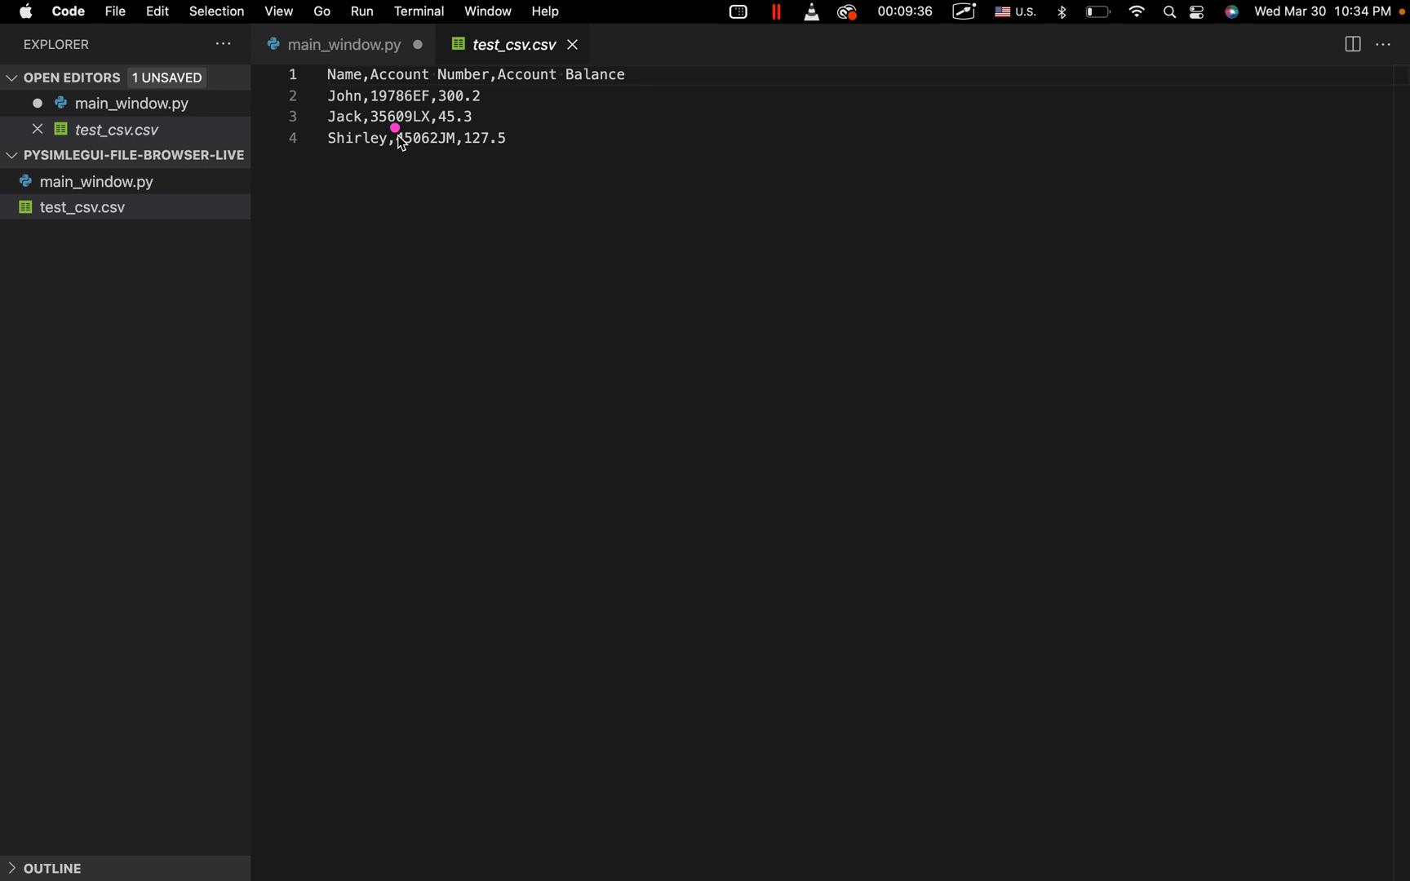
{"action": "left_click", "coordinate": [333, 46]}
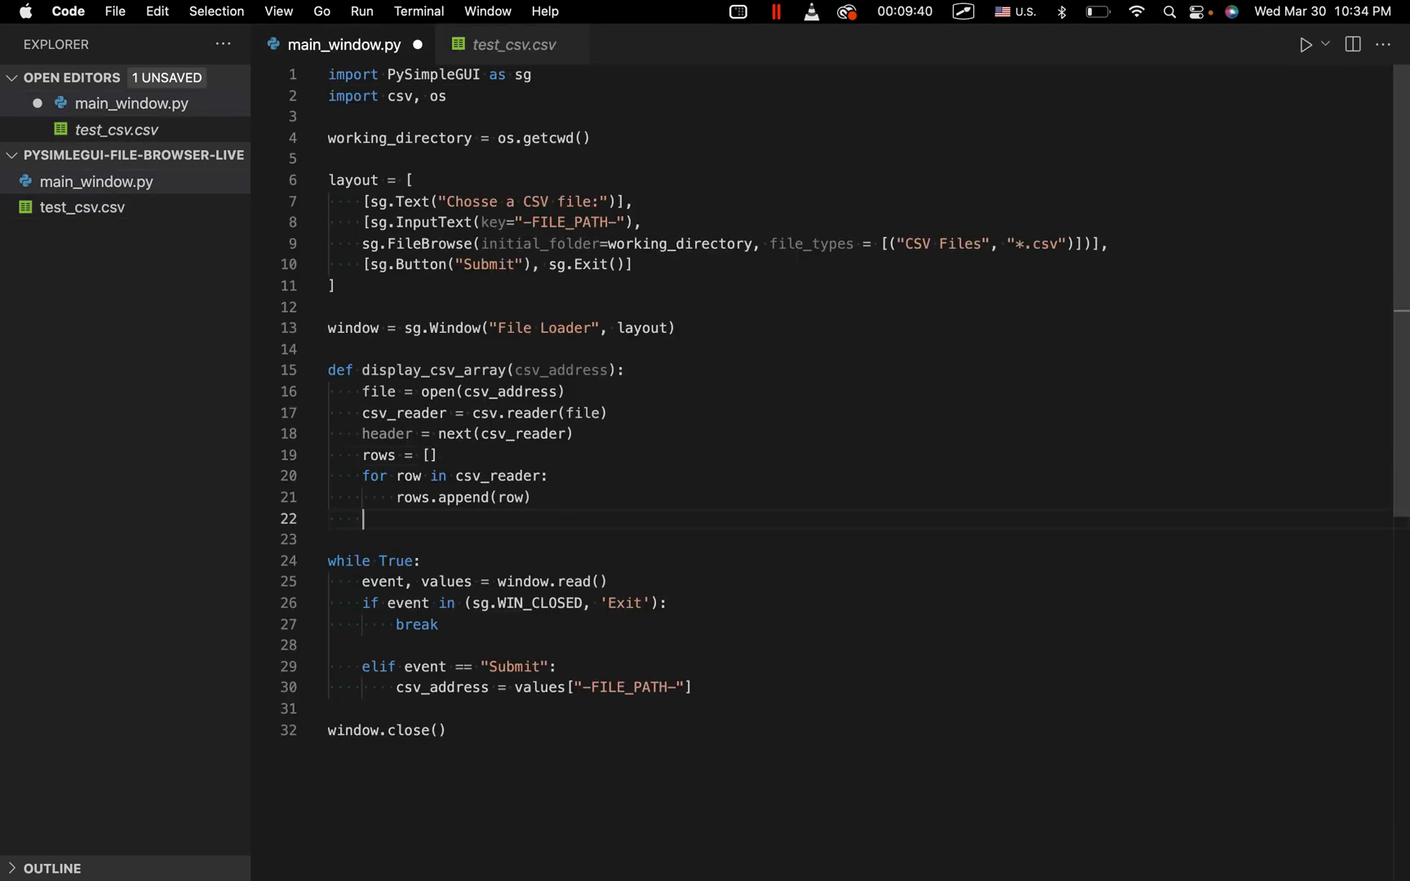
{"action": "type", "text": "file.cl"}
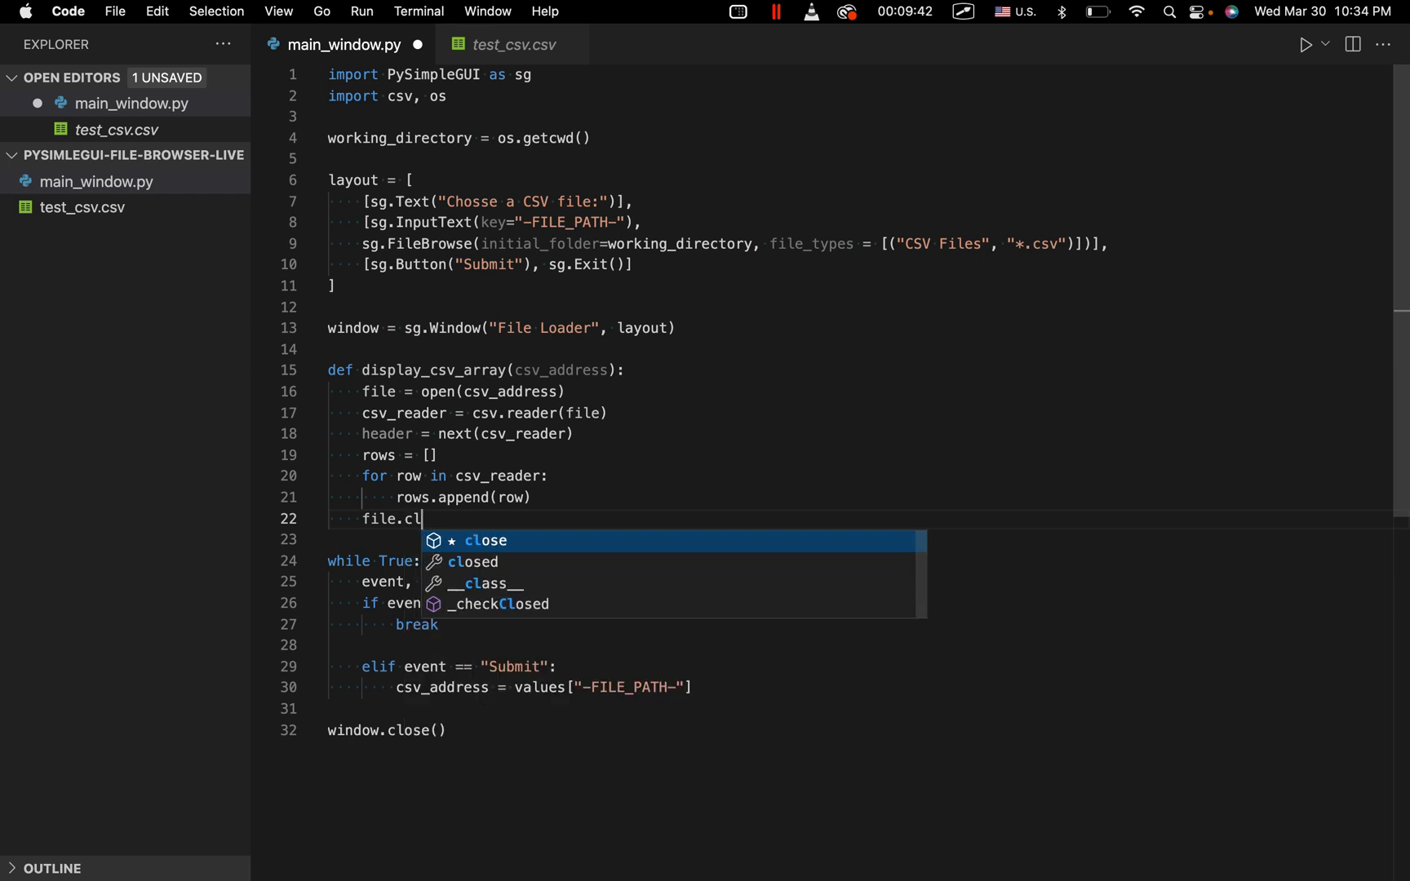
{"action": "key", "text": "Enter"}
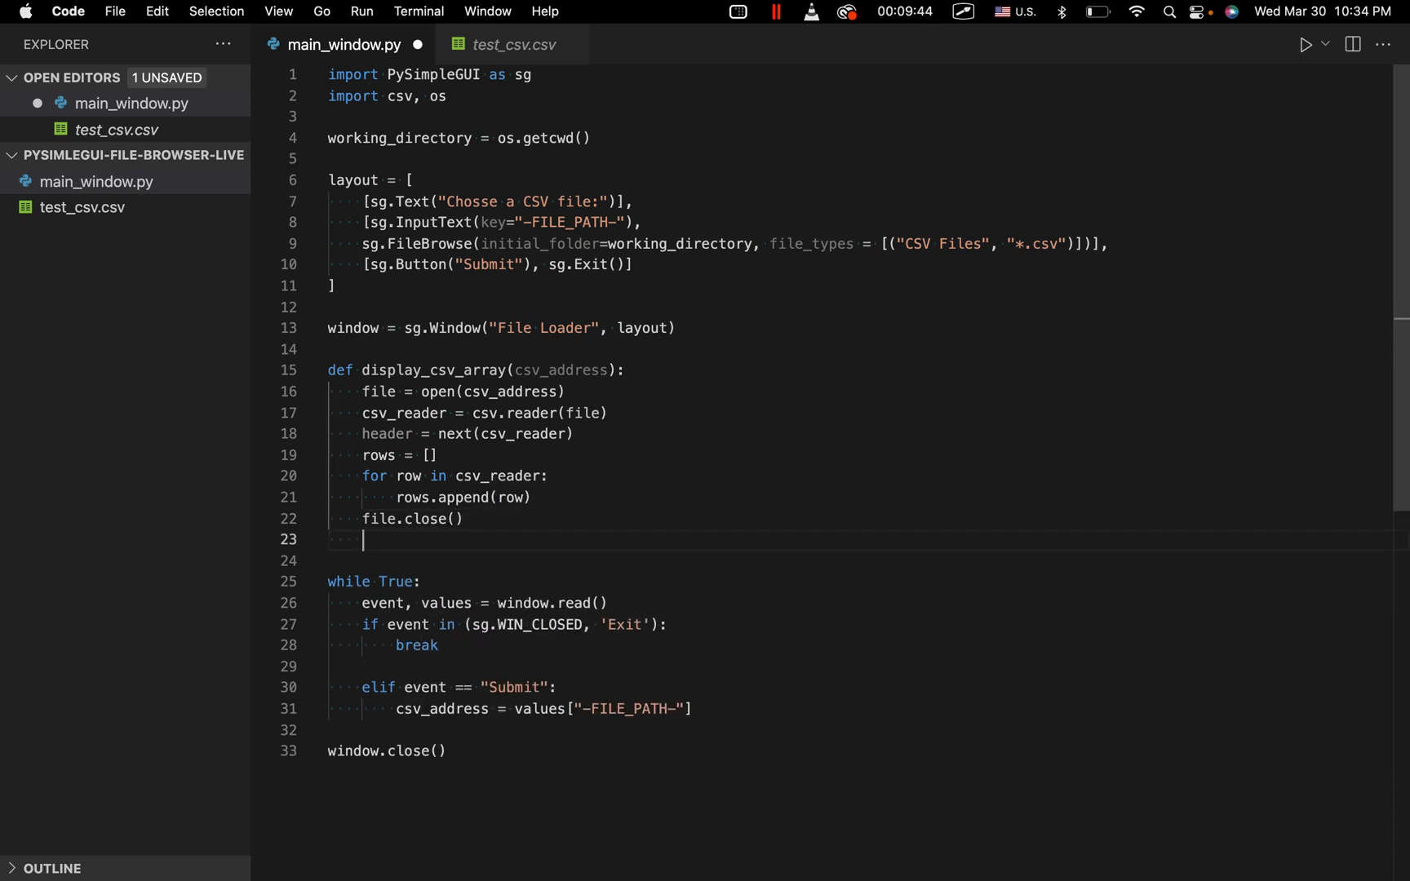
{"action": "type", "text": "return rows"}
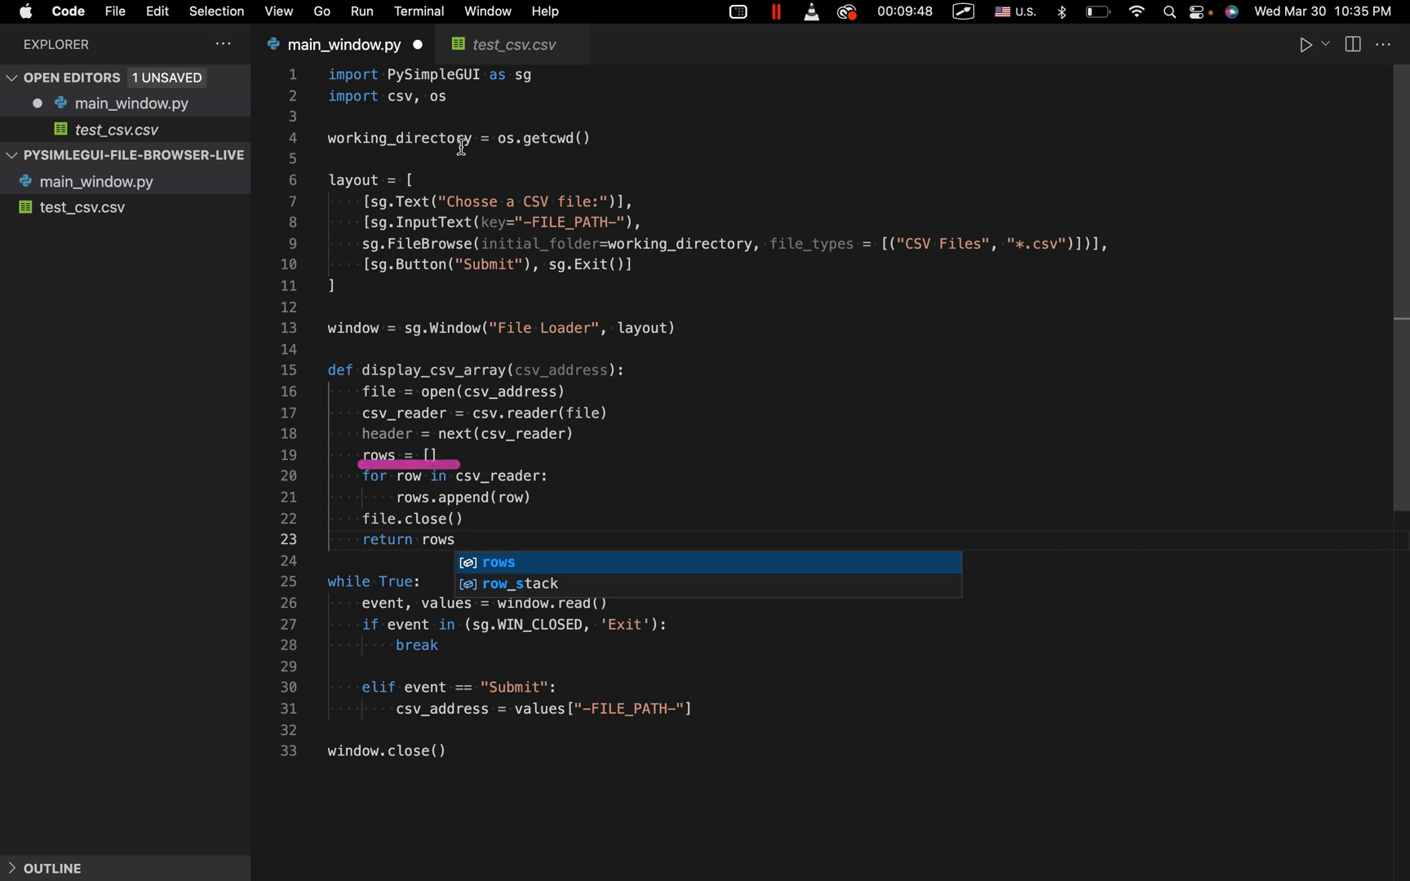
{"action": "left_click", "coordinate": [516, 44]}
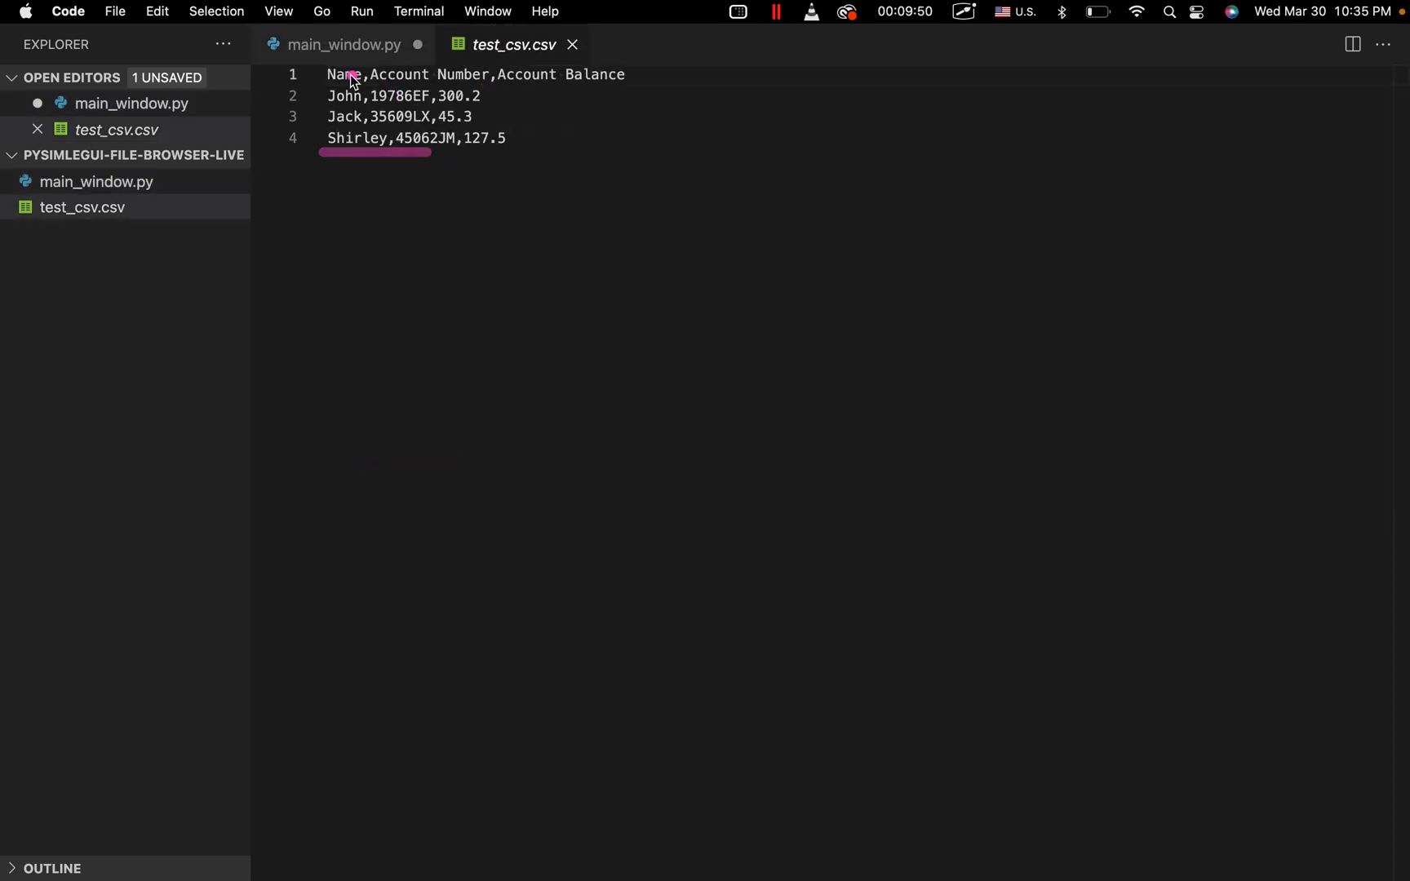
{"action": "left_click", "coordinate": [333, 46]}
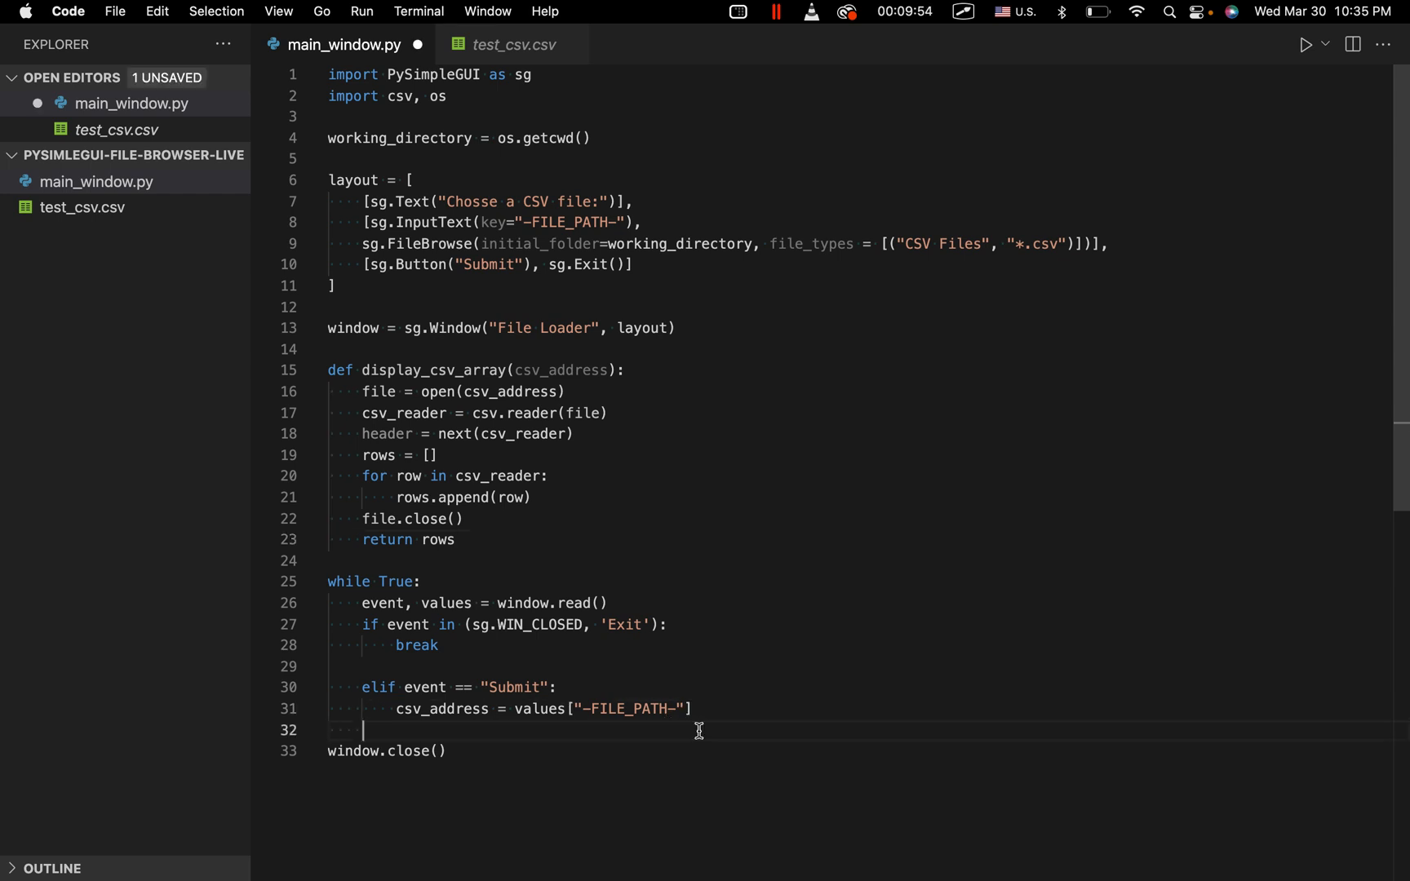
Print display_csv_array(csv_address) in the Submit branch and save main_window.py.
{"action": "type", "text": "print(Disp"}
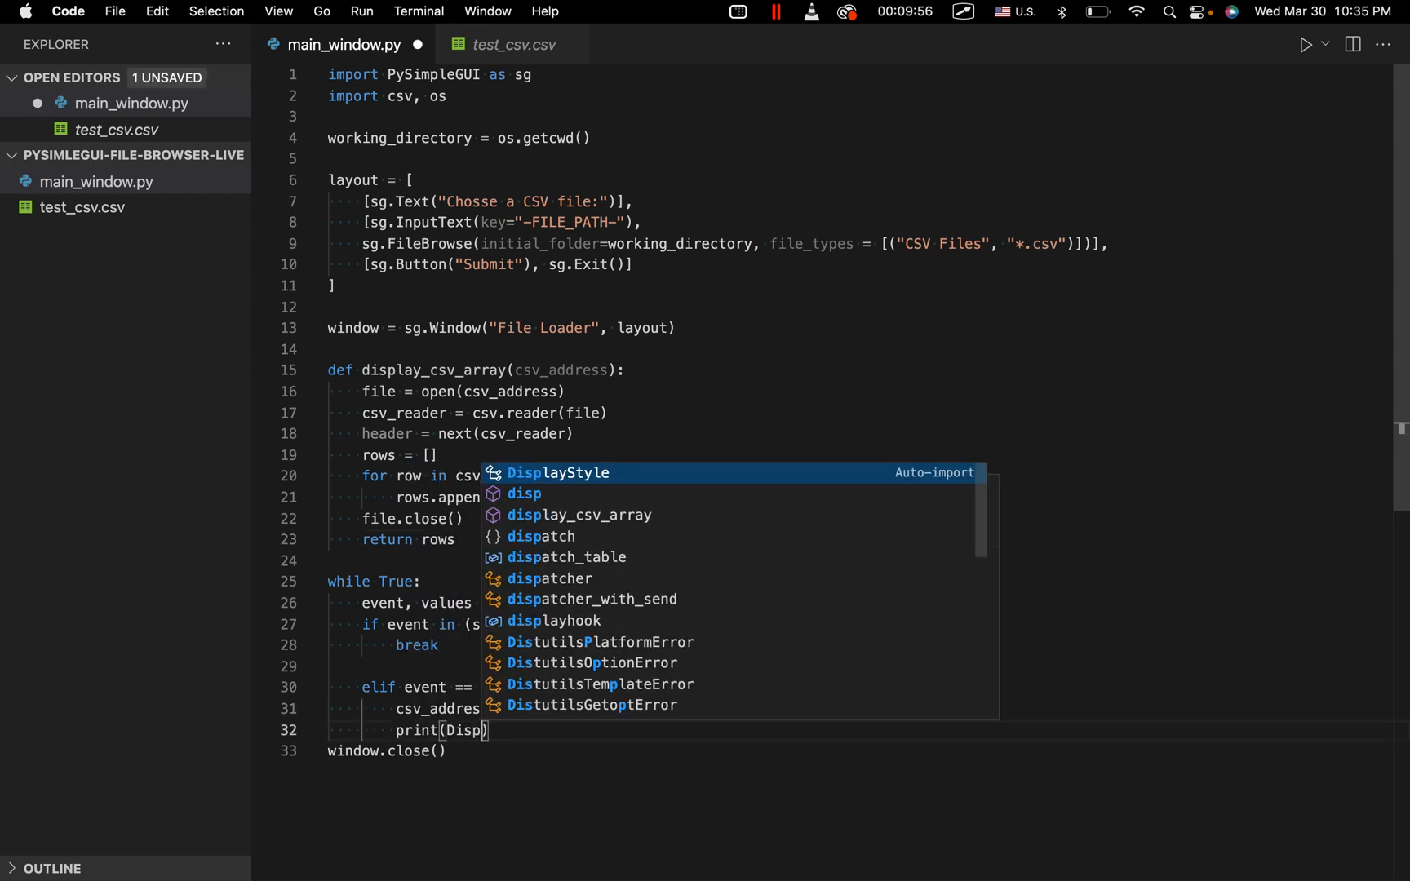
{"action": "type", "text": "dsipla"}
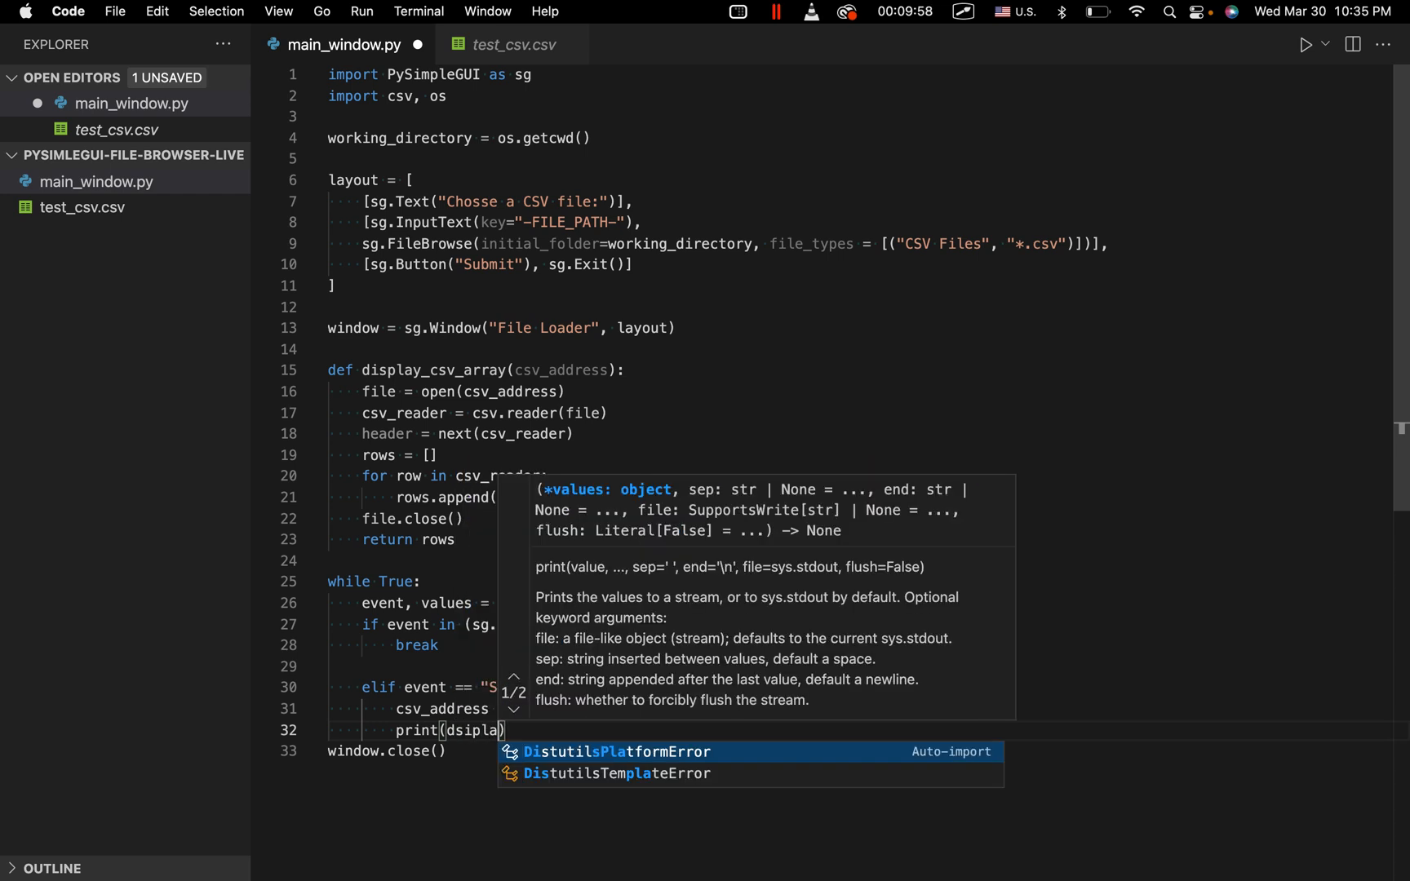
{"action": "type", "text": "disp"}
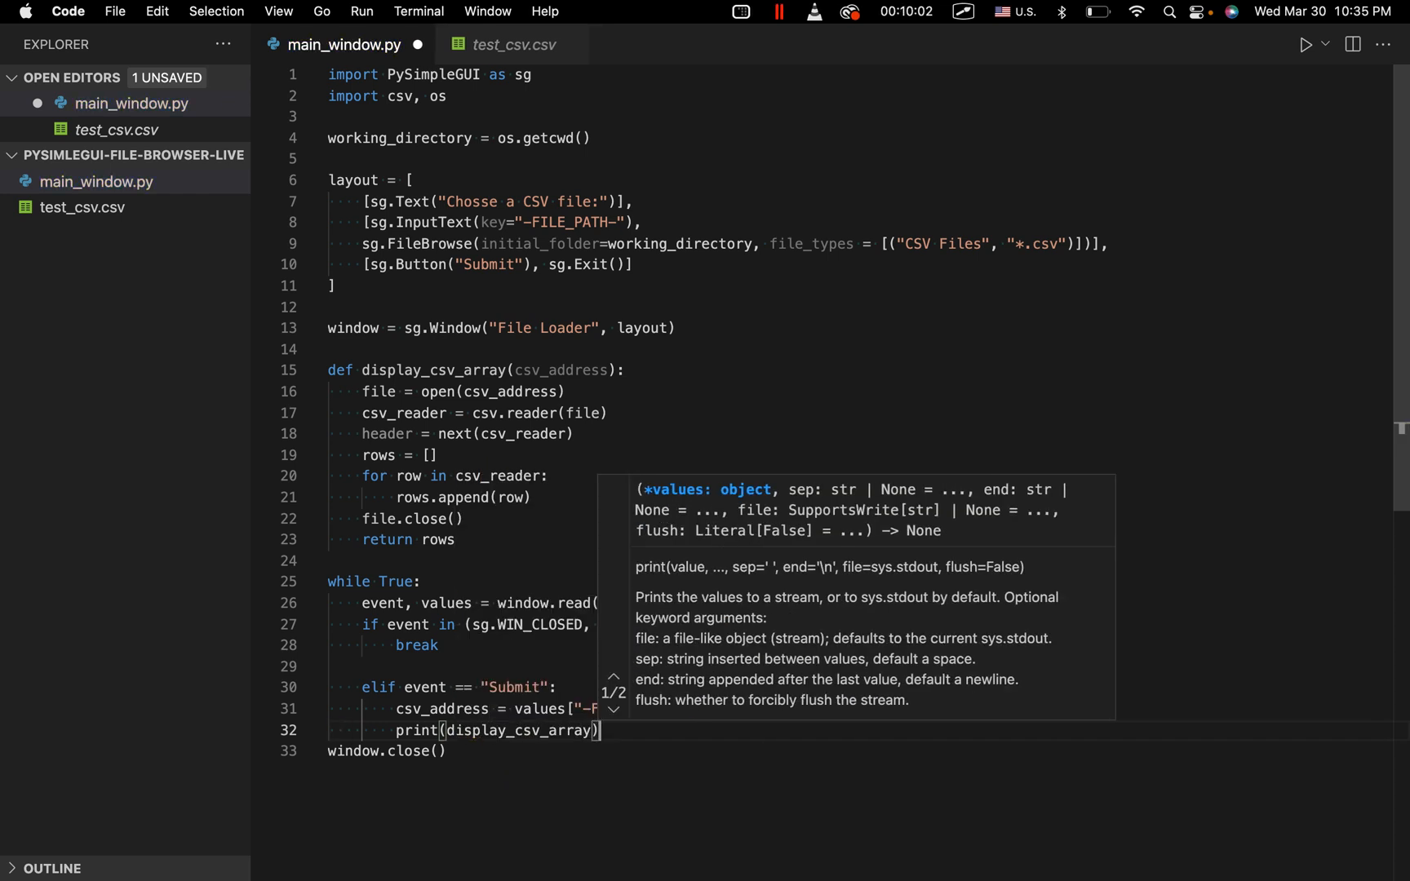
{"action": "type", "text": "c"}
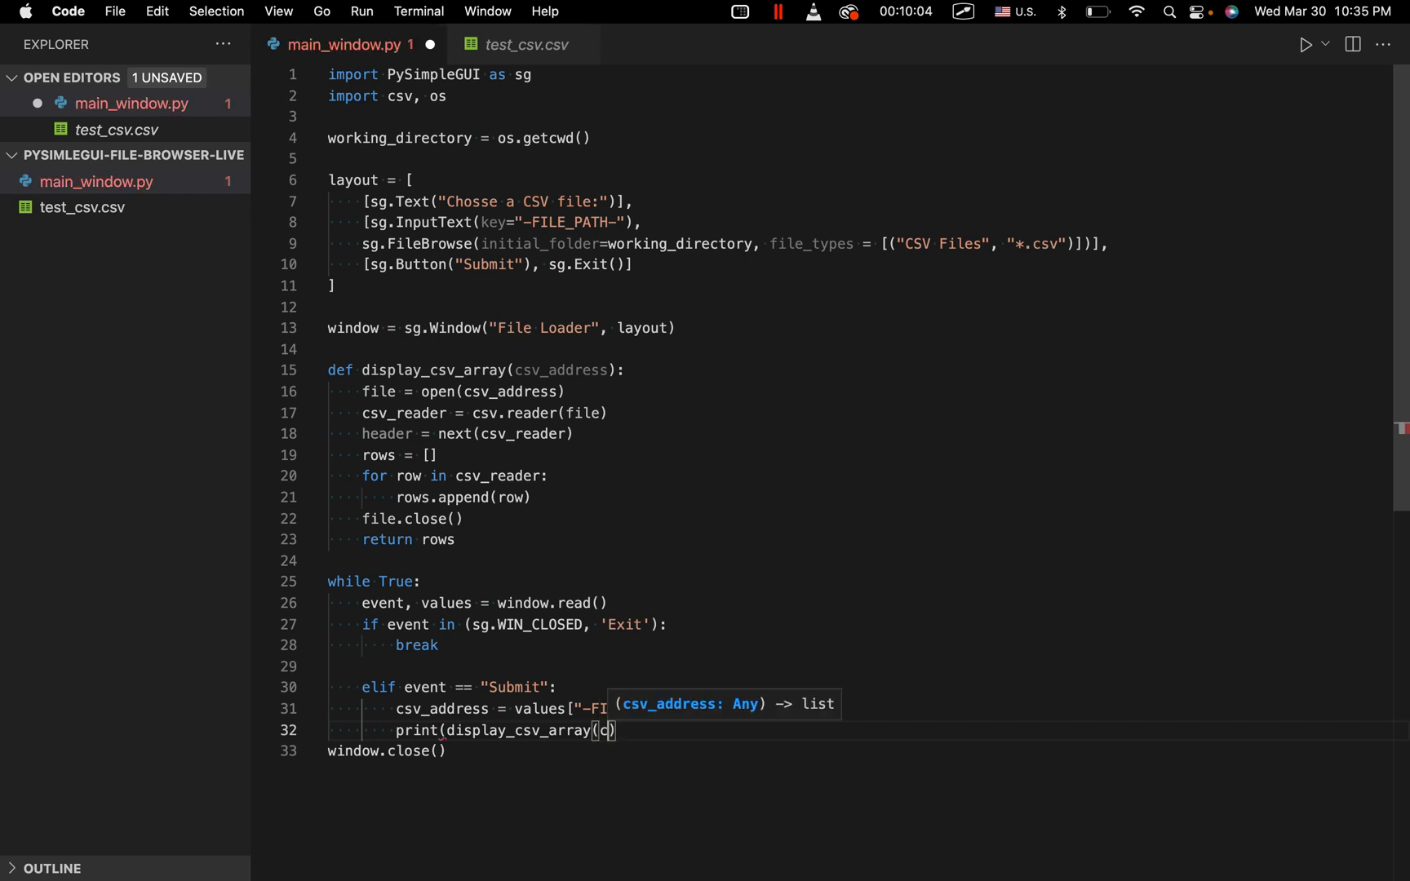
{"action": "type", "text": "sv_address"}
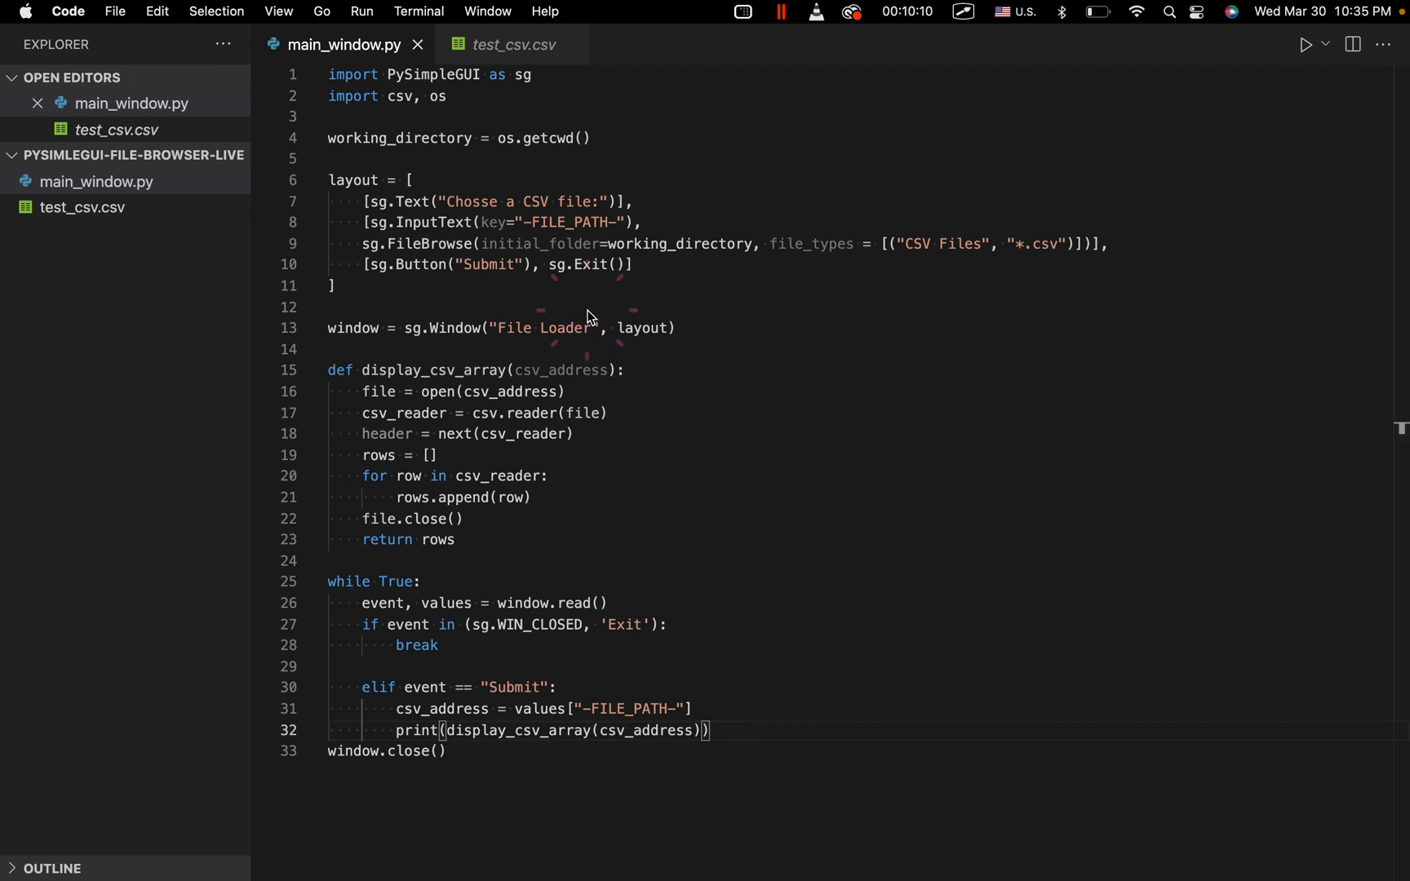
{"action": "mouse_move", "coordinate": [908, 139]}
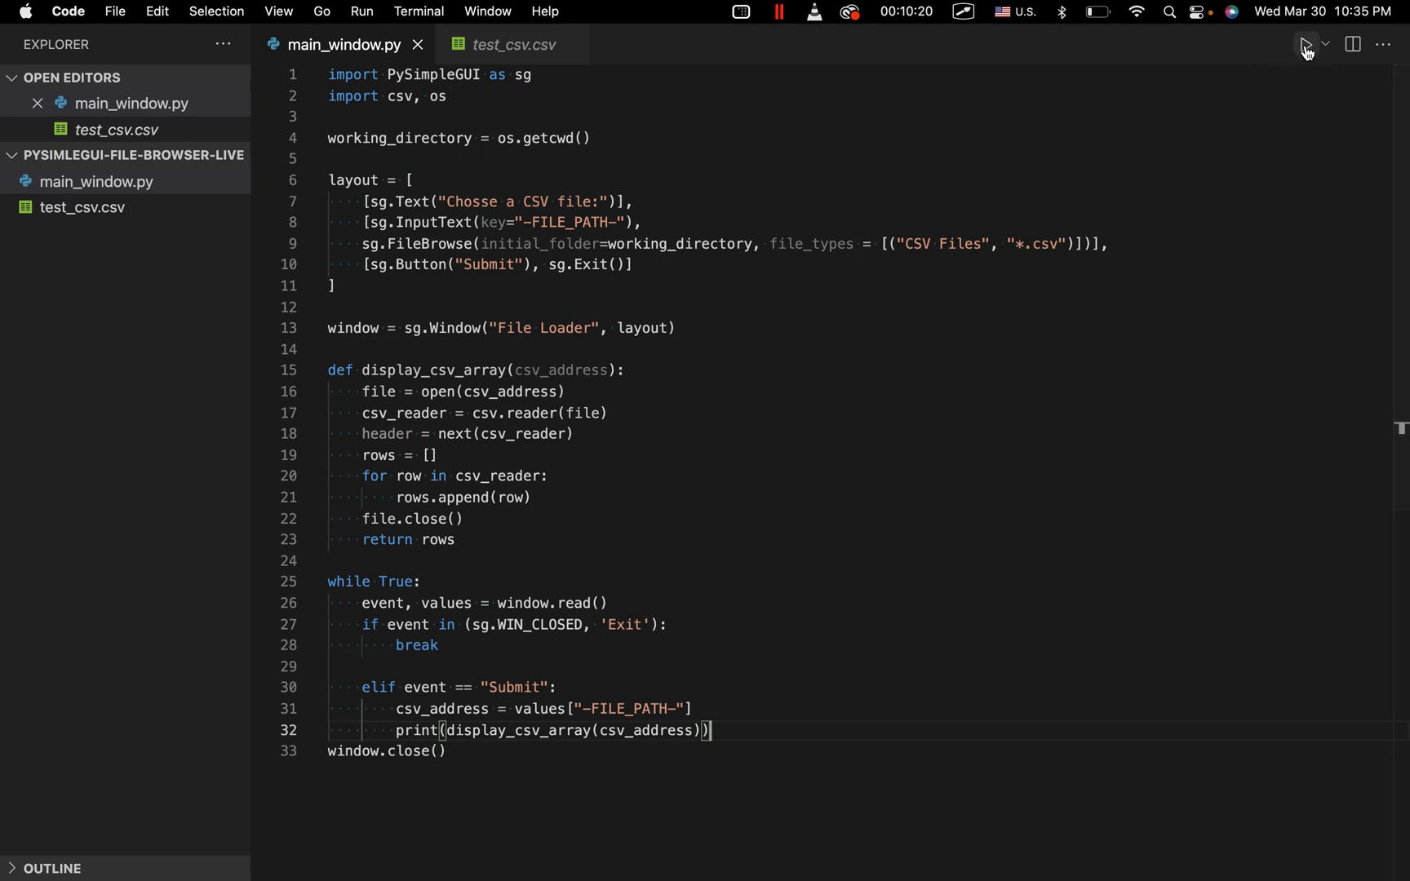
Run the script, load test_csv.csv via Browse and Submit, and check the printed rows.
{"action": "left_click", "coordinate": [1305, 44]}
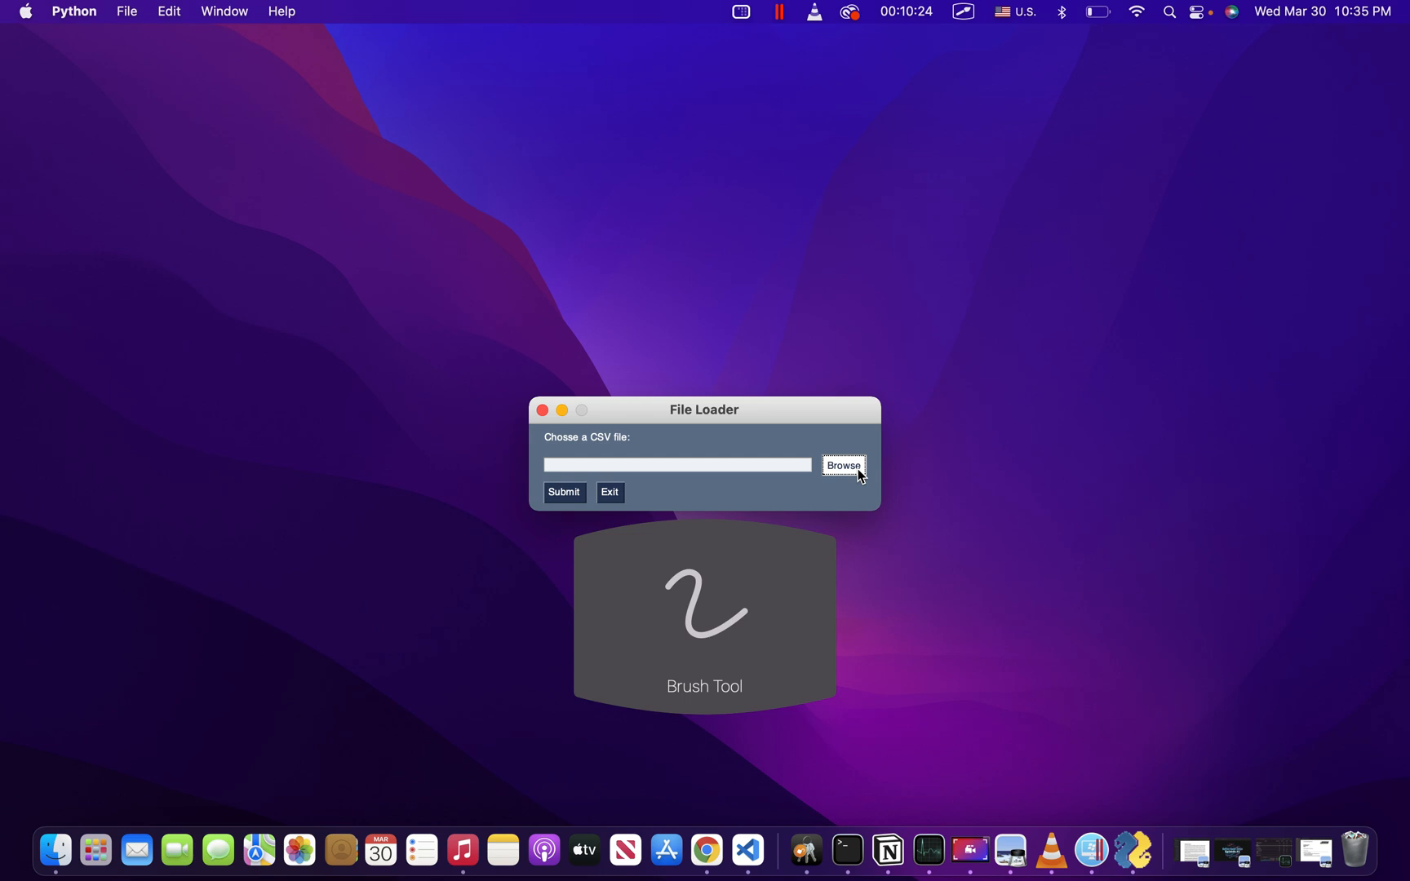
{"action": "left_click", "coordinate": [844, 465]}
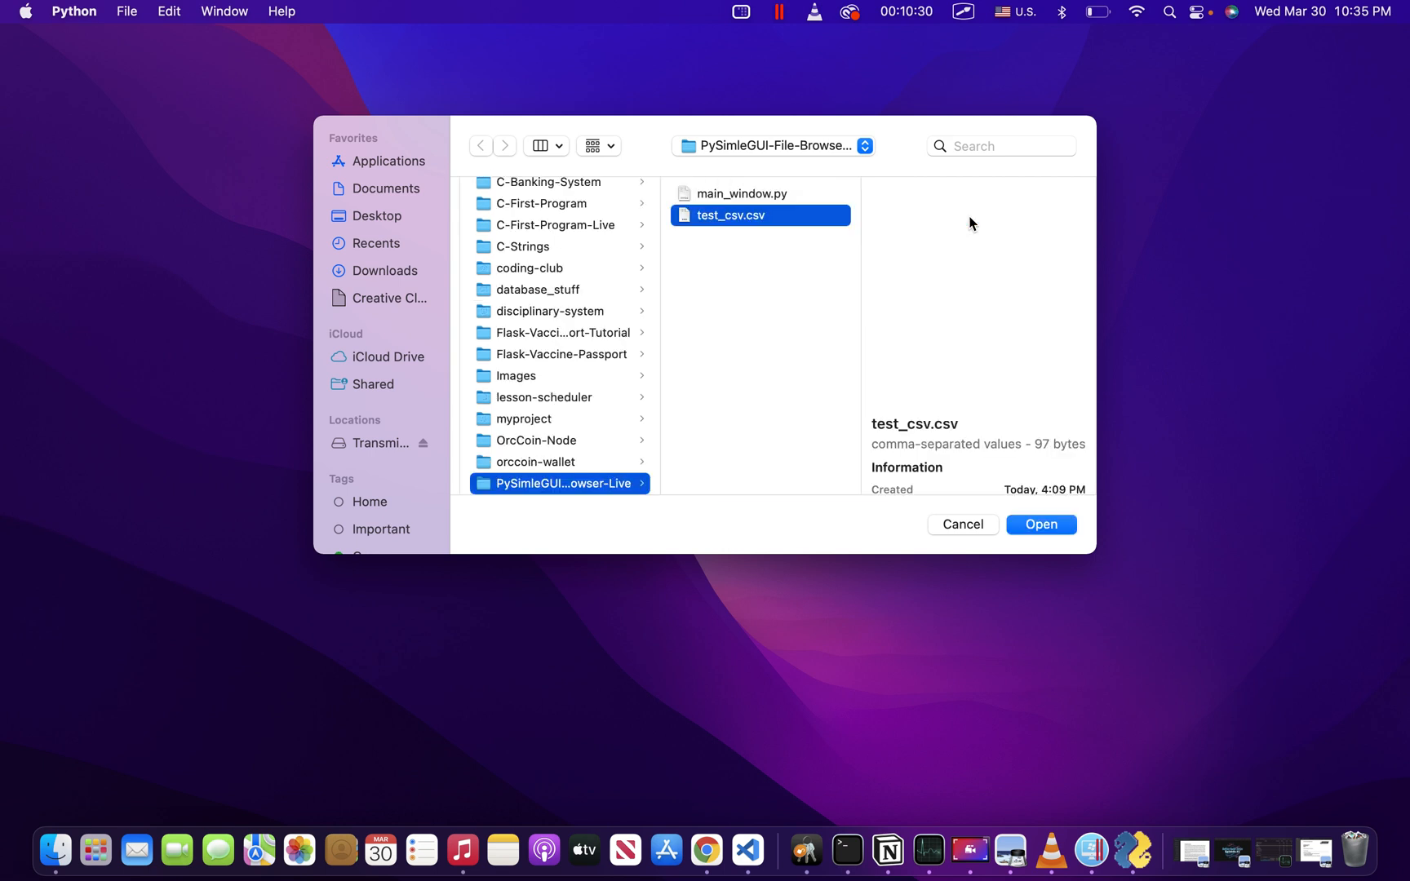
{"action": "left_click", "coordinate": [1041, 525]}
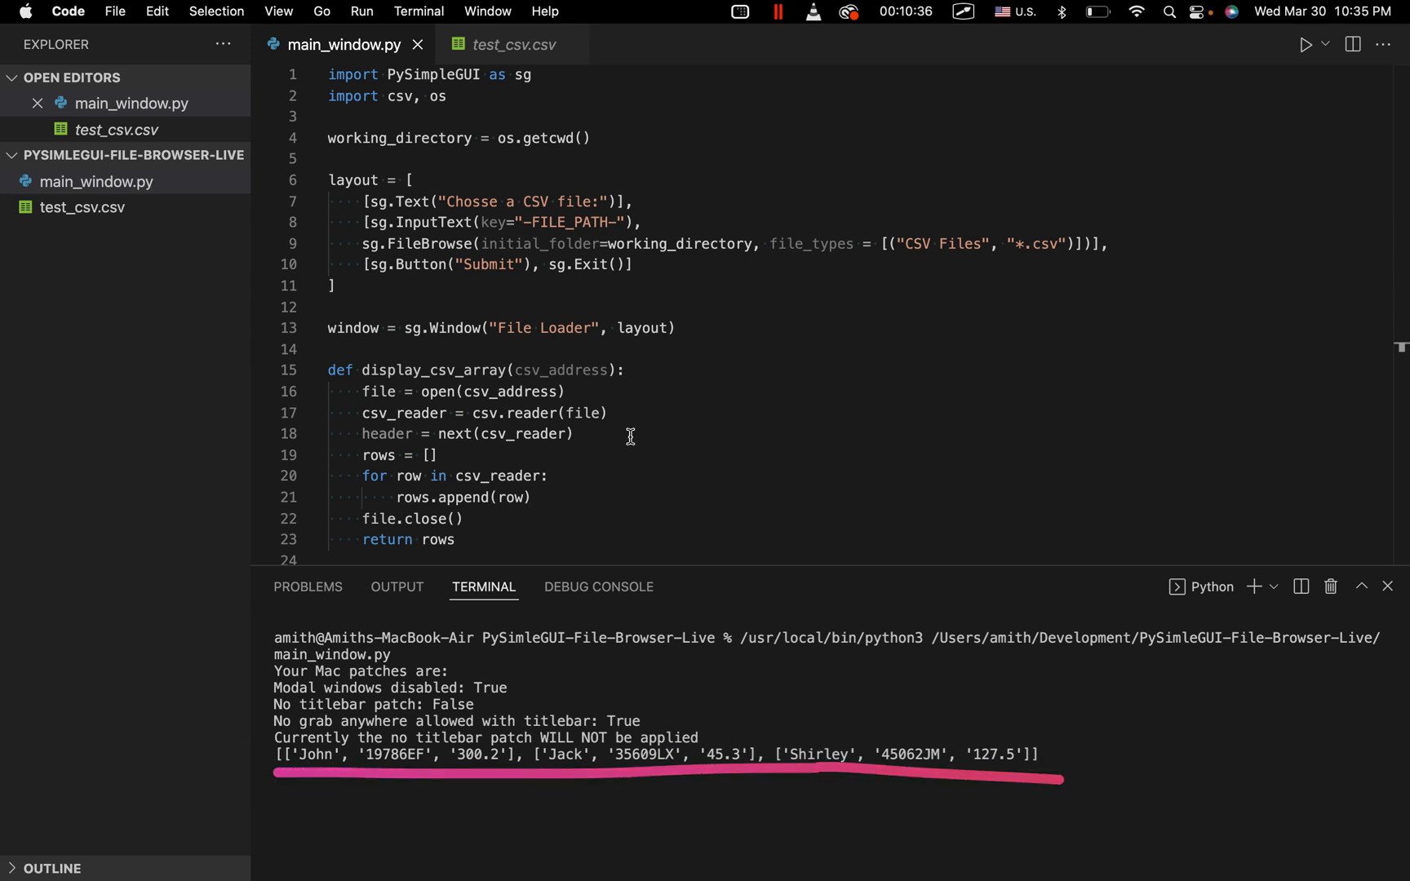
{"action": "left_click", "coordinate": [513, 44]}
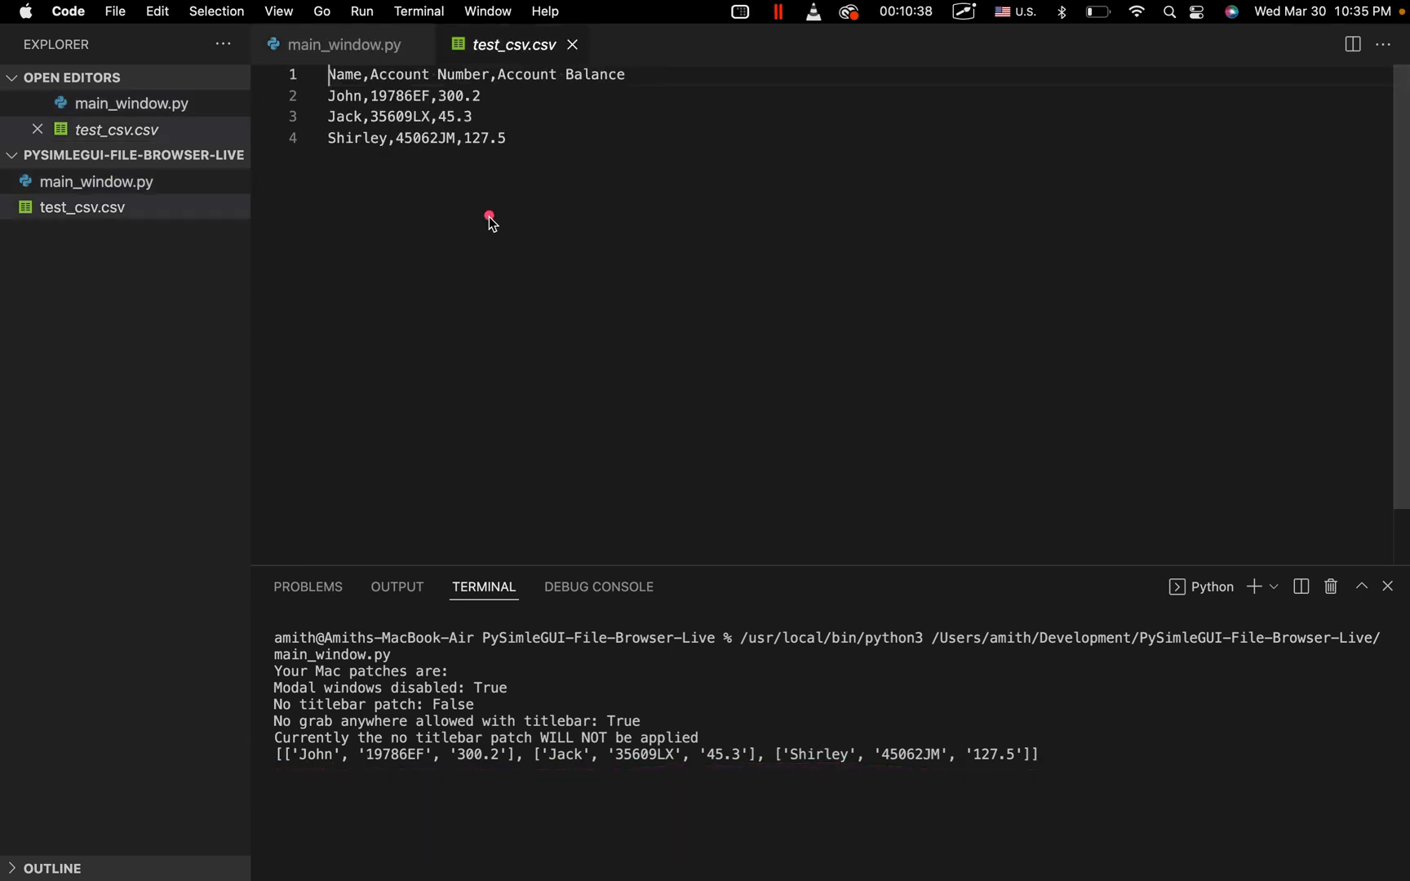
{"action": "left_click", "coordinate": [343, 44]}
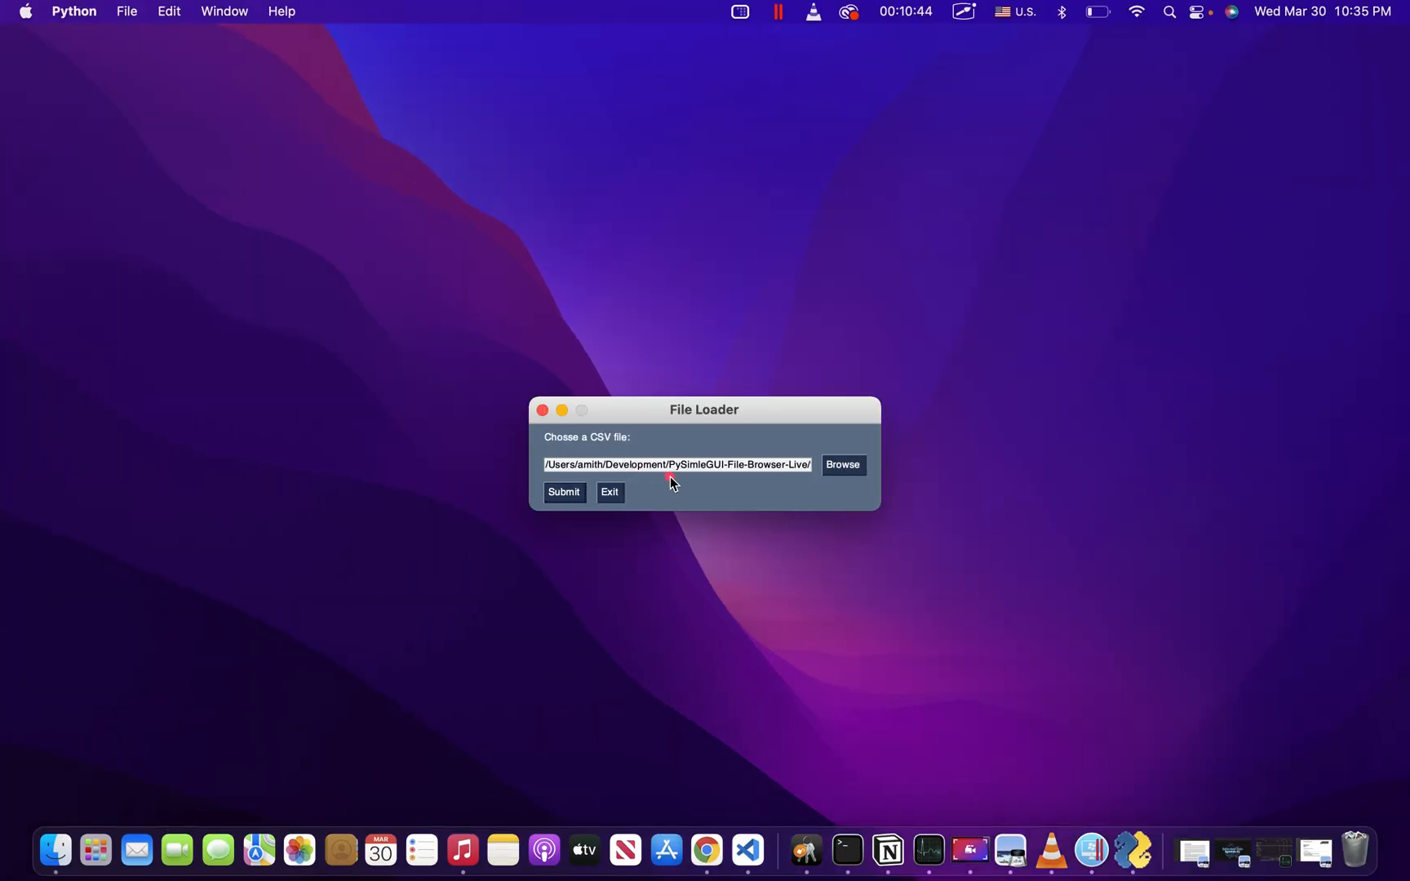
{"action": "mouse_move", "coordinate": [674, 506]}
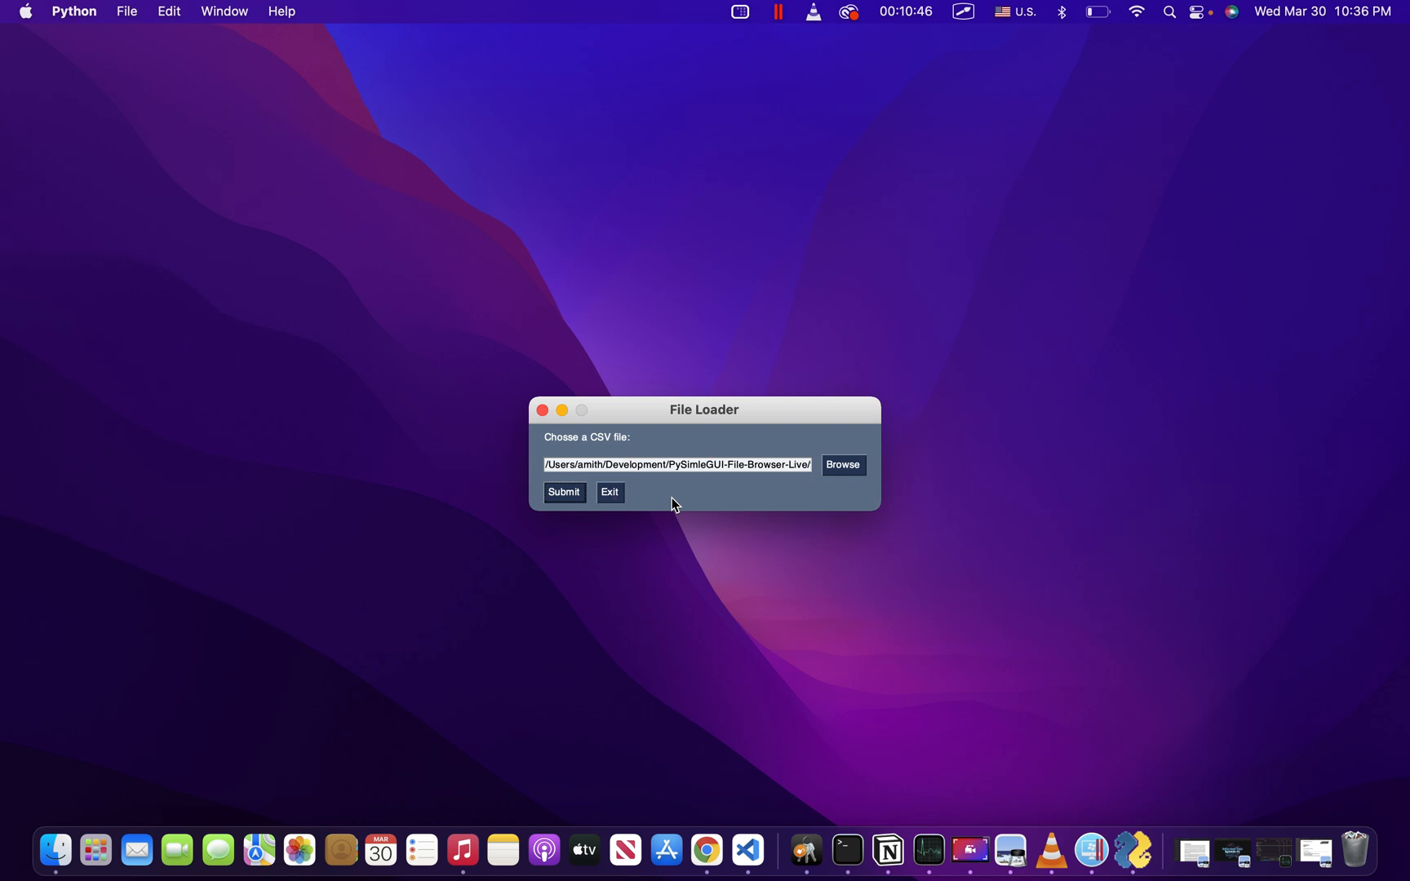